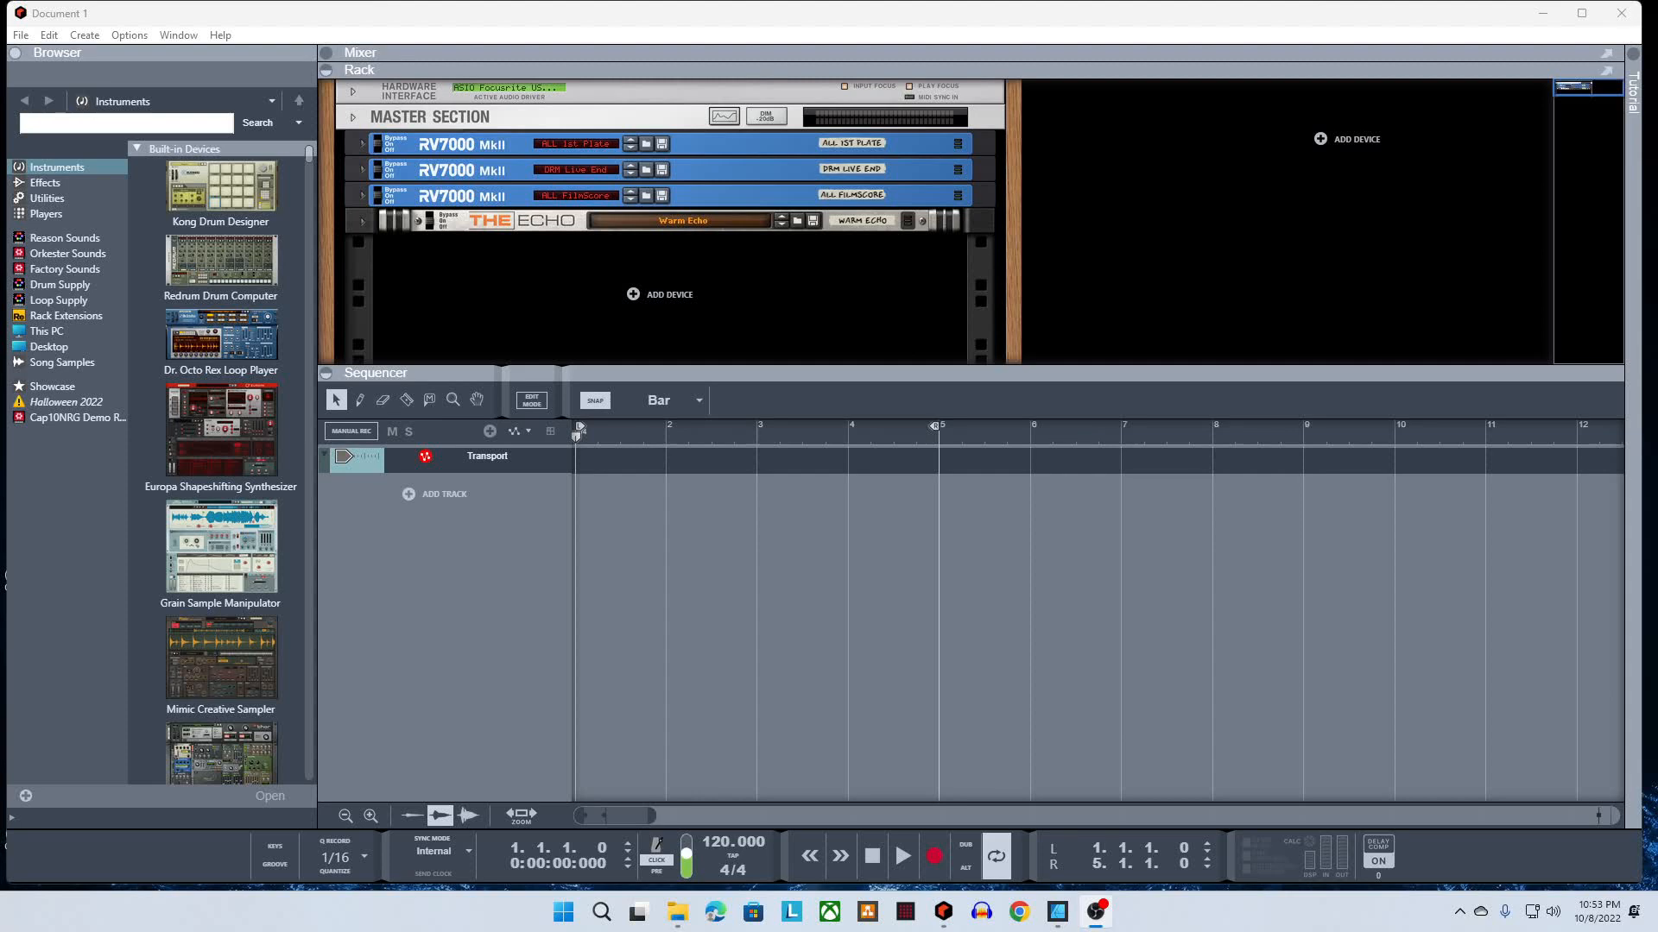
mouse_move(1064, 466)
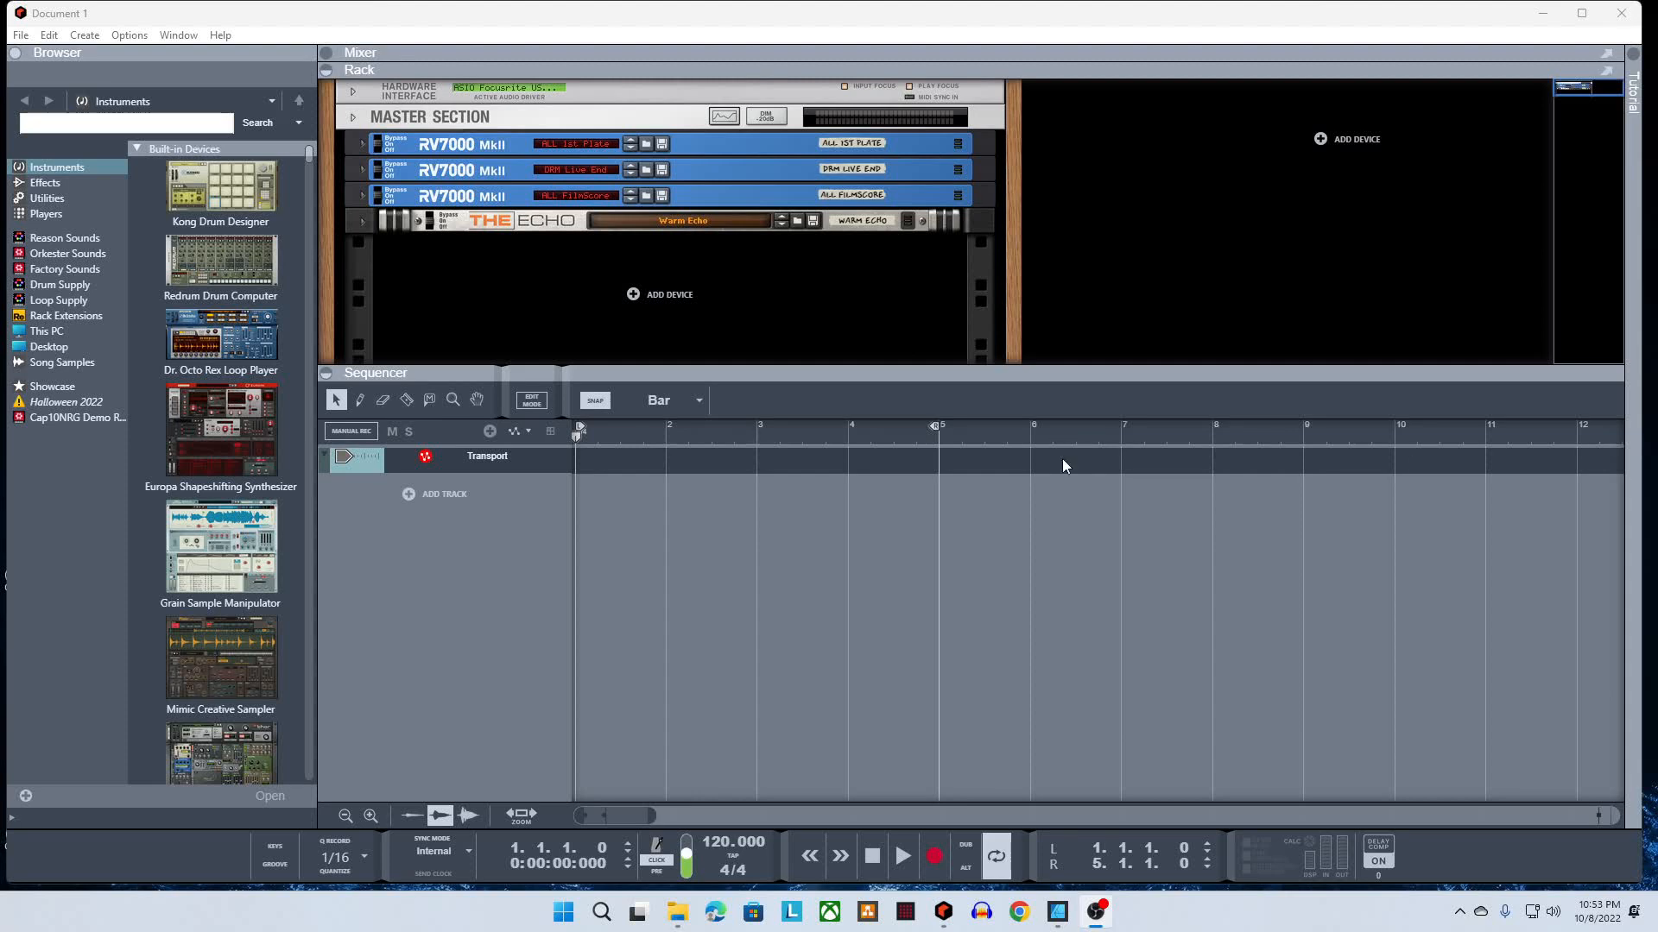
mouse_move(412, 631)
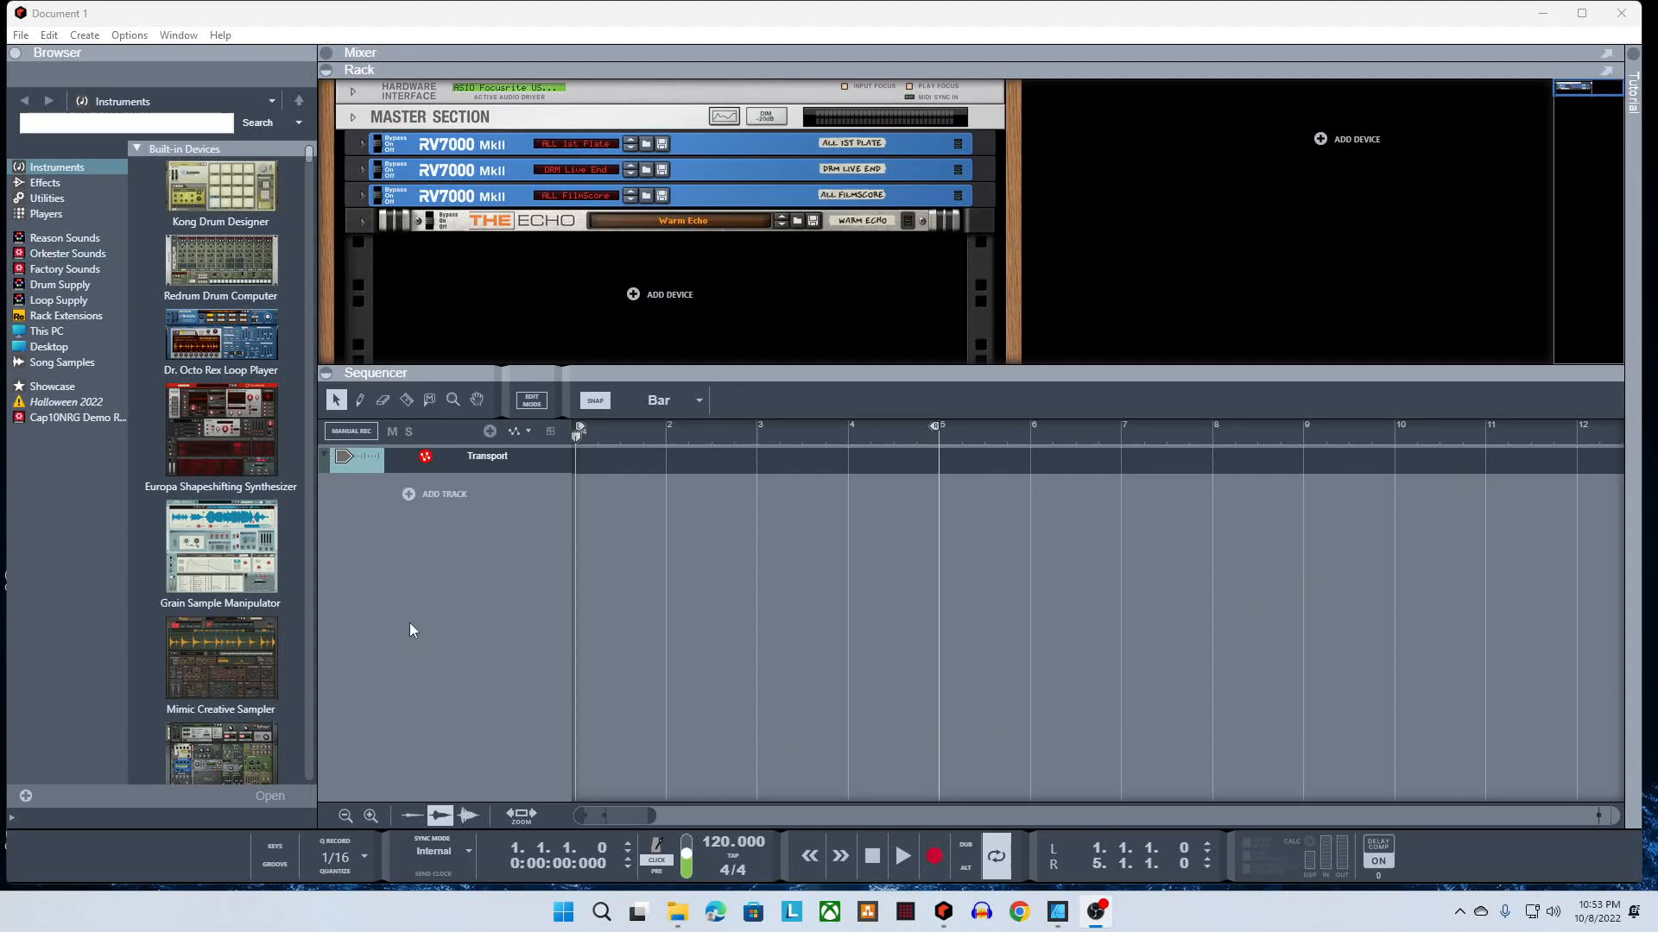
mouse_move(442, 613)
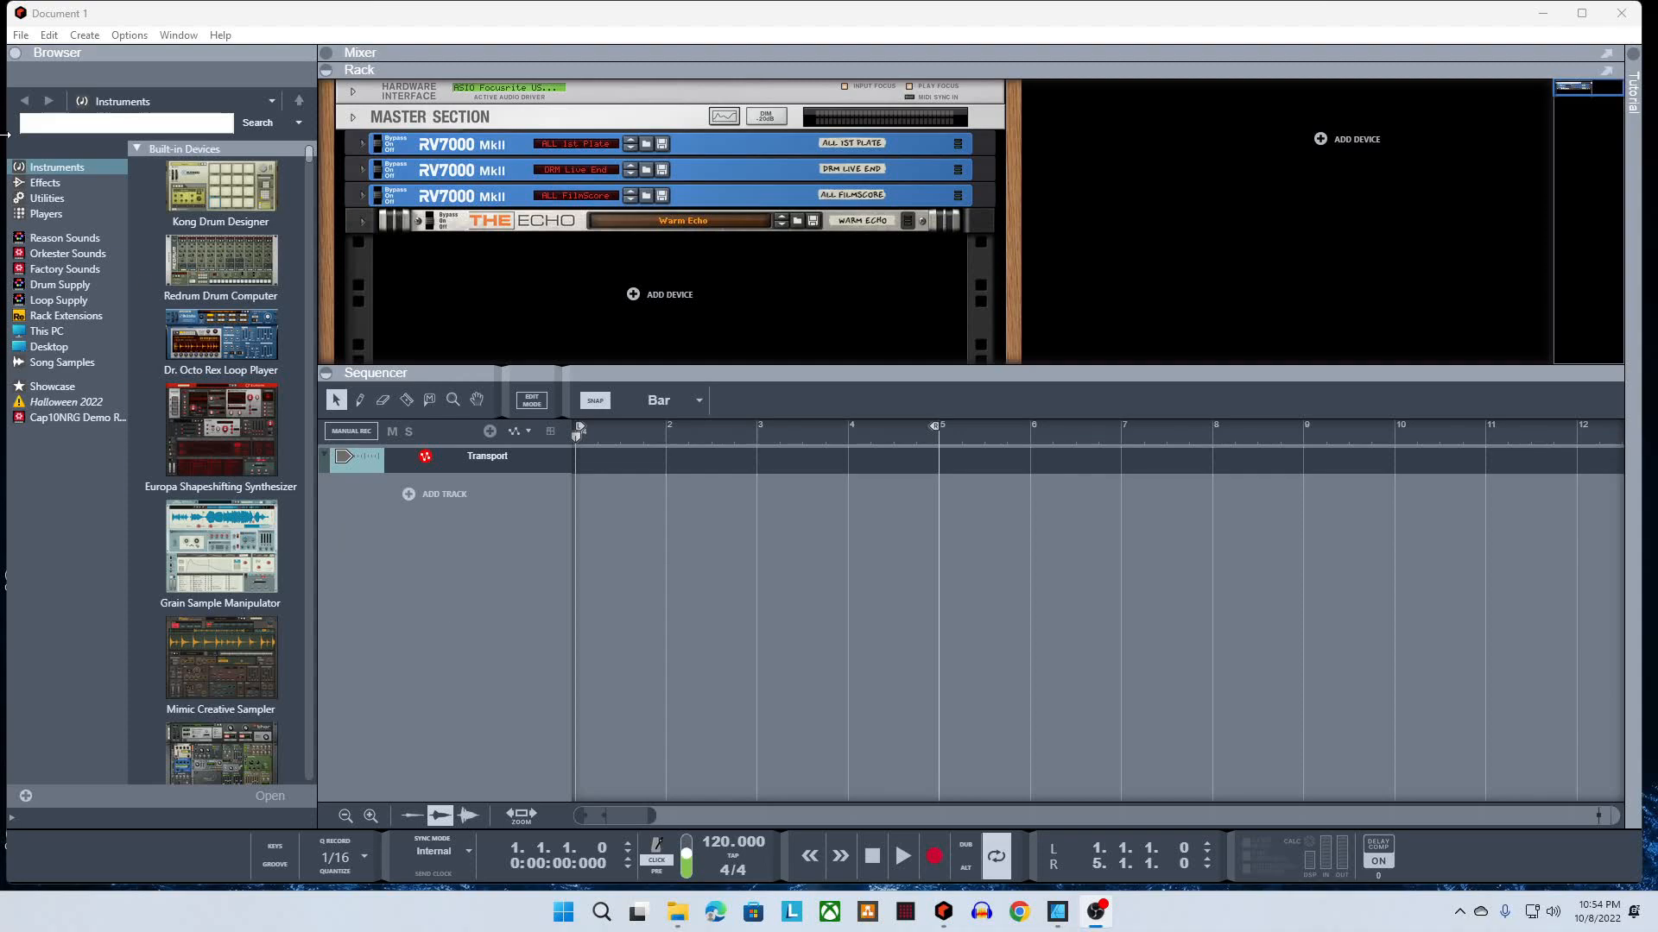
Show the Showcase favorites list and scroll down to its FX patches.
click(52, 386)
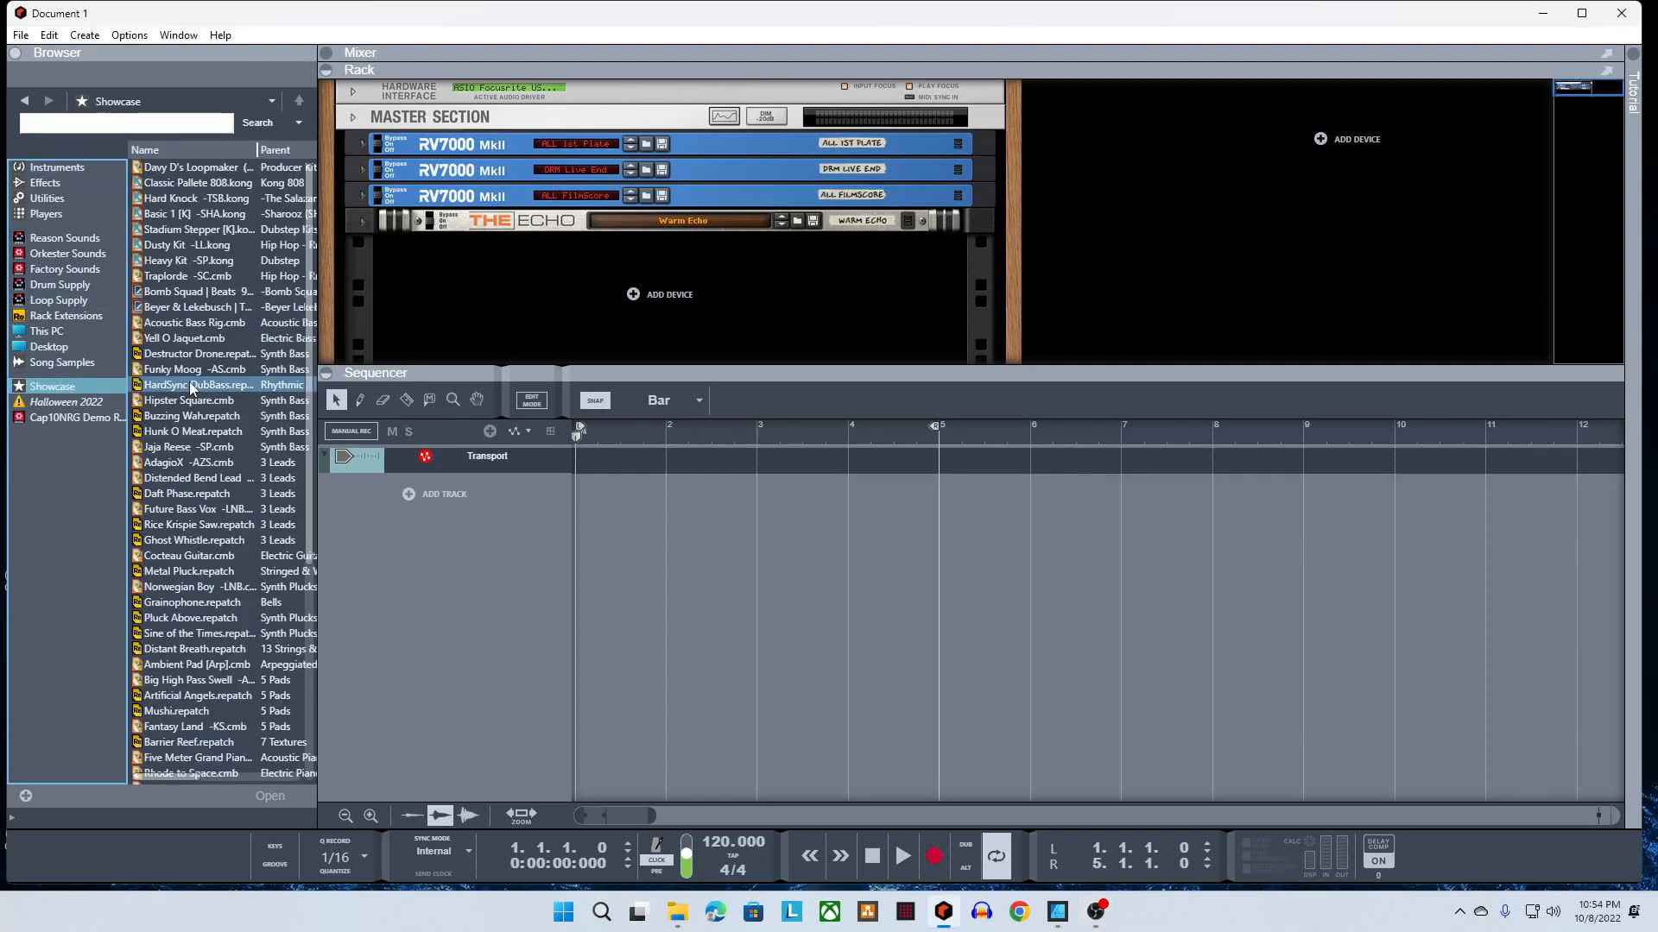
scroll(down, 3)
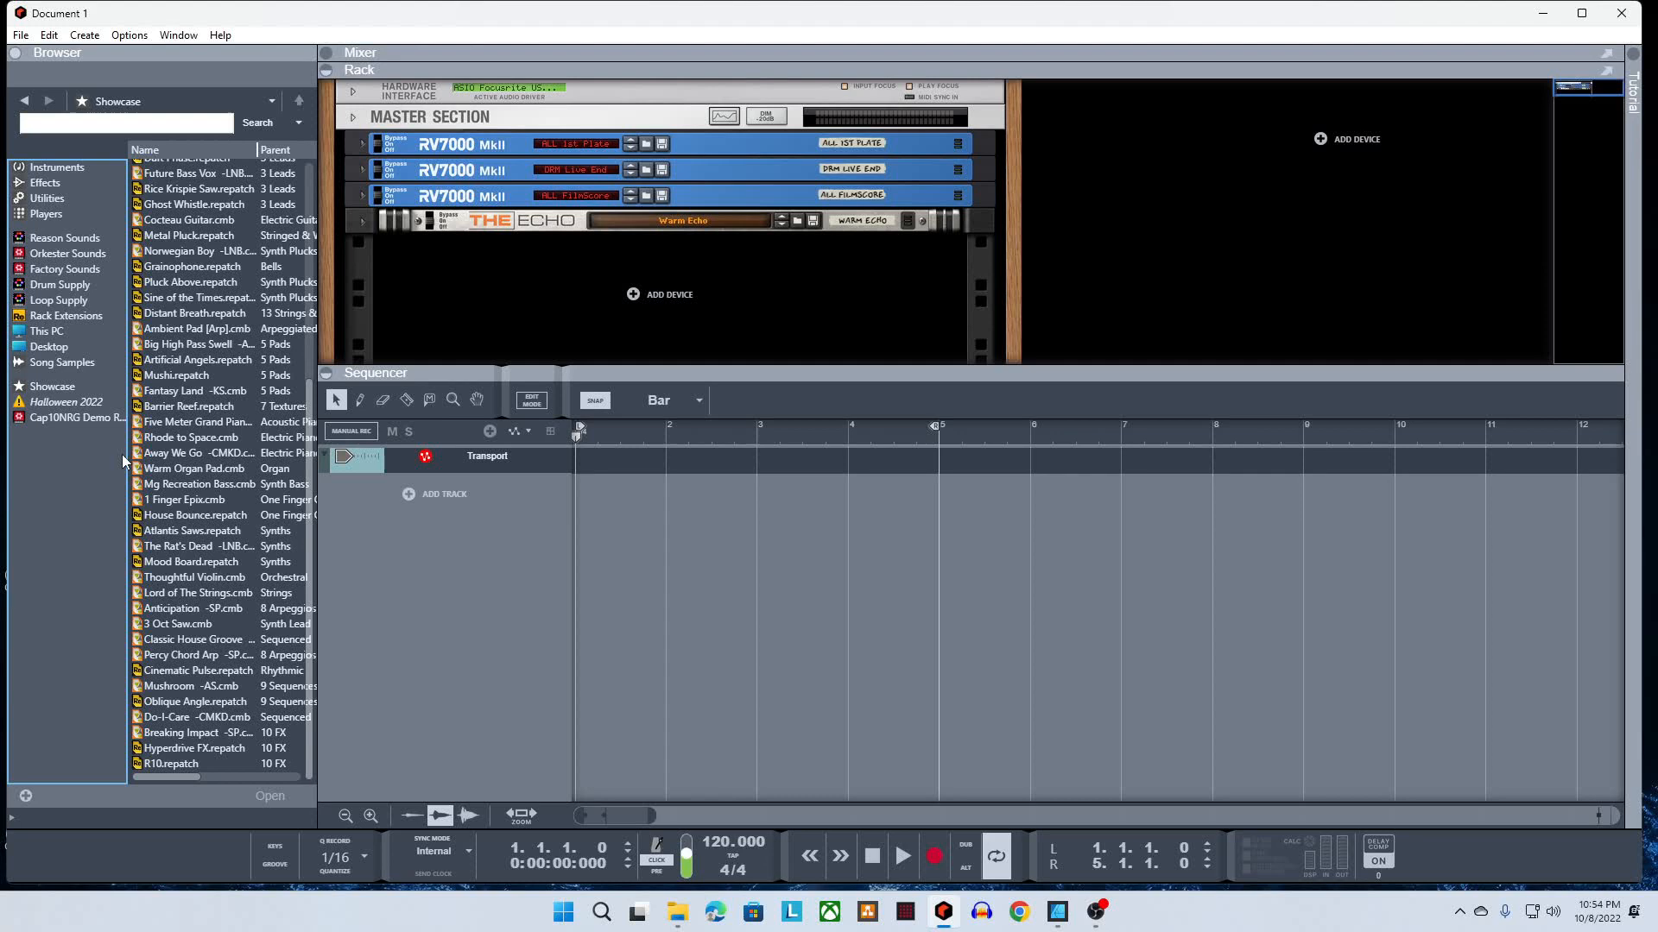
mouse_move(38, 472)
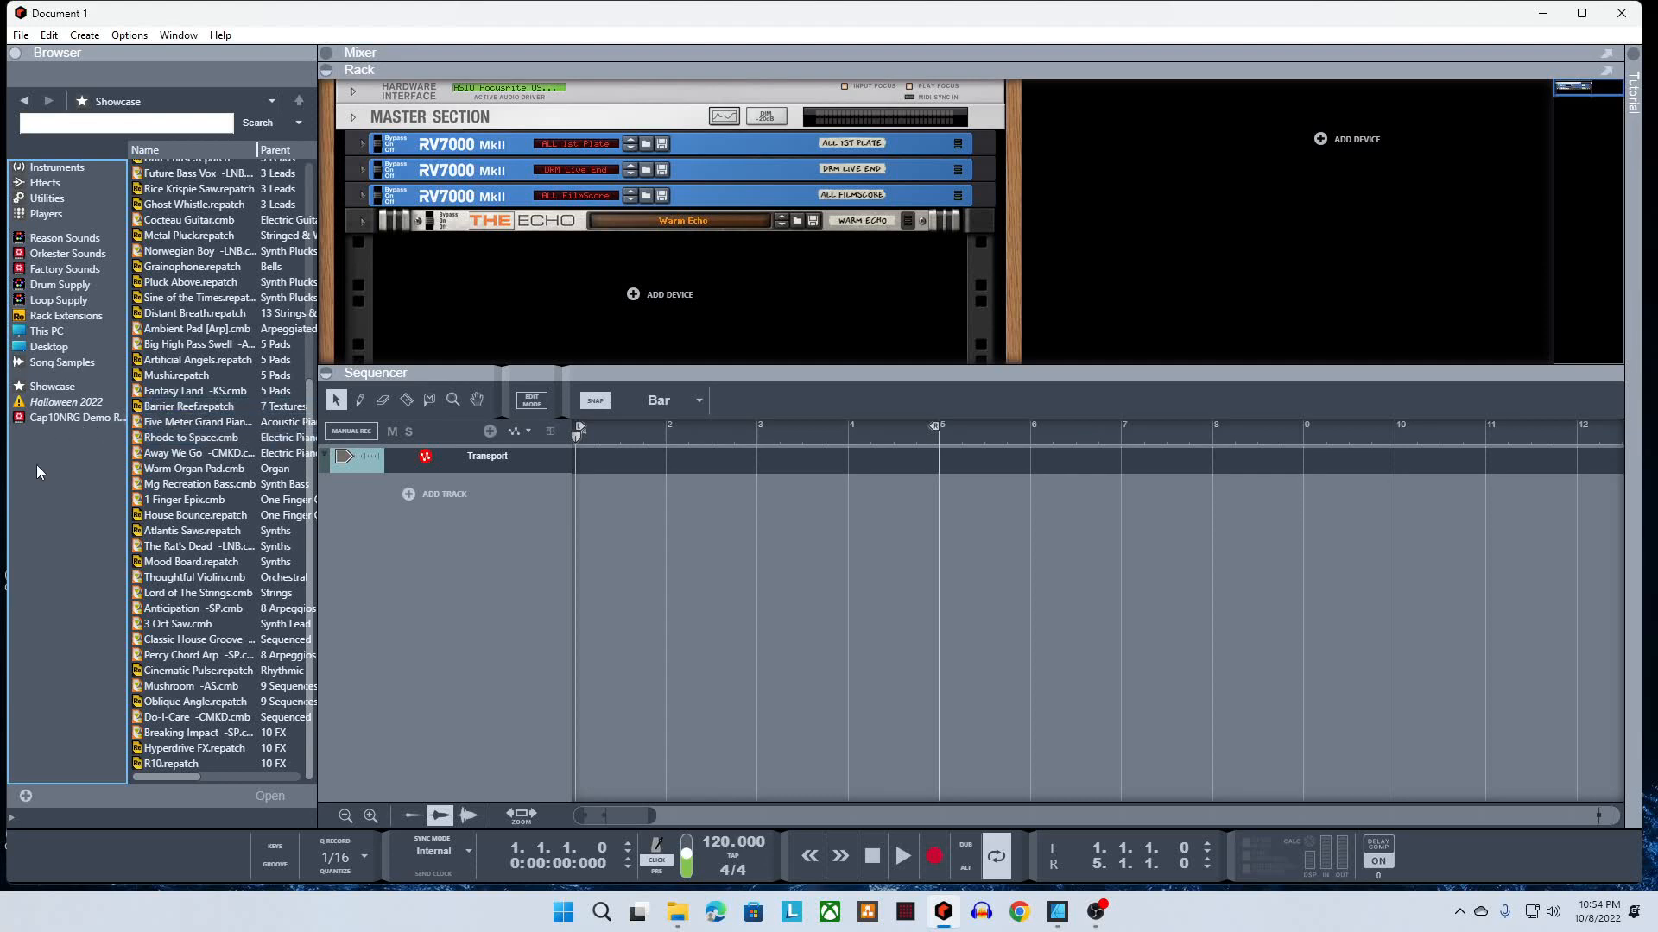
mouse_move(68, 473)
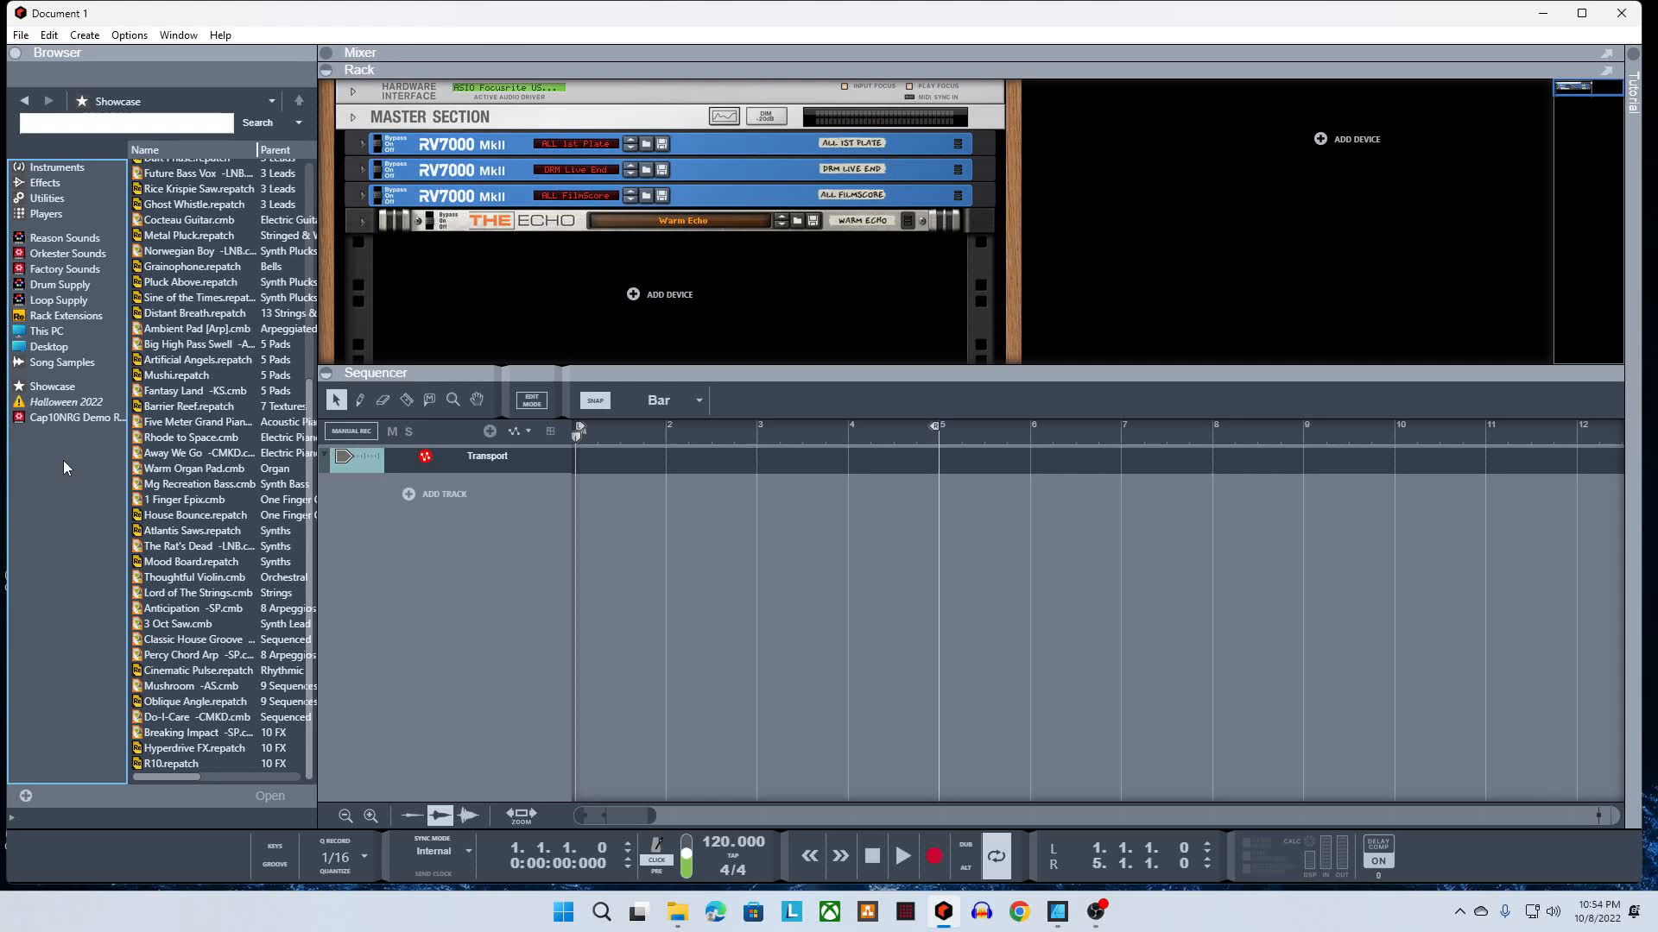
mouse_move(78, 454)
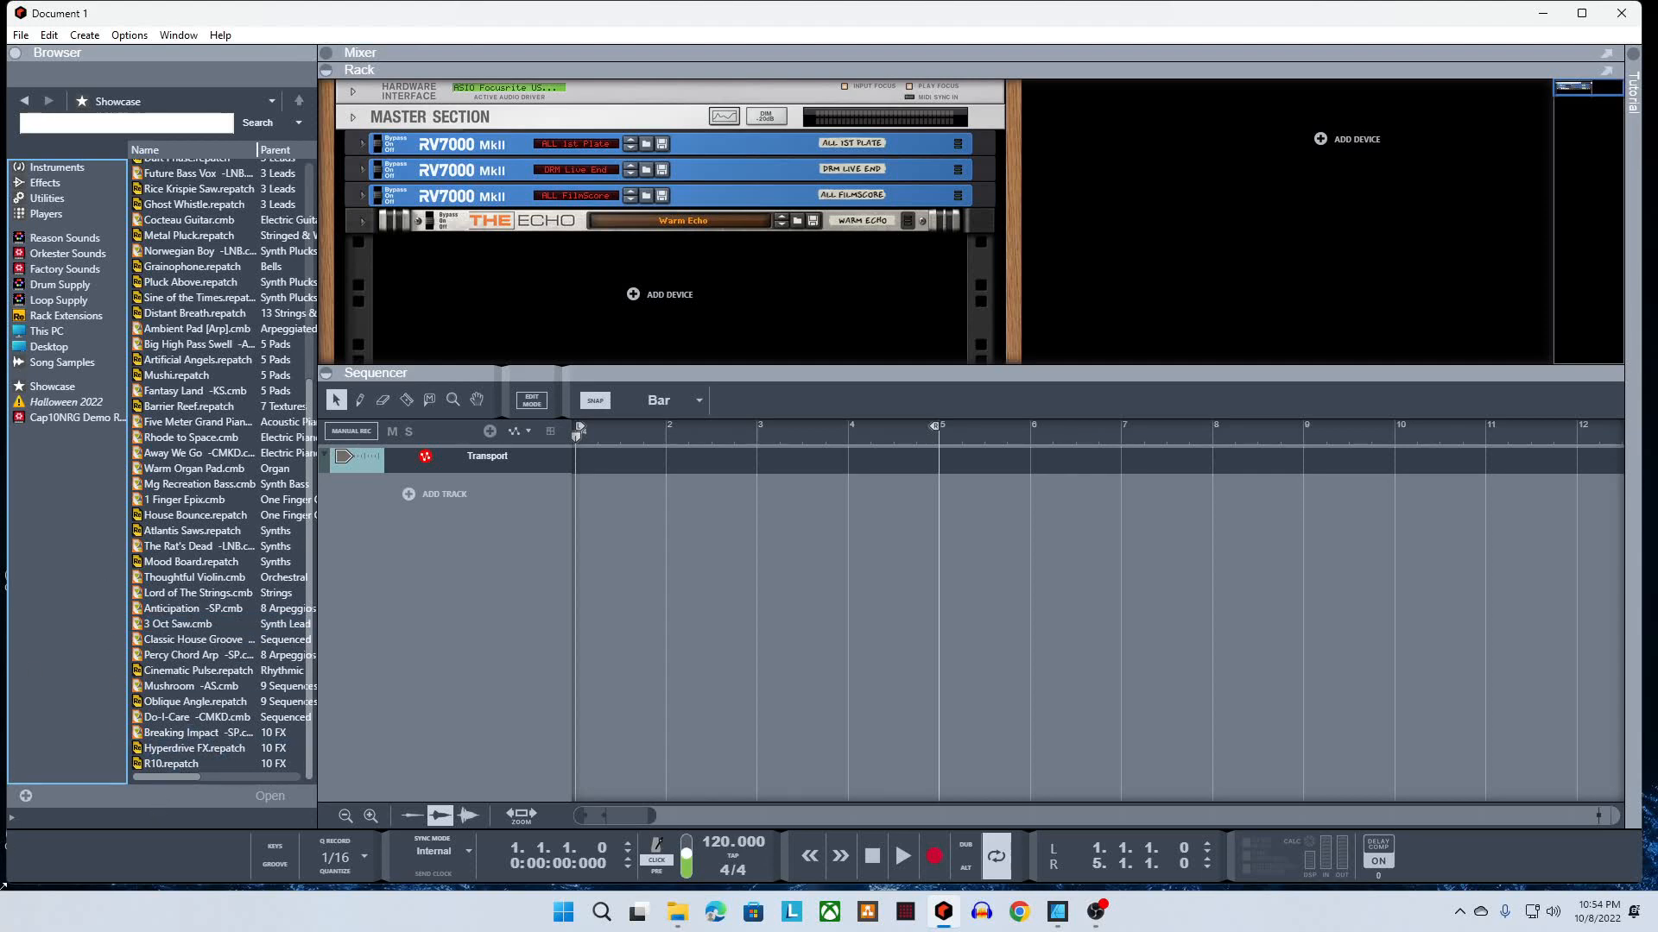
mouse_move(26, 796)
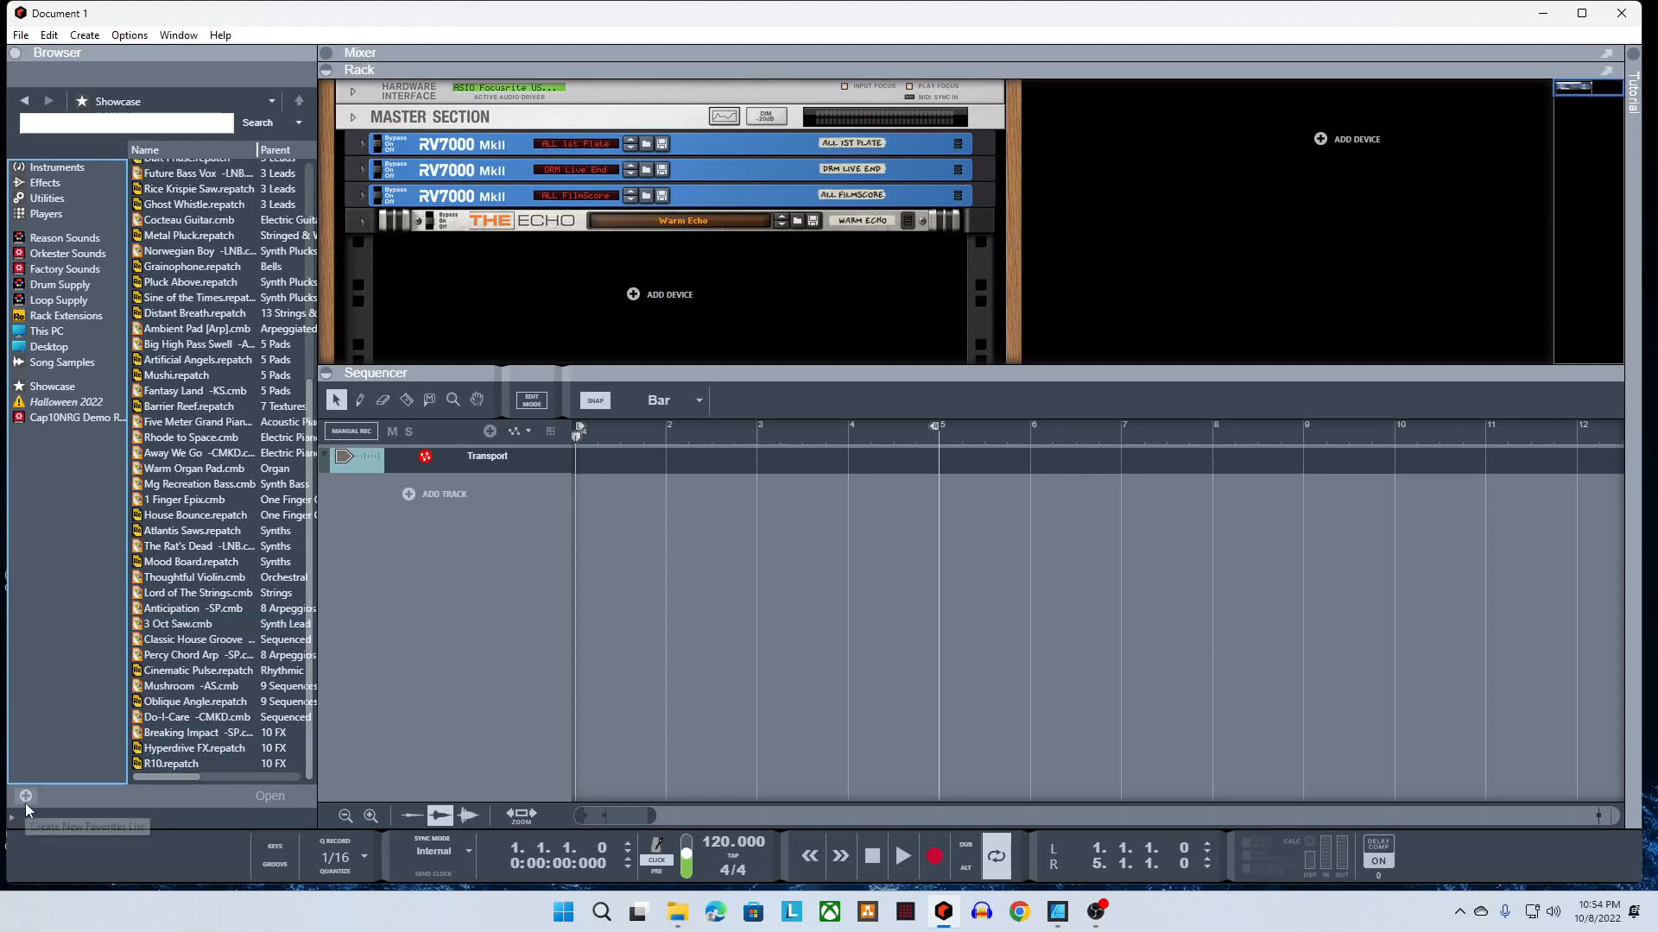
mouse_move(29, 806)
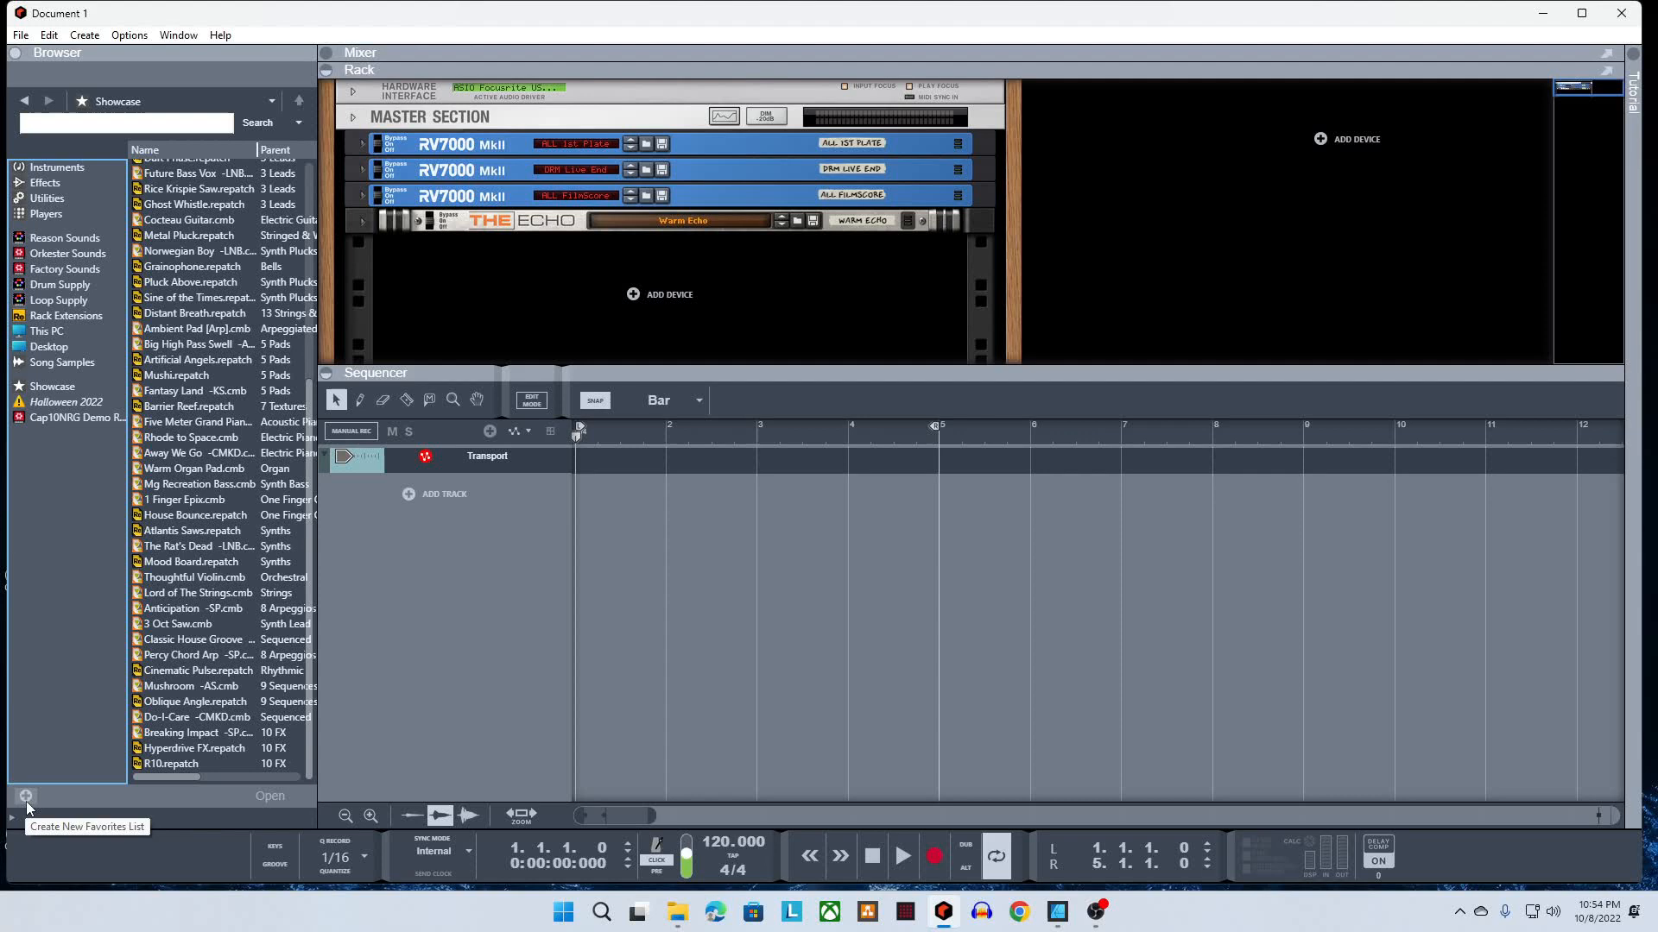
Create favorites list CAPS FOLDER holding HarpGliss Dwn and VLN Long from Orkester Sounds.
click(26, 796)
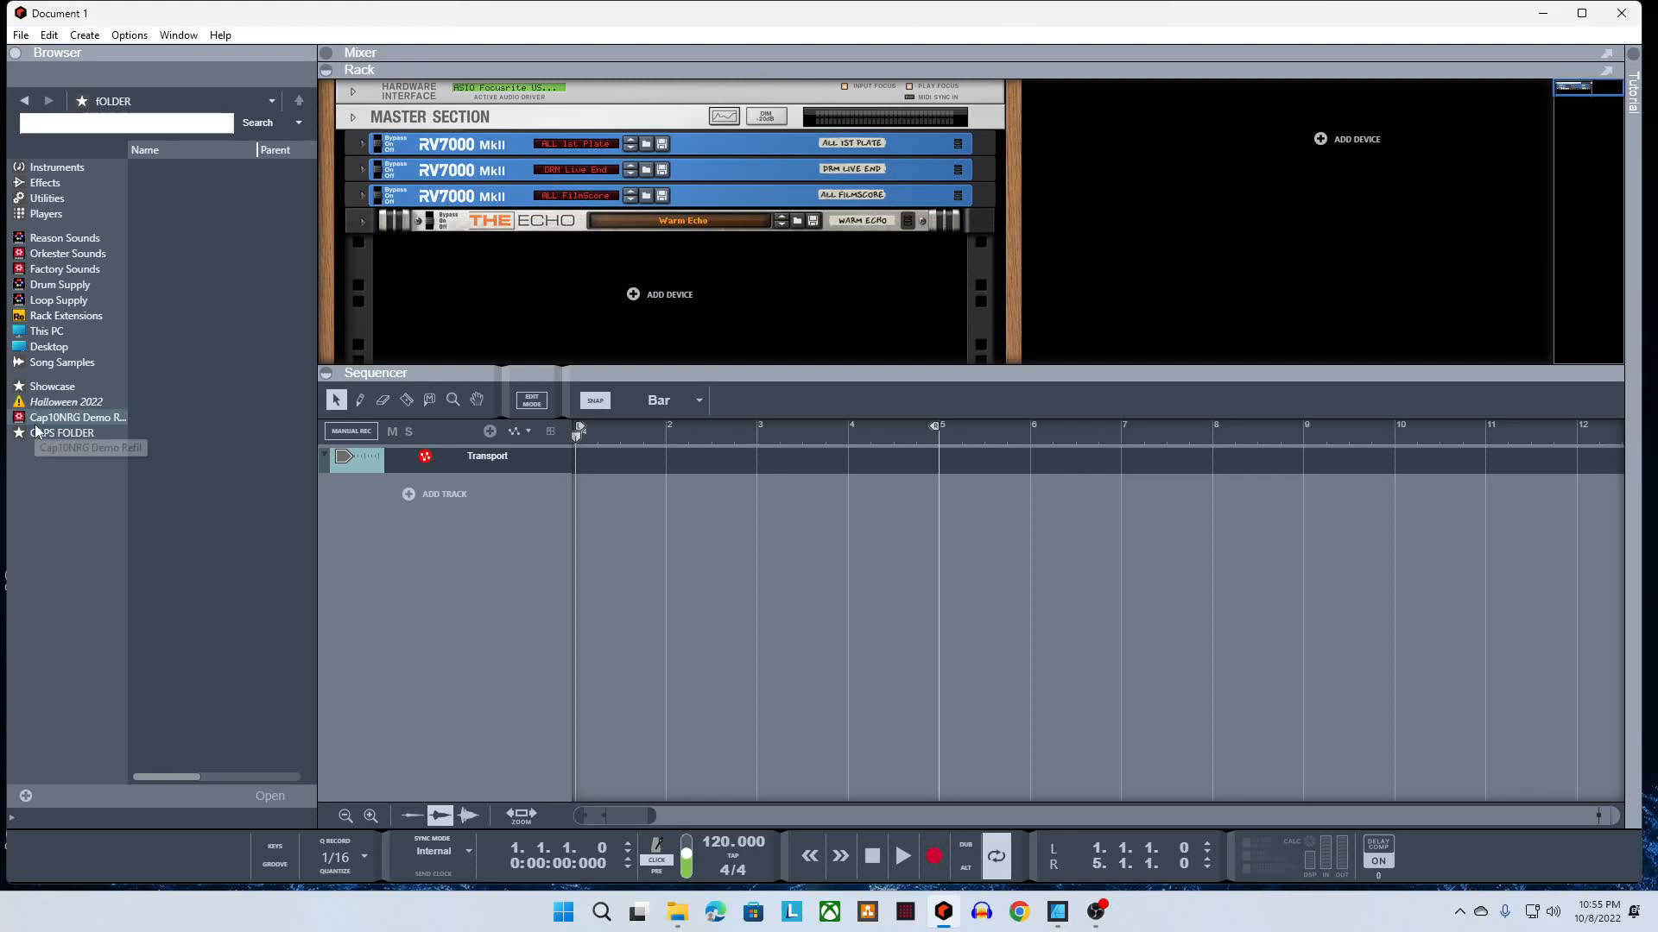
click(61, 432)
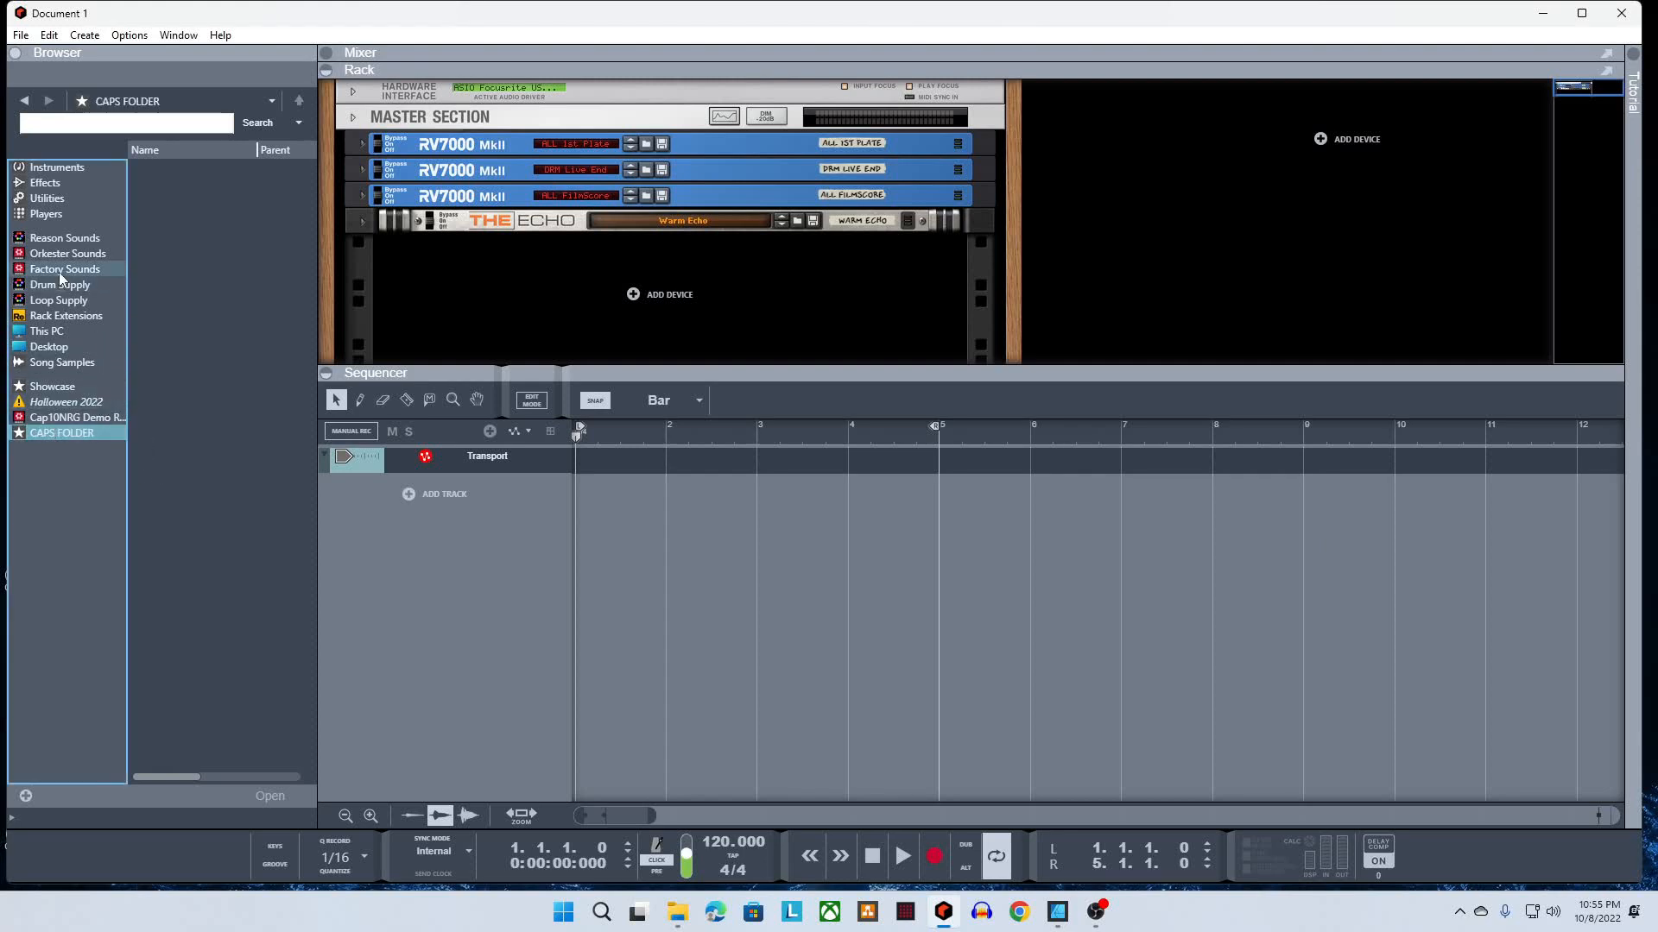
click(67, 253)
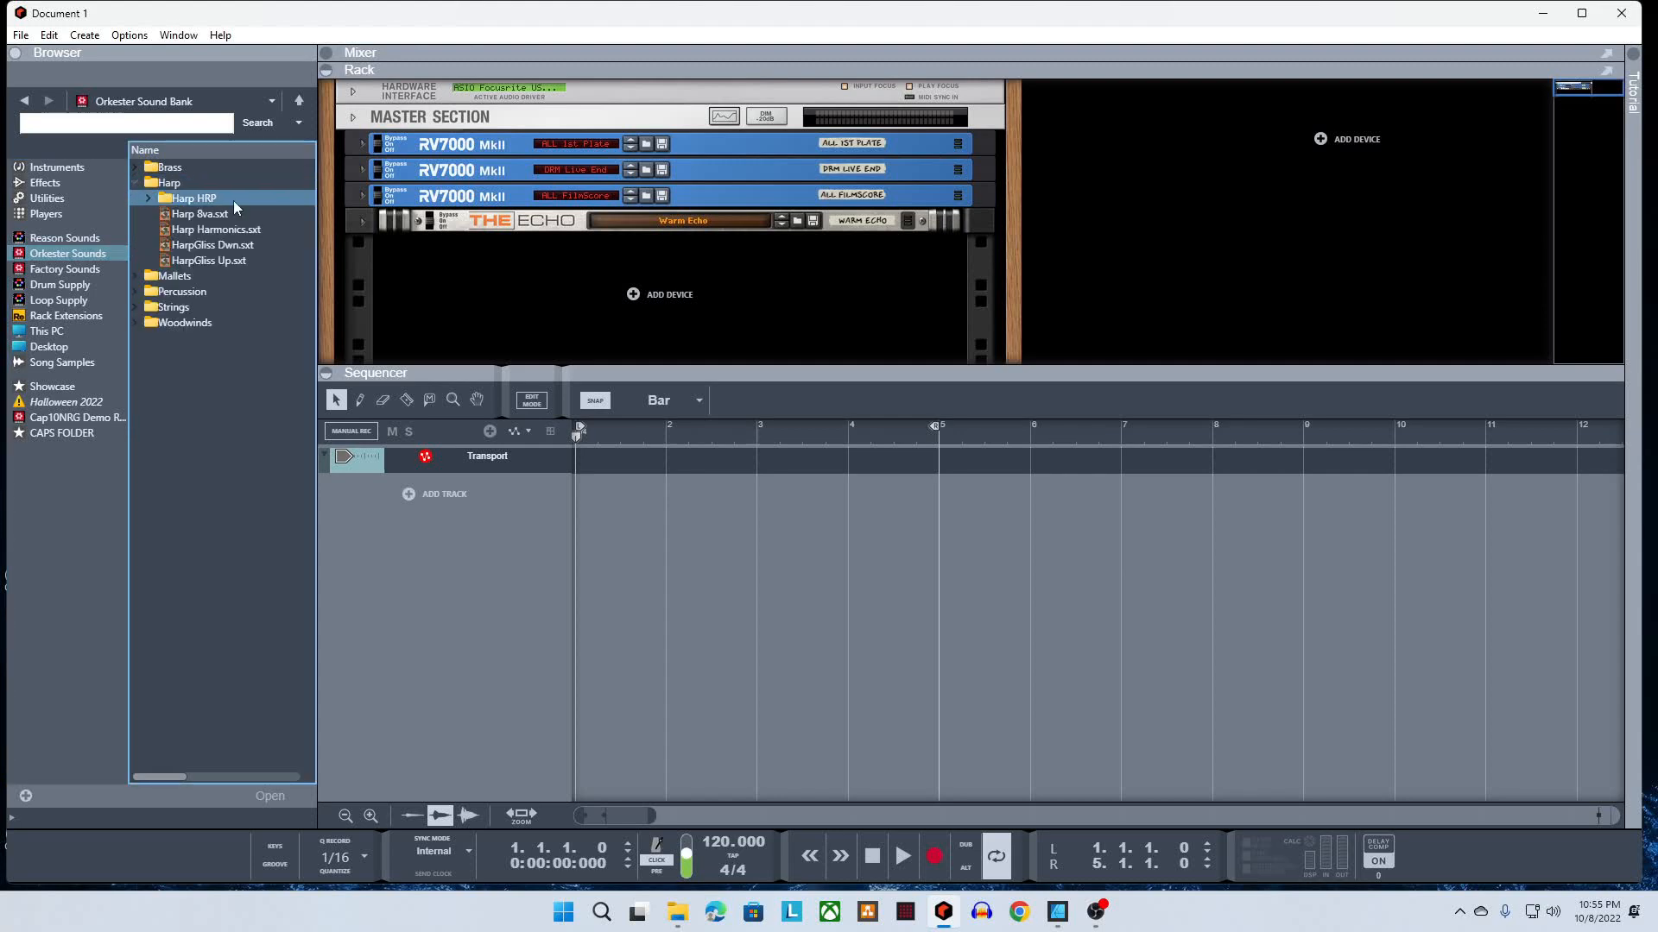
click(210, 245)
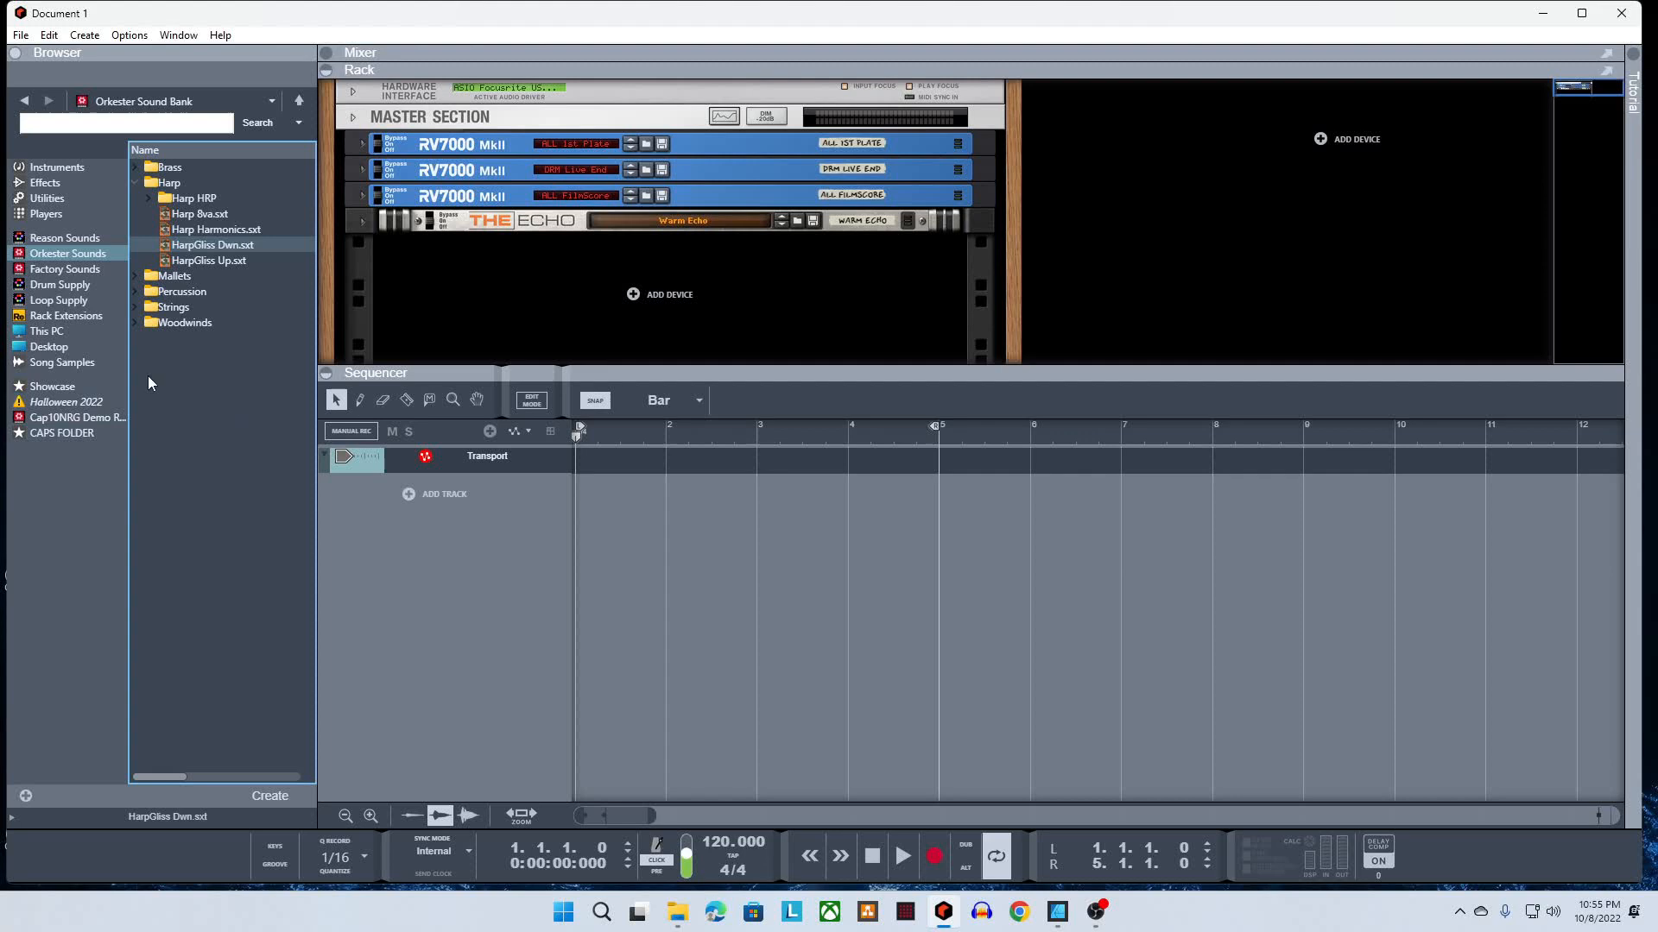
click(135, 307)
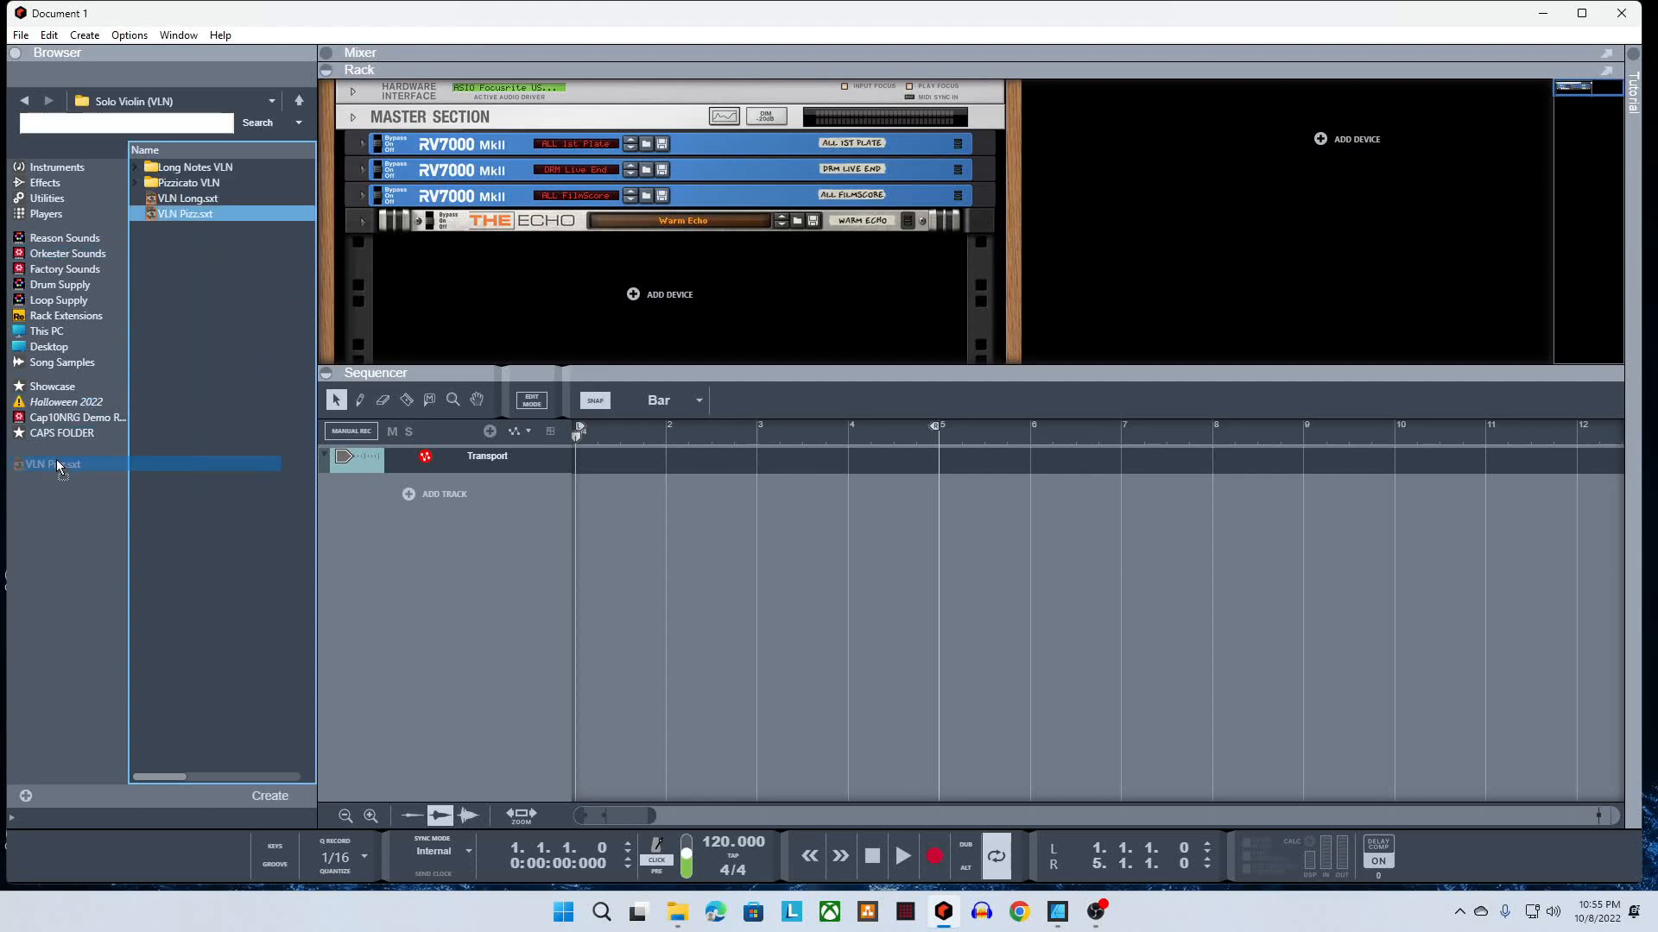
click(180, 198)
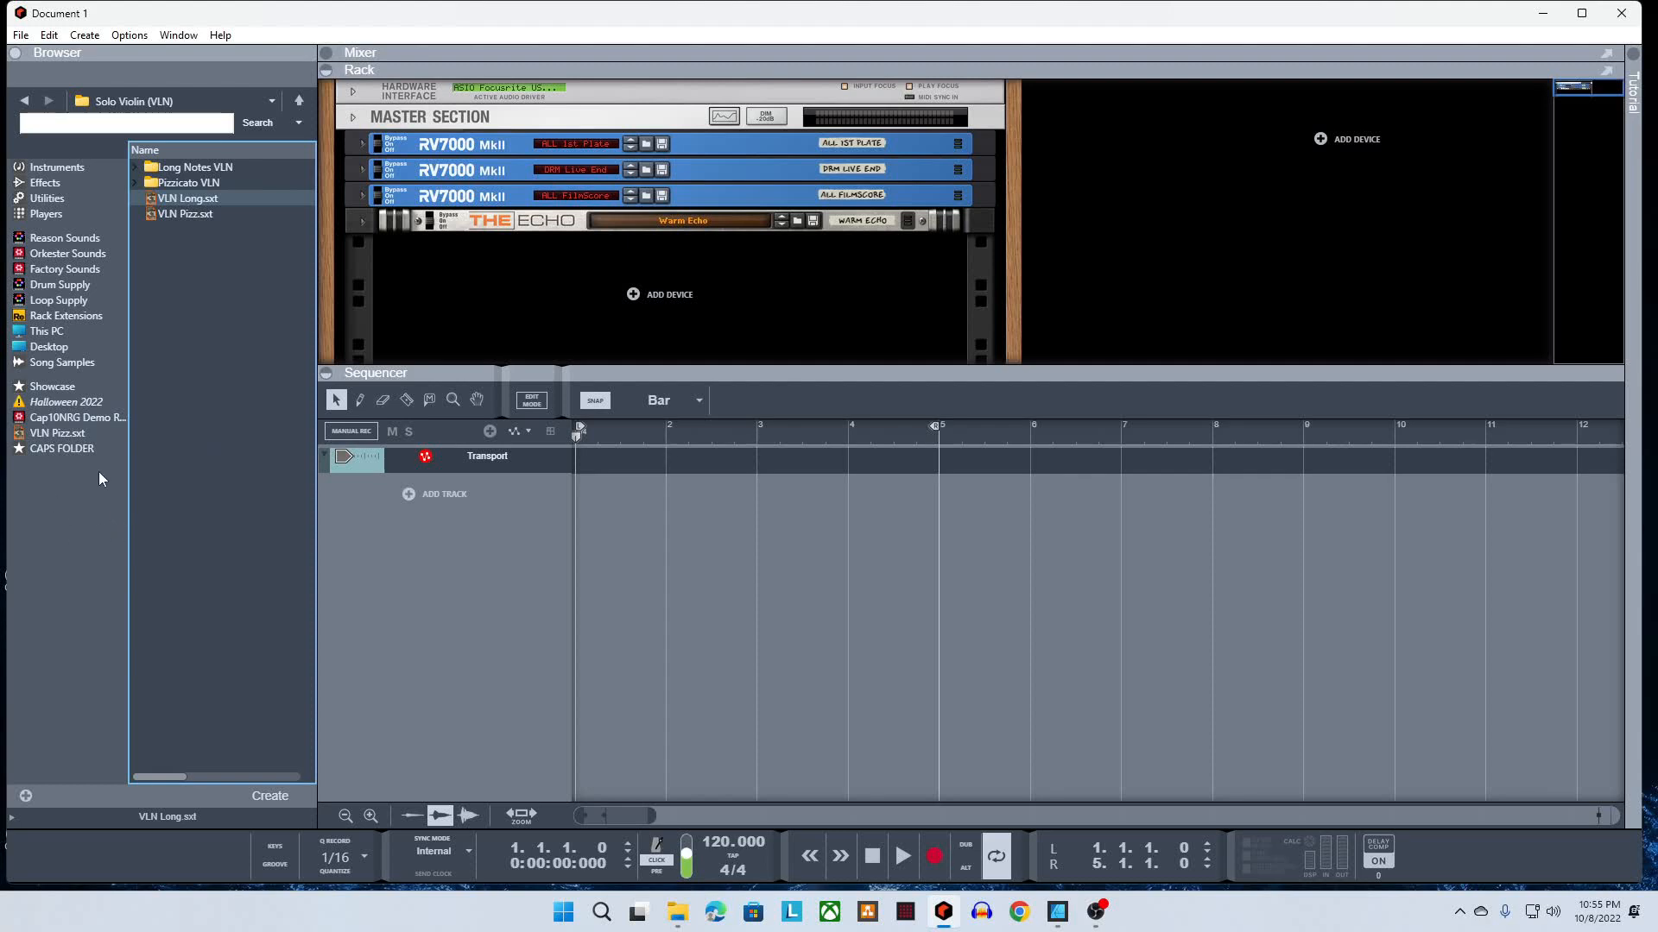
click(62, 448)
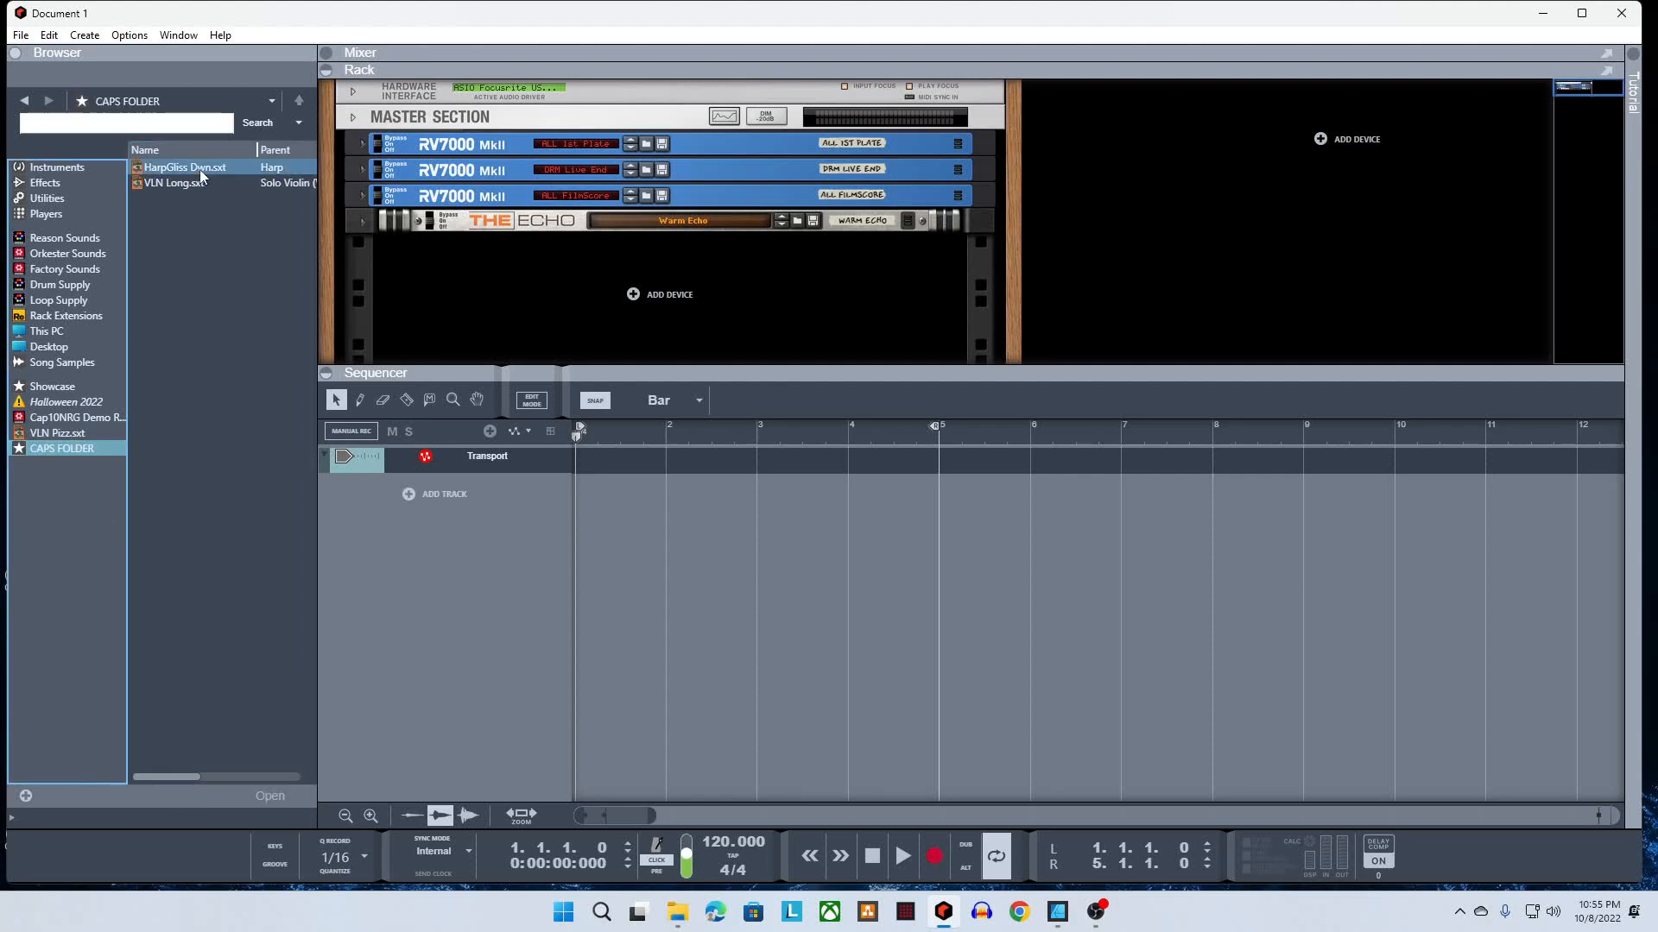
Drag HarpGliss Dwn from CAPS FOLDER into the rack as a new NN-XT device.
drag(184, 166, 386, 249)
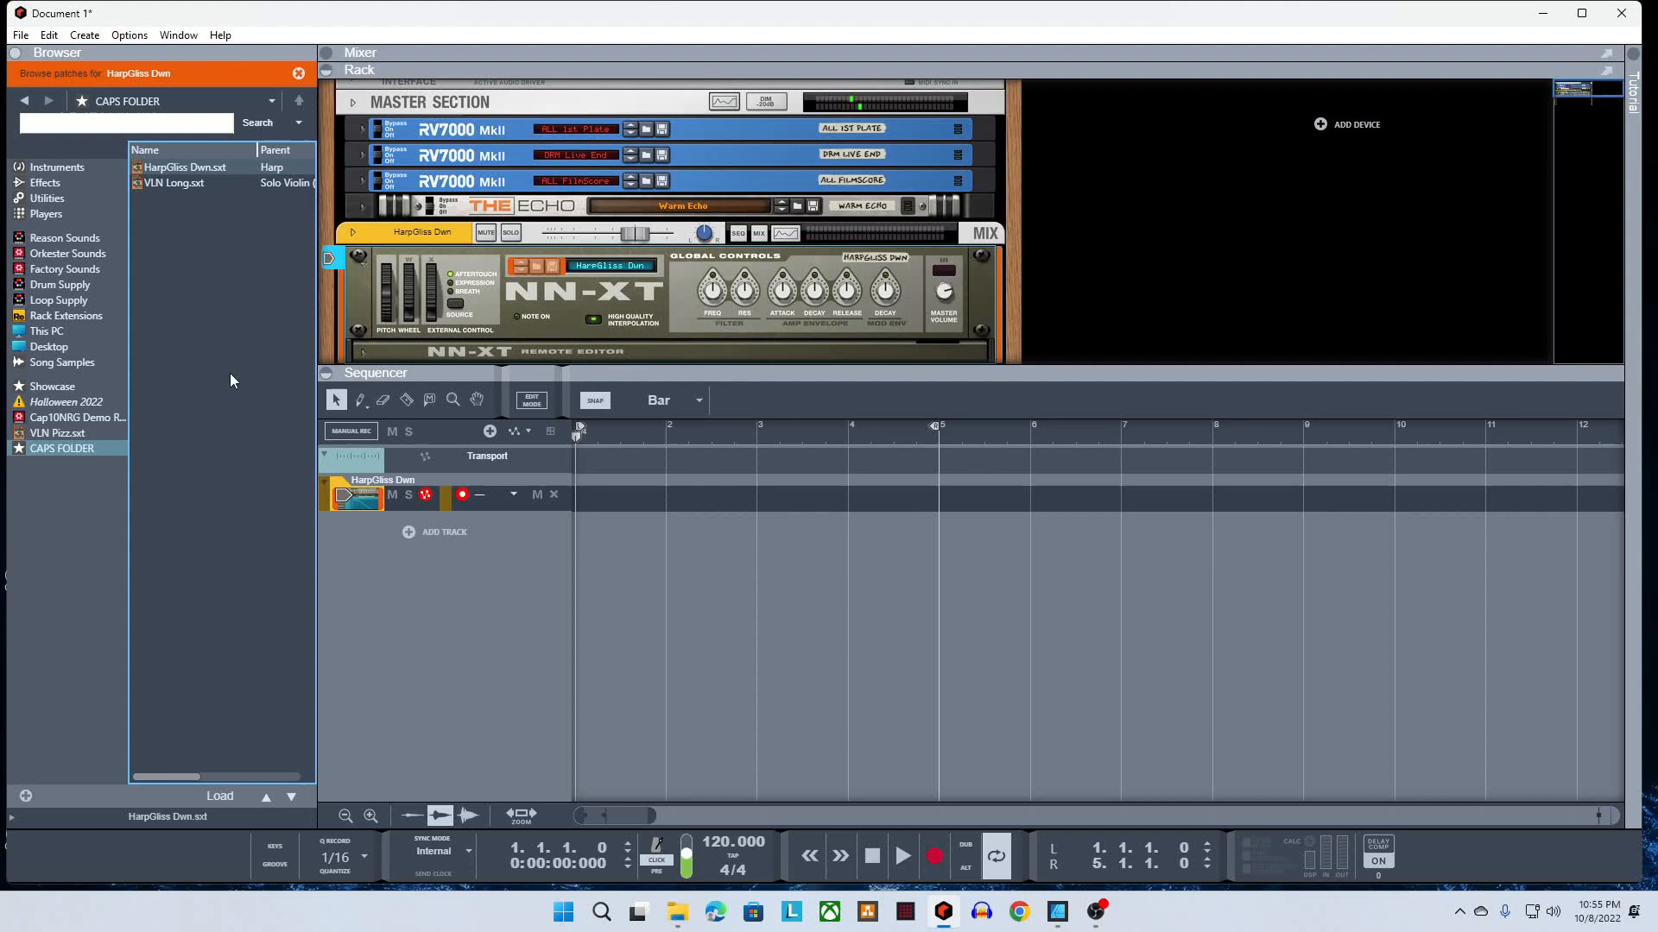
mouse_move(230, 543)
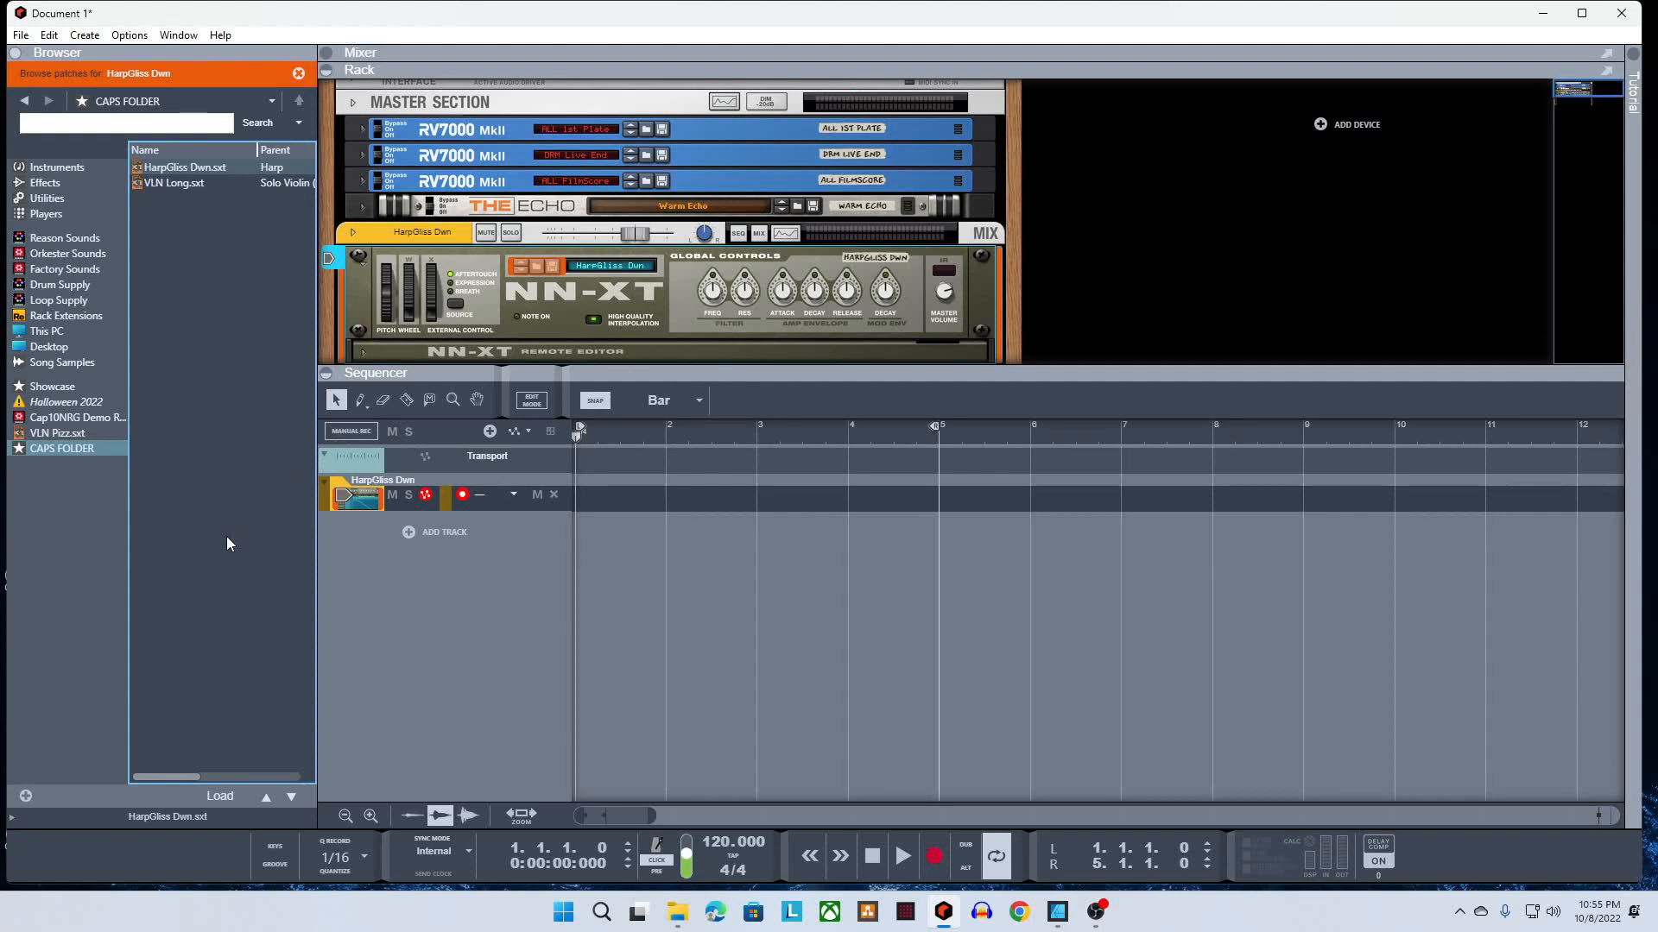
mouse_move(200, 197)
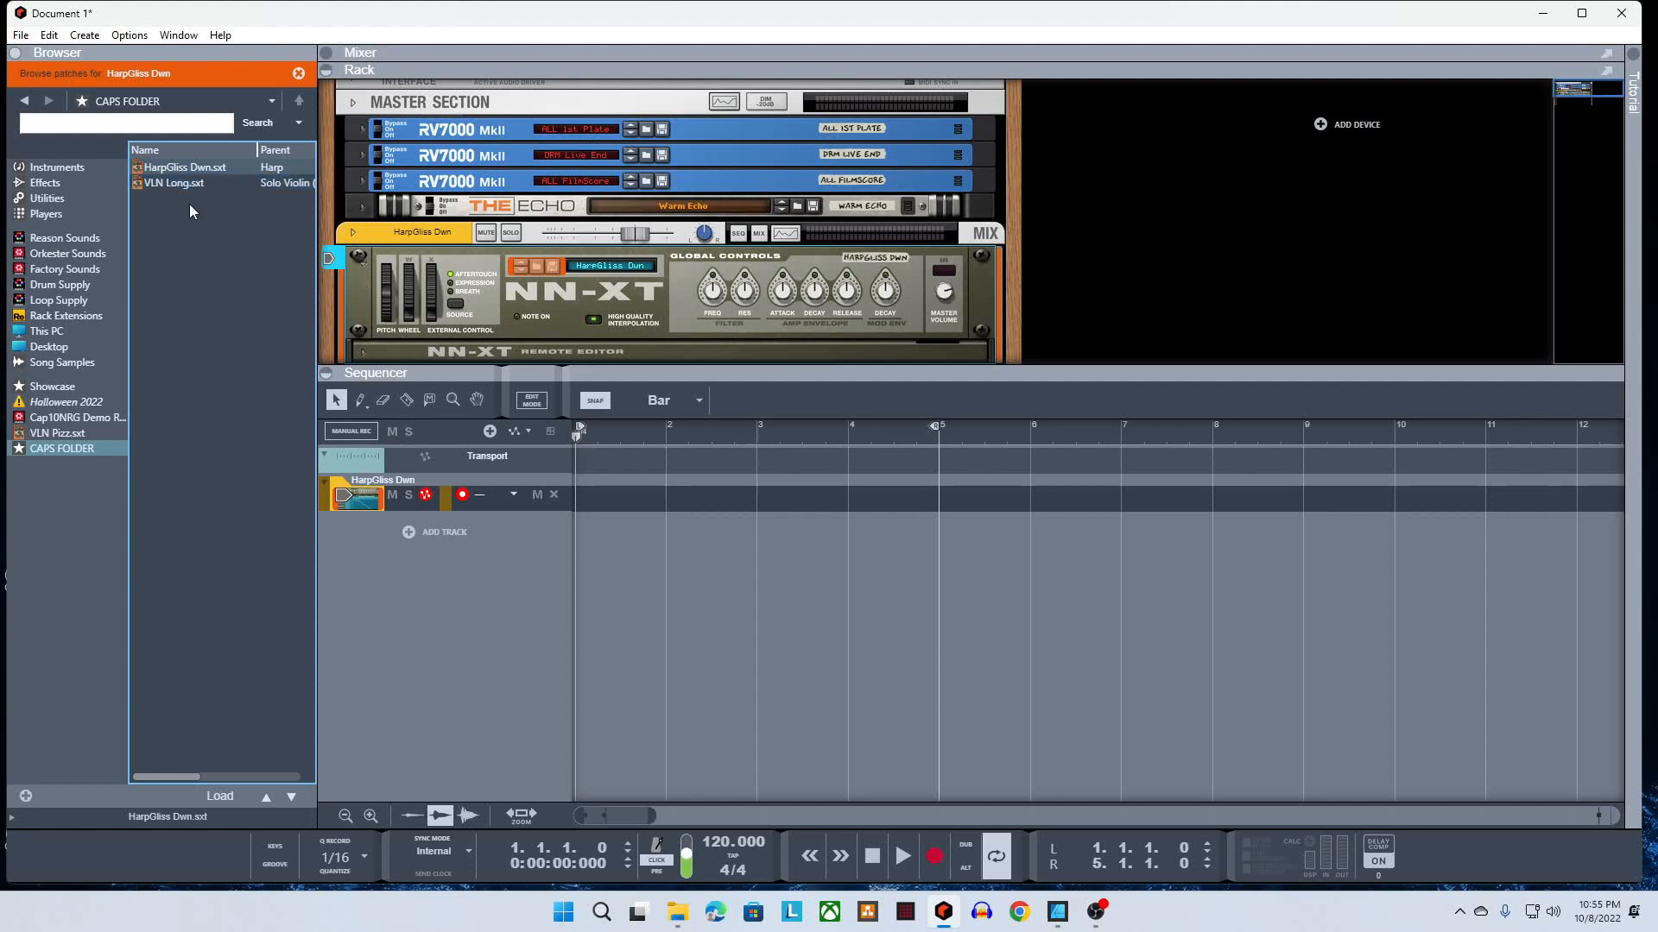
Delete the VLN Long favorite from CAPS FOLDER and confirm its removal.
right_click(175, 183)
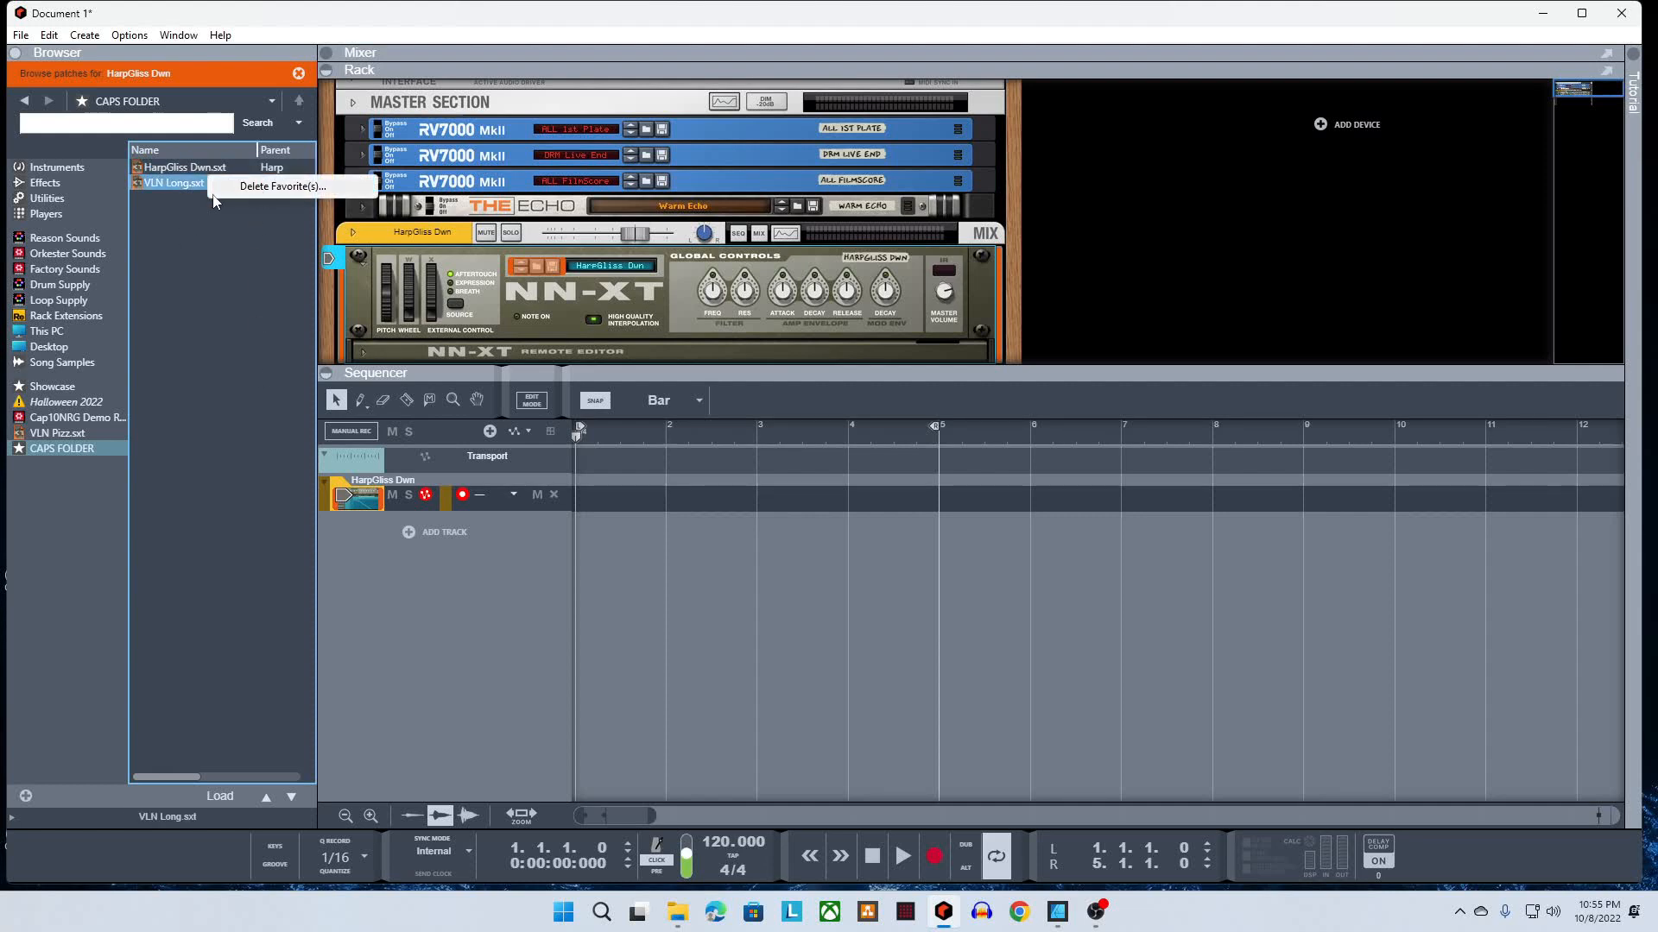
click(286, 187)
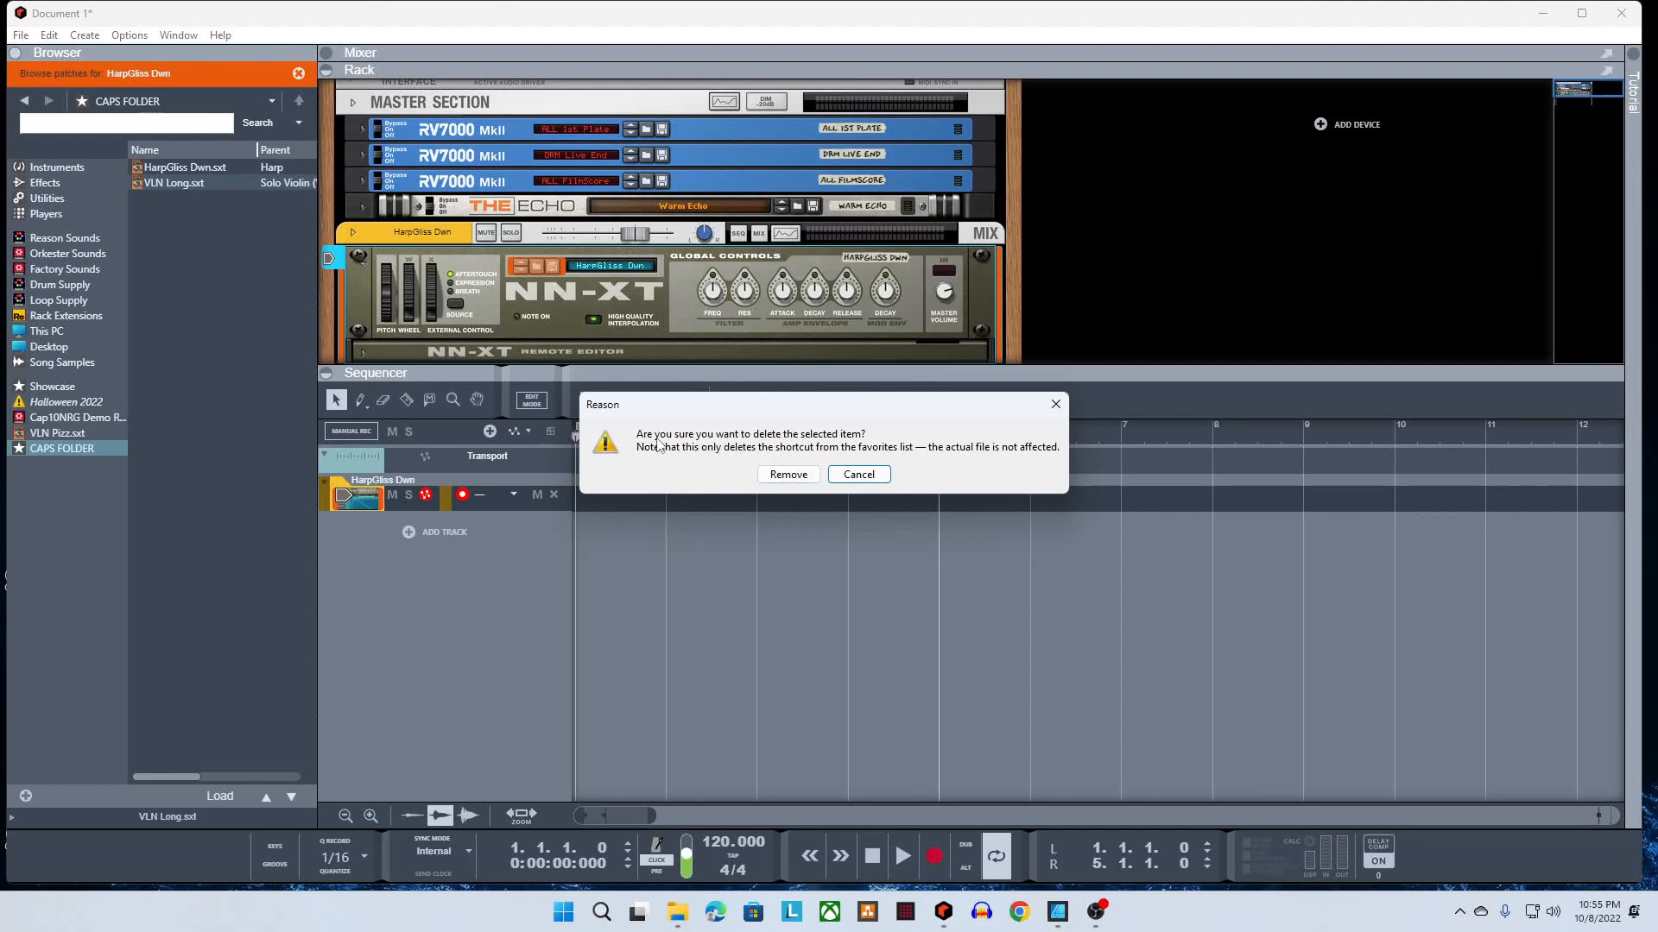
mouse_move(872, 446)
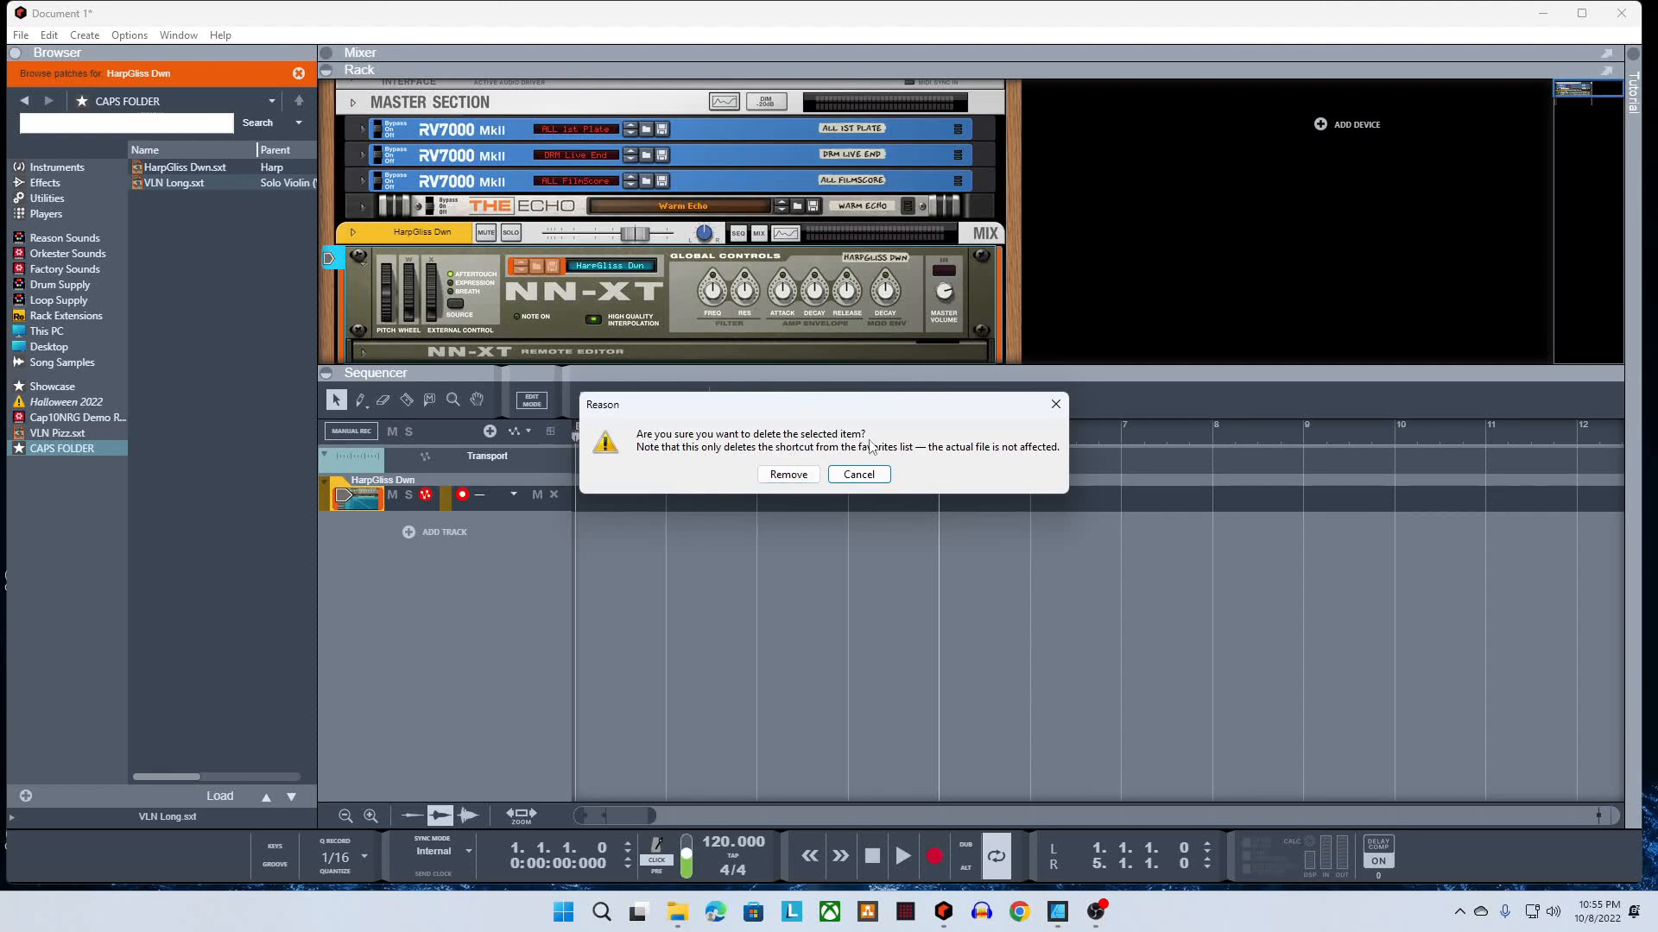
mouse_move(753, 471)
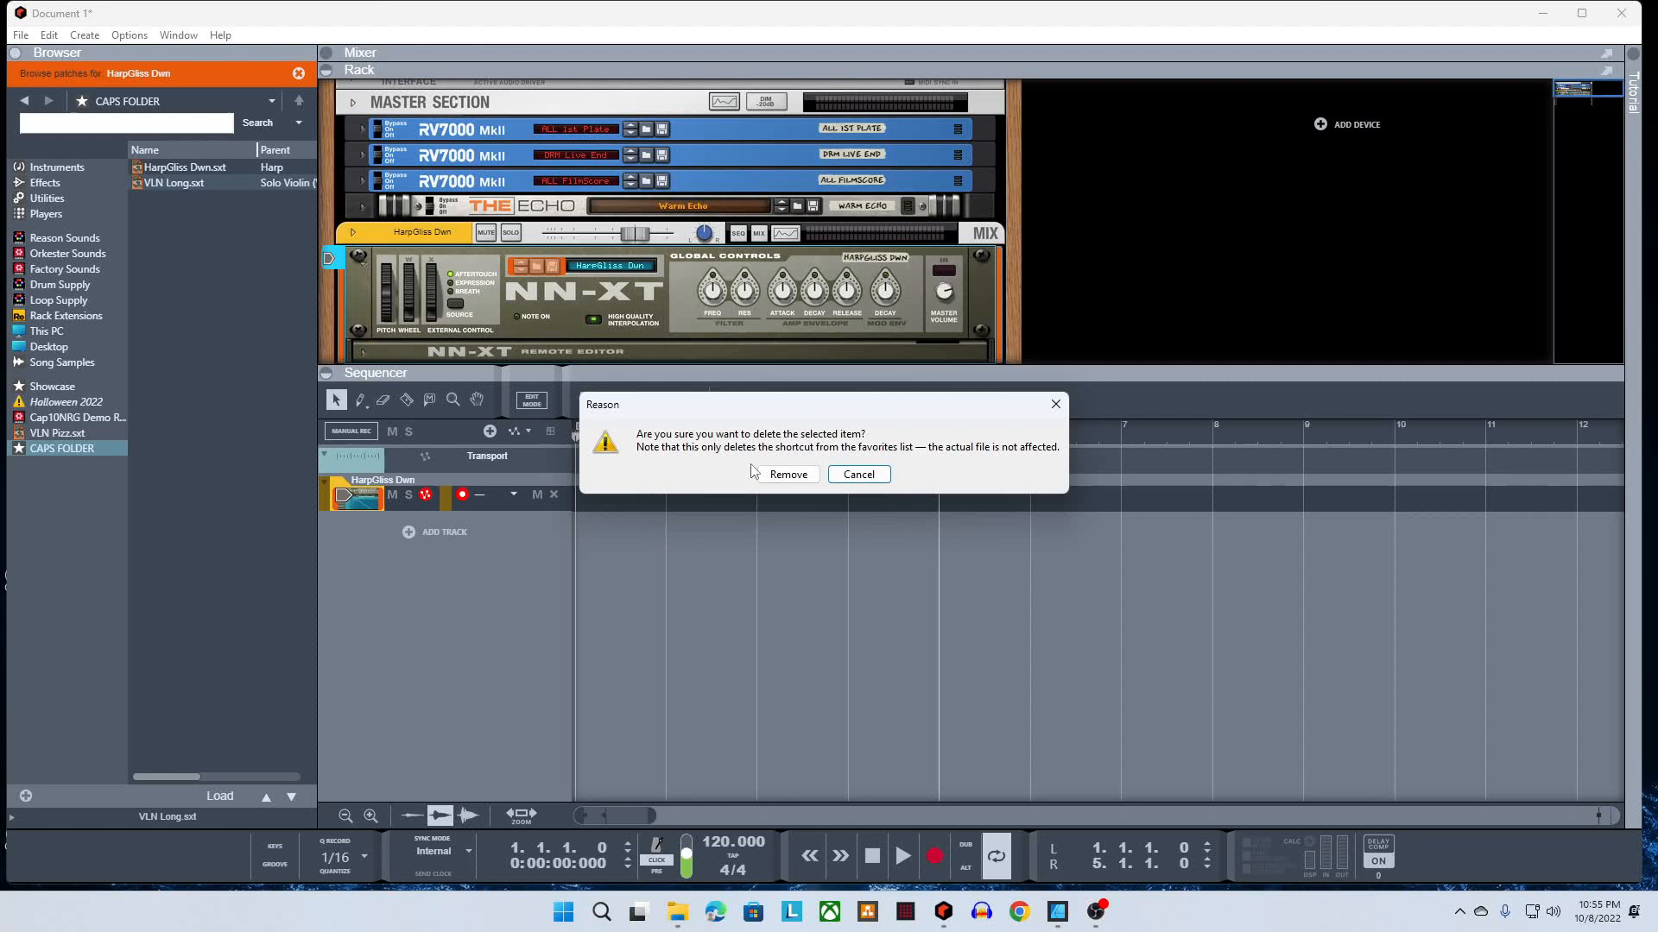
mouse_move(930, 458)
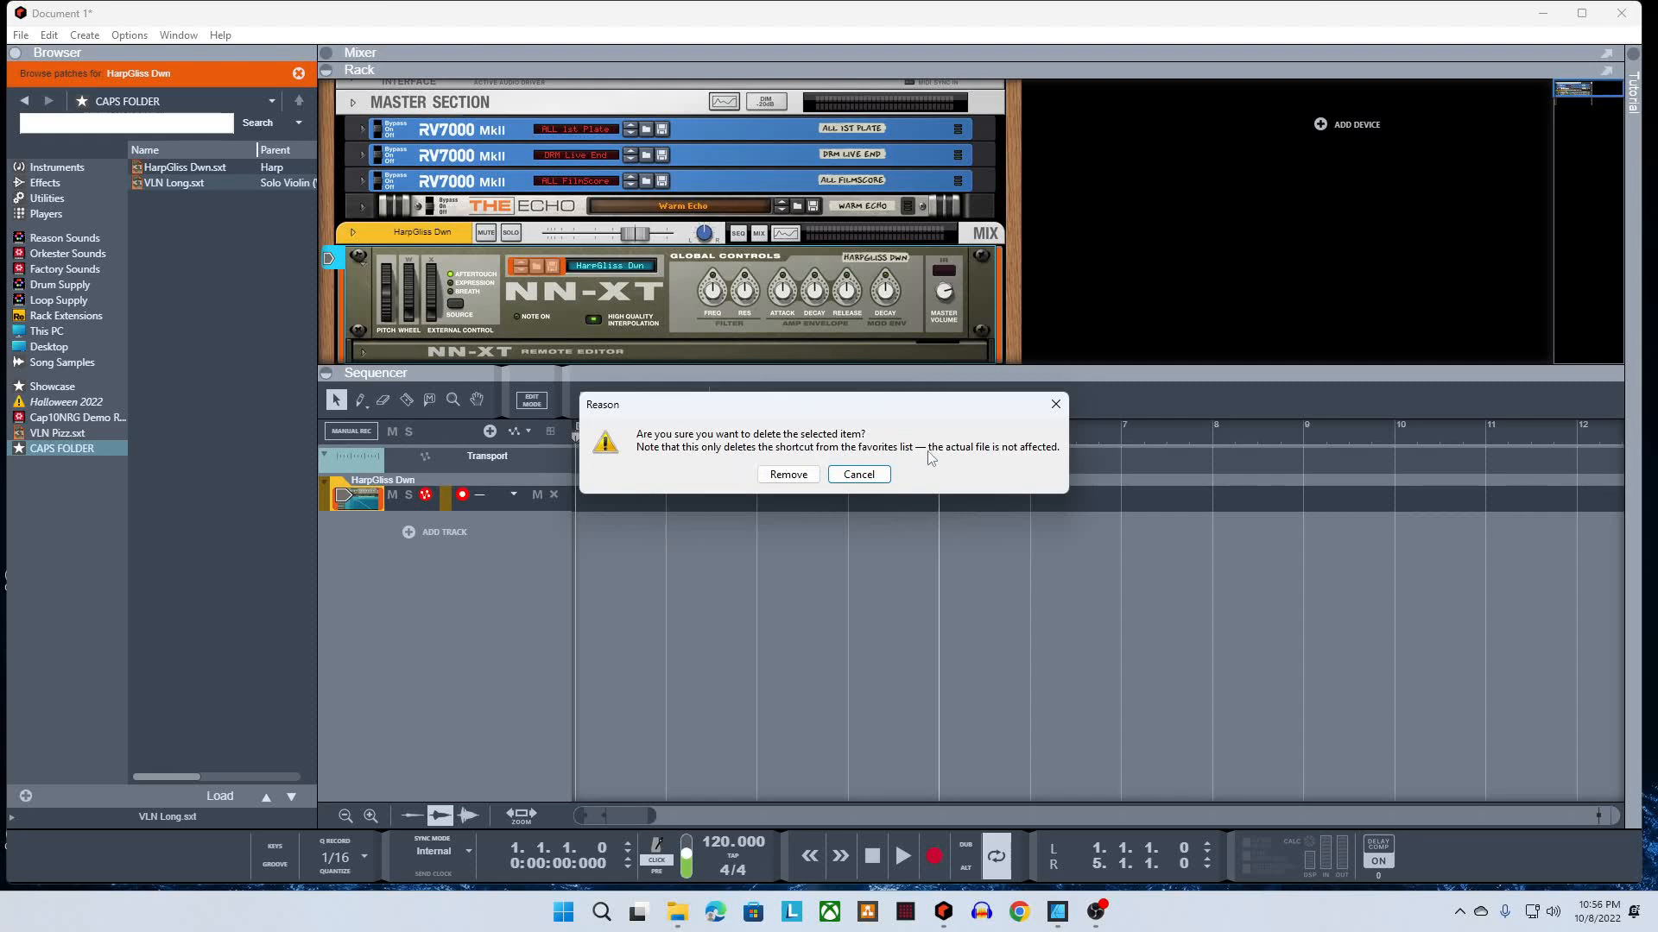
mouse_move(1021, 458)
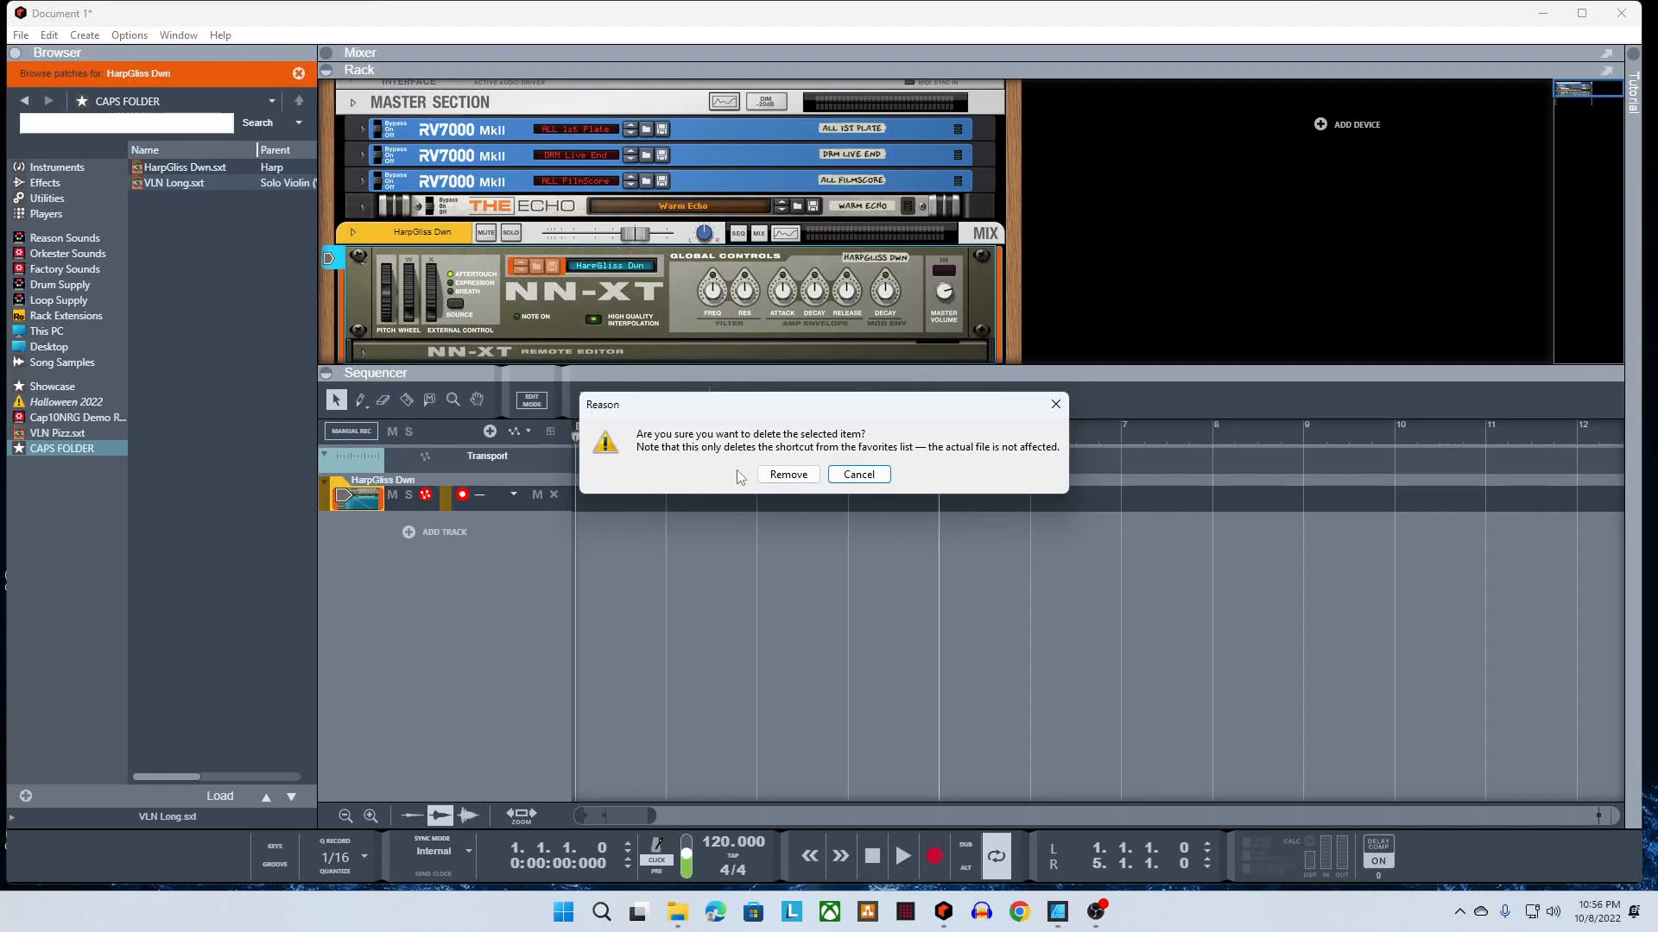
click(787, 474)
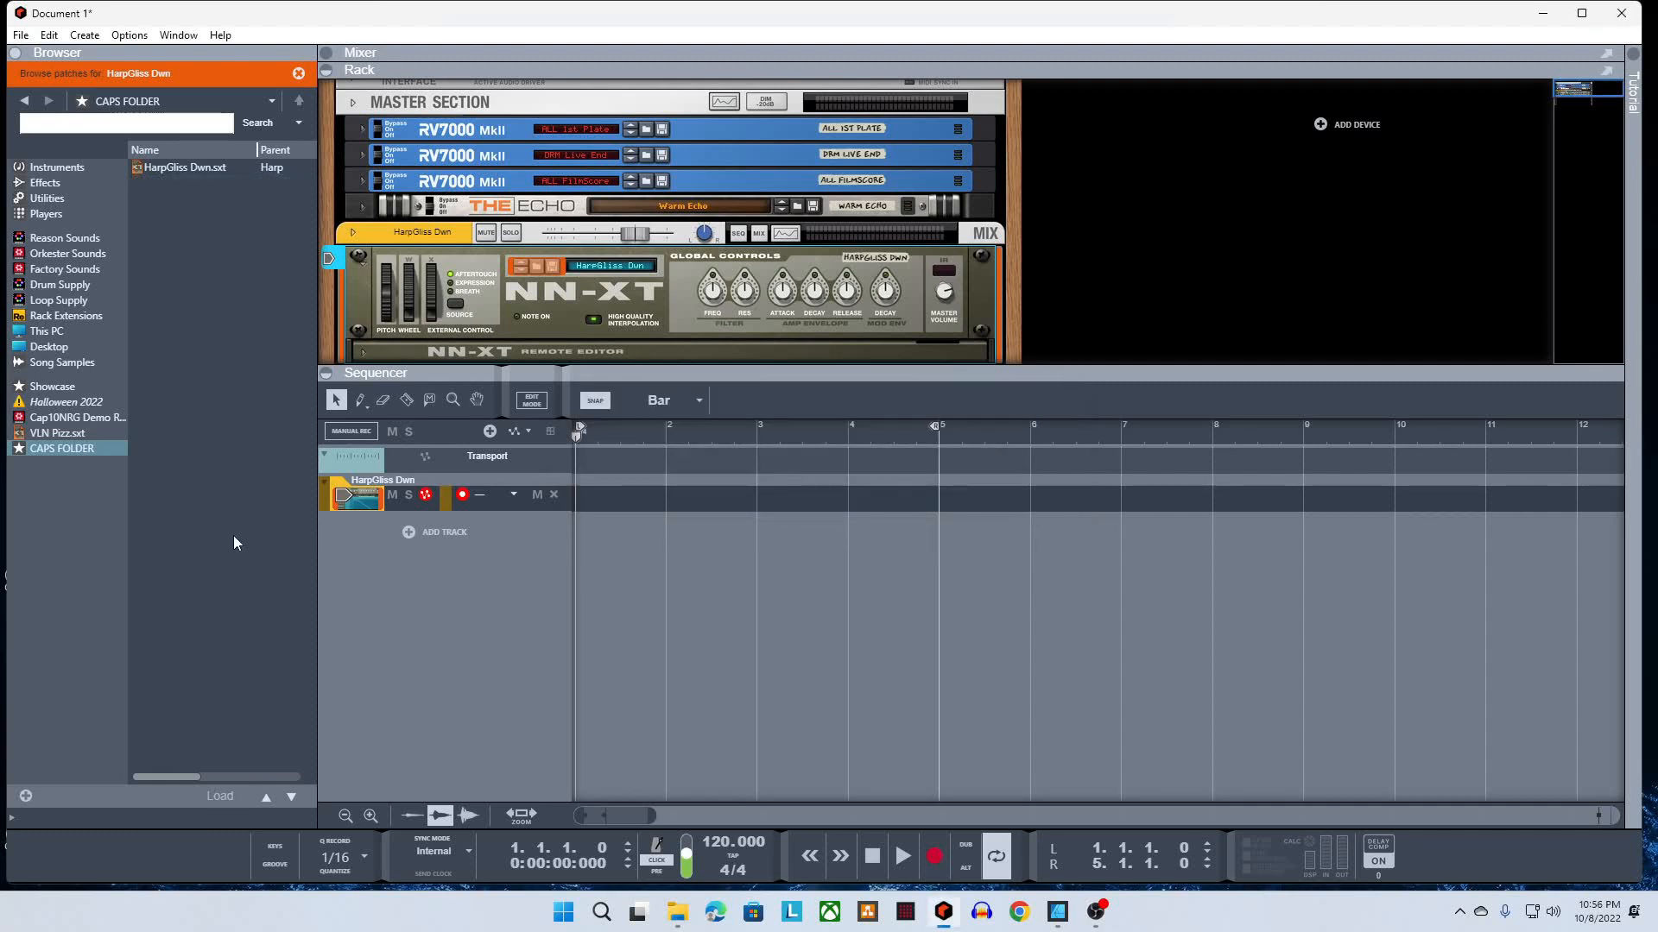
mouse_move(89, 435)
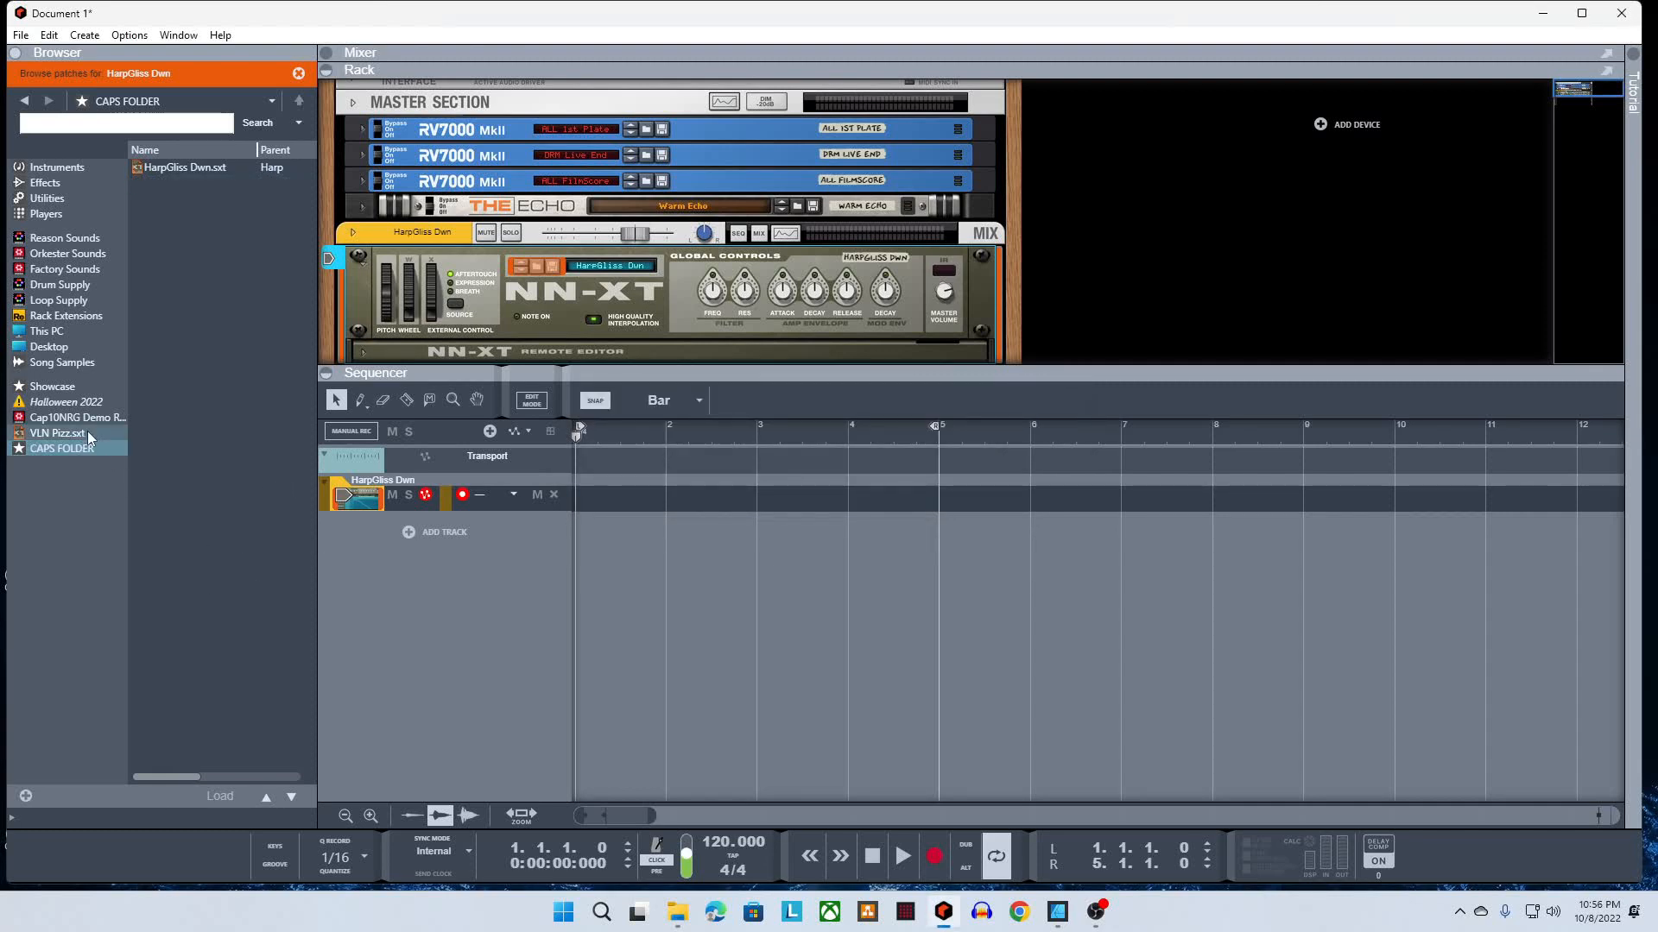
Delete the CAPS FOLDER favorites list and open File > Song Information.
right_click(61, 448)
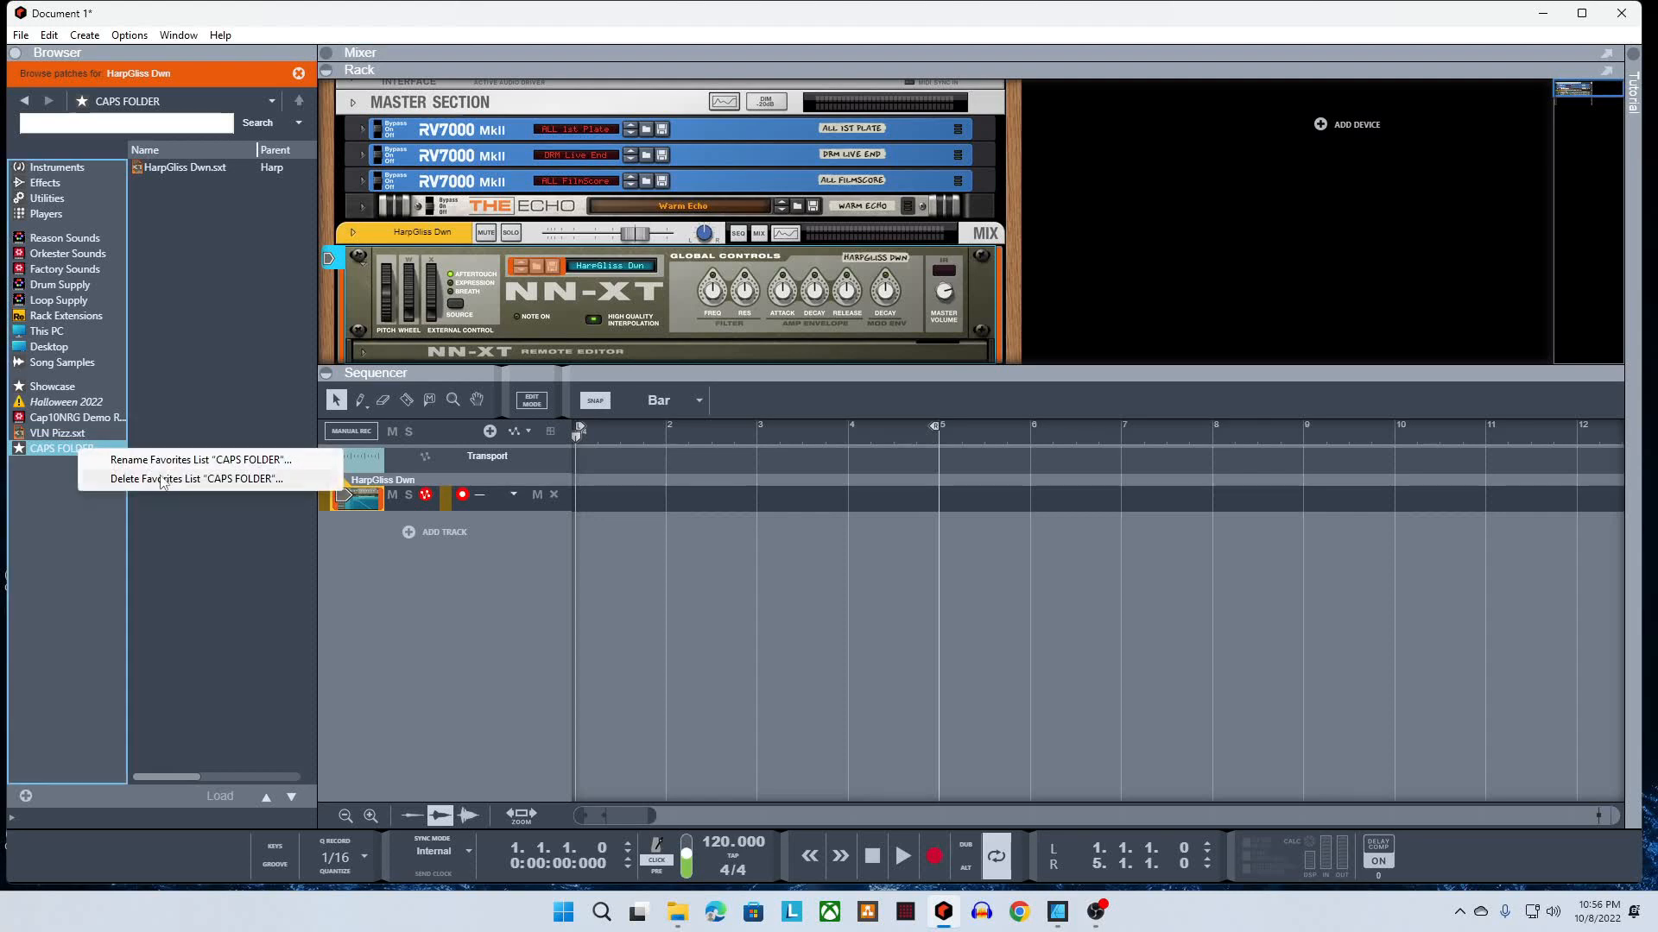
click(196, 478)
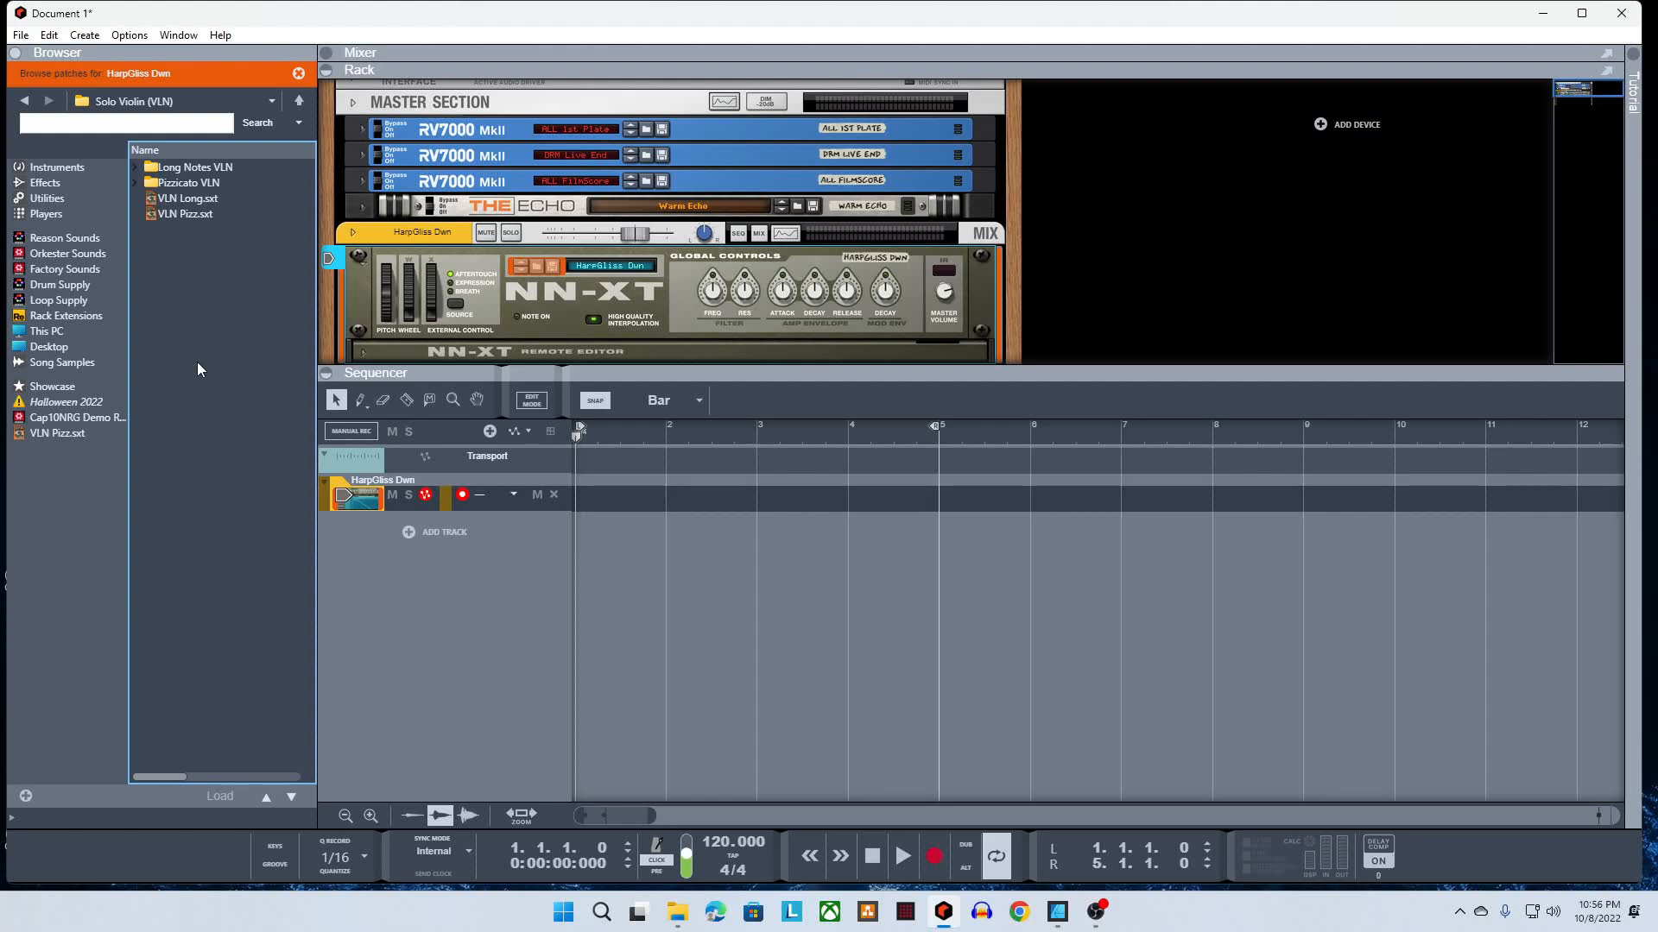
mouse_move(764, 298)
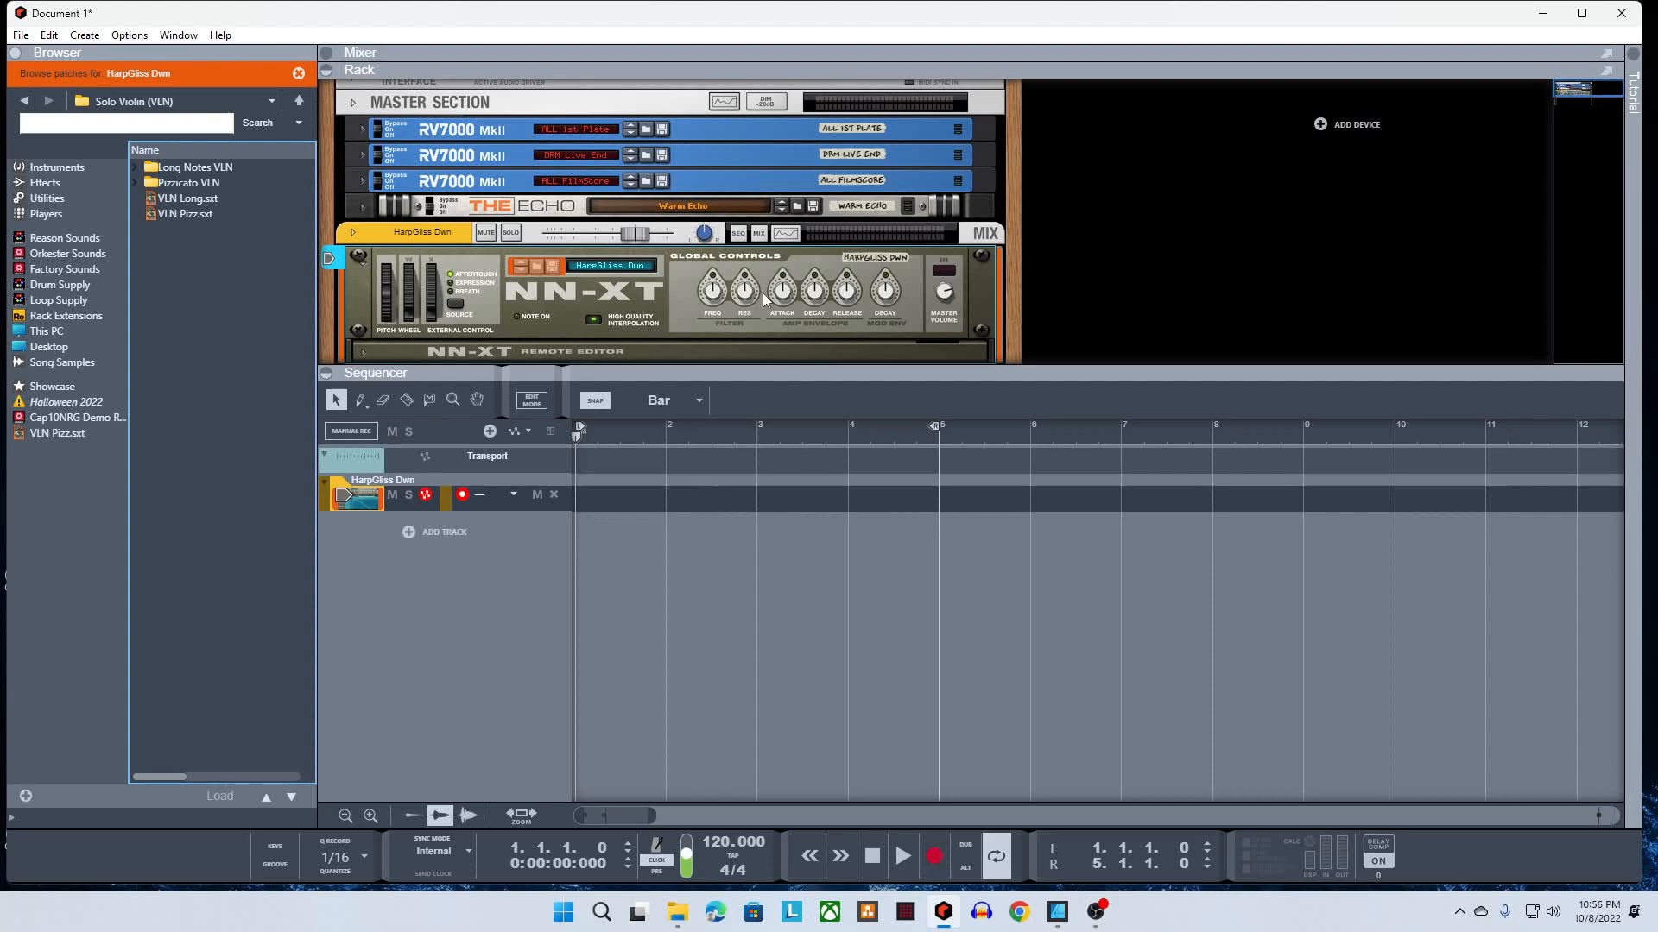
mouse_move(547, 308)
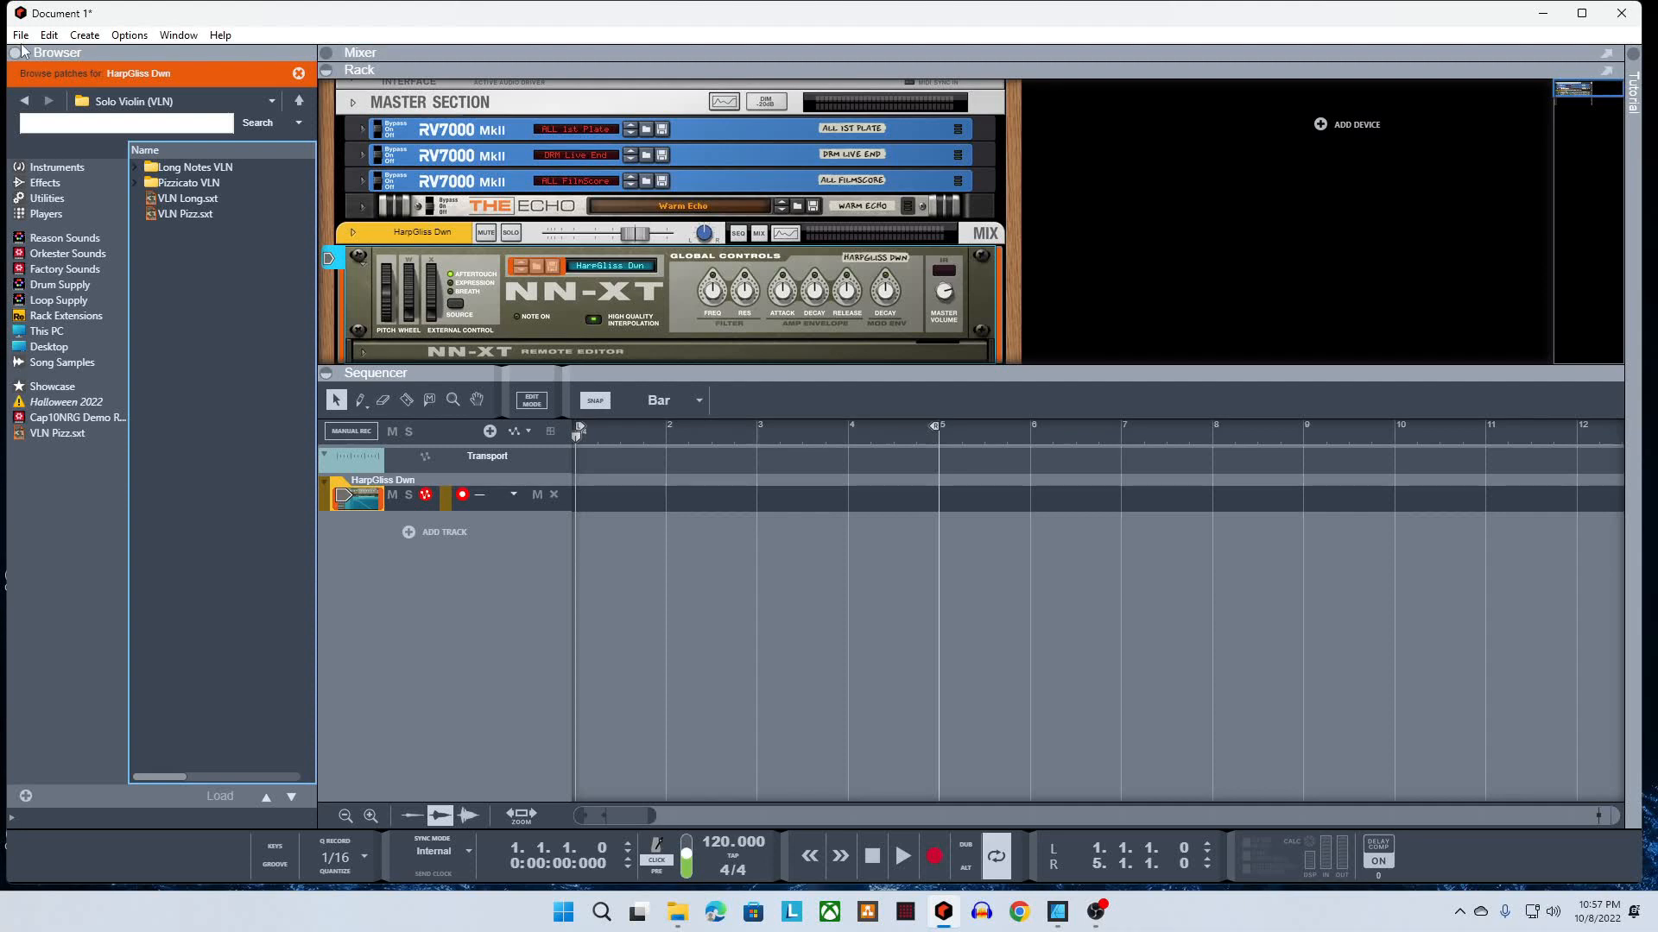
click(14, 35)
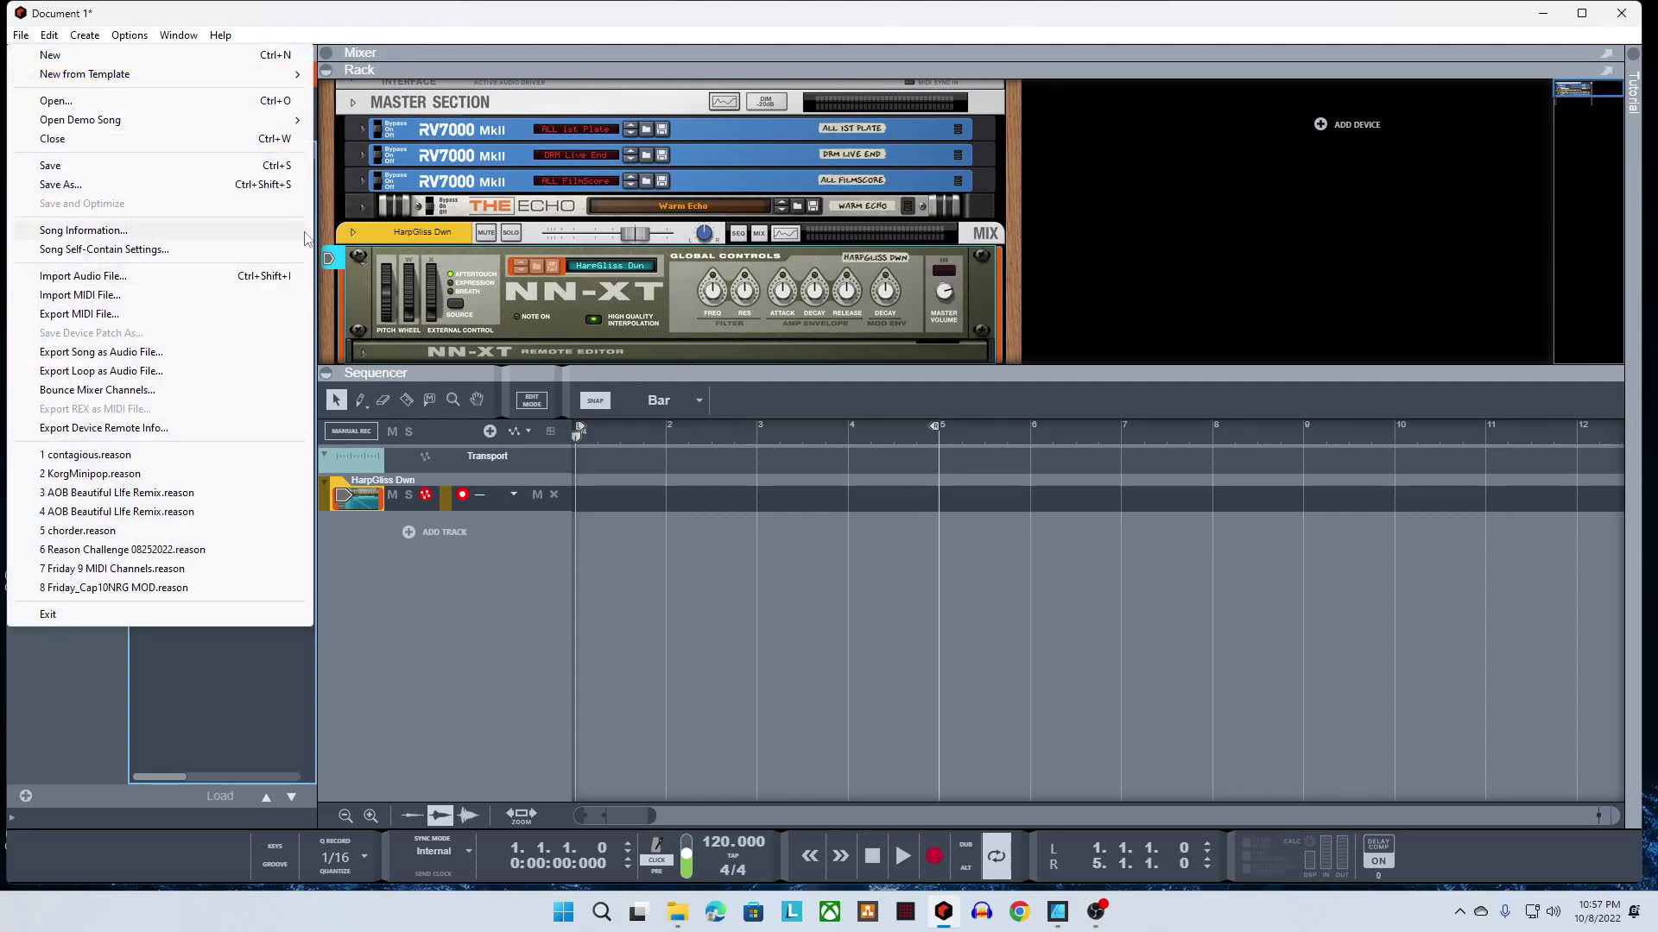
mouse_move(133, 250)
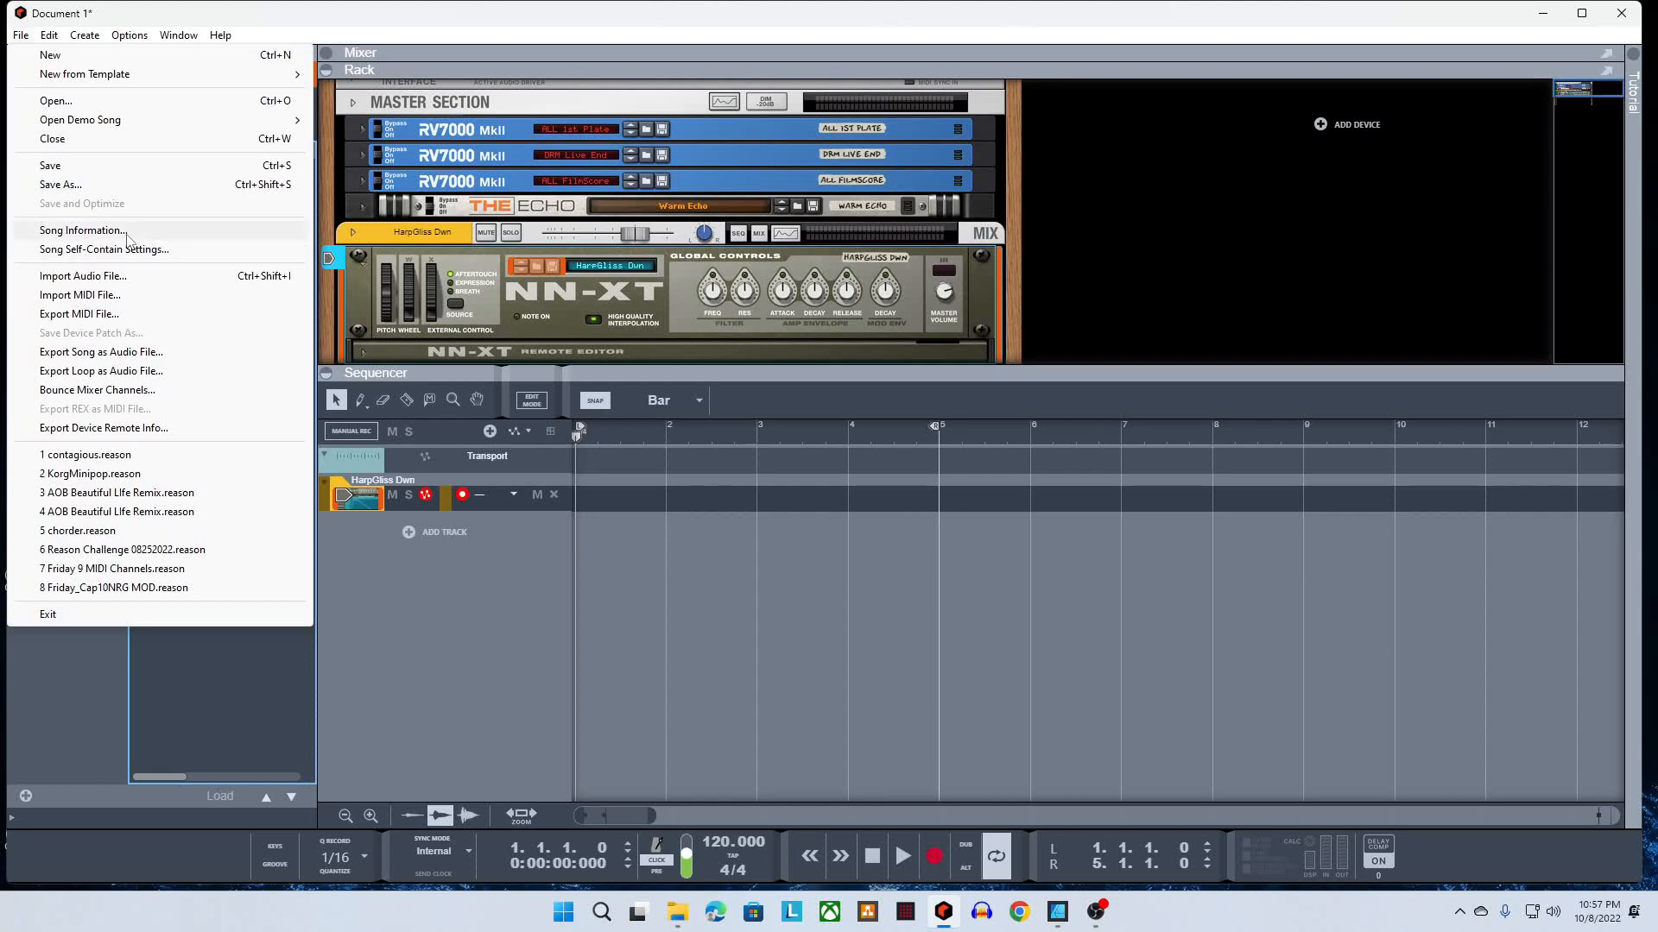
click(93, 230)
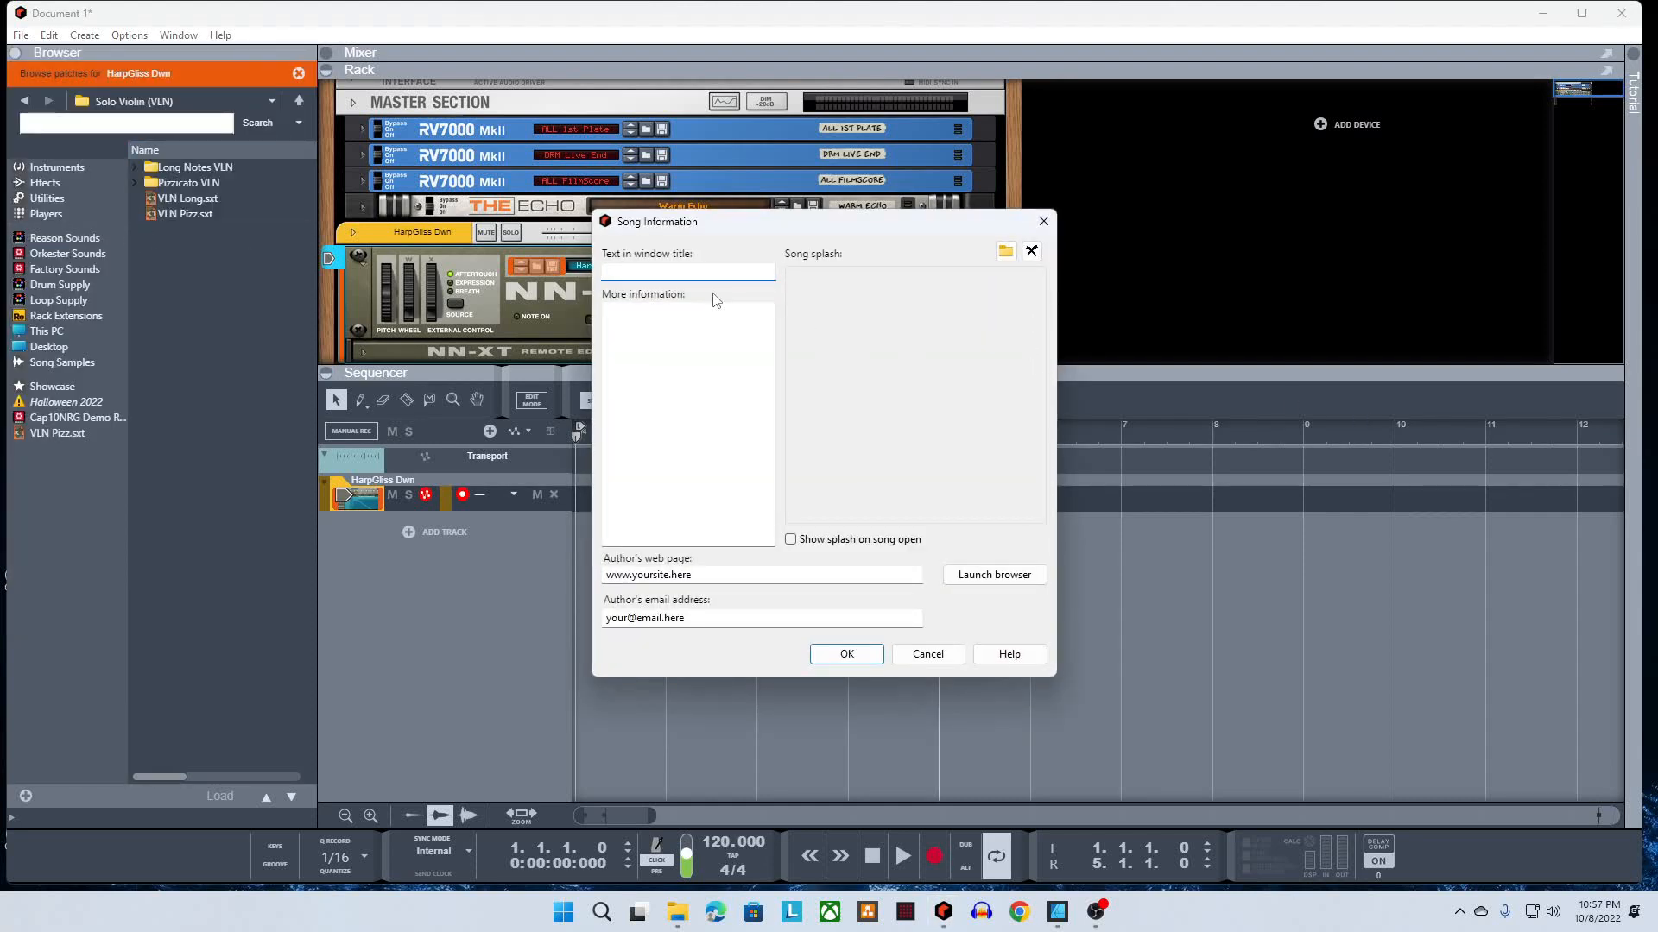
click(686, 272)
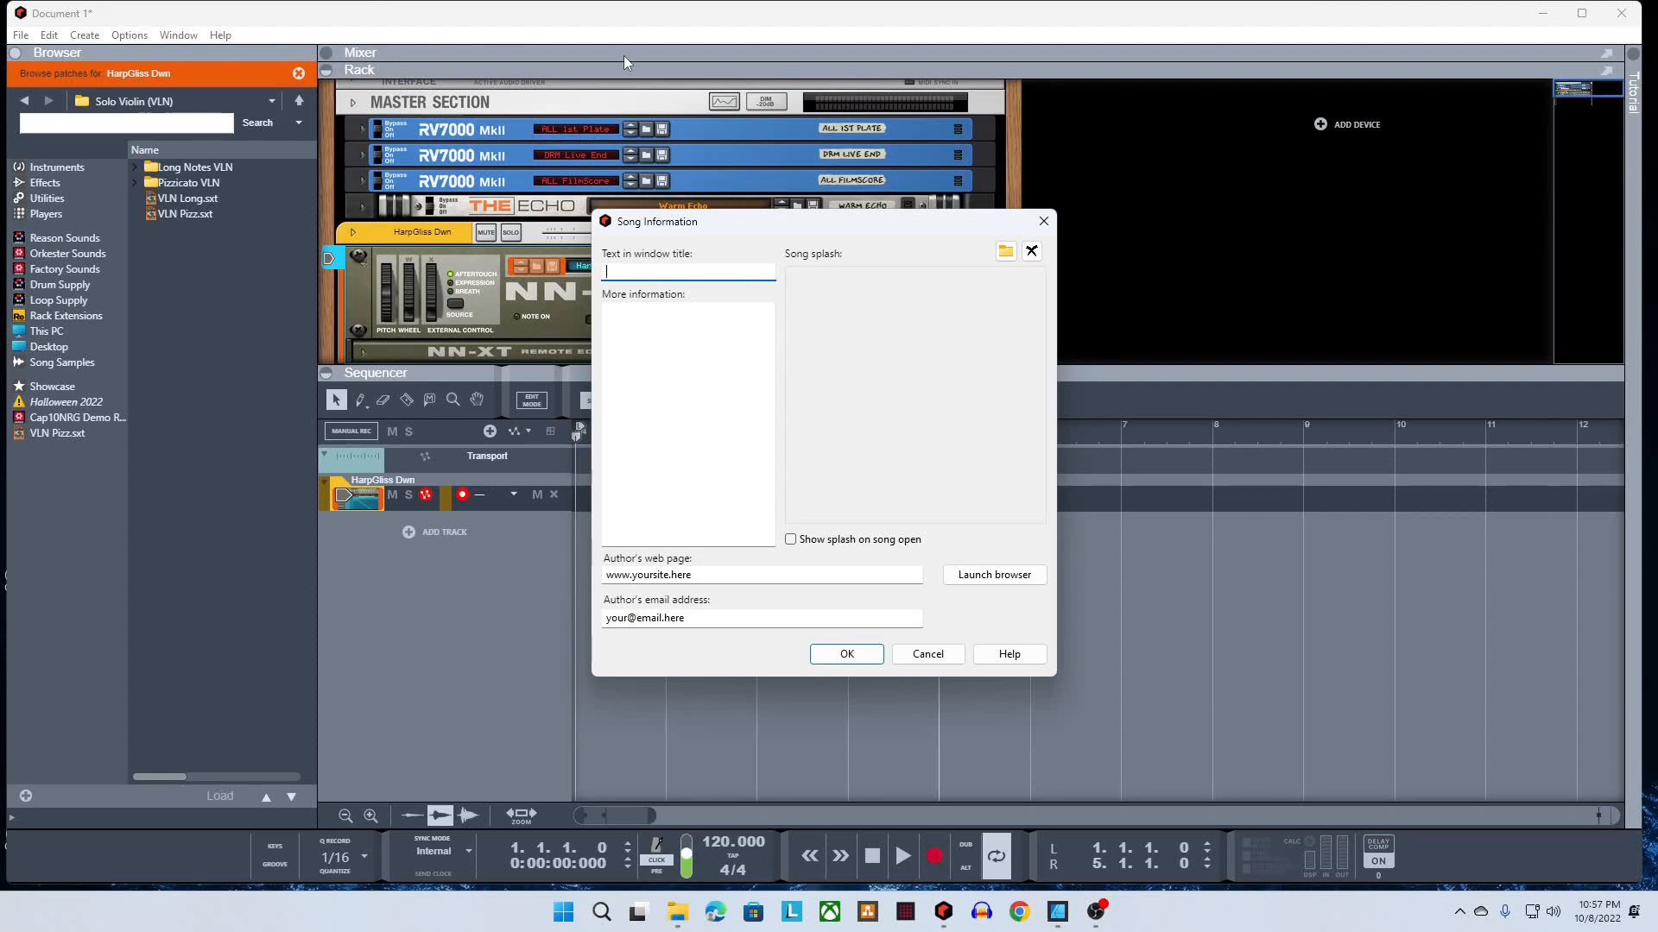
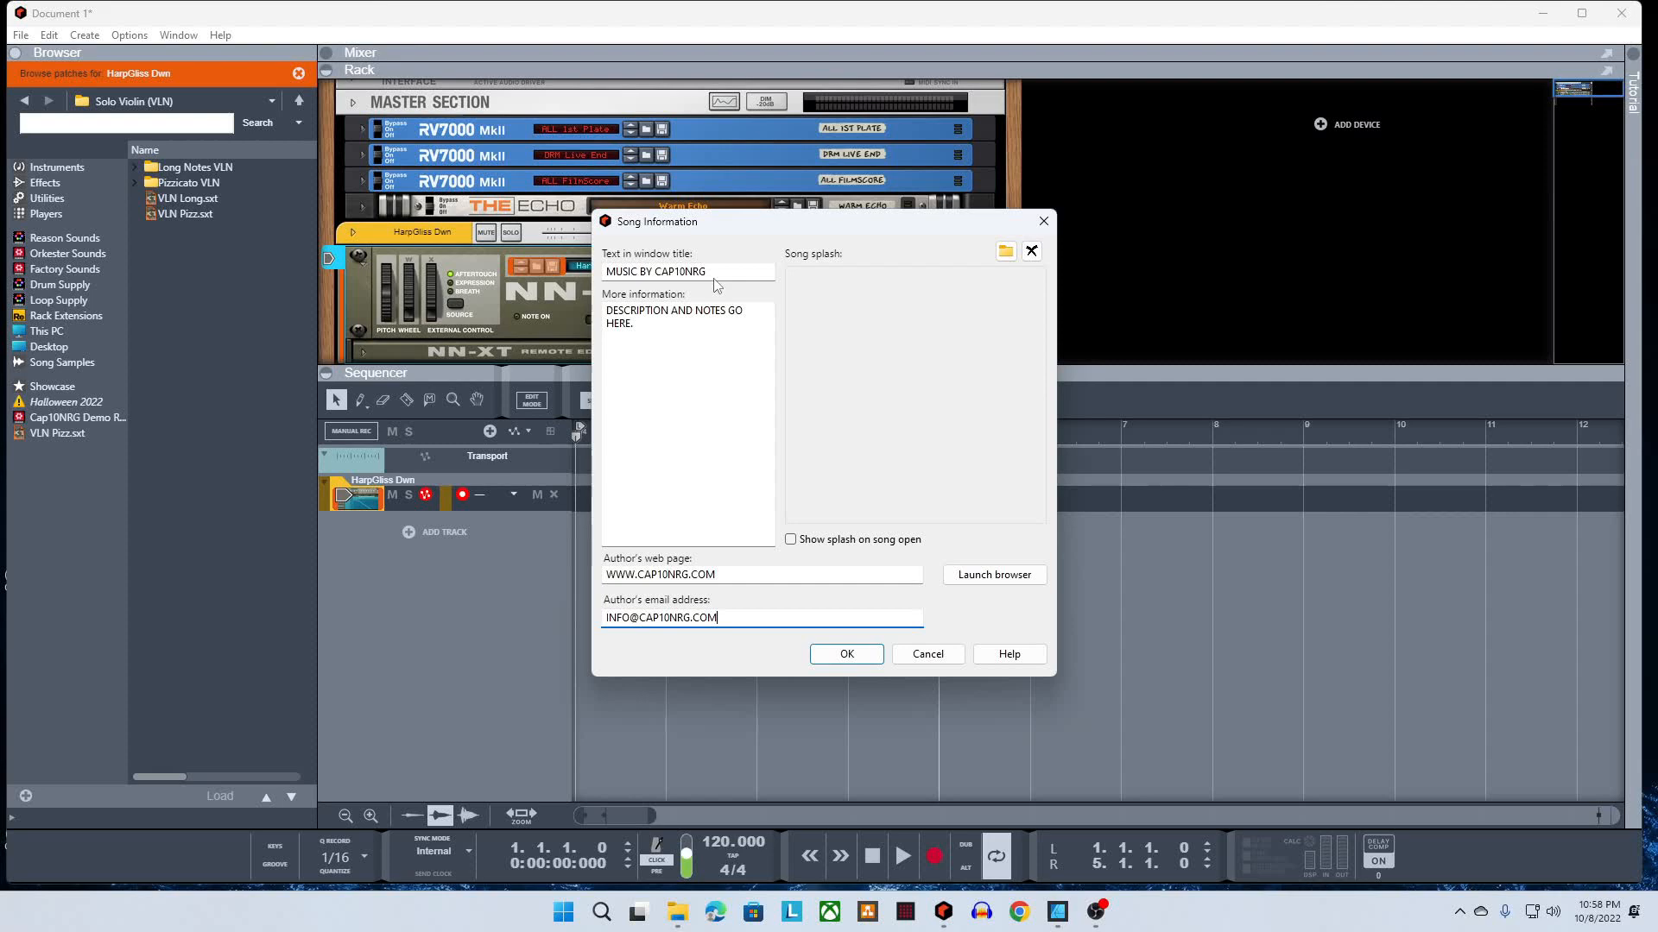
mouse_move(627, 358)
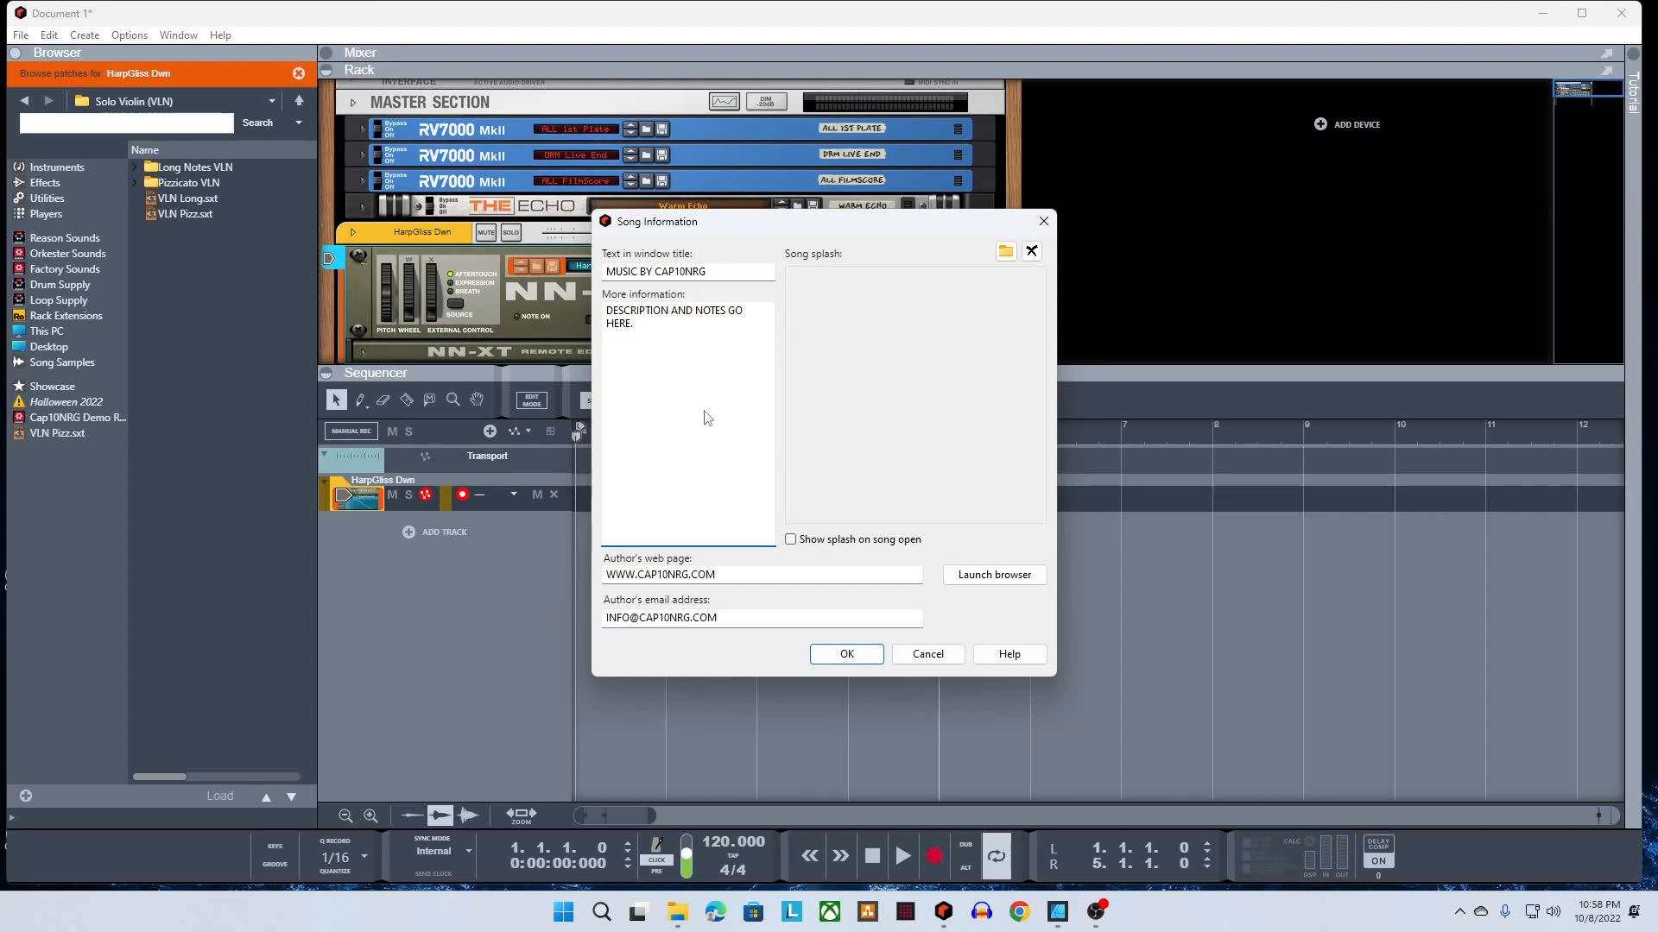
mouse_move(713, 380)
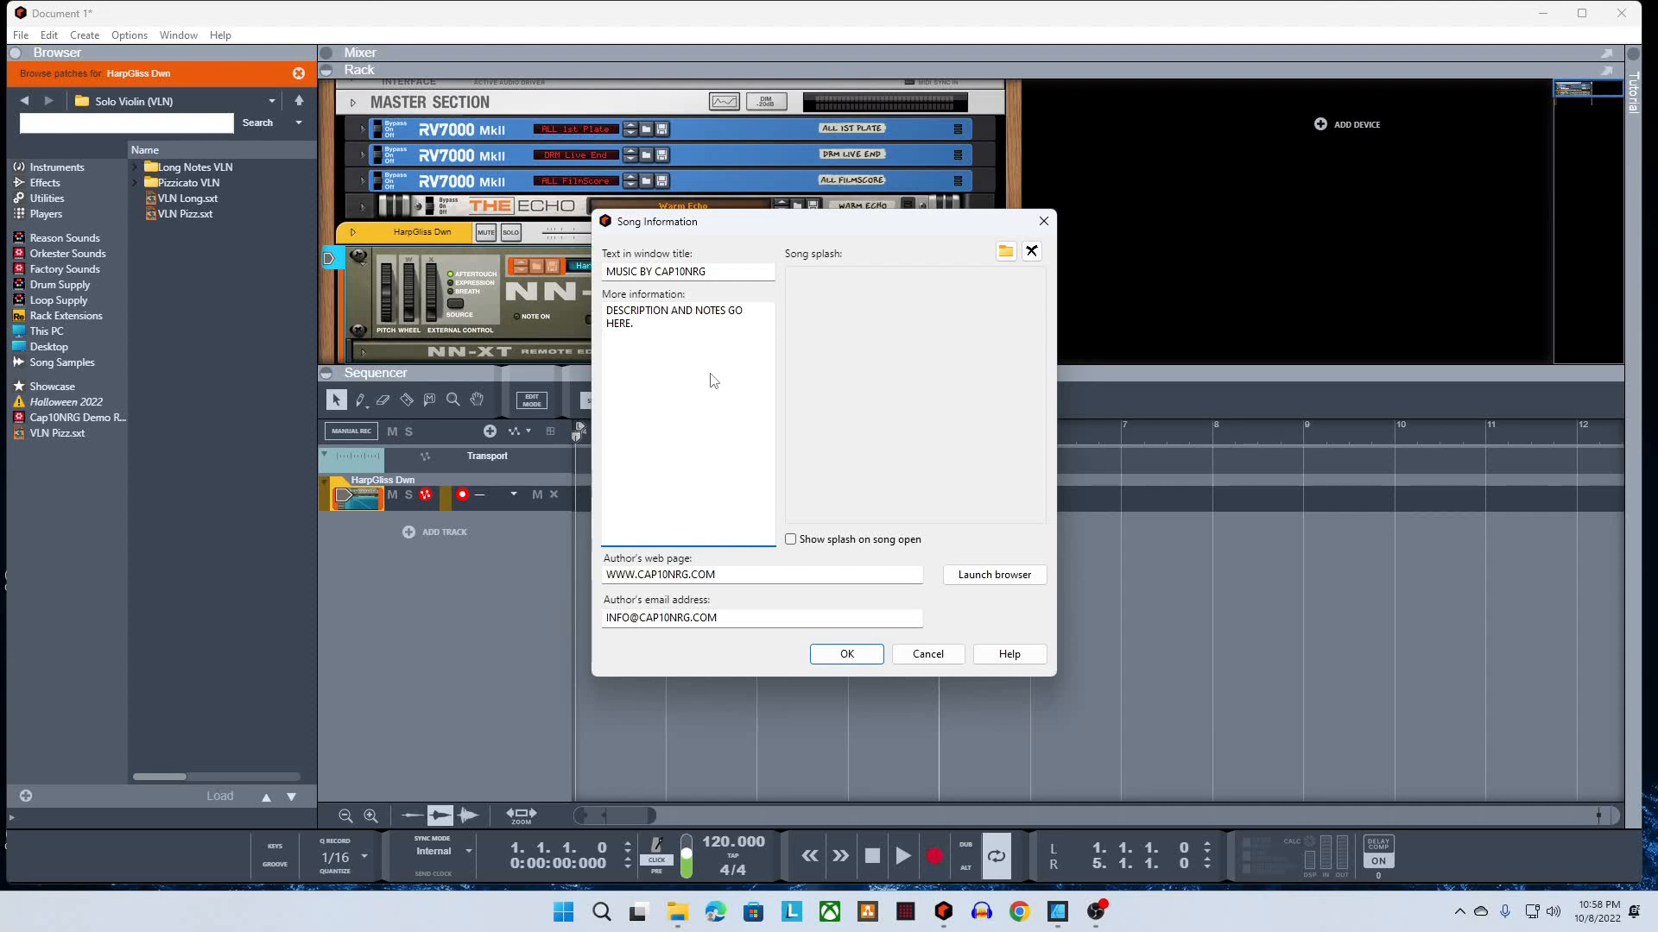
mouse_move(577, 395)
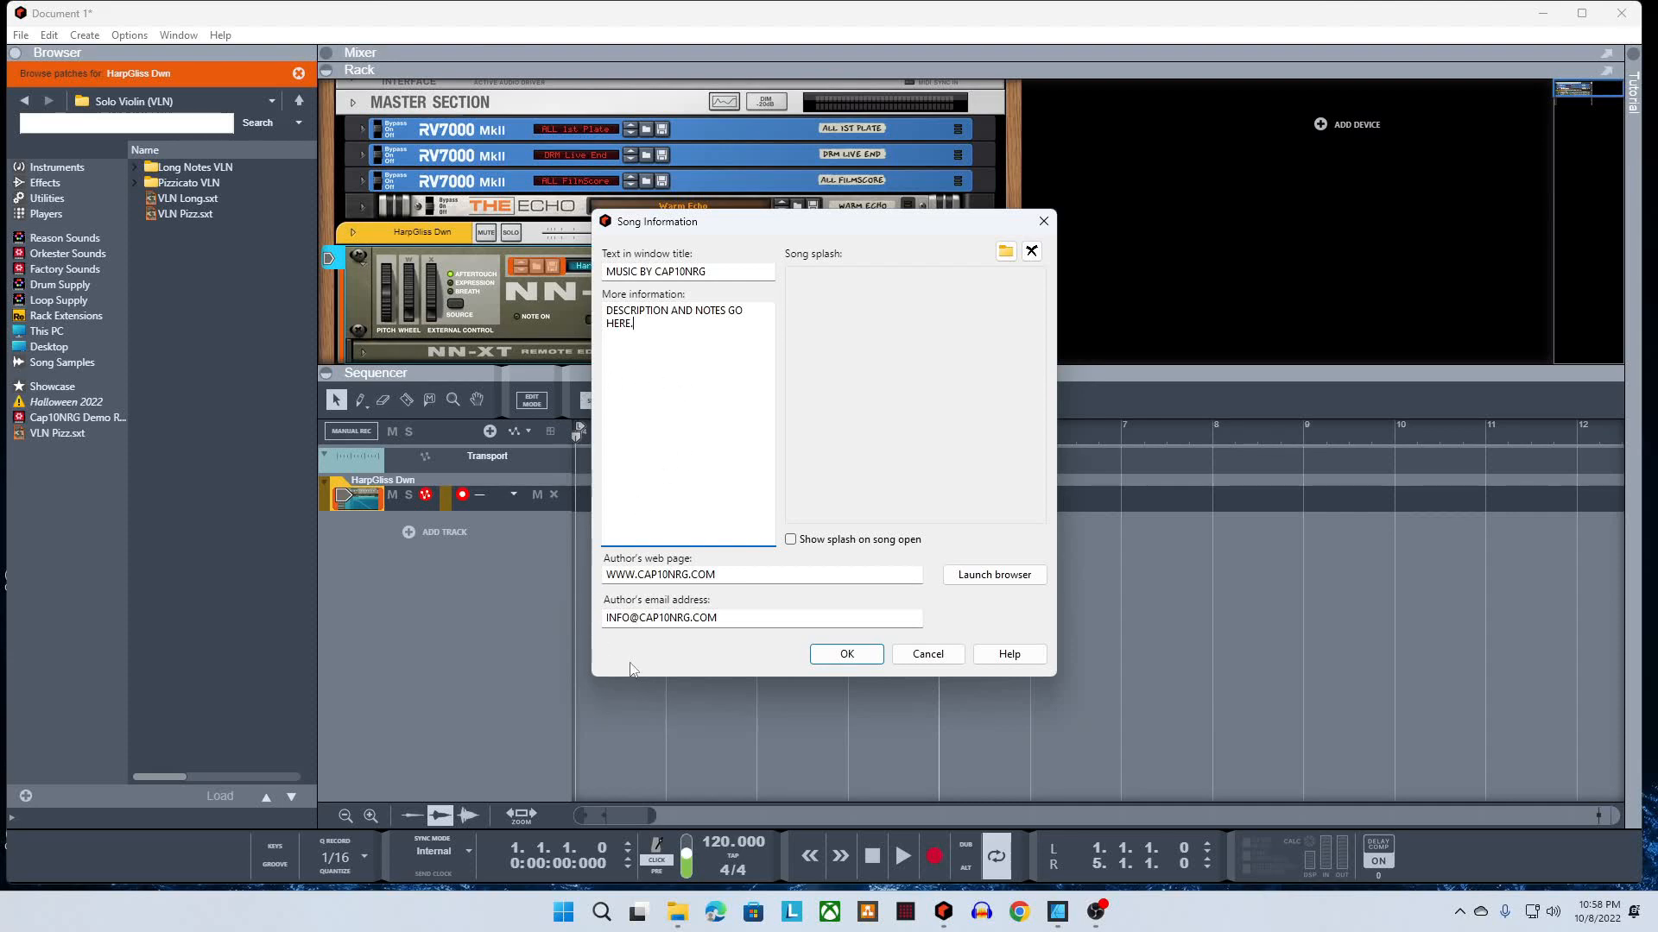
mouse_move(737, 577)
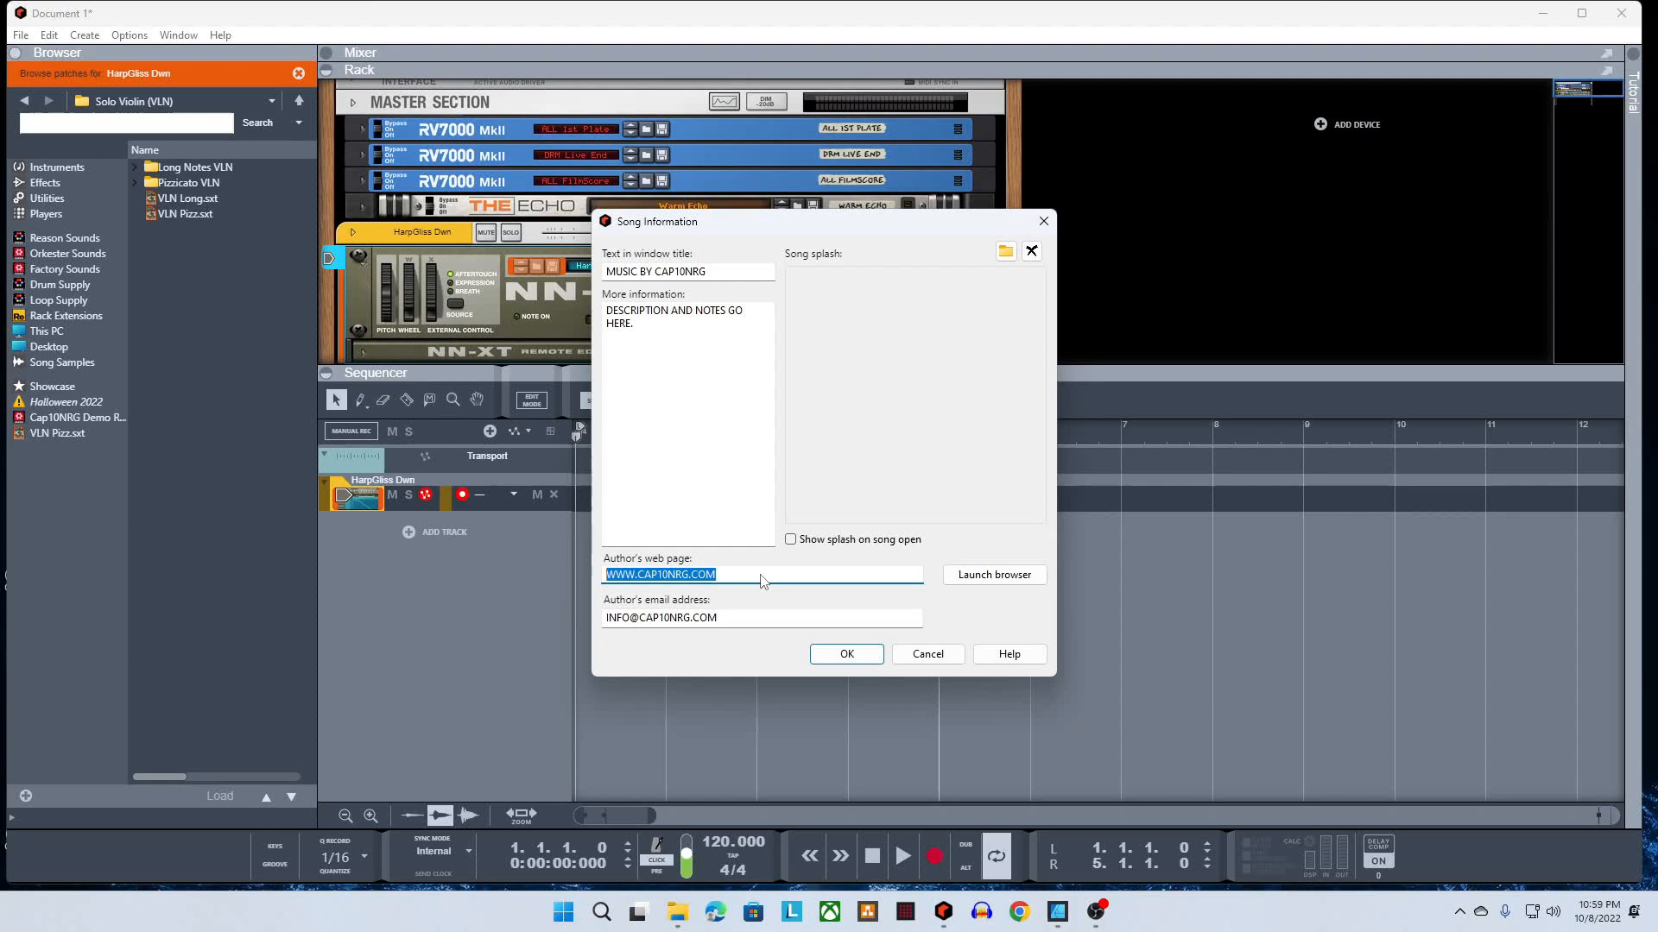
click(995, 574)
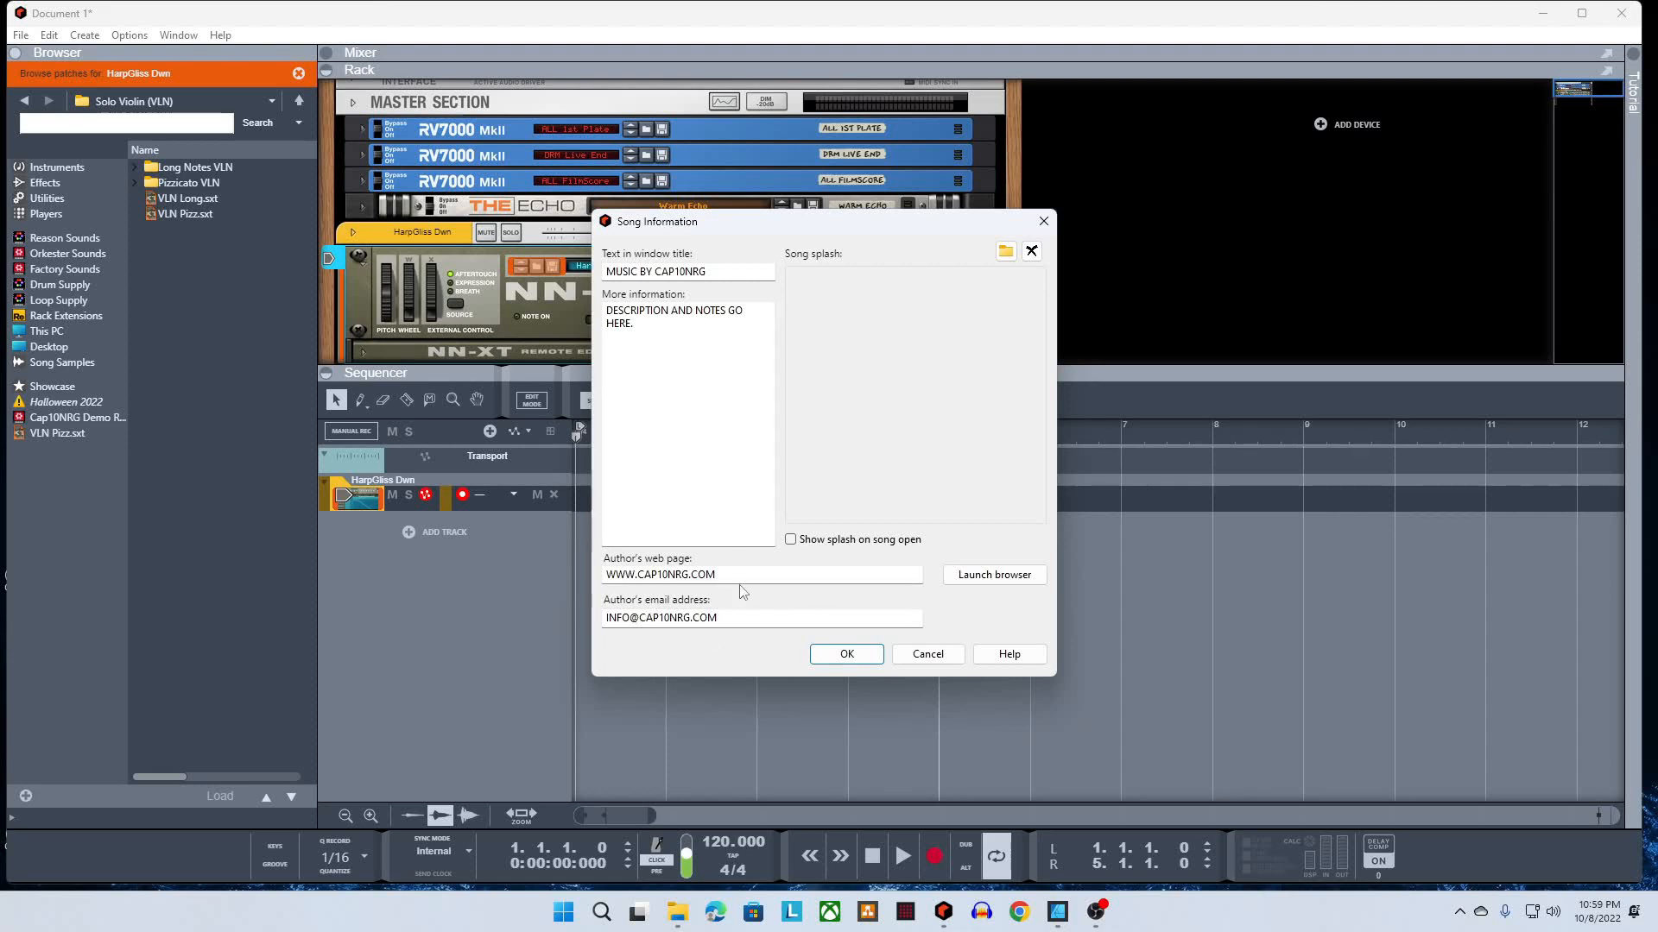
mouse_move(1016, 628)
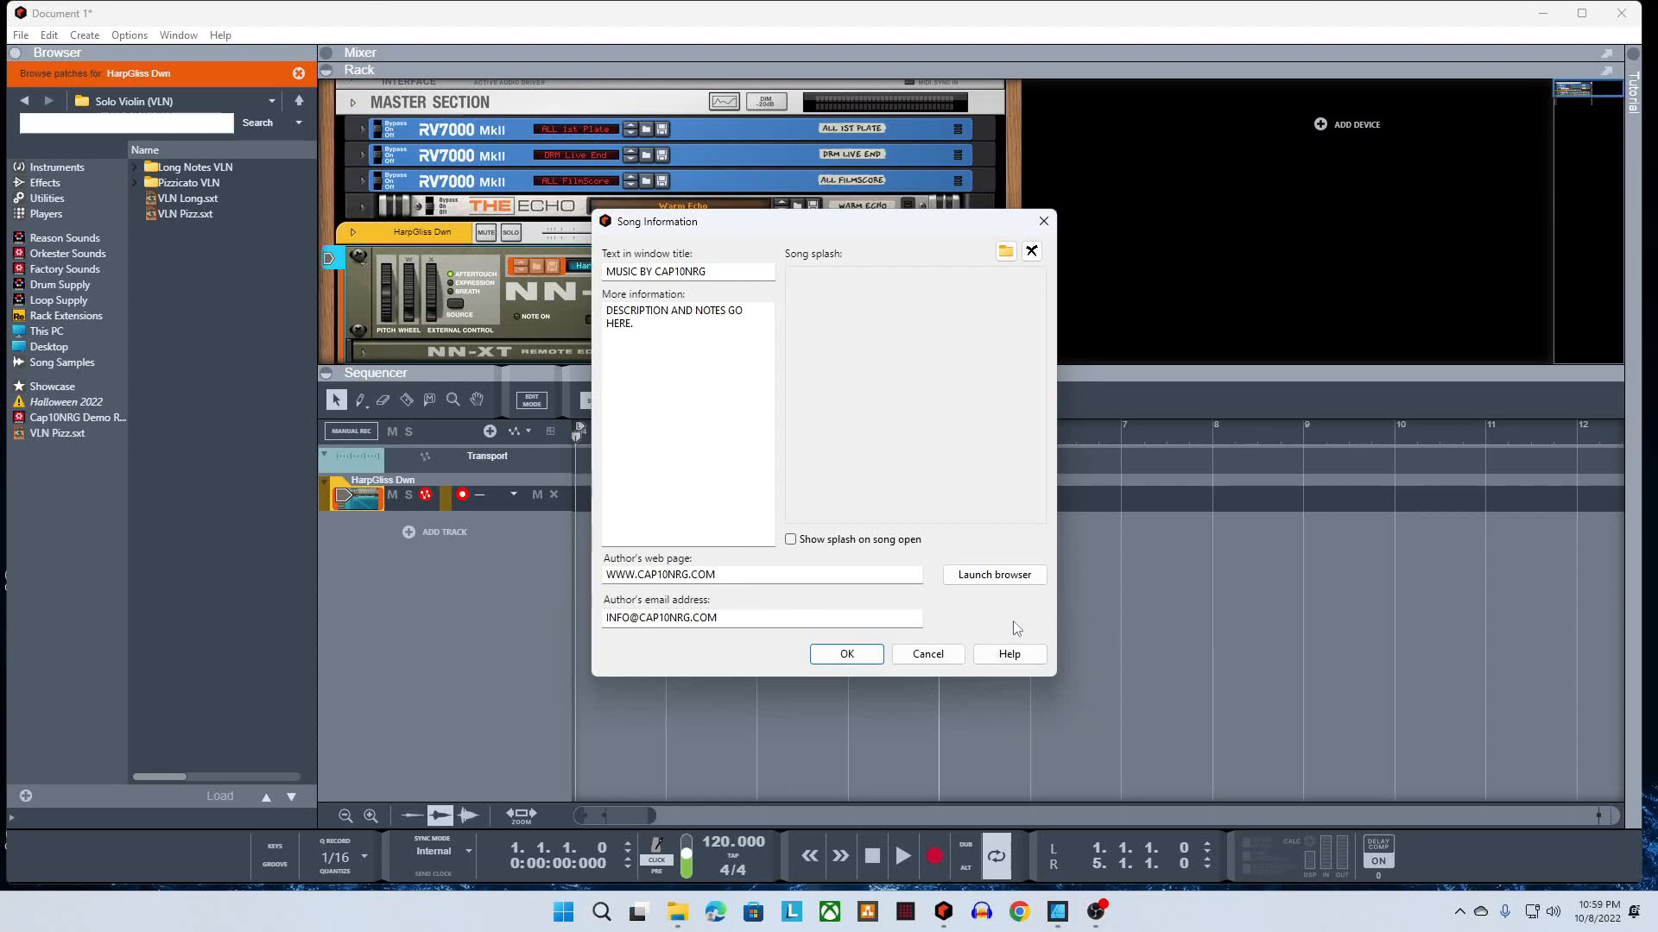
mouse_move(985, 631)
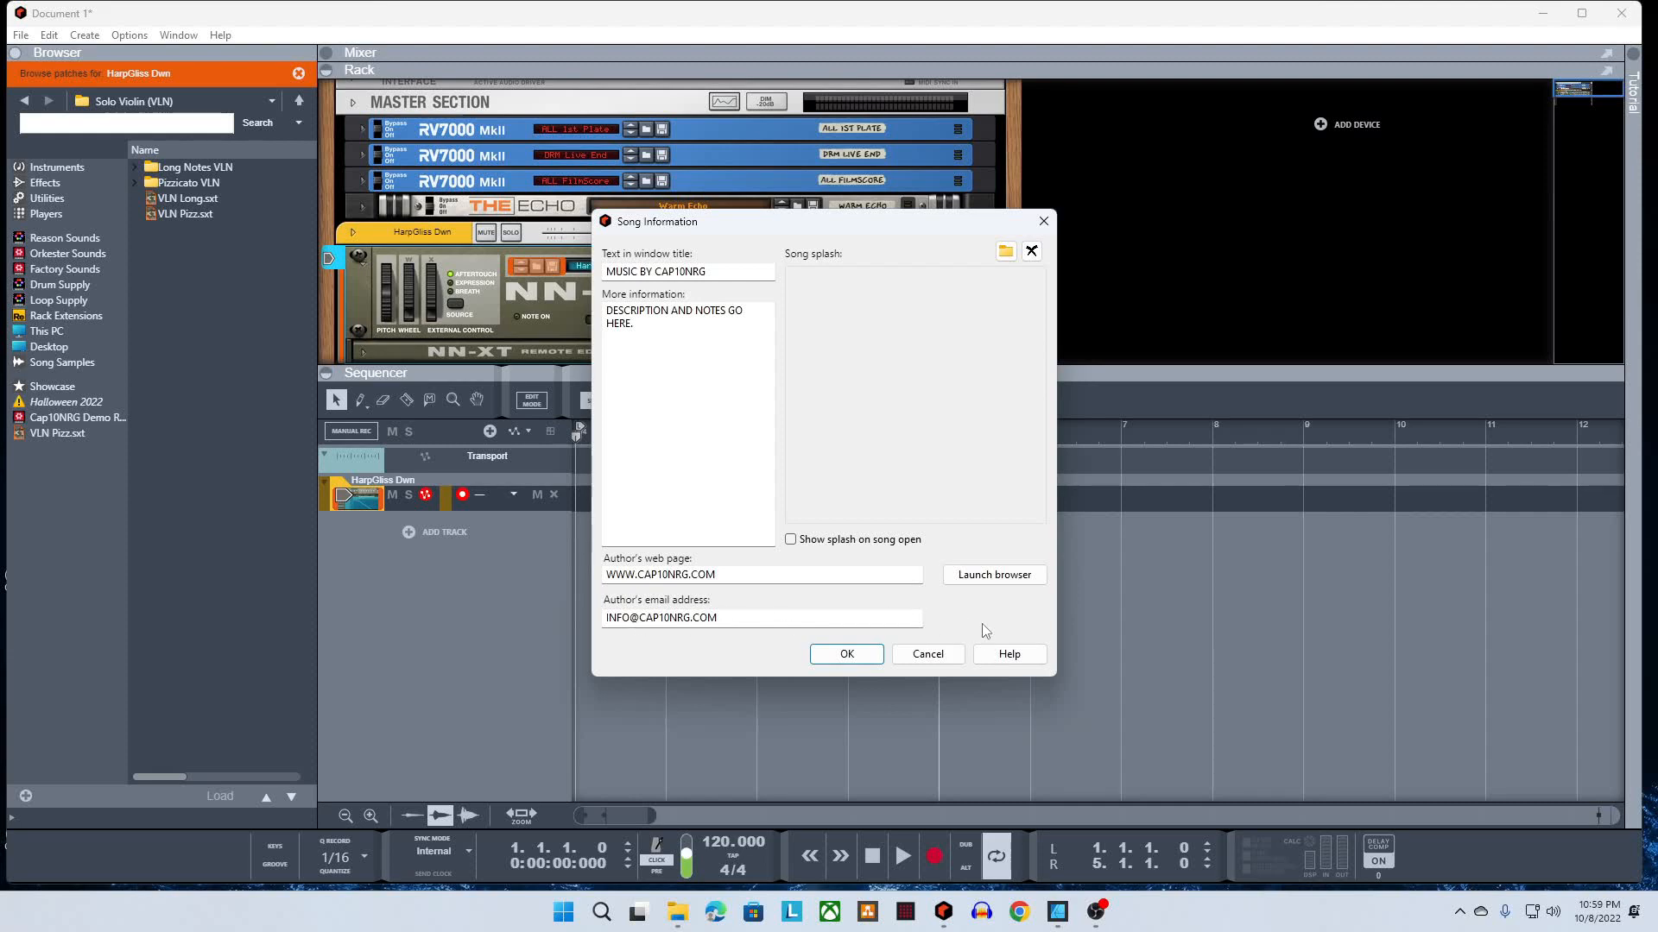
mouse_move(916, 225)
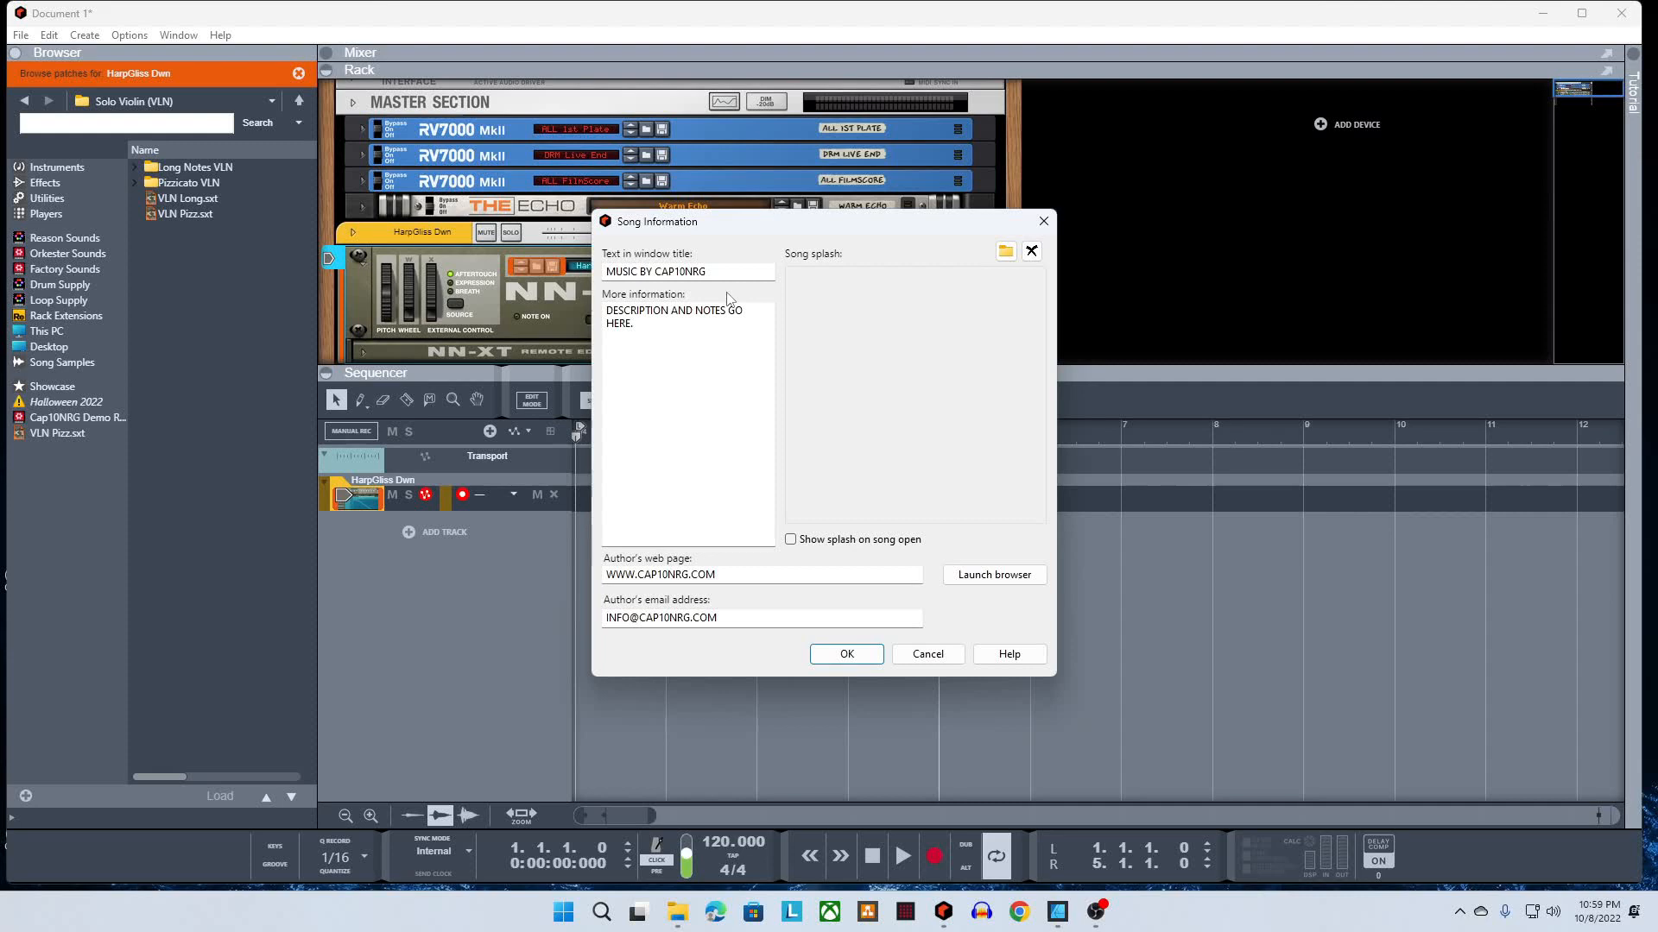
Set the song splash image to characture.jpg from the Video/2022/10/08 folder.
click(1005, 251)
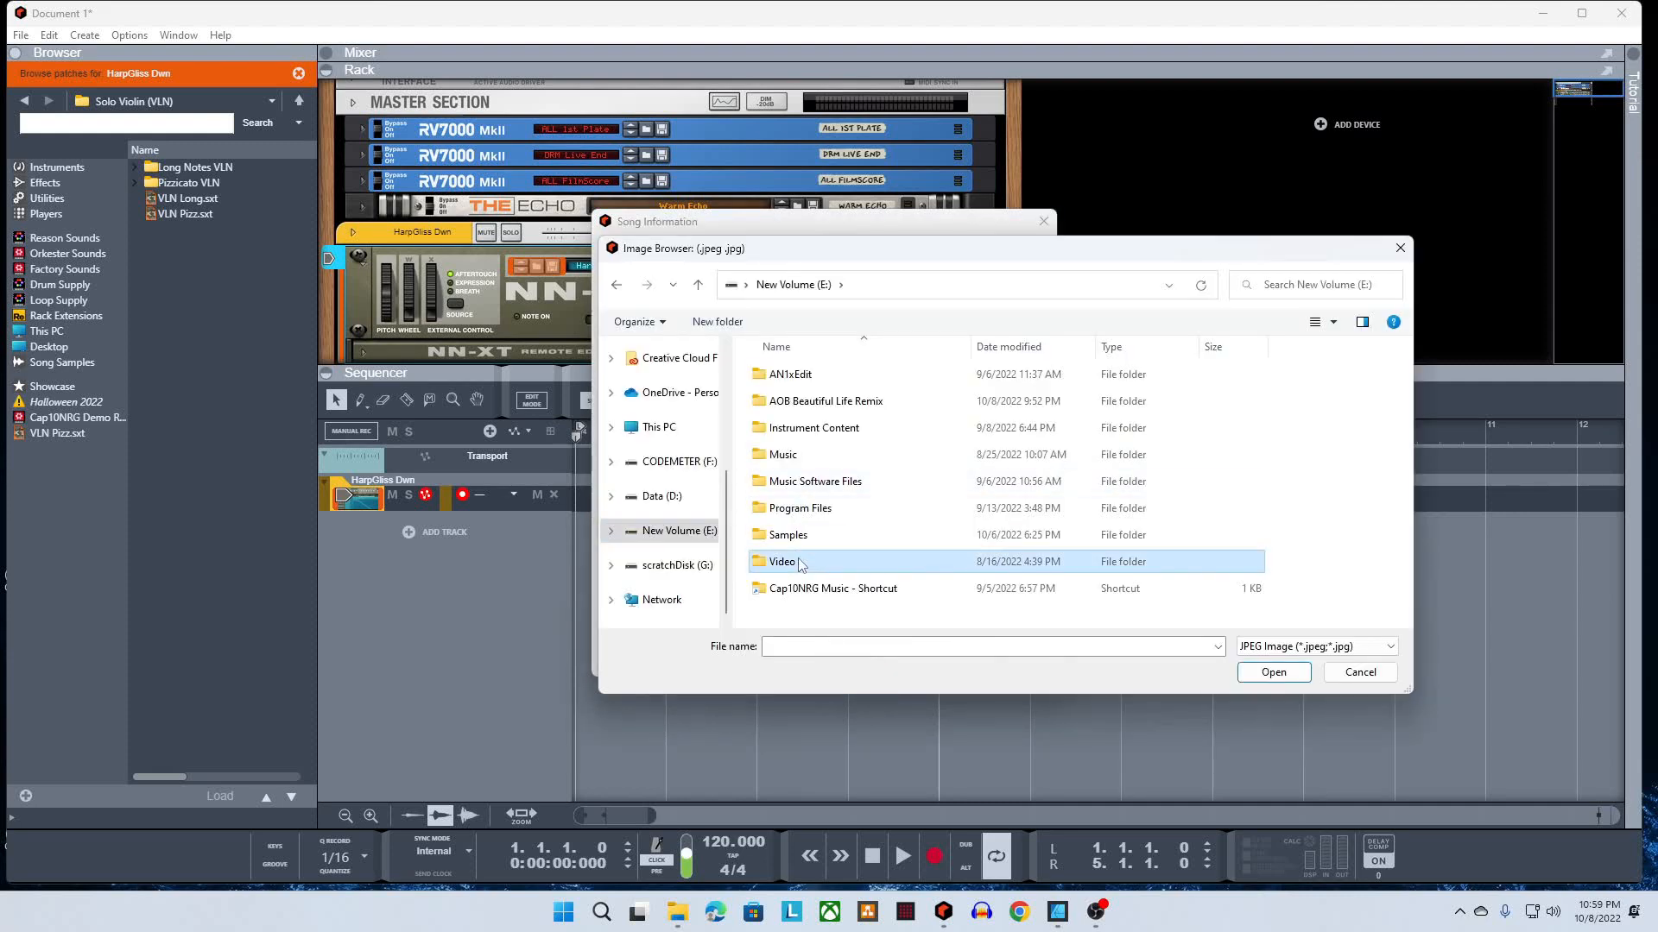
double_click(783, 561)
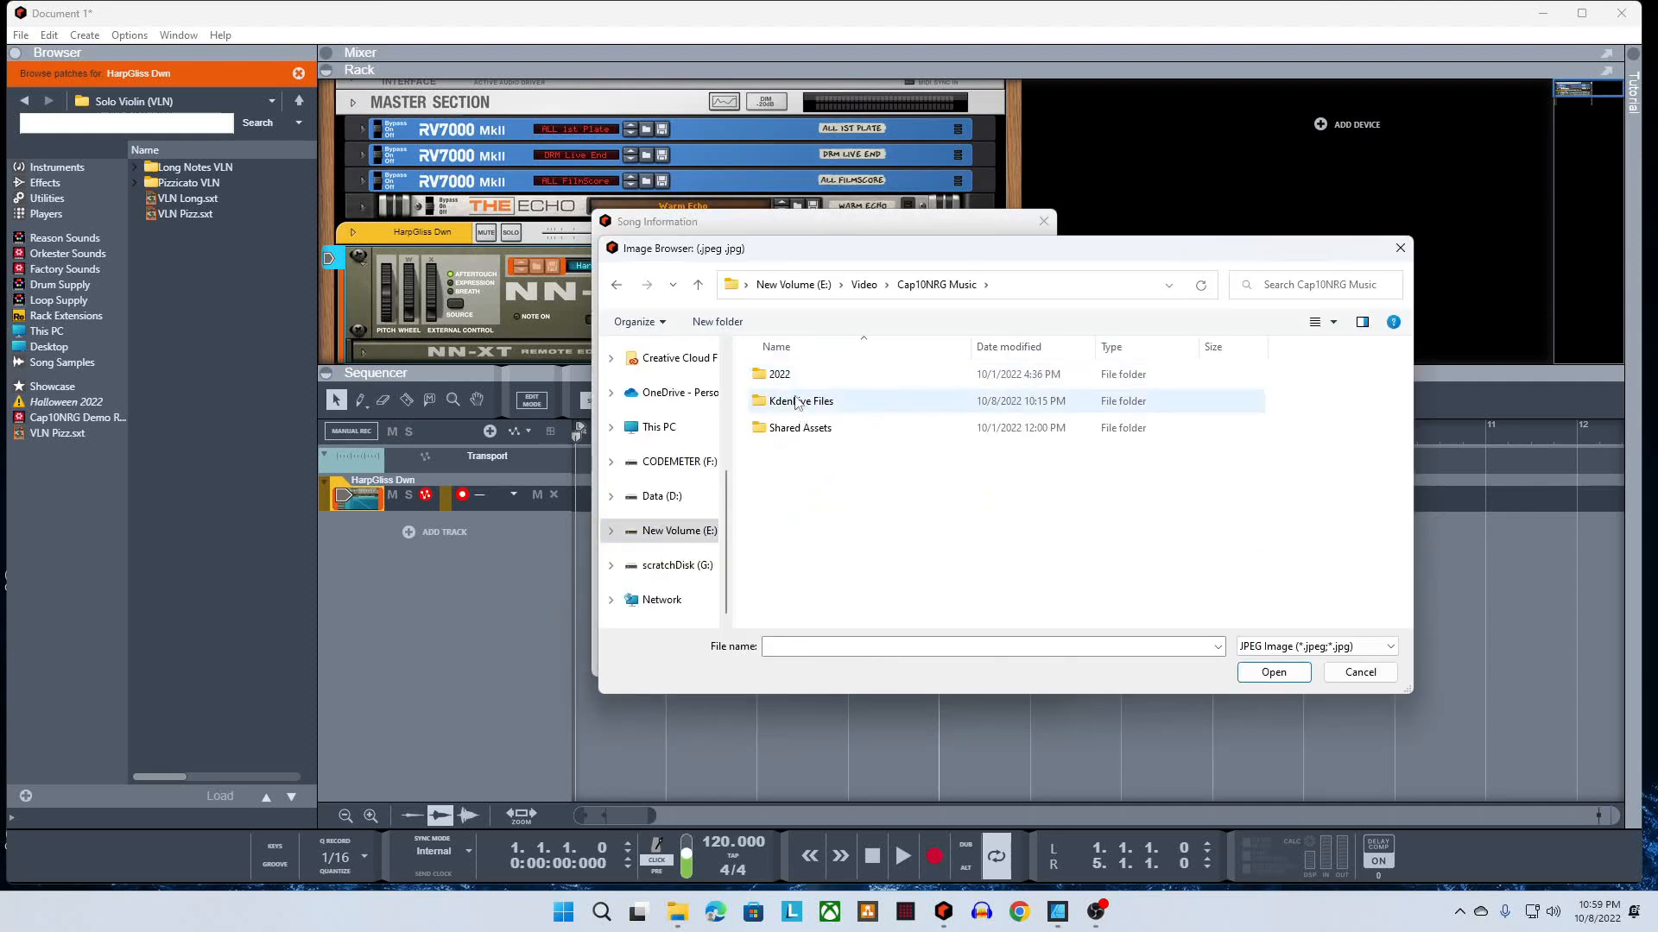
double_click(774, 374)
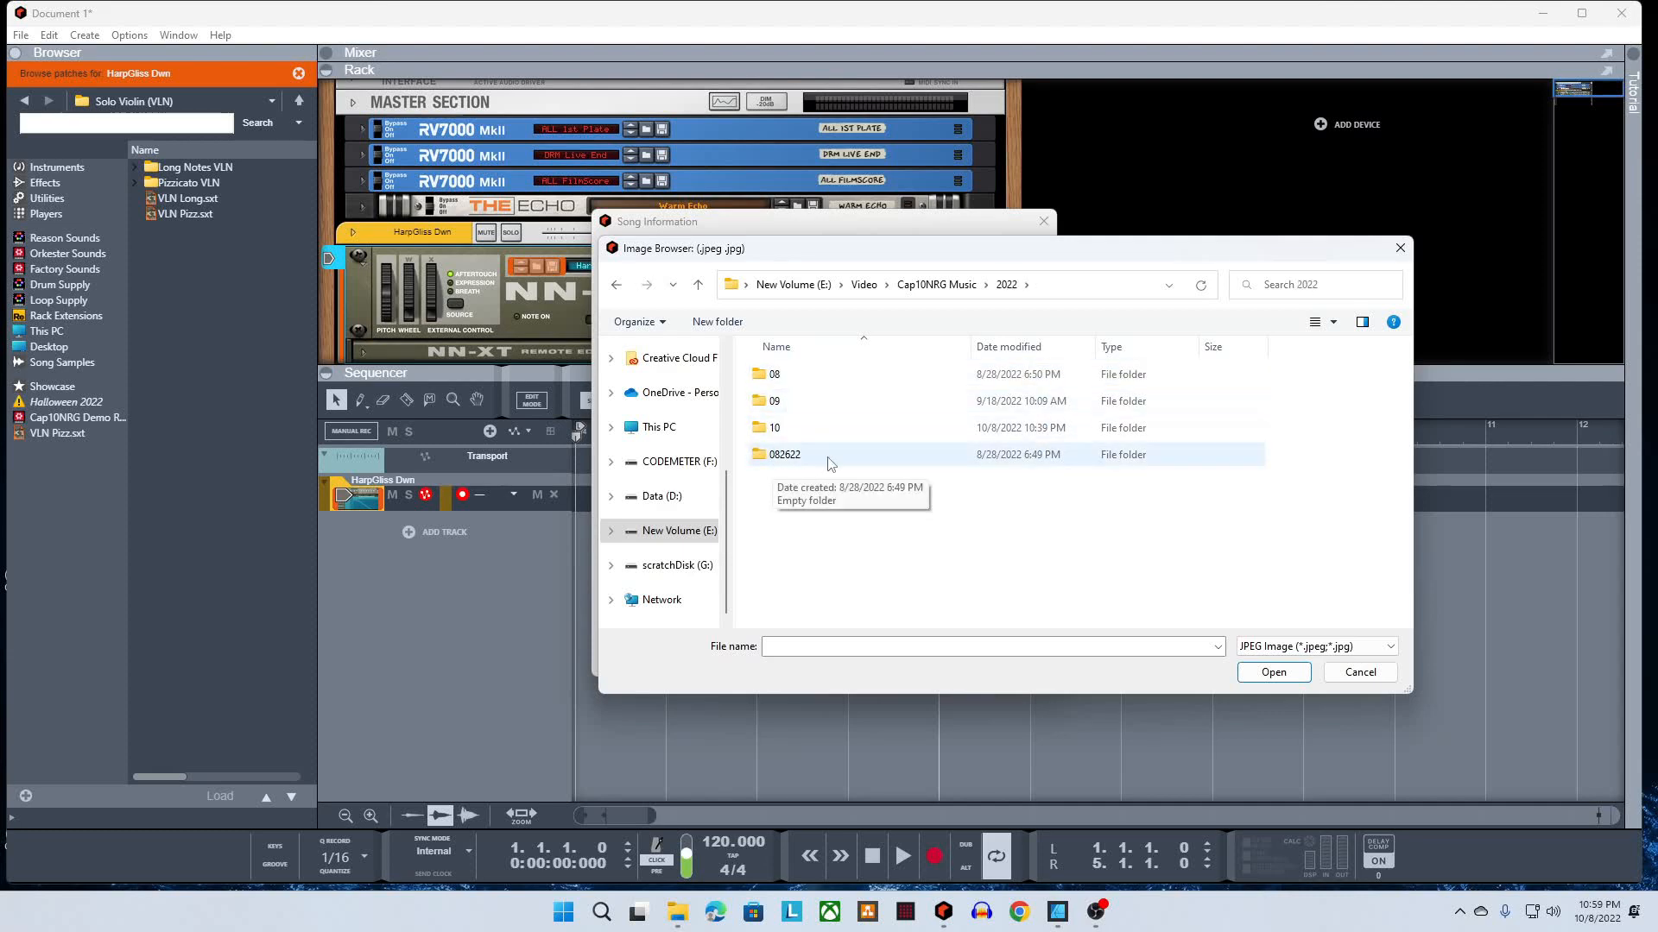
double_click(776, 427)
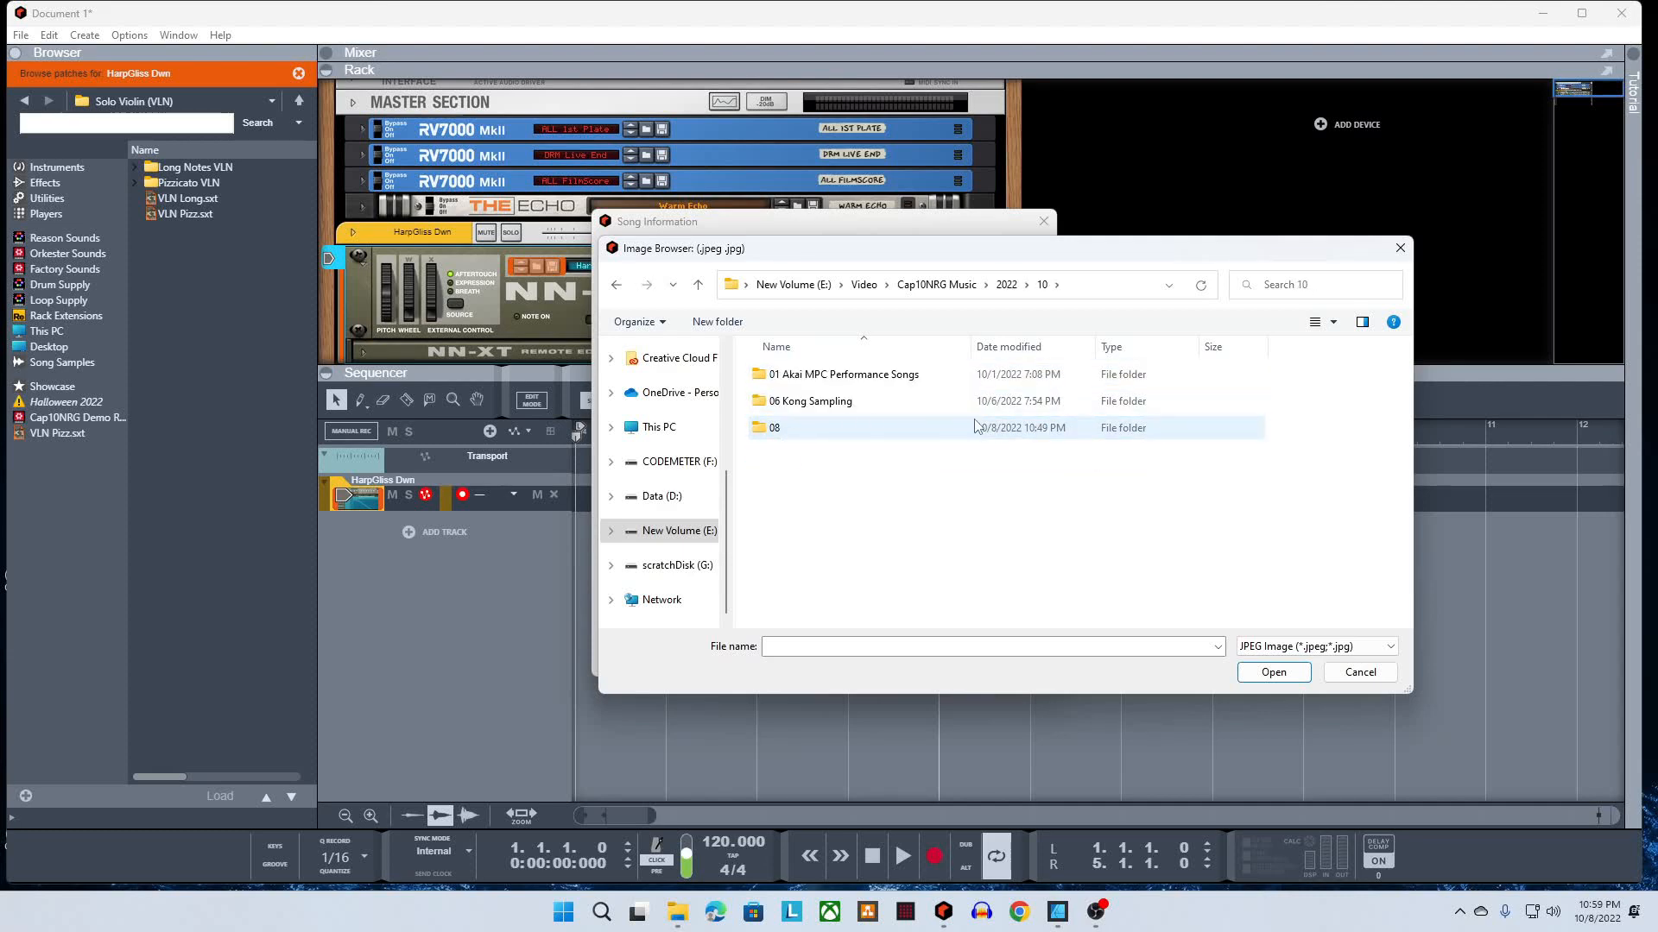
double_click(775, 427)
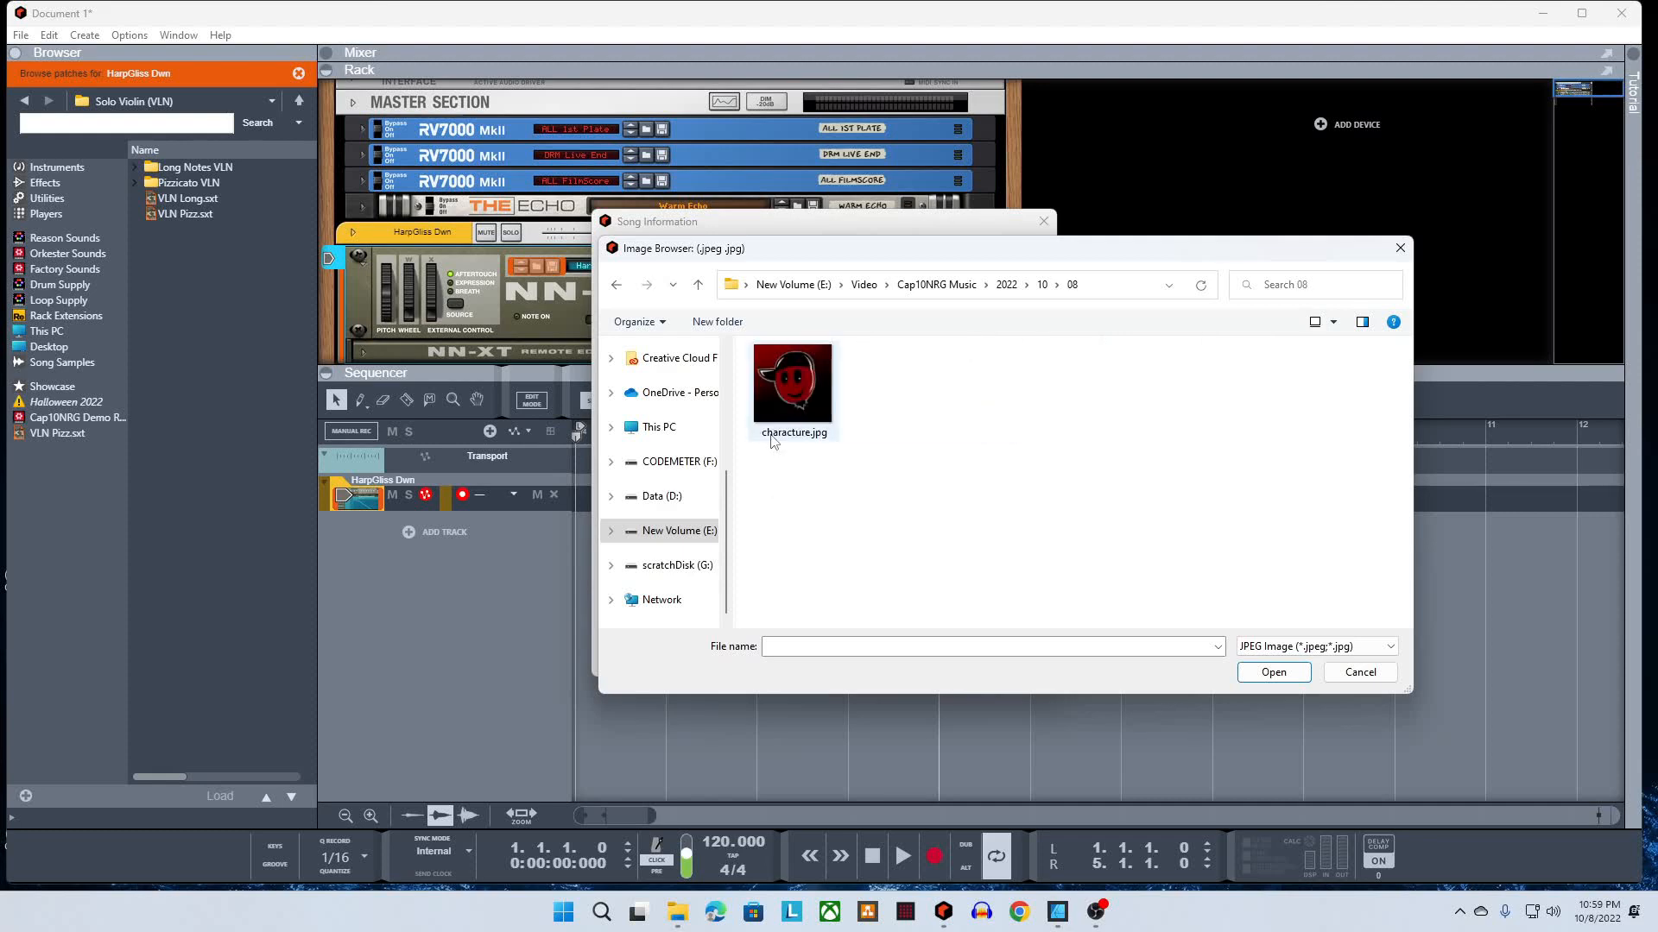
click(1273, 671)
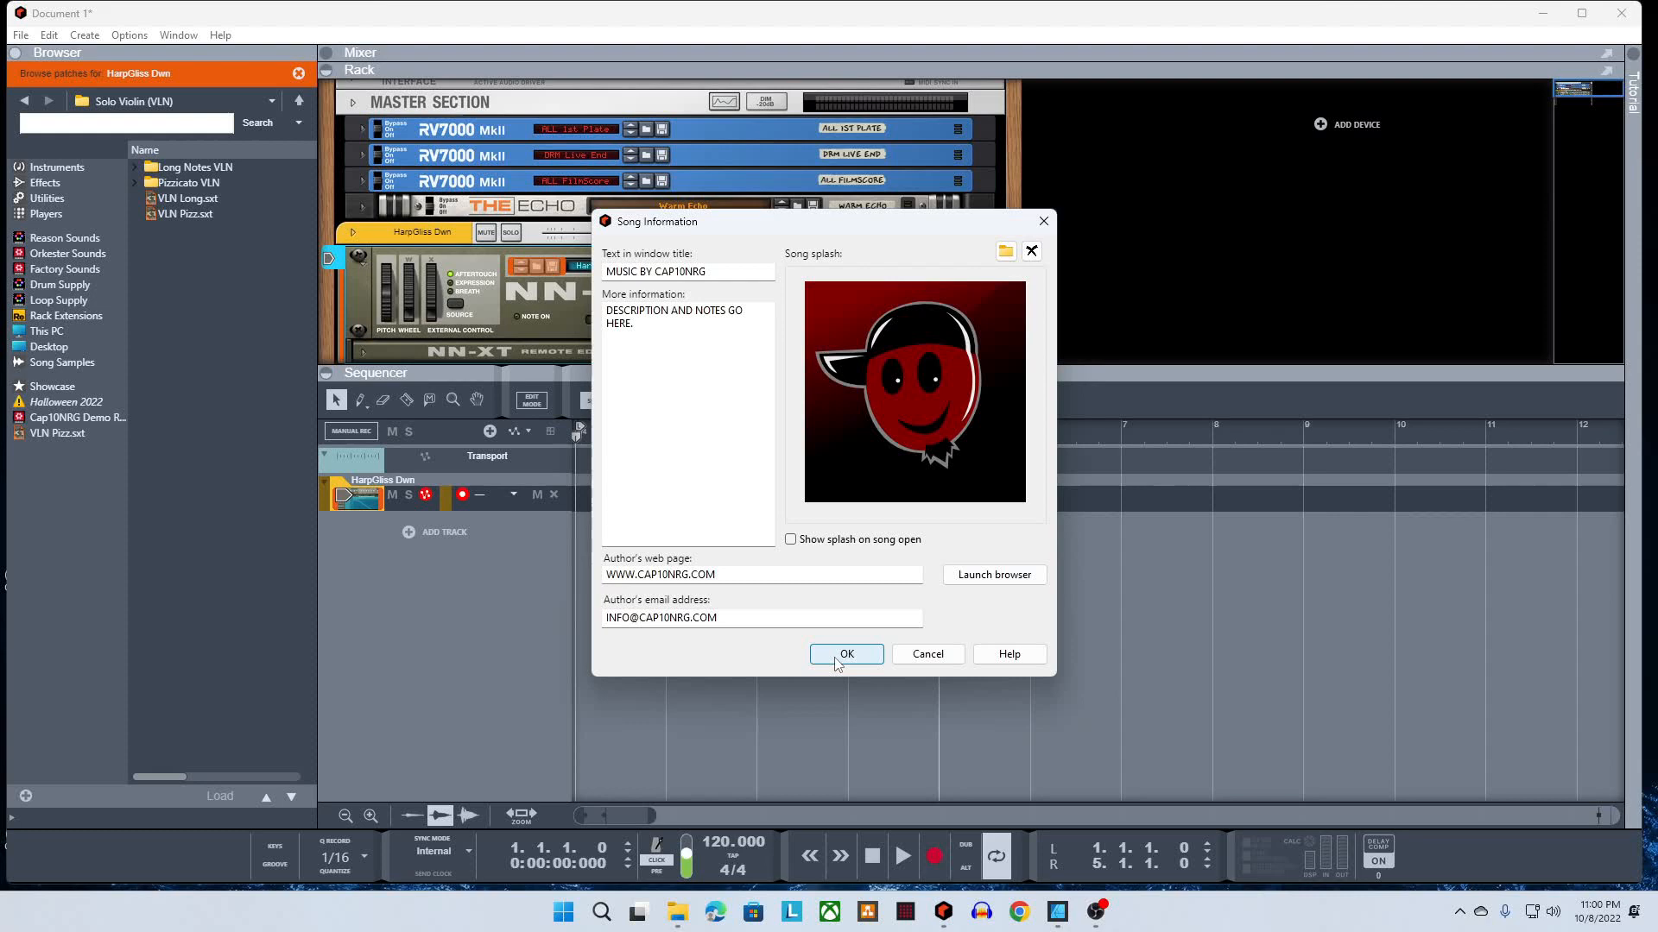
Confirm the song information and save the song as TEST.
click(846, 654)
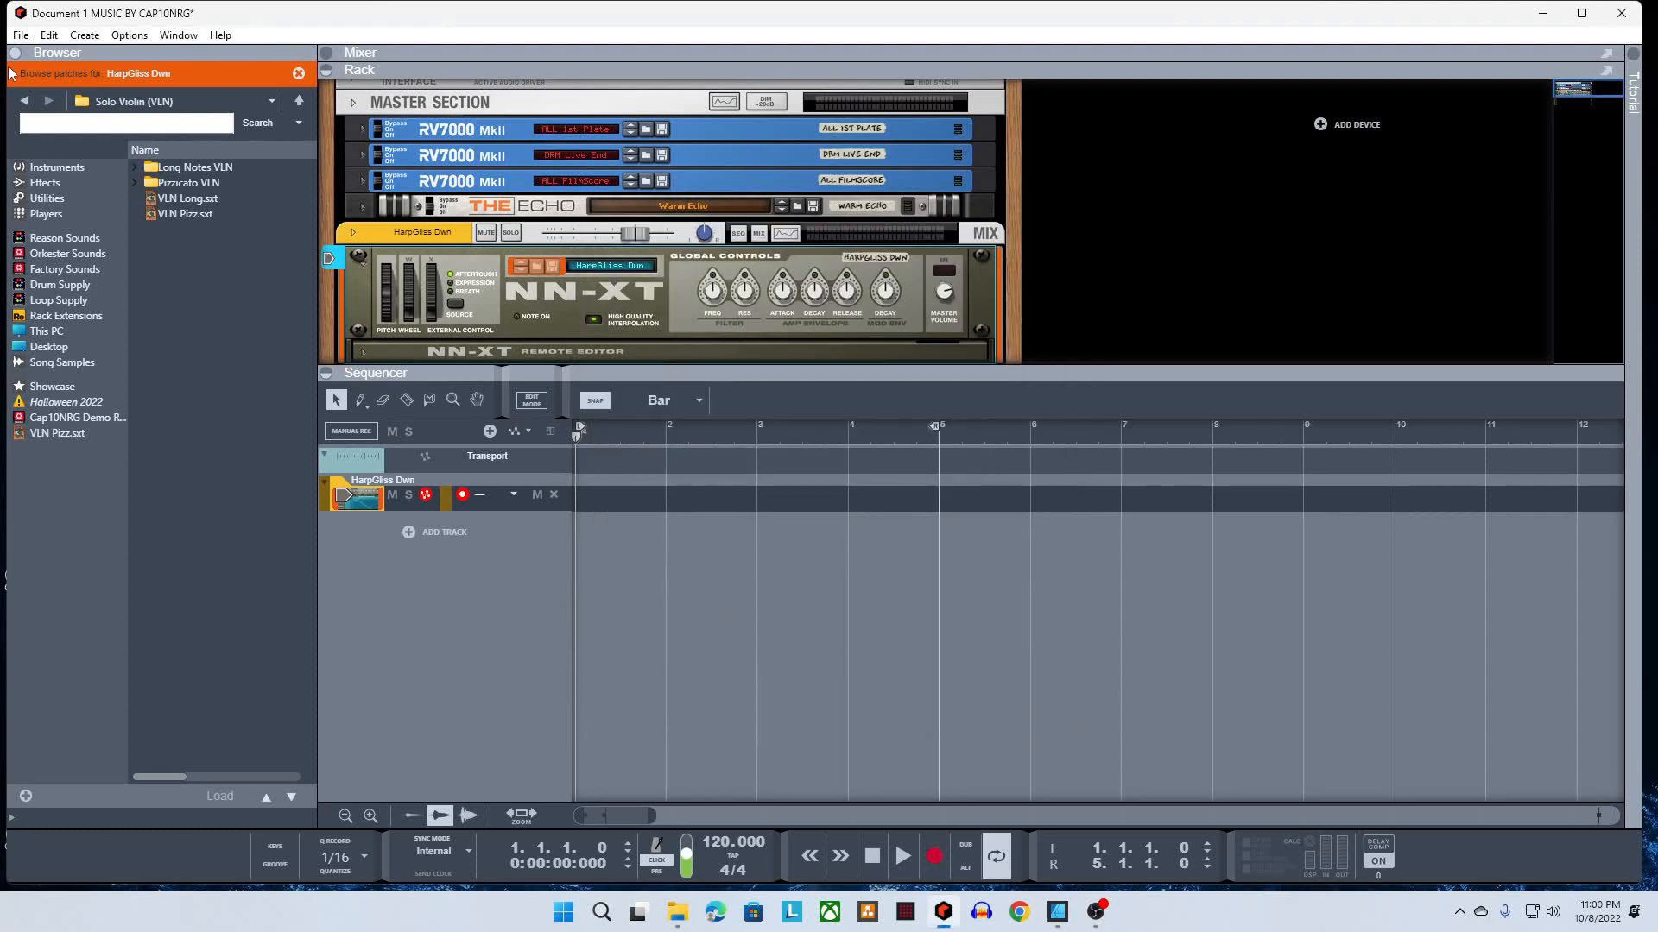
click(18, 35)
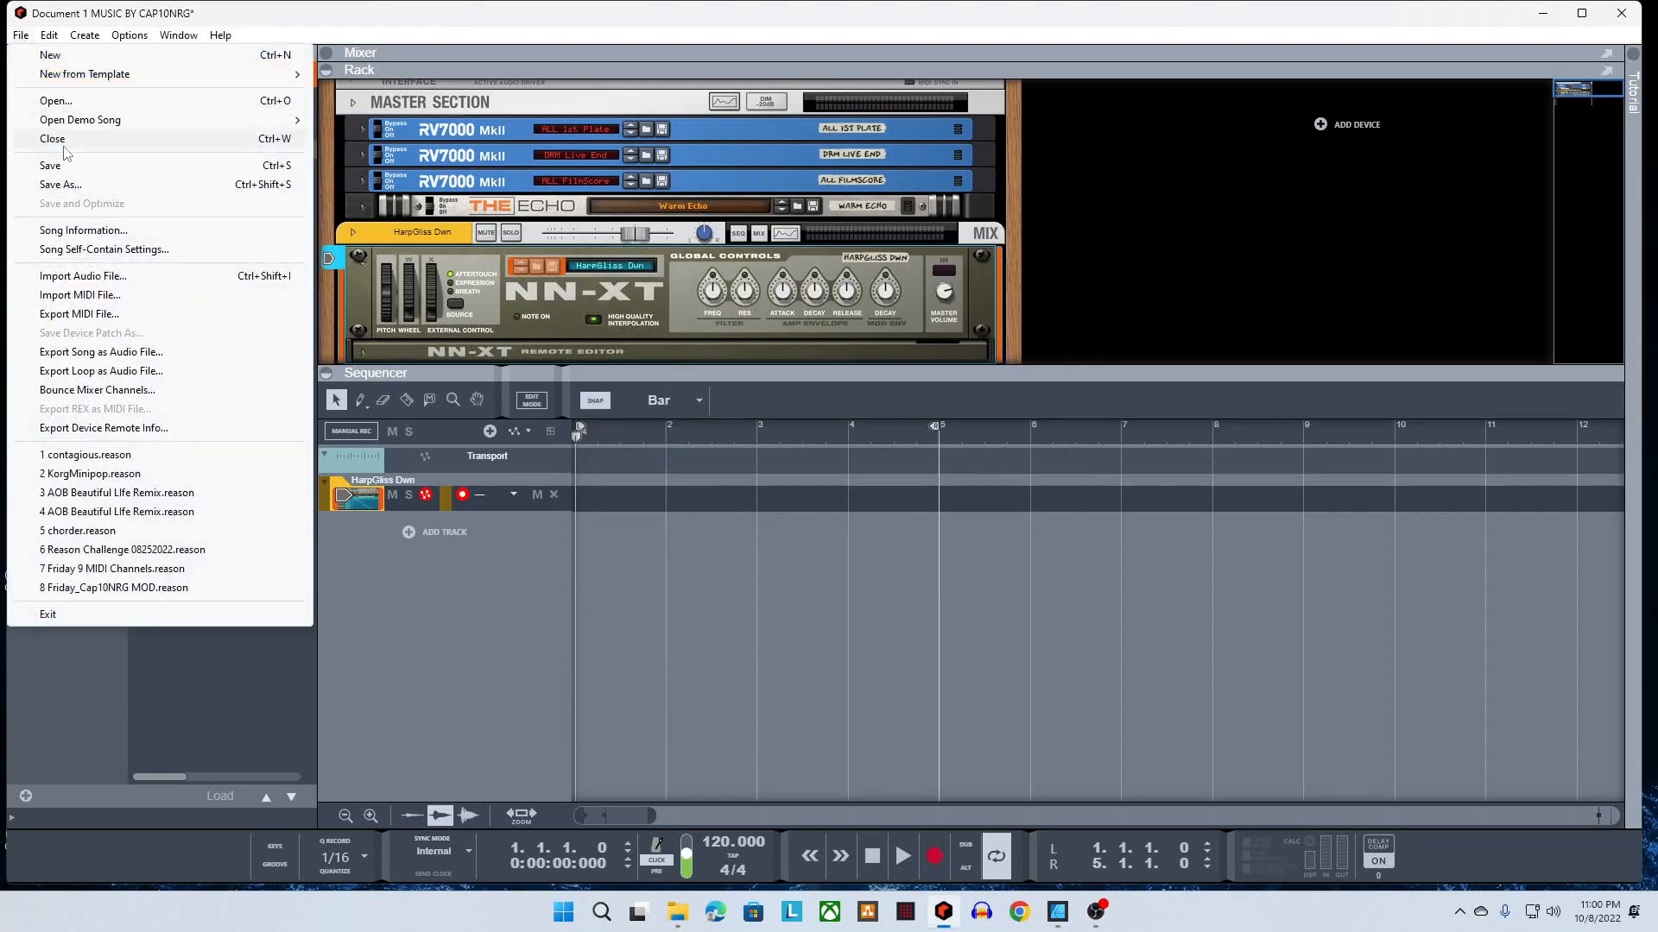
click(60, 184)
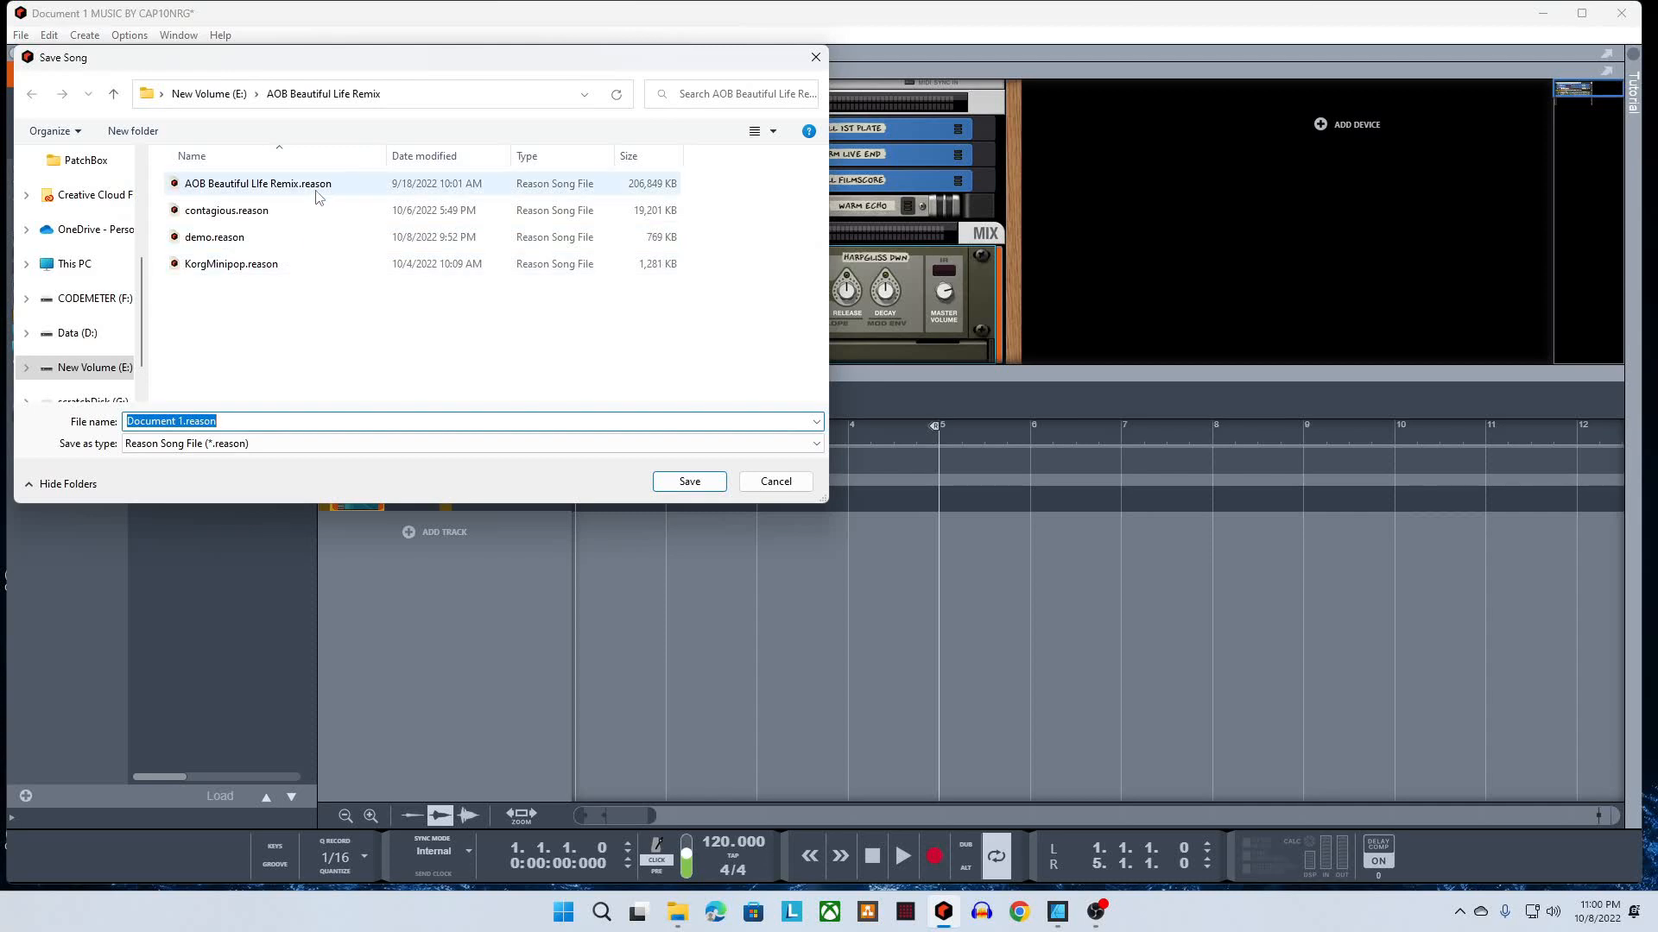
click(689, 481)
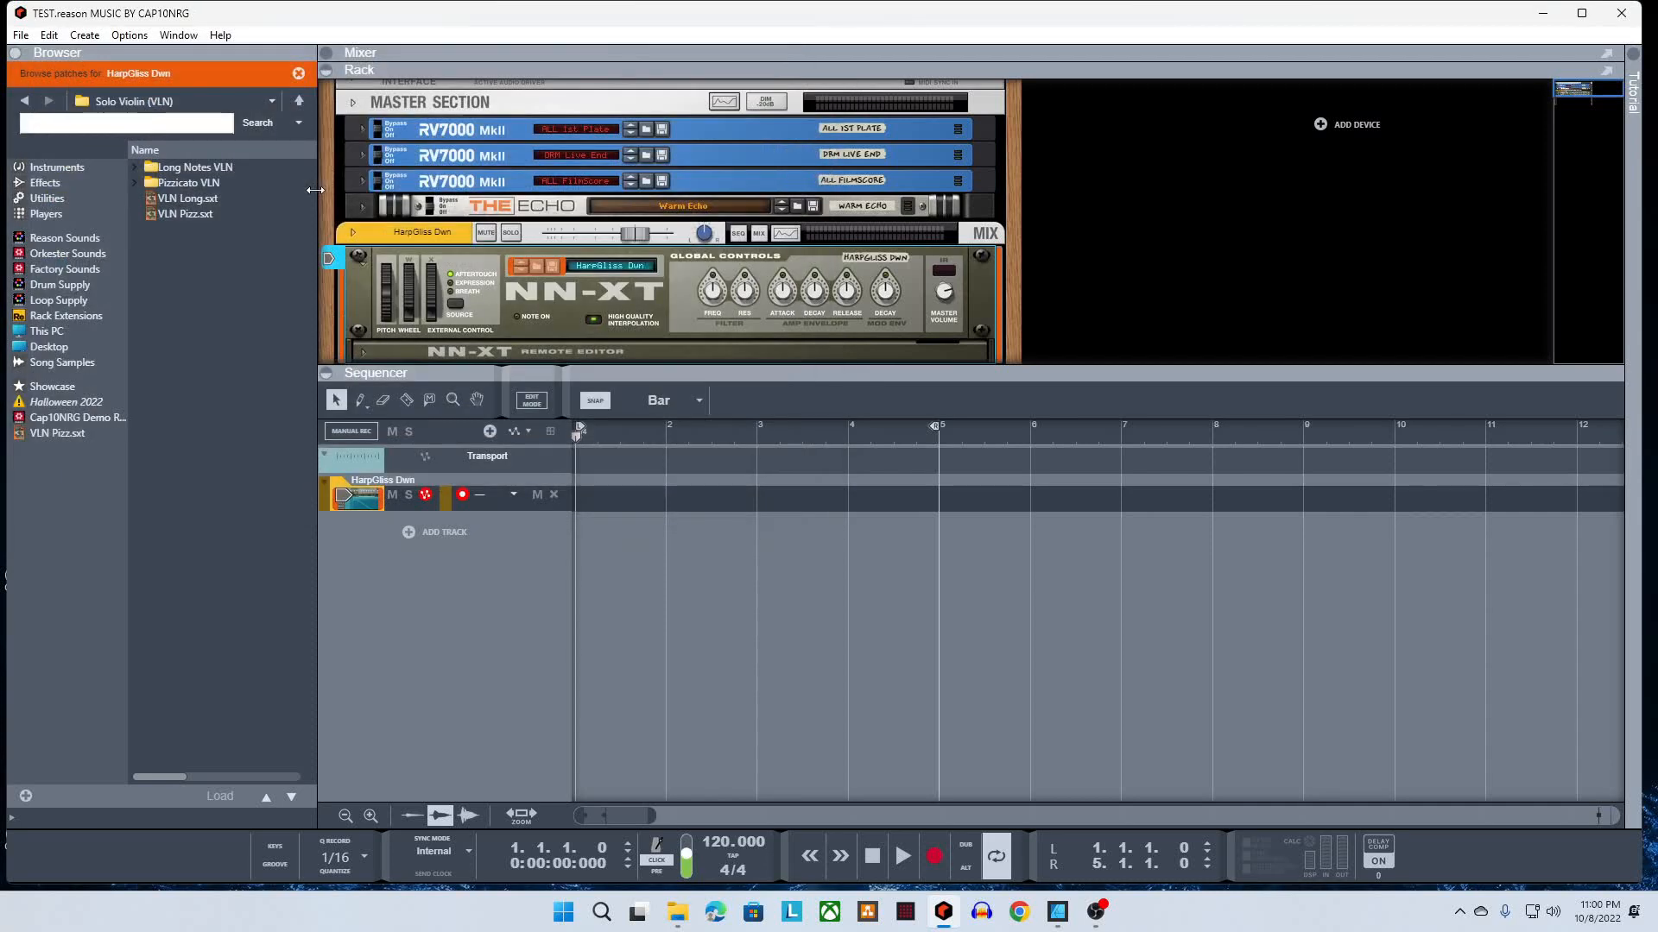
mouse_move(208, 299)
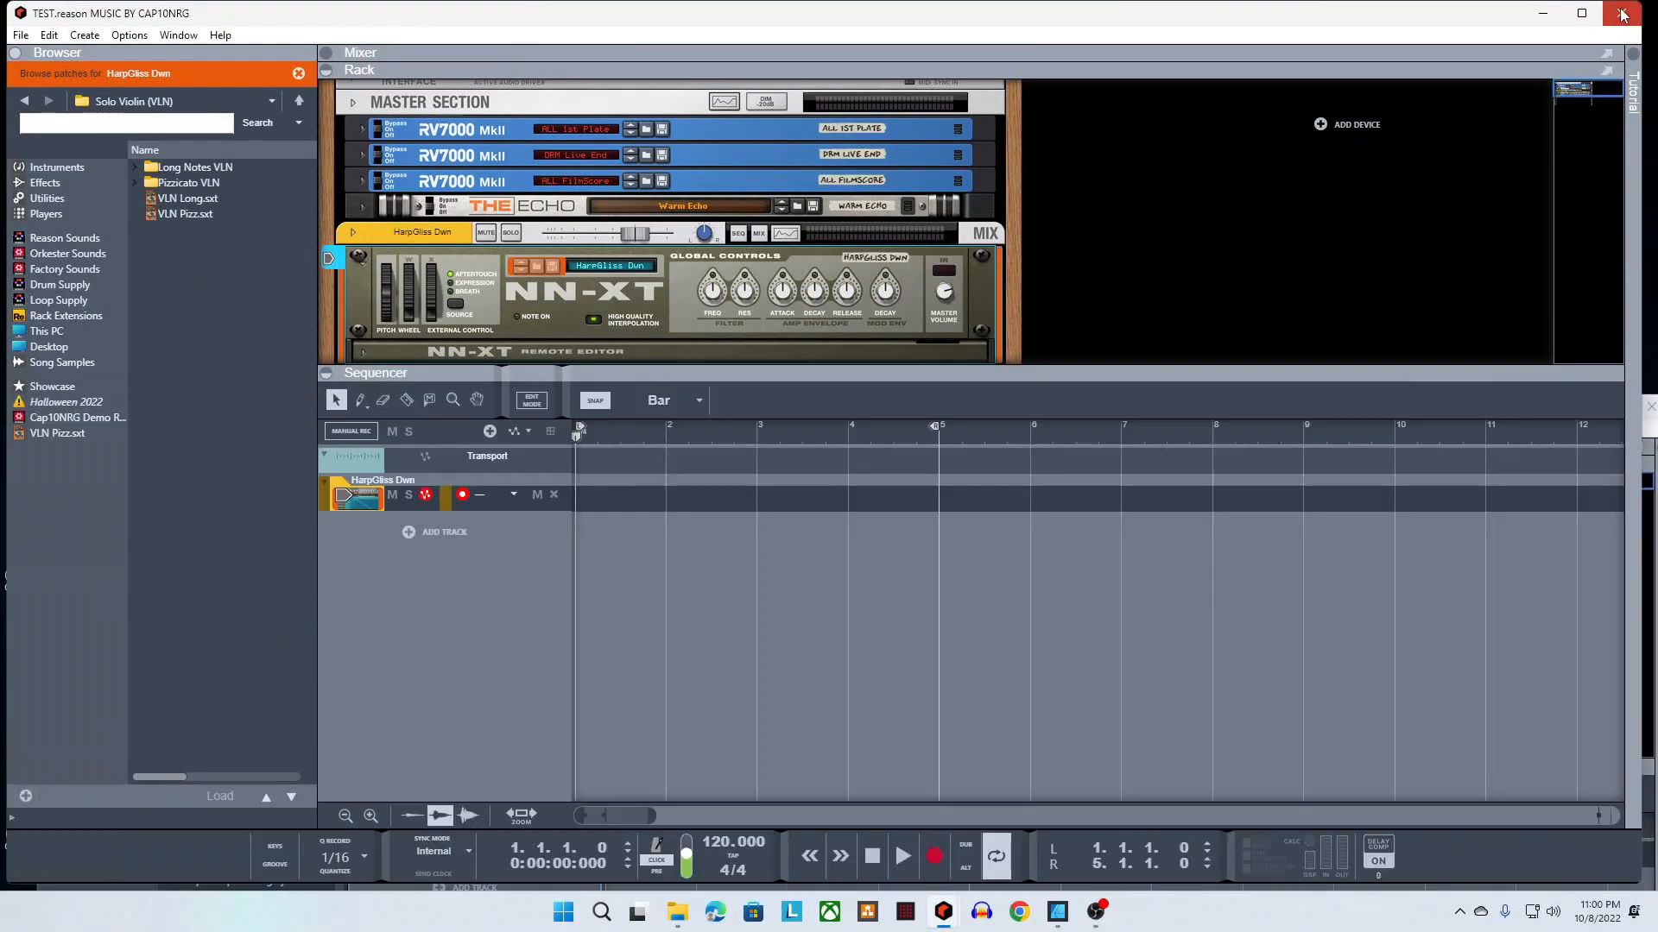
Close the song window and reopen TEST.reason.
click(1618, 13)
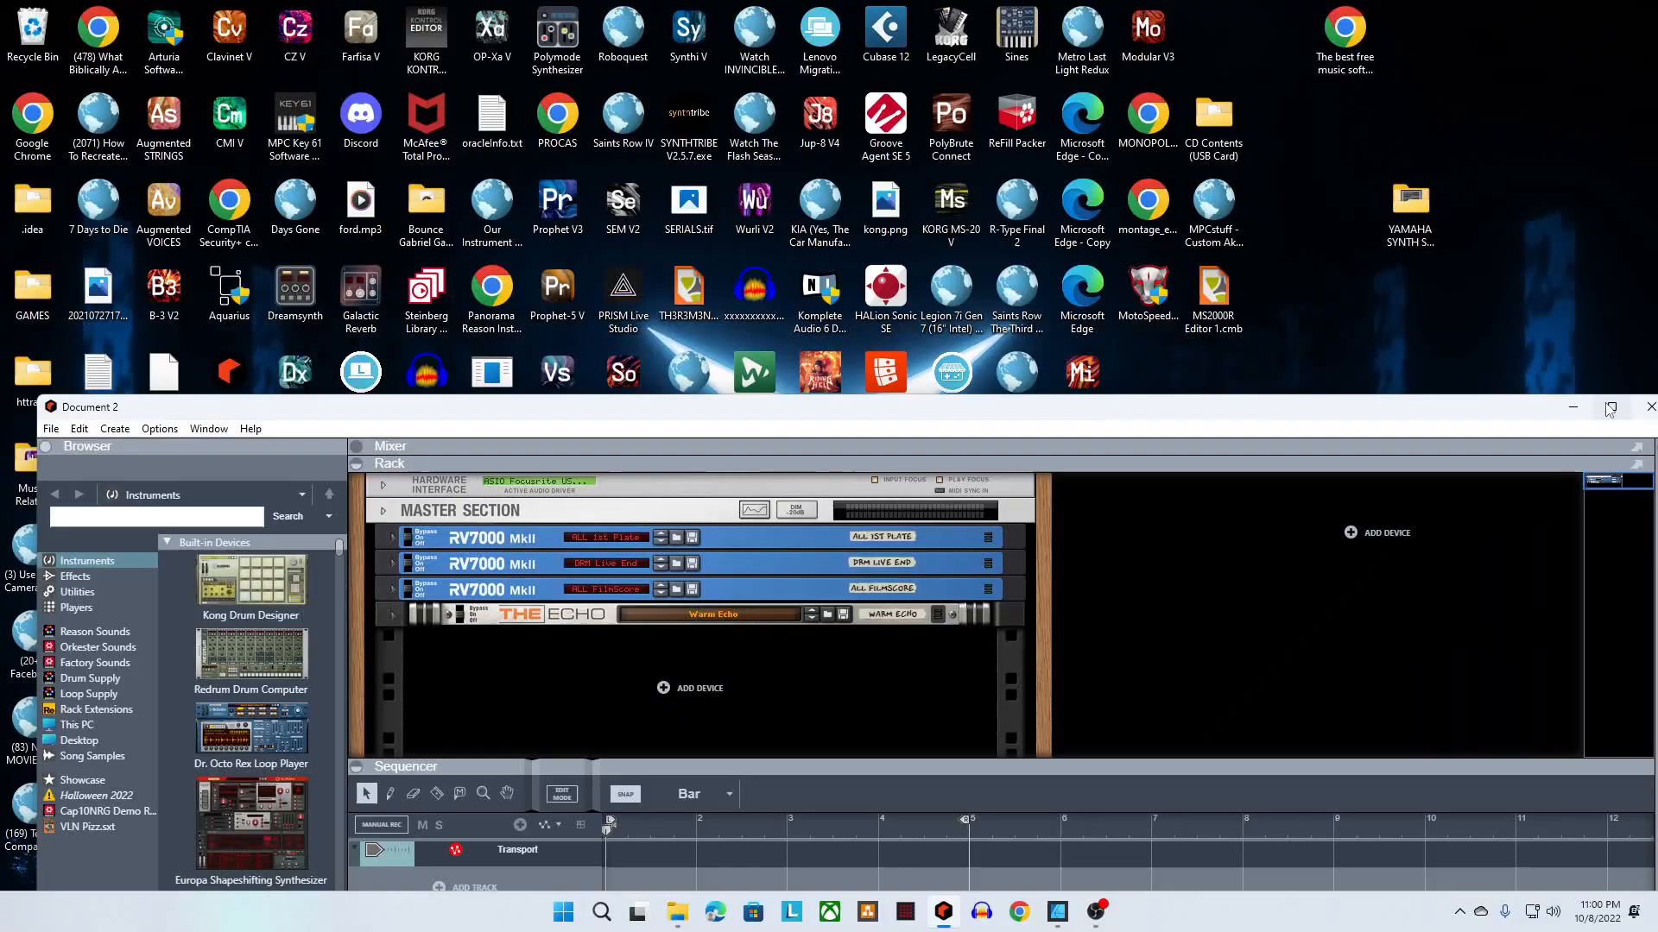
click(1610, 407)
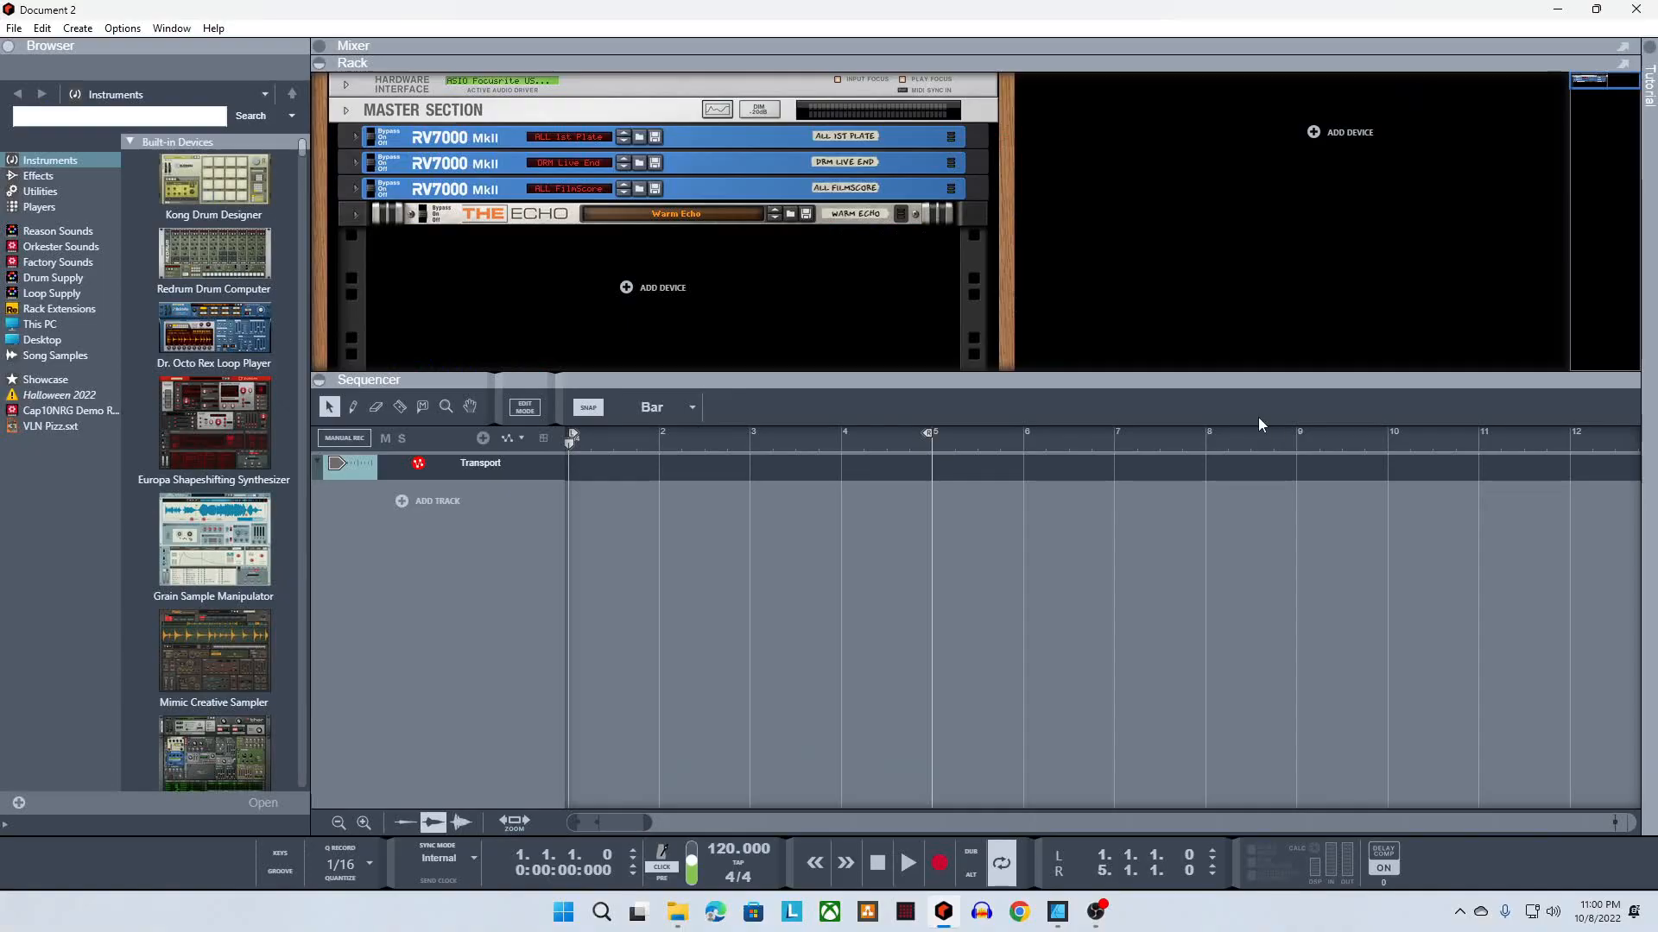
click(12, 30)
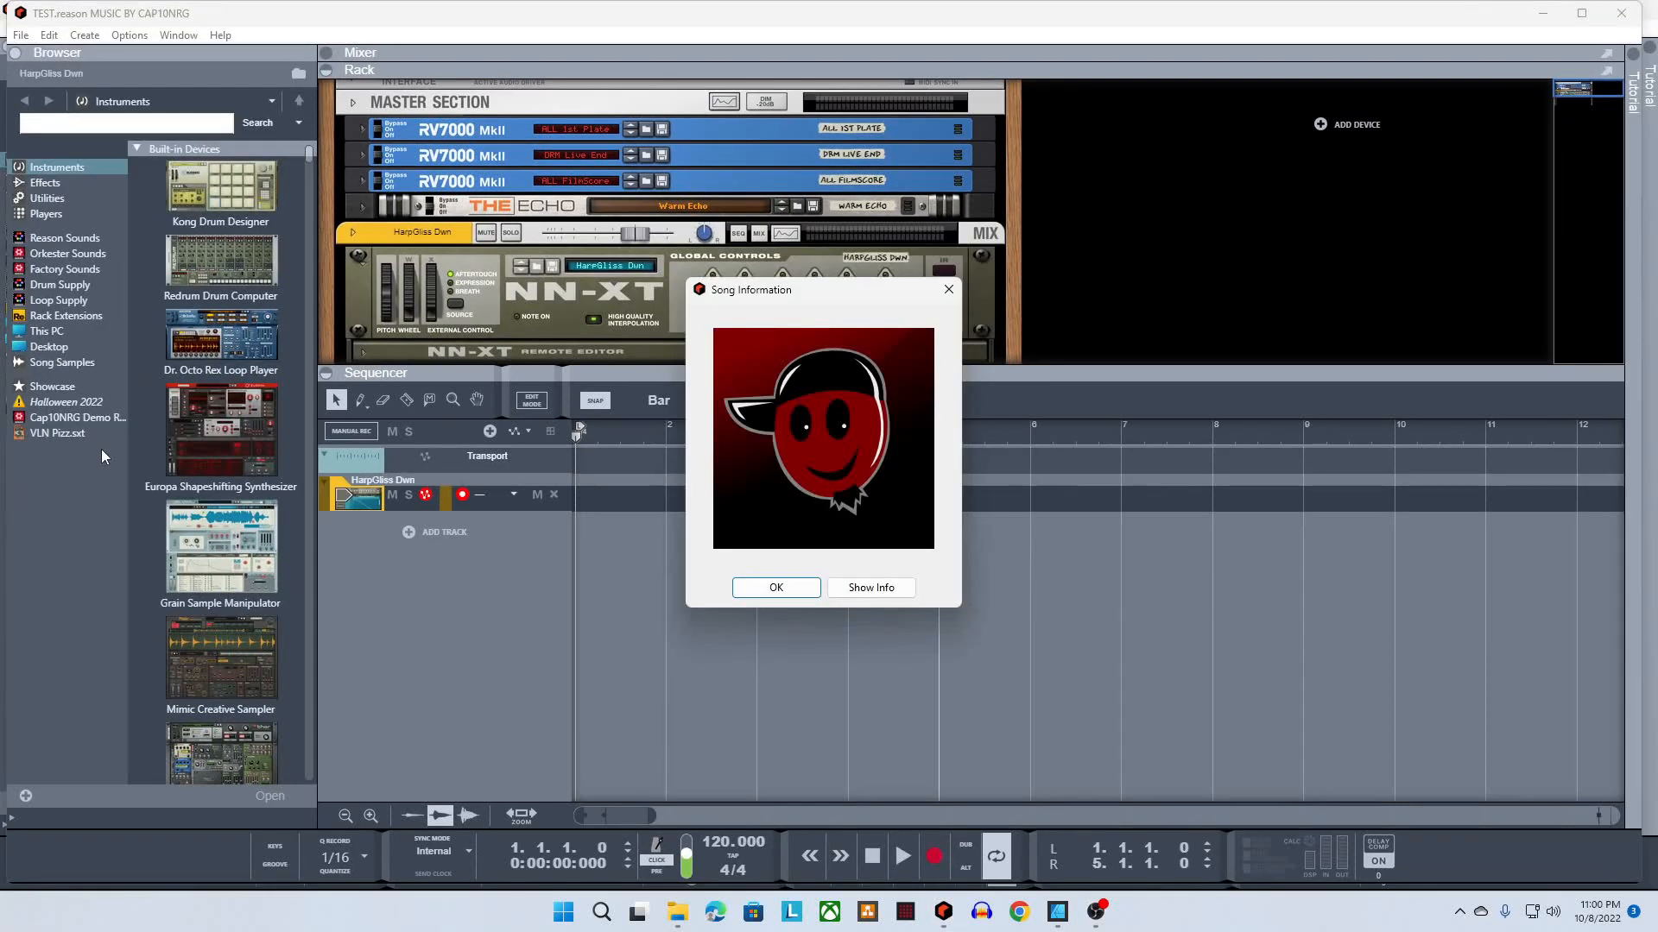
mouse_move(731, 522)
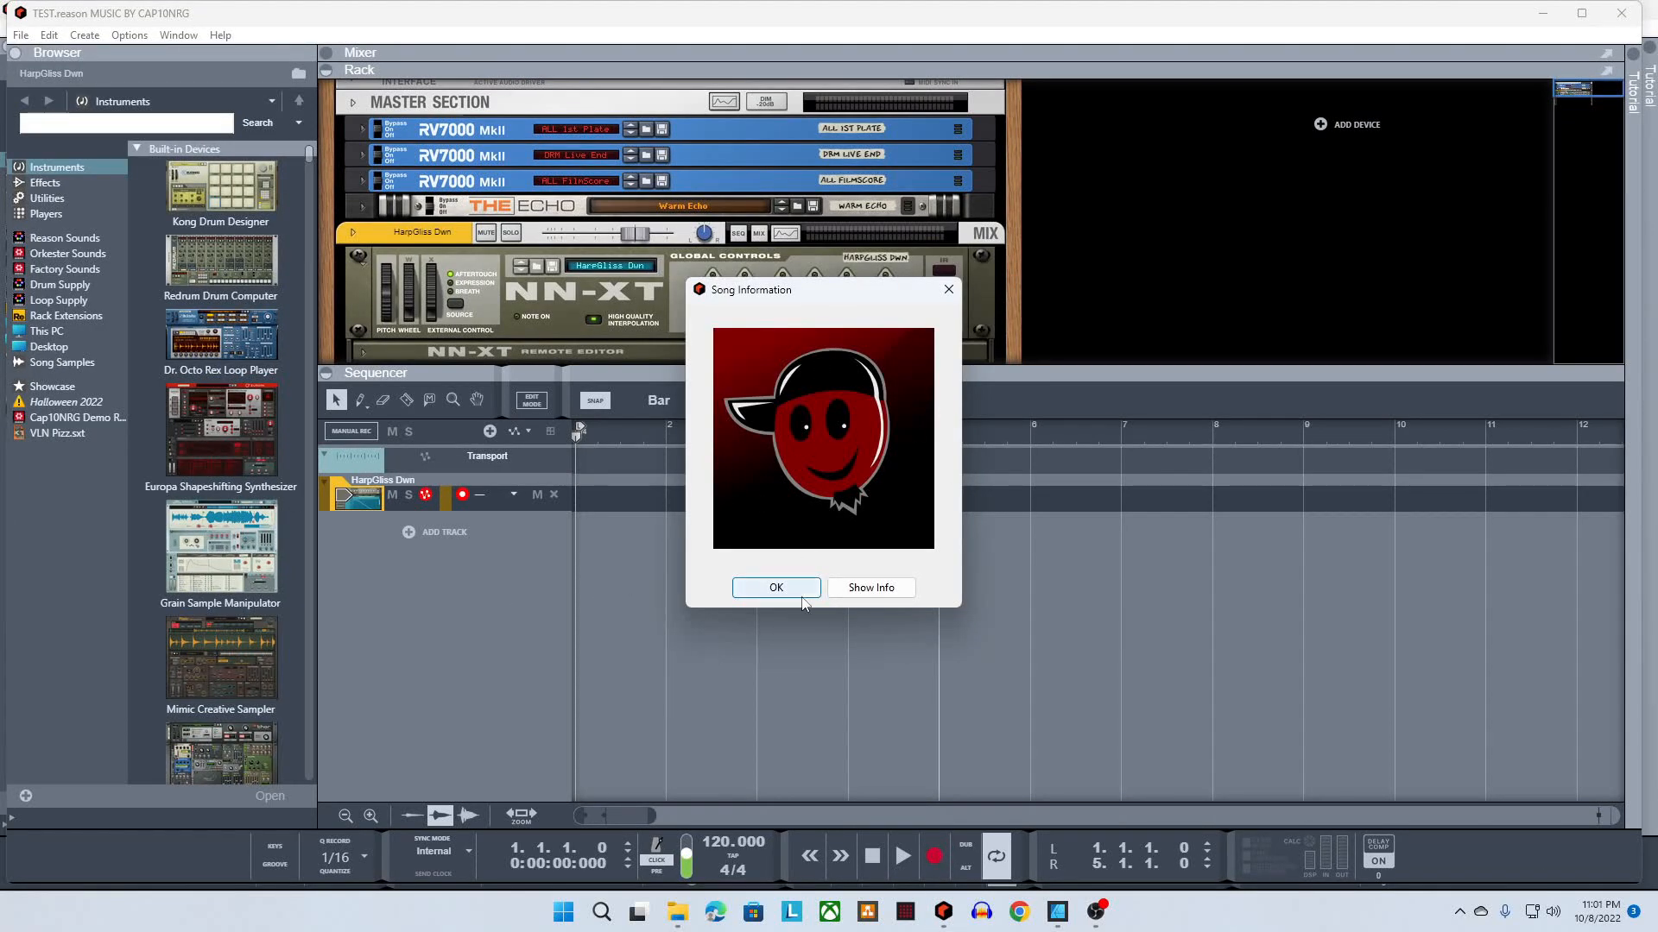
Show the song info, try the web page and email links, restore splash, close.
click(871, 588)
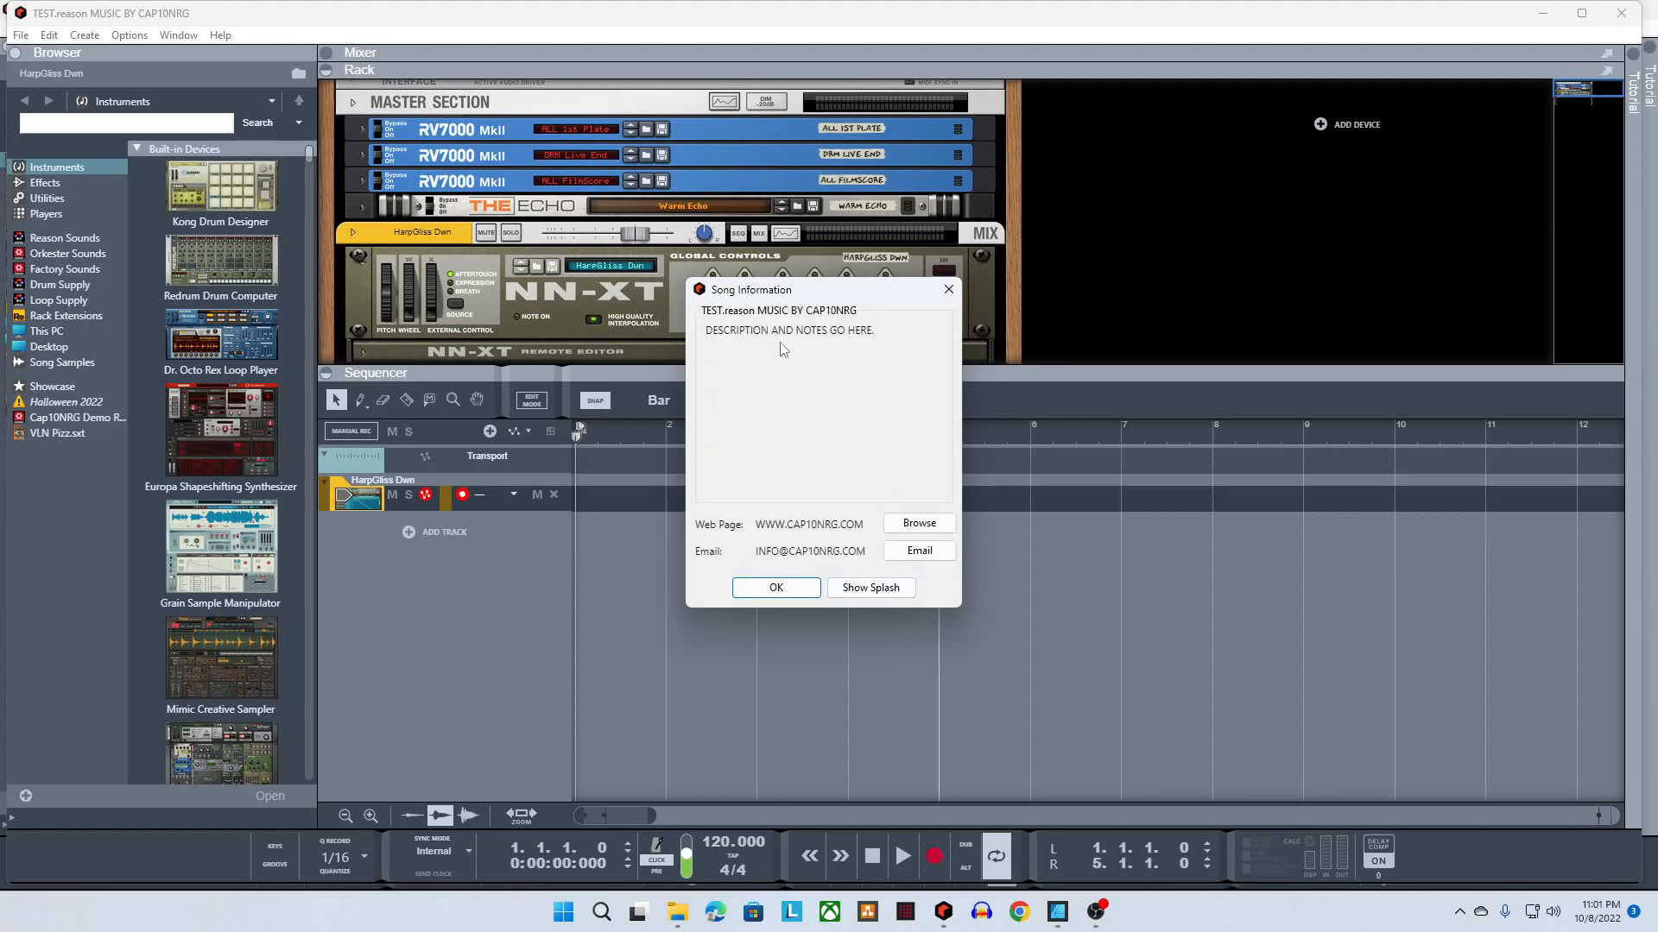
mouse_move(873, 330)
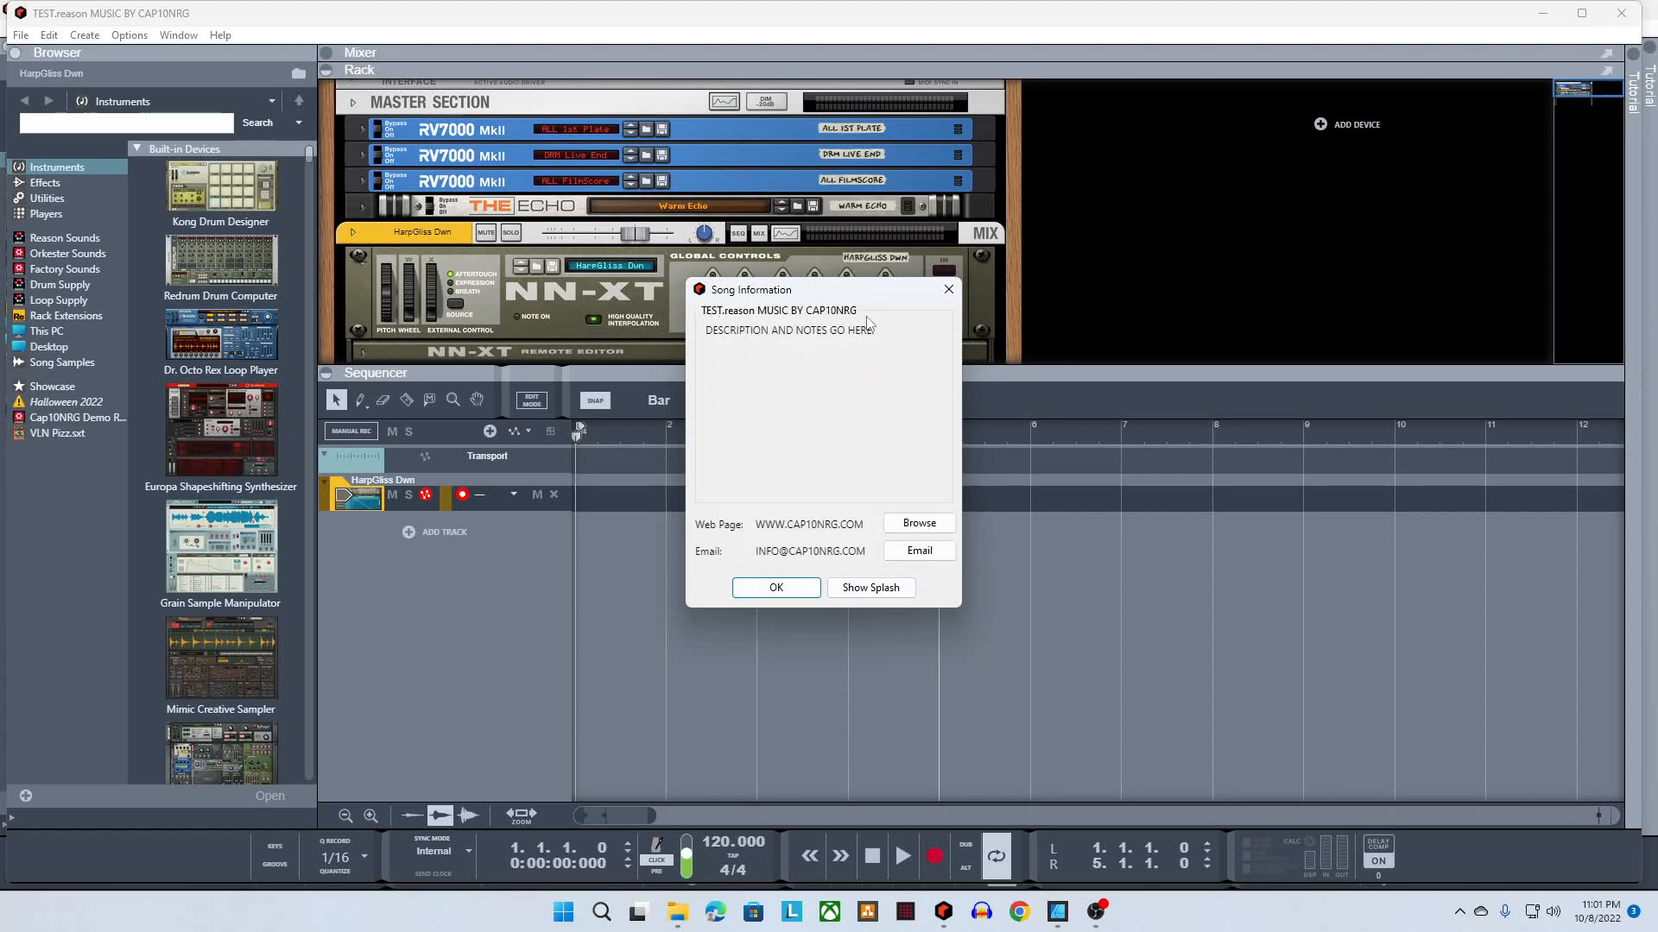
mouse_move(919, 339)
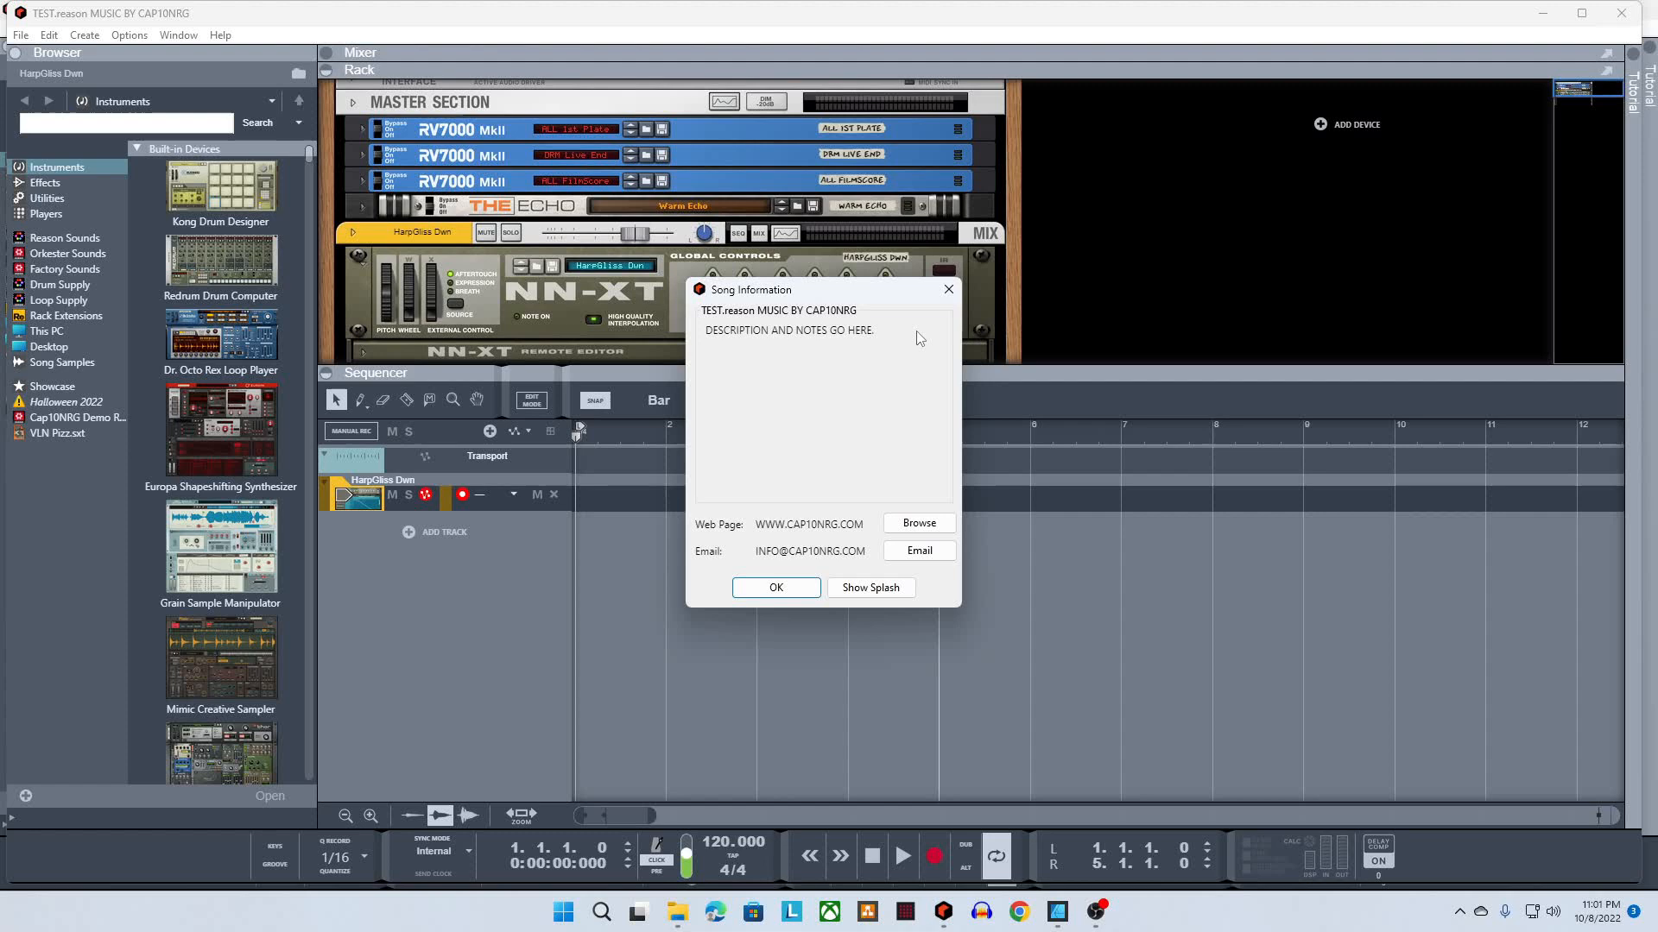
mouse_move(1013, 348)
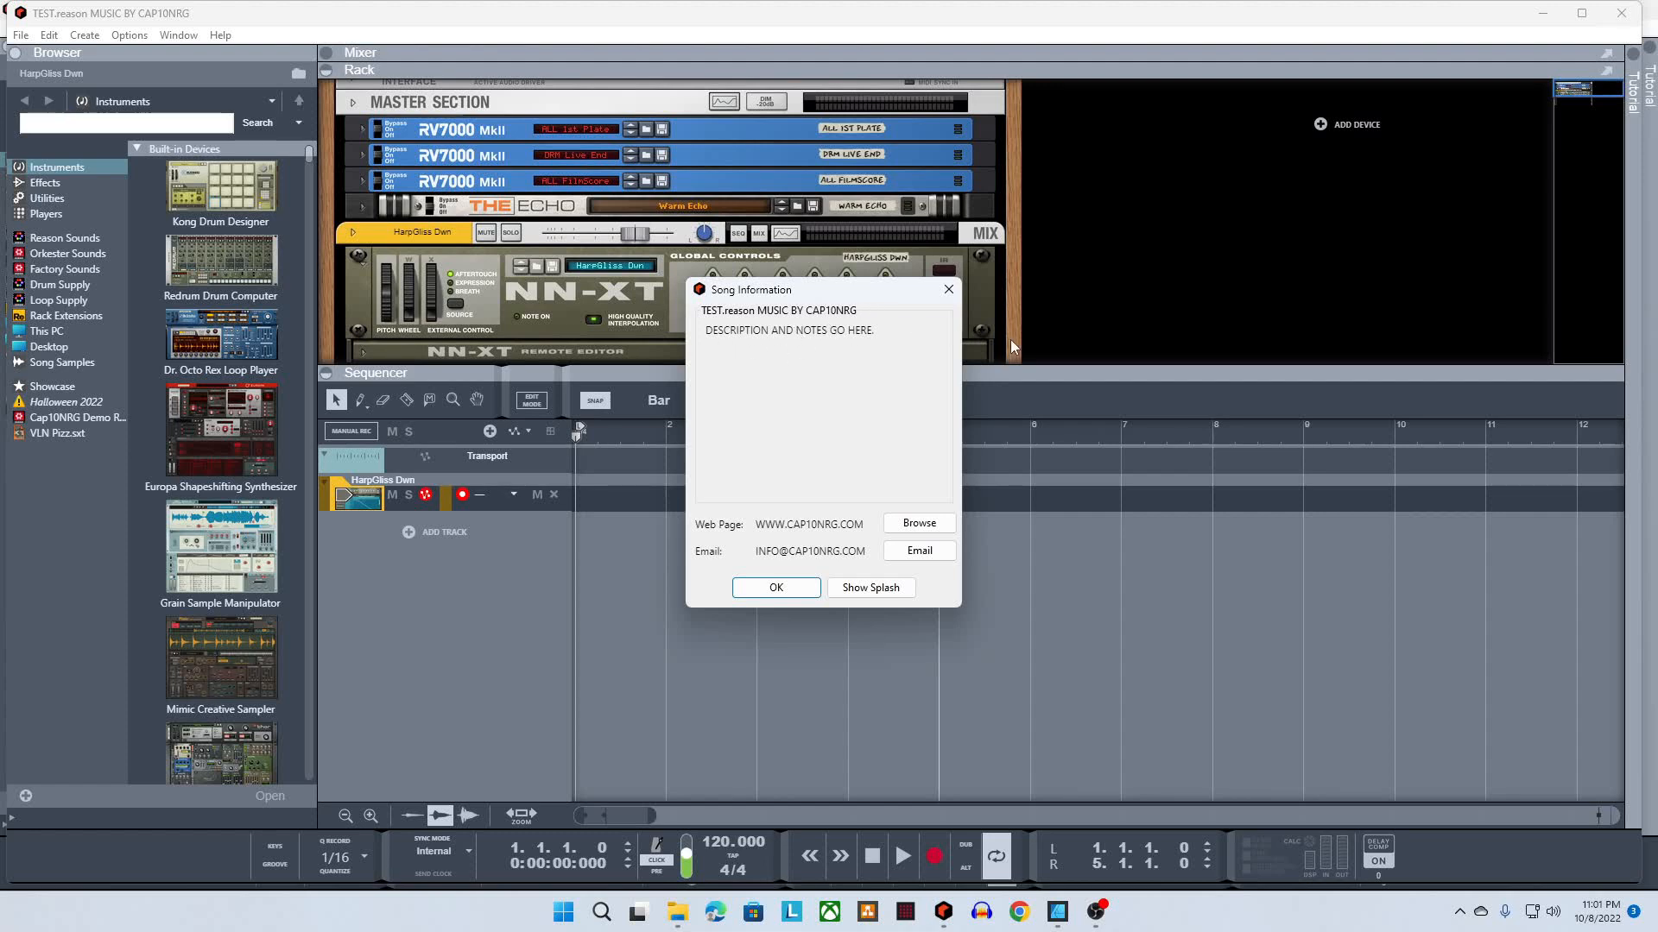
mouse_move(965, 574)
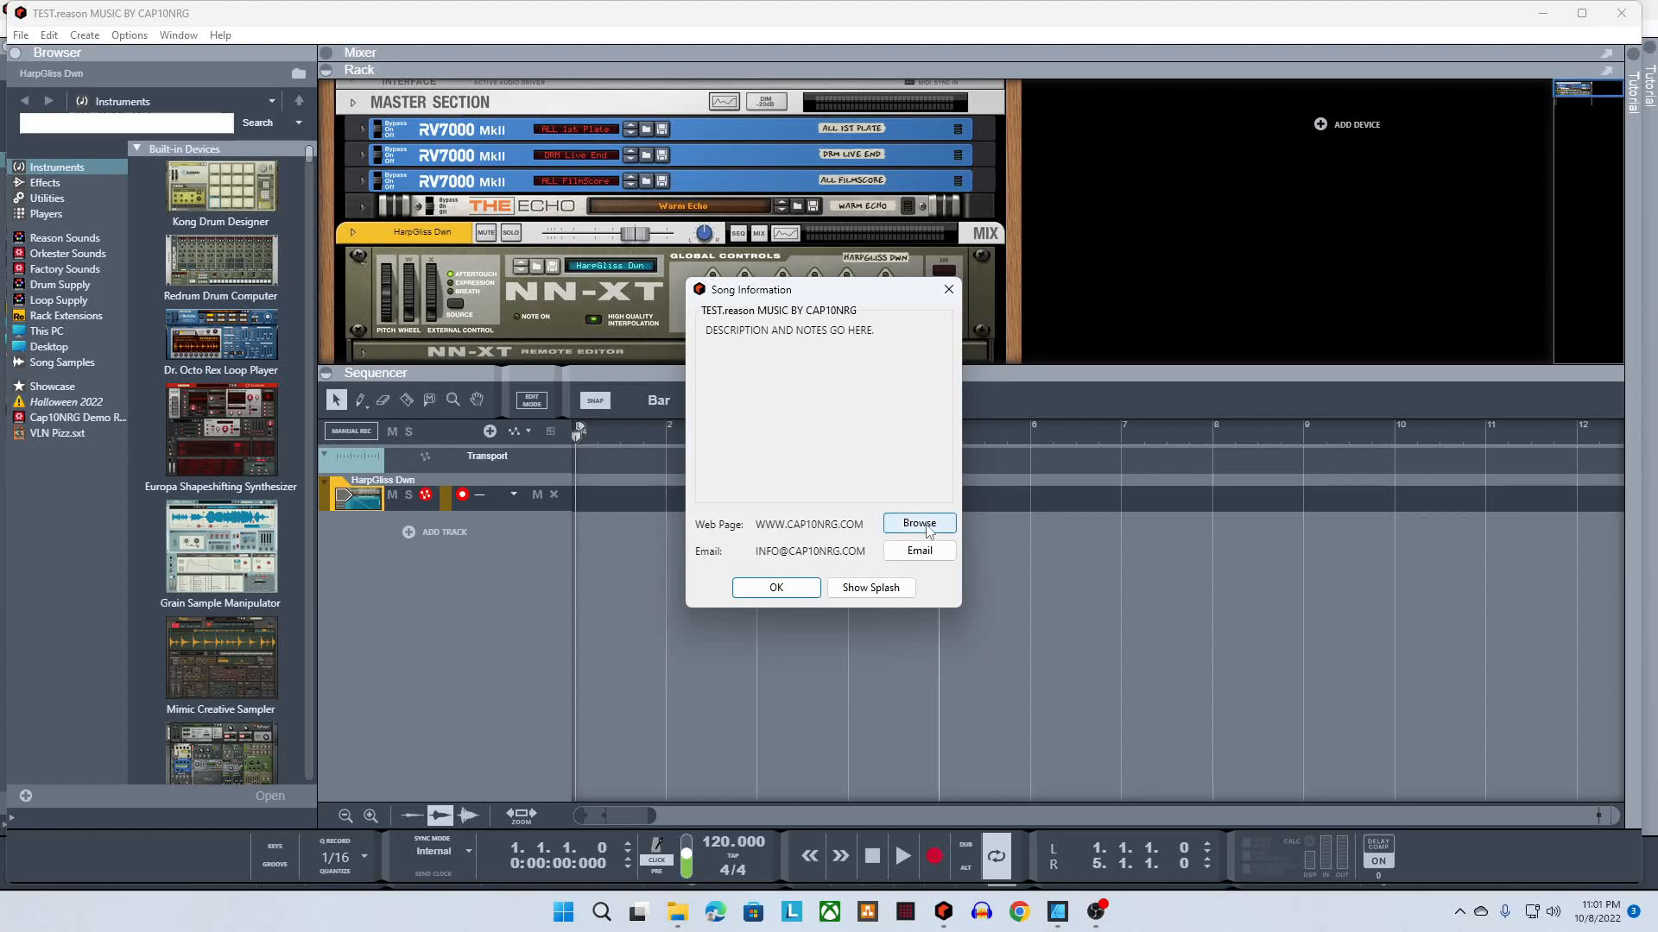
click(919, 524)
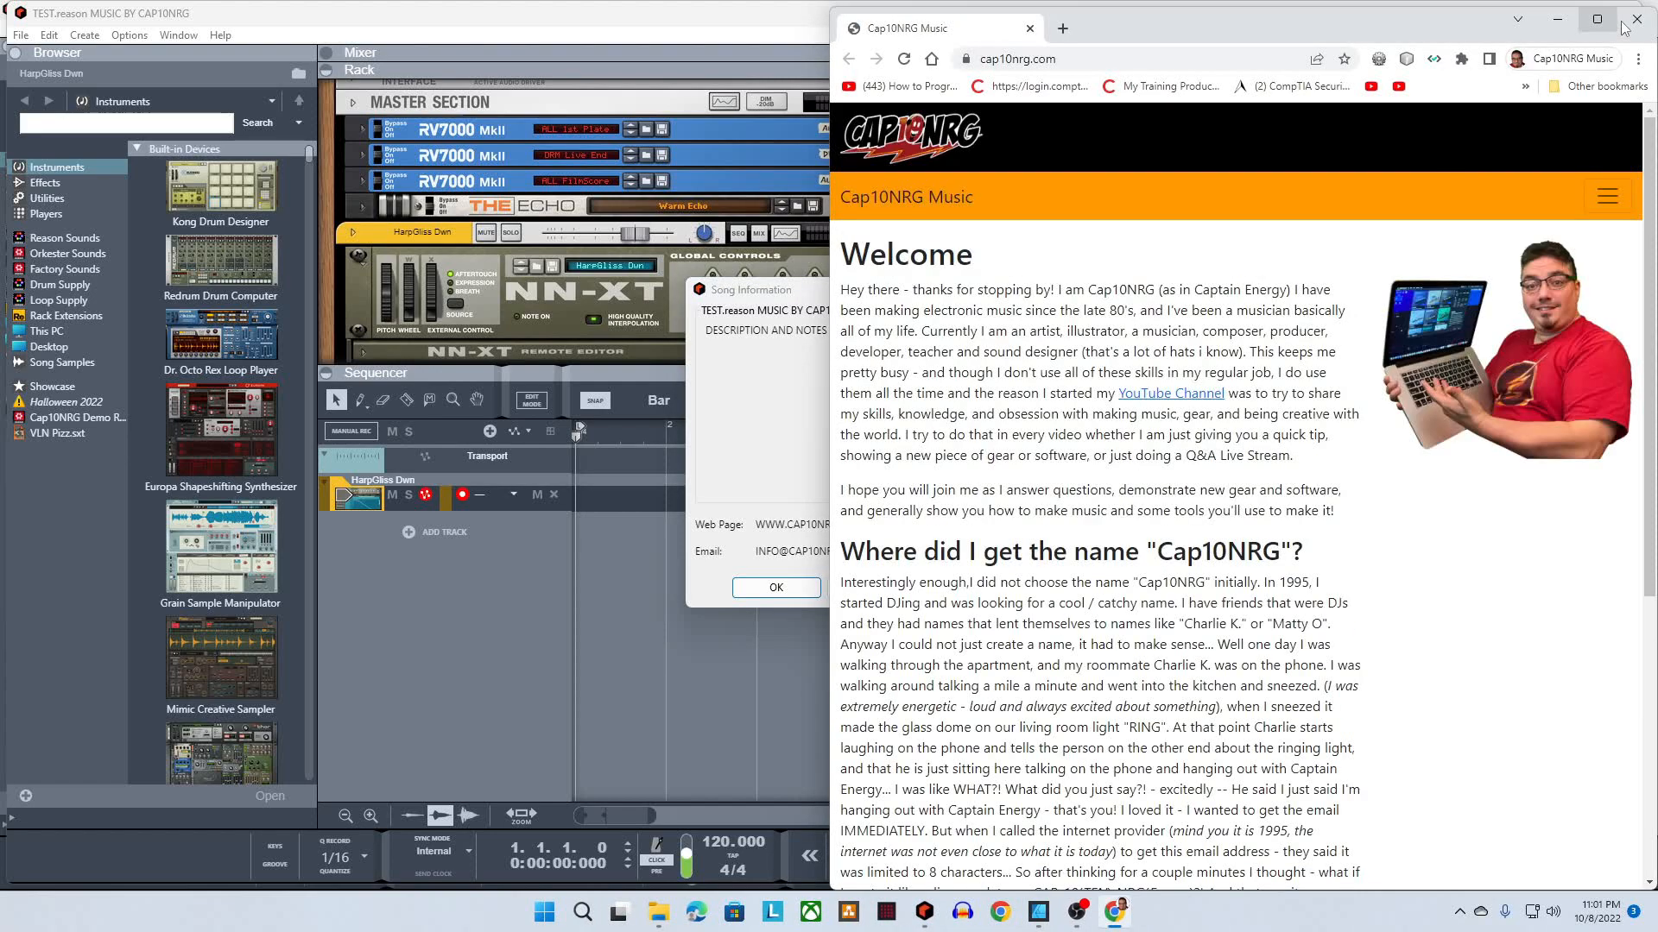
click(1630, 17)
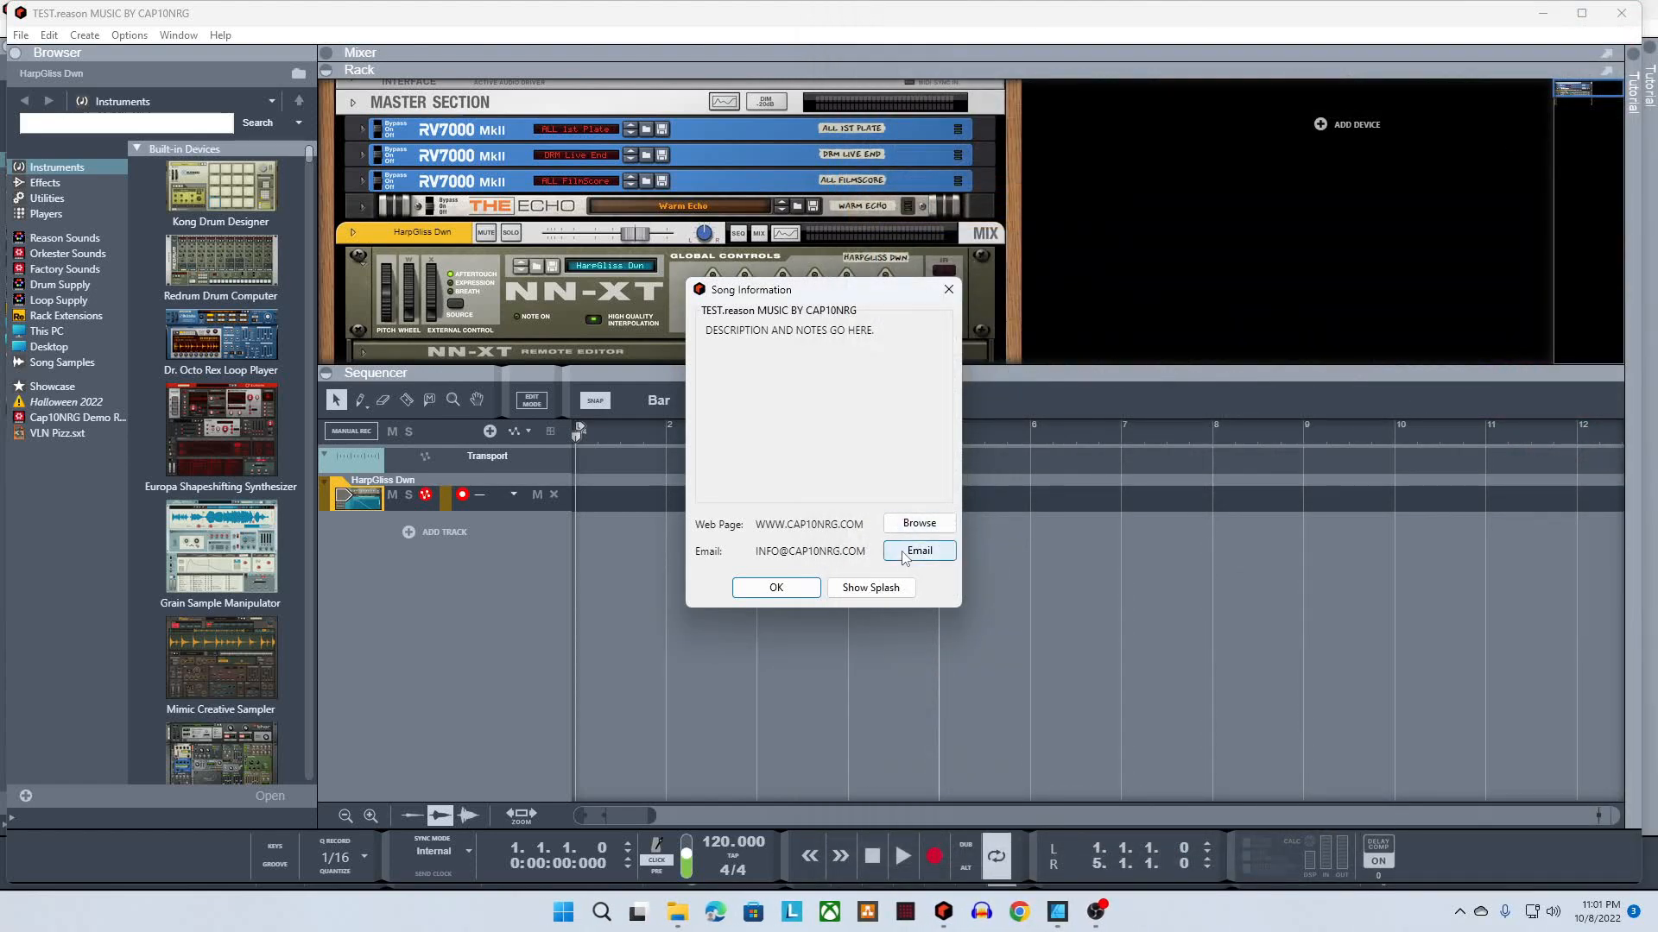
click(918, 551)
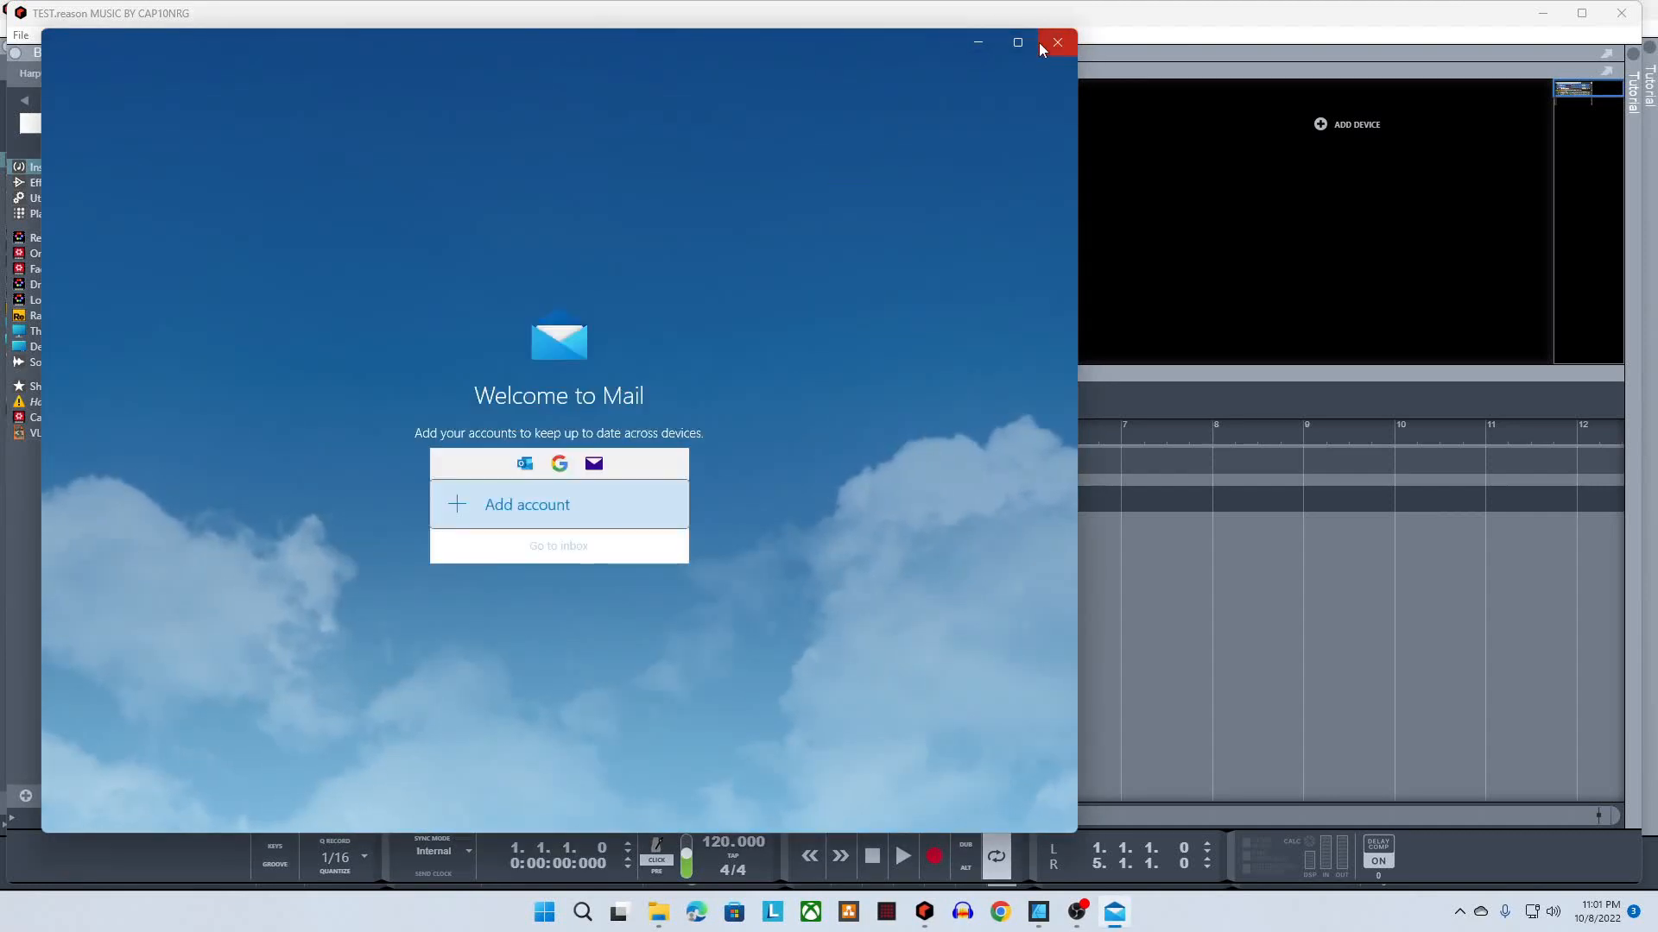
click(1057, 41)
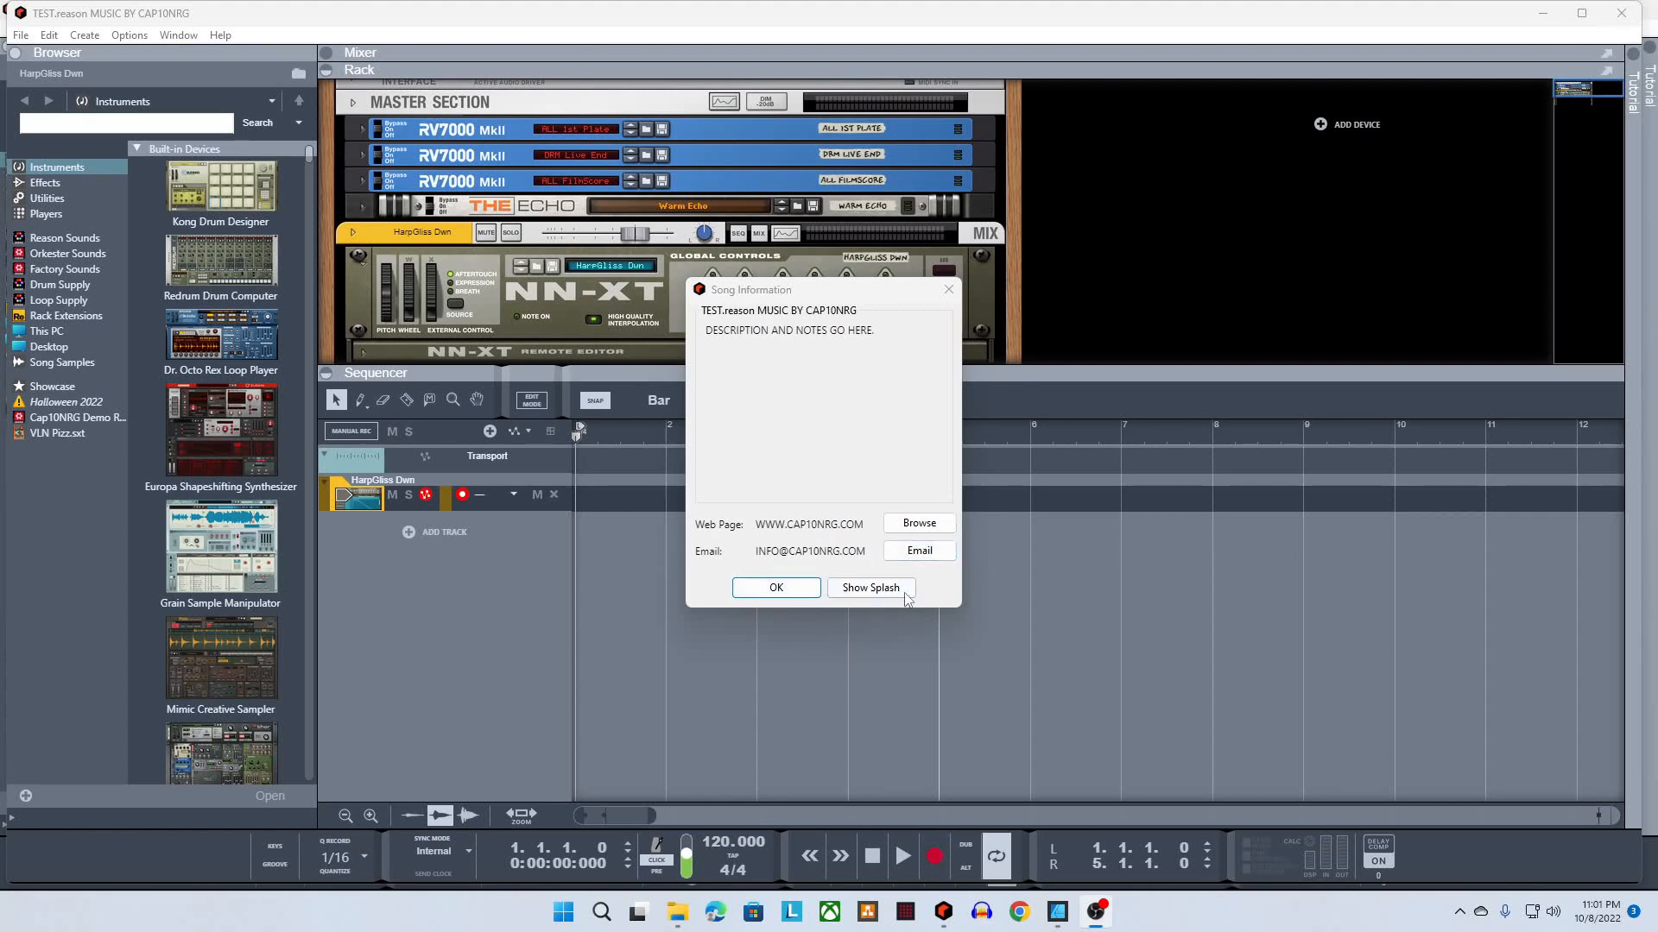
click(870, 588)
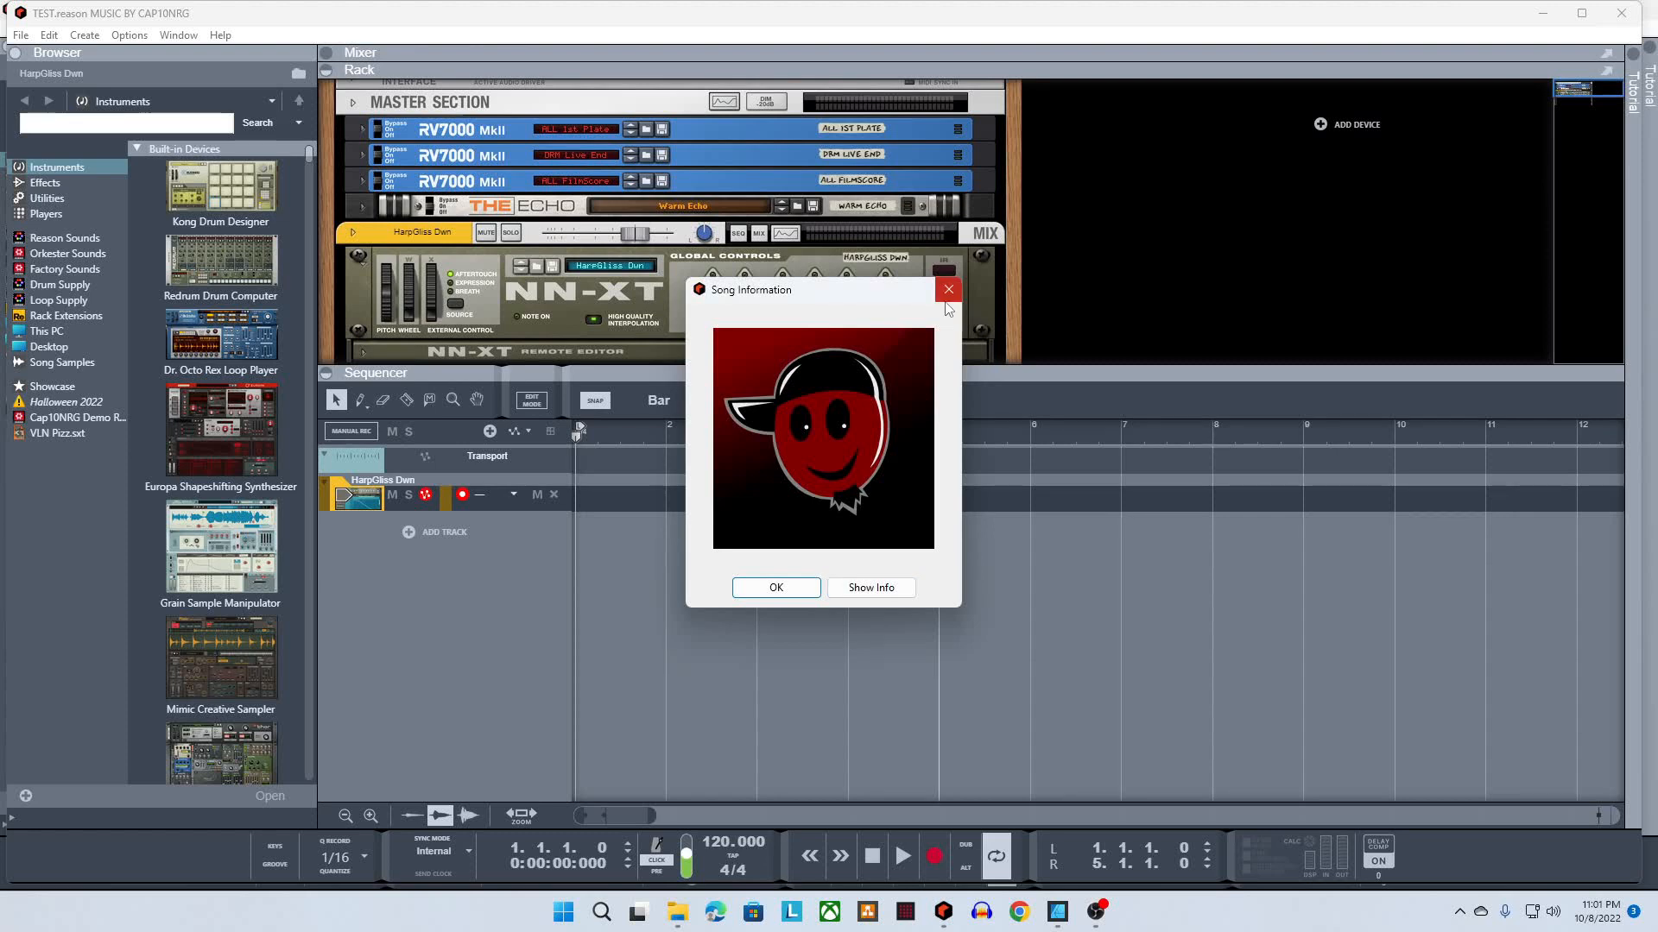
click(948, 289)
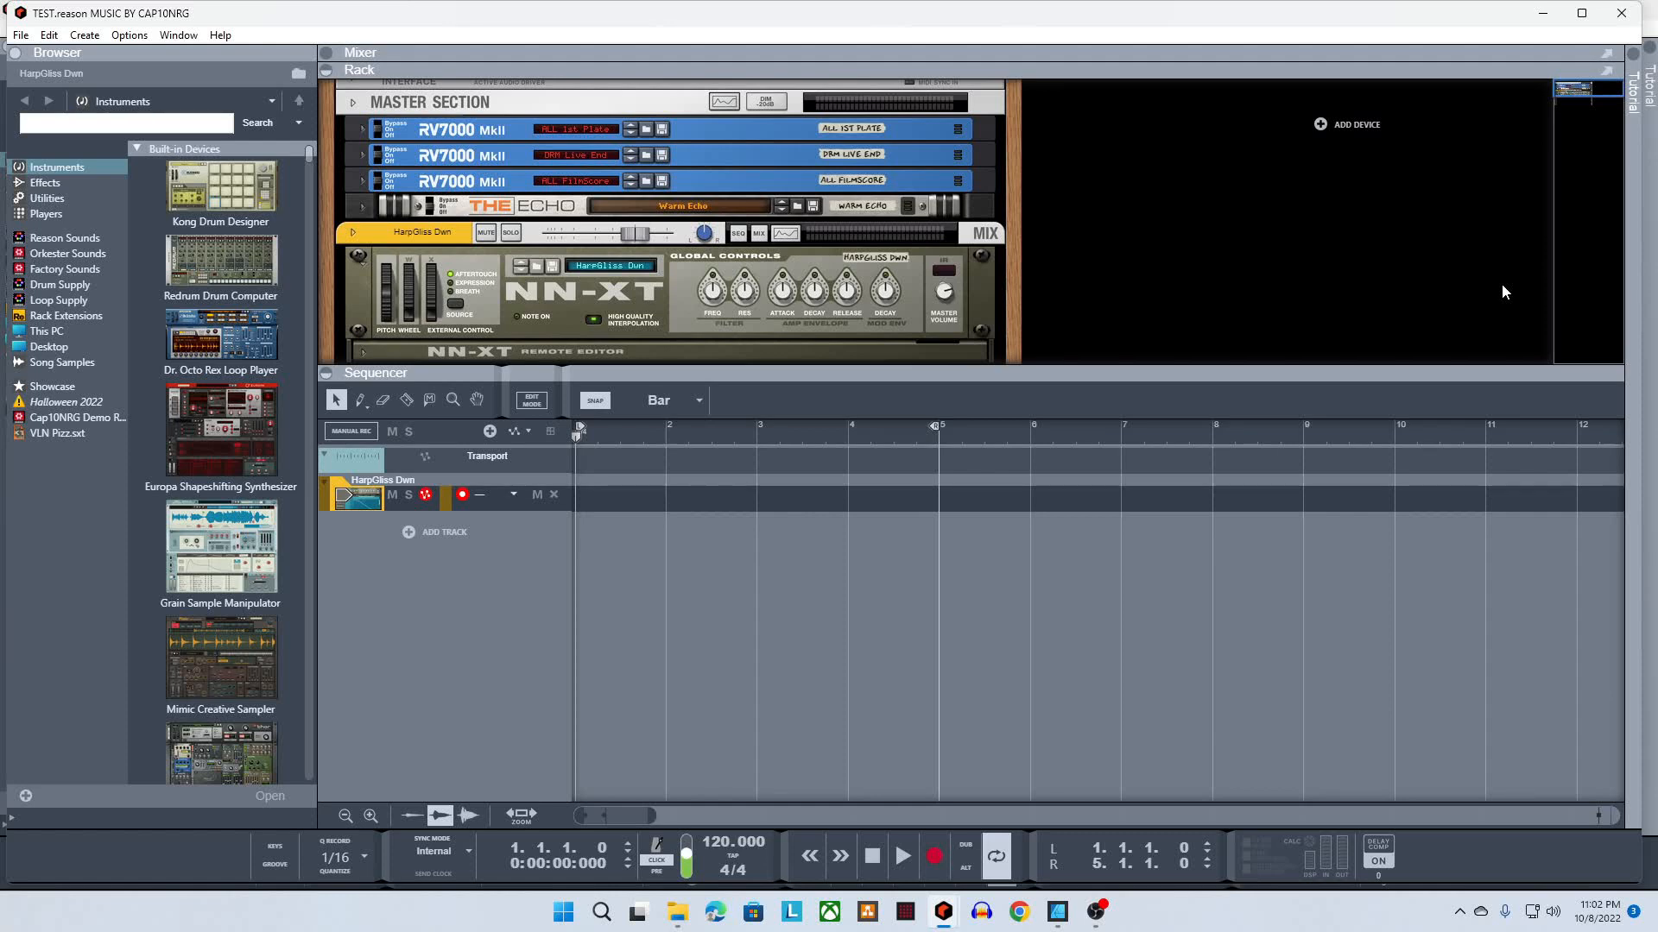
mouse_move(494, 584)
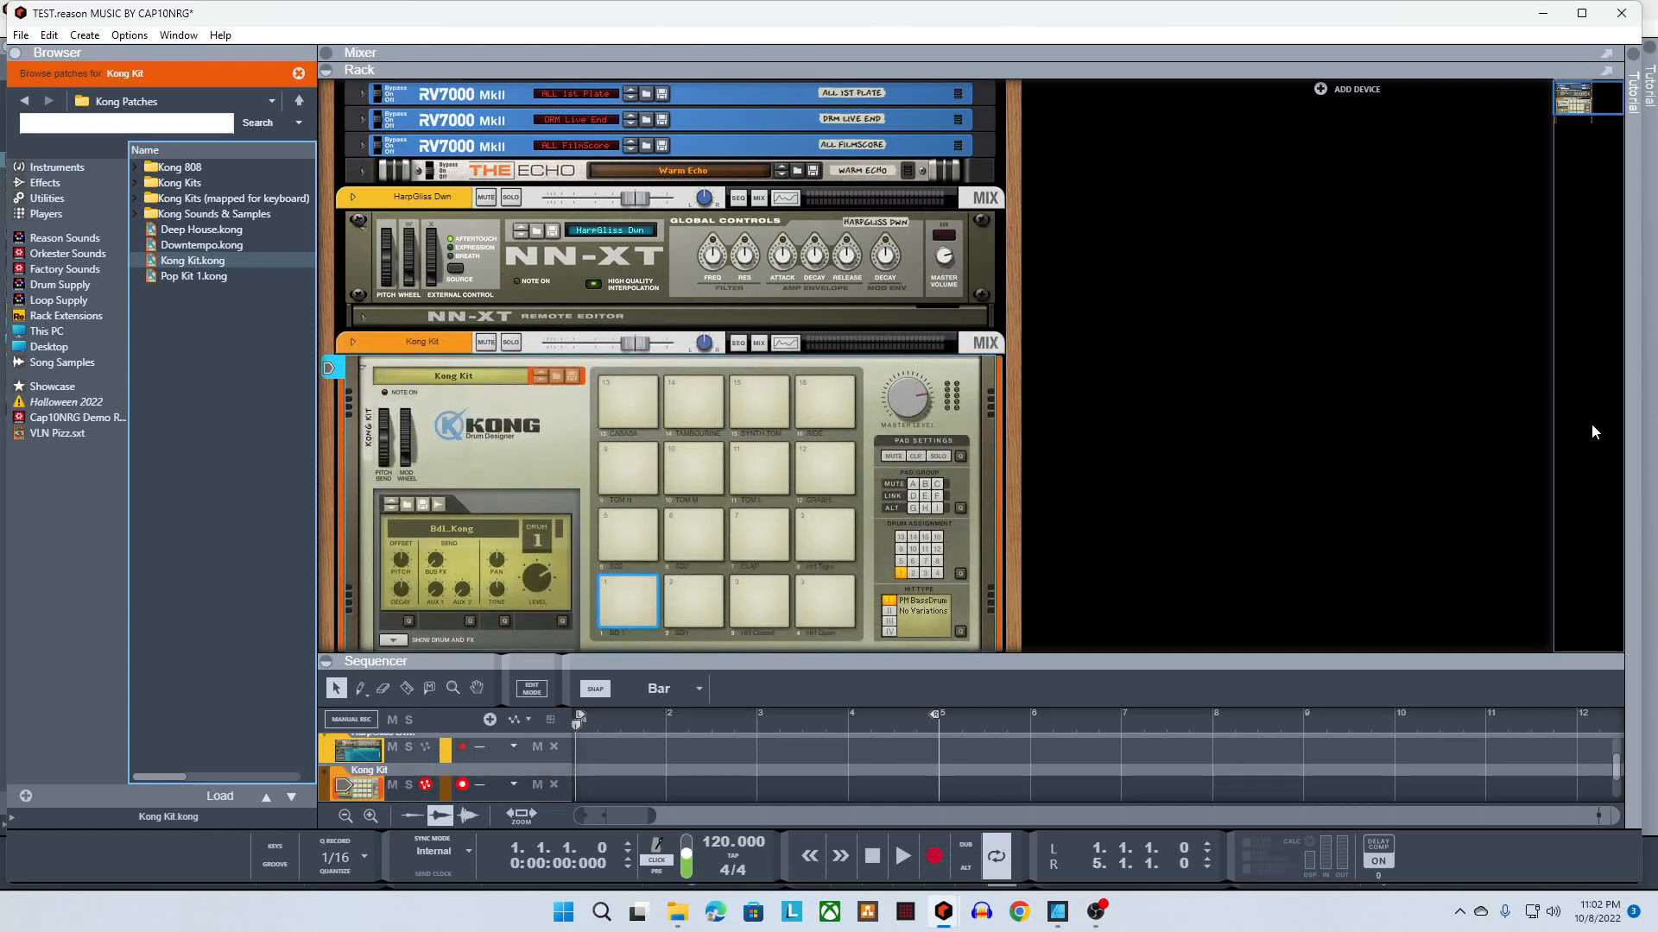
Load the Pop Kit 1 patch as a new Kong drum module.
scroll(down, 3)
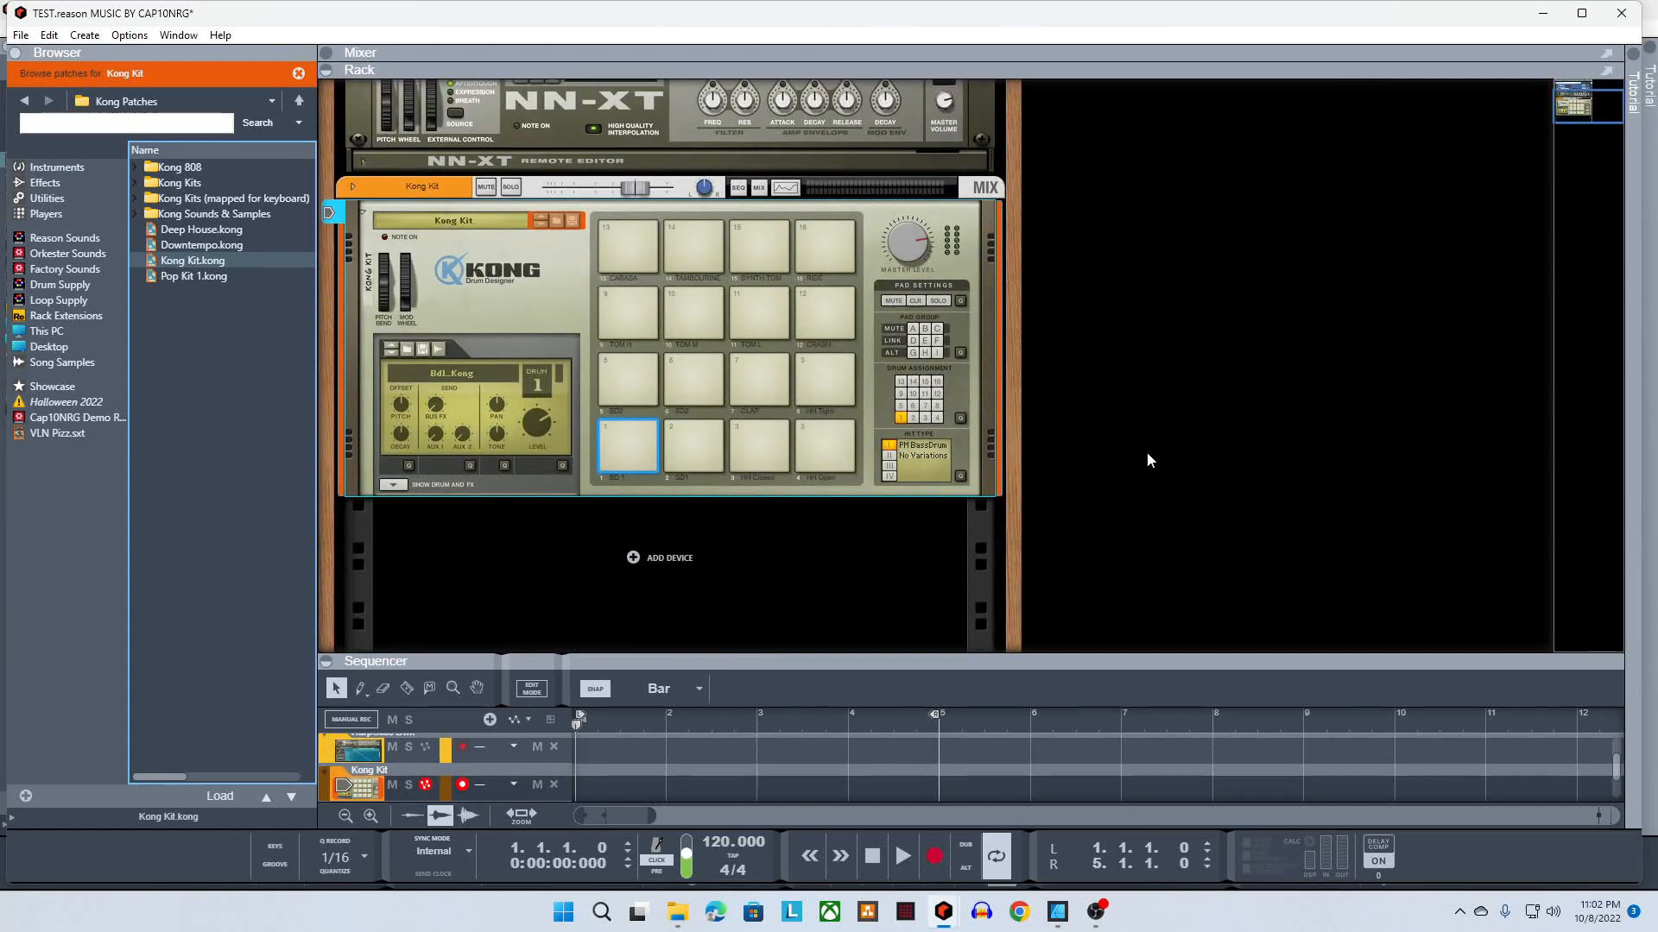
click(191, 276)
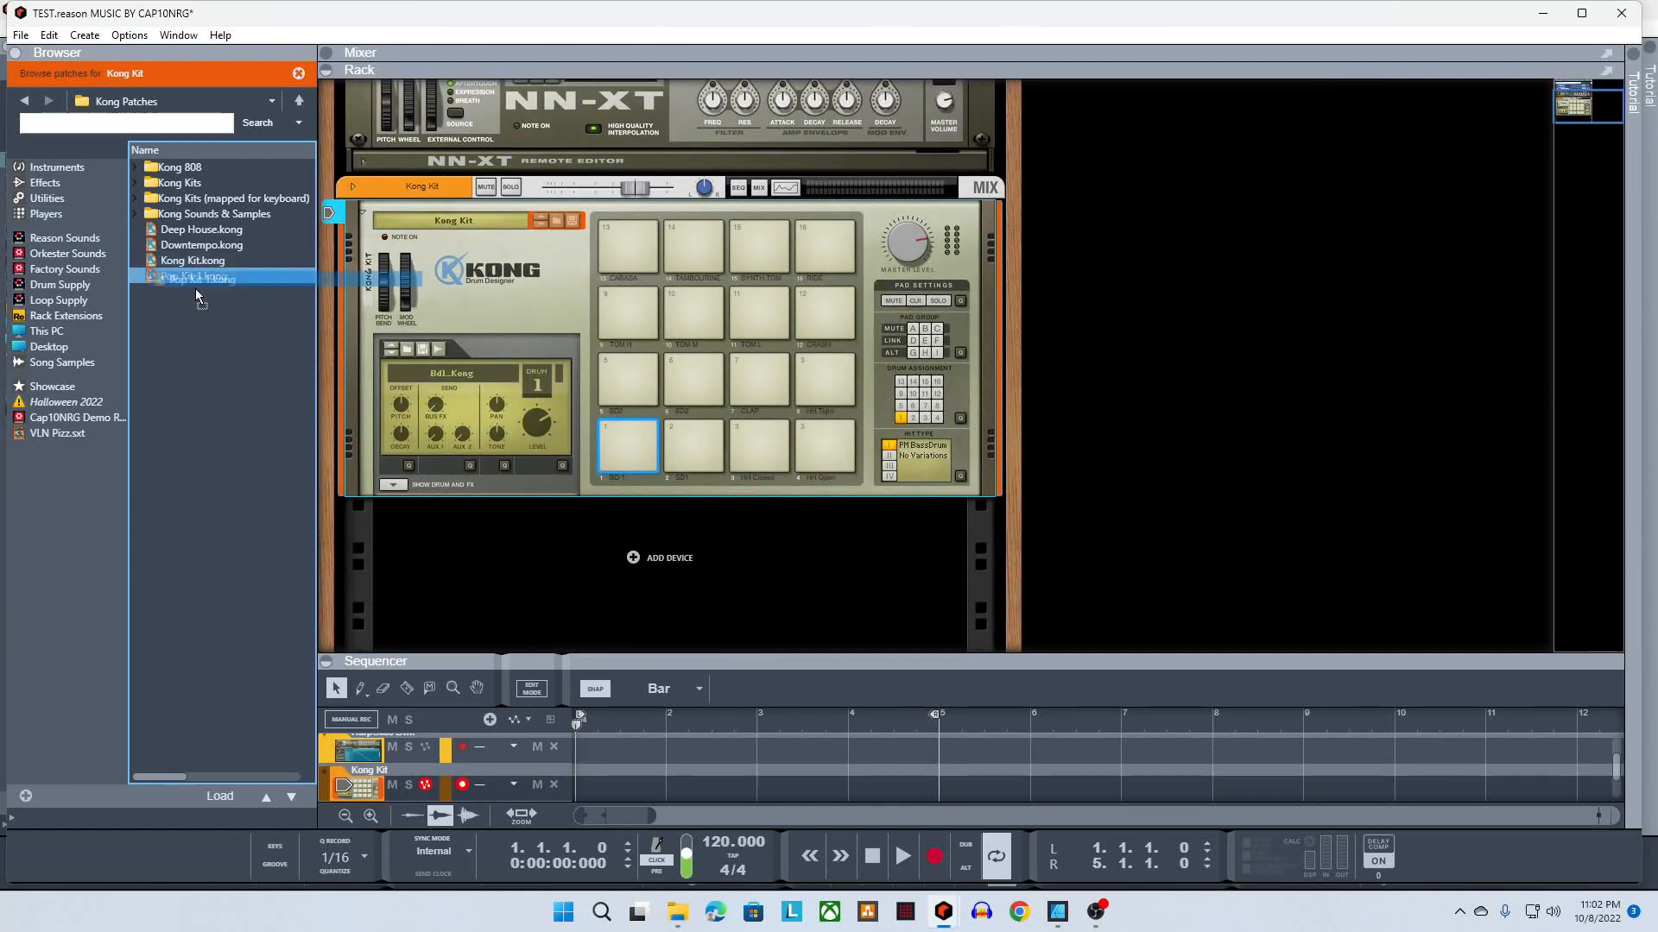
double_click(193, 276)
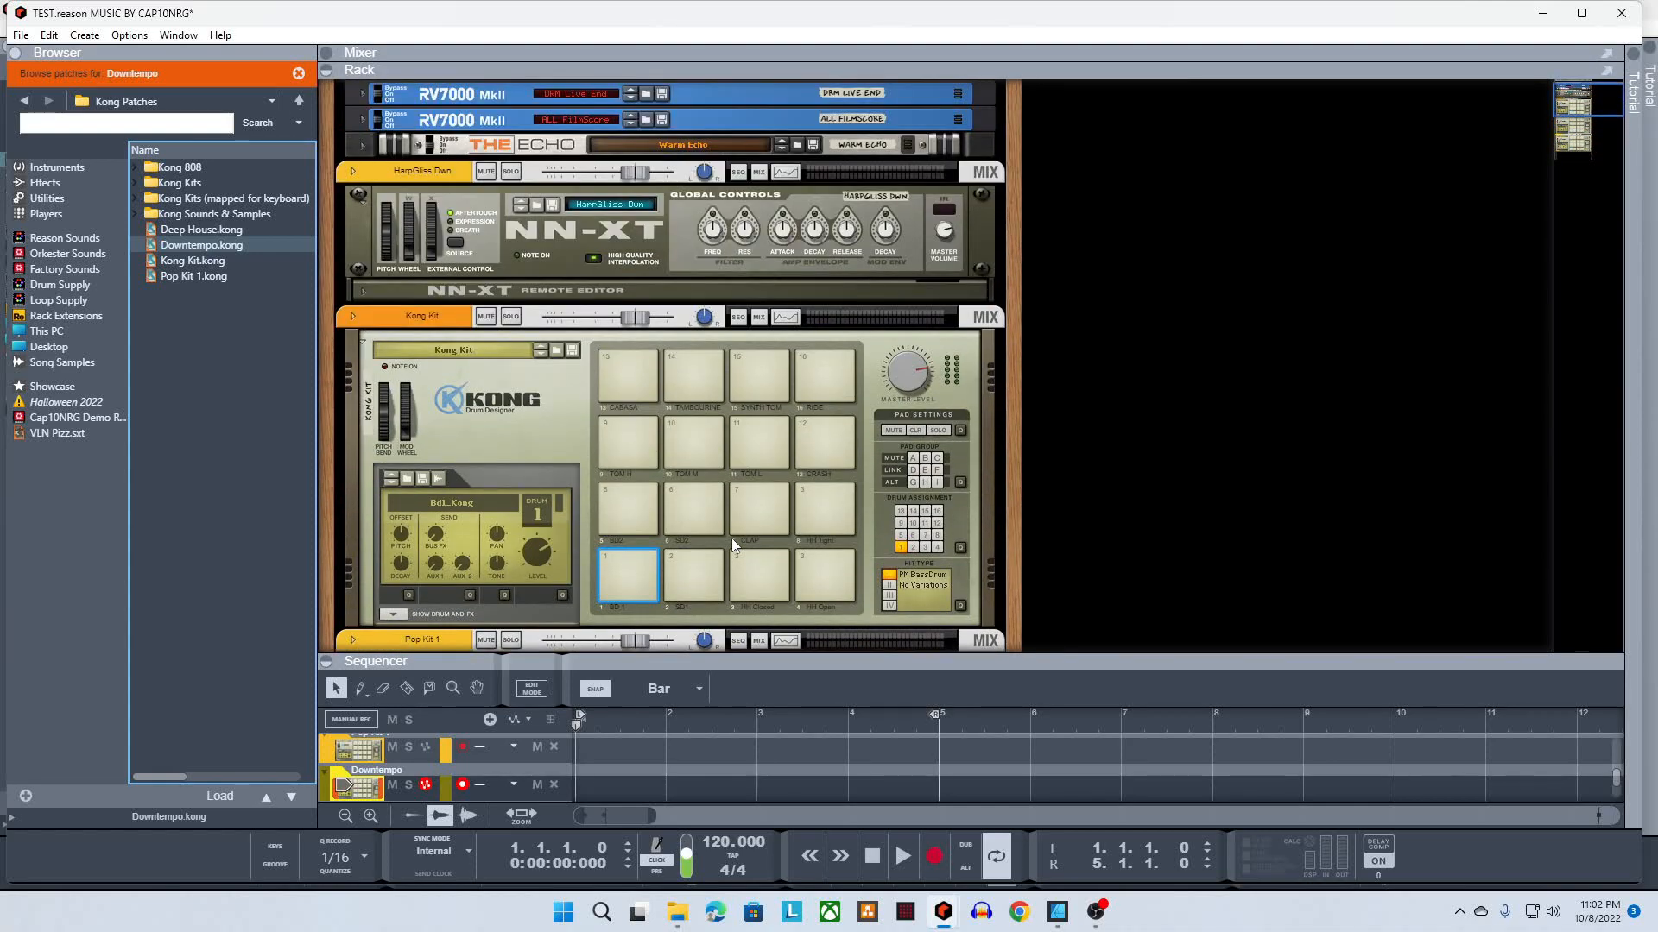
Trigger drum pads 14 and 16 on the Kong Kit module.
scroll(down, 3)
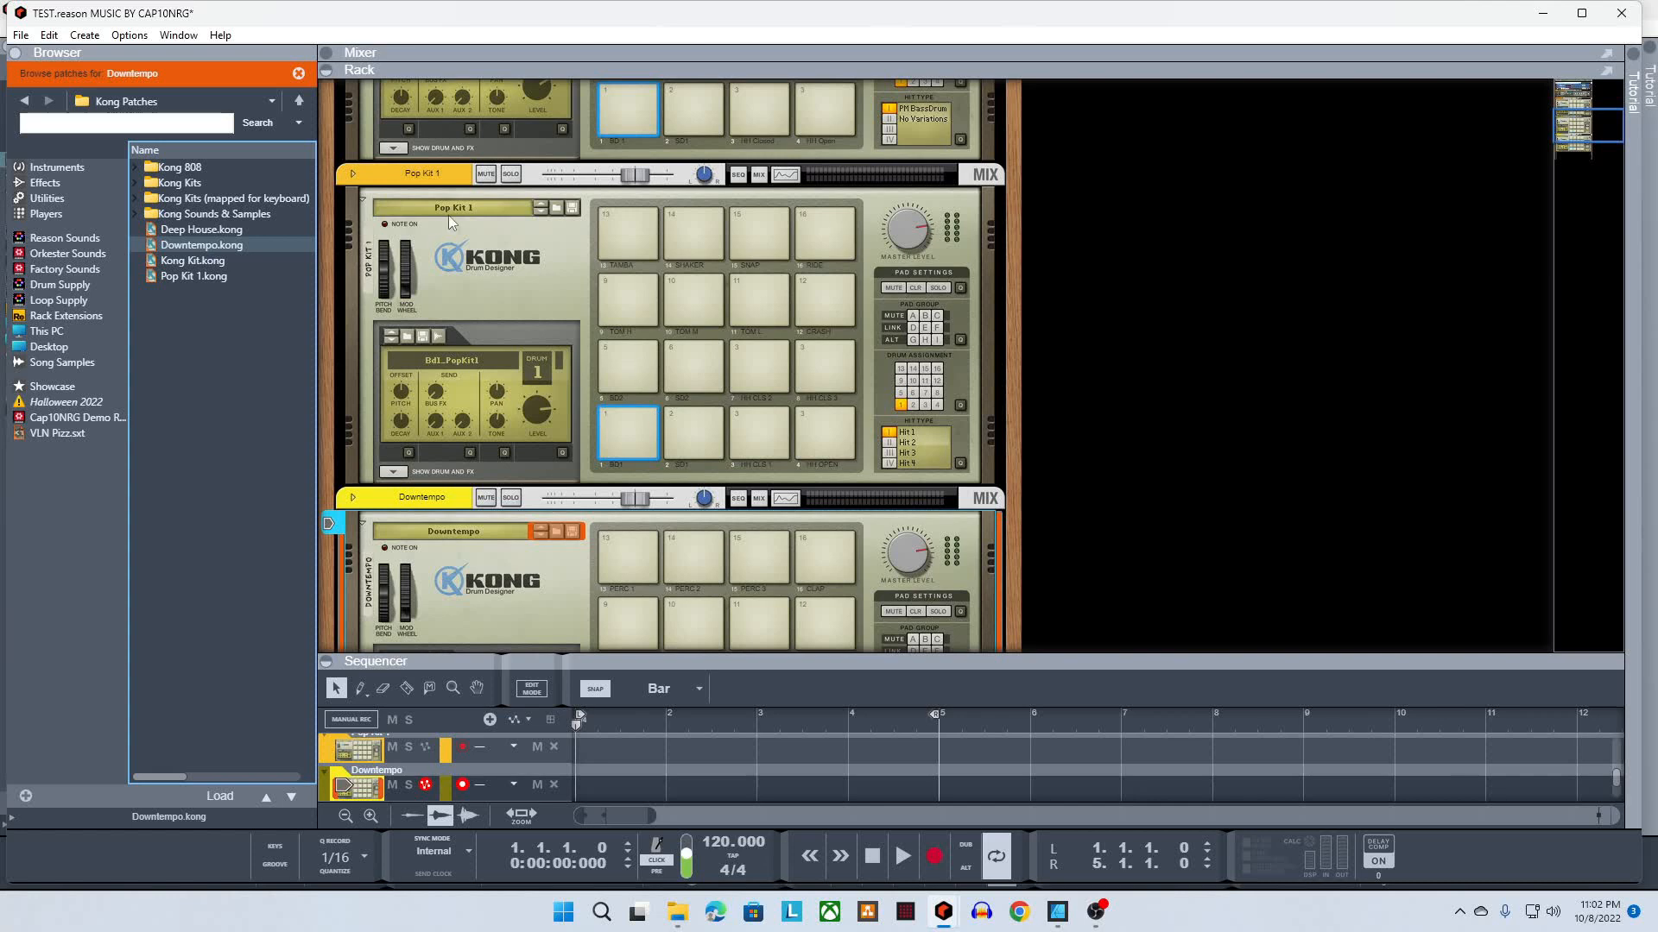
click(759, 557)
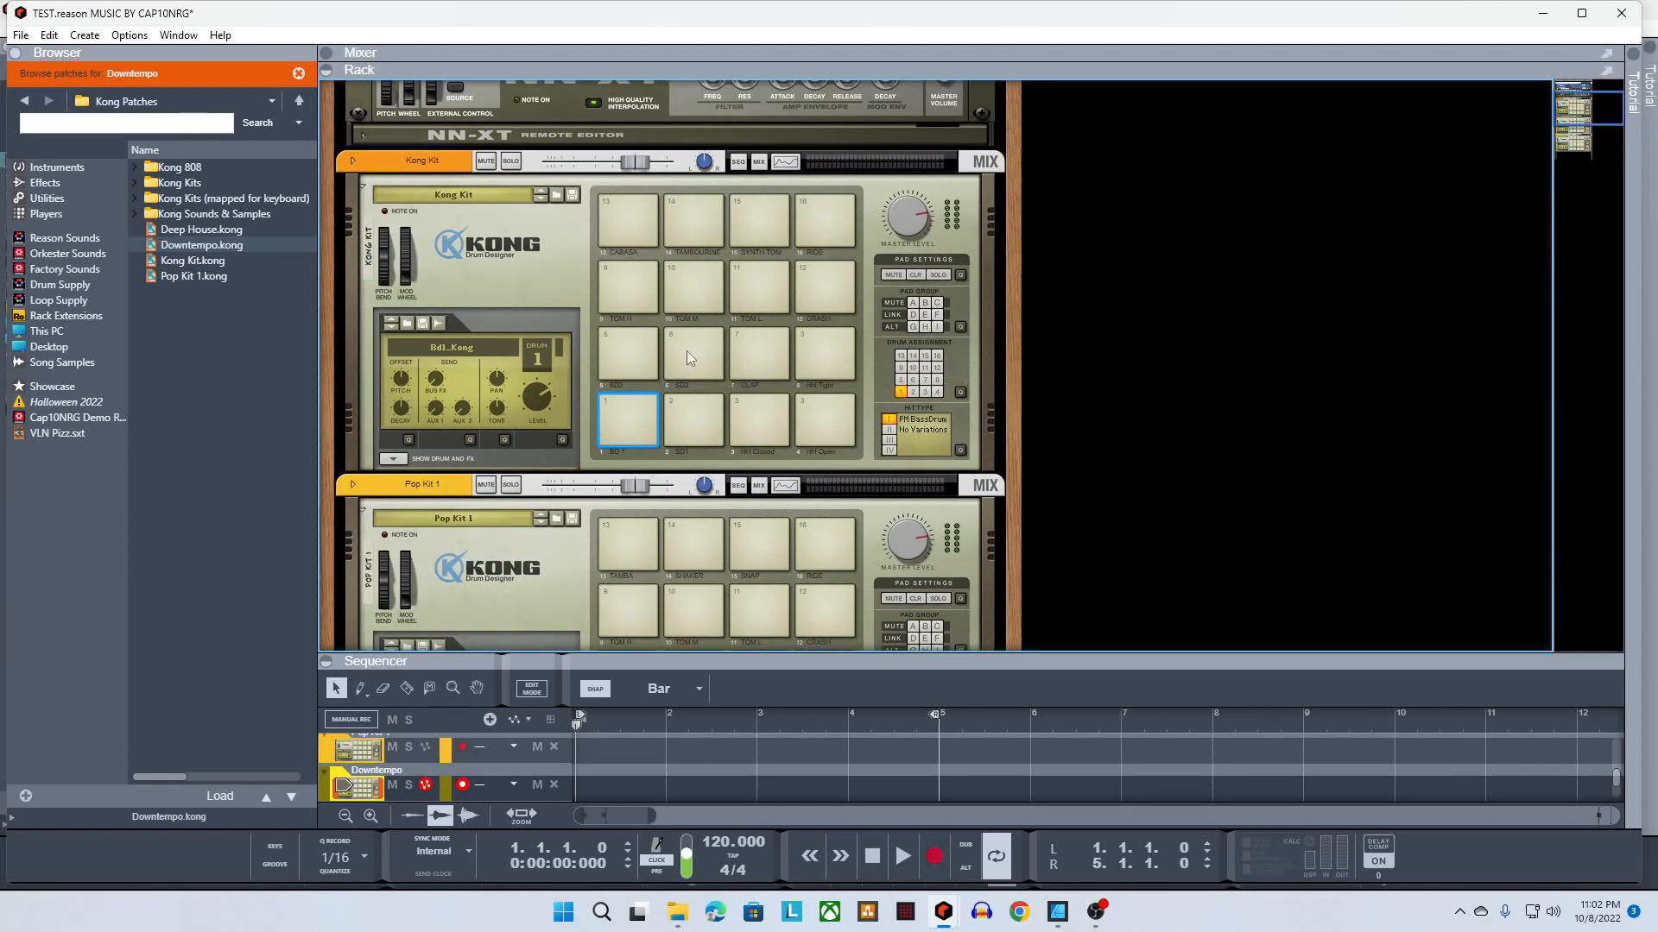
click(692, 218)
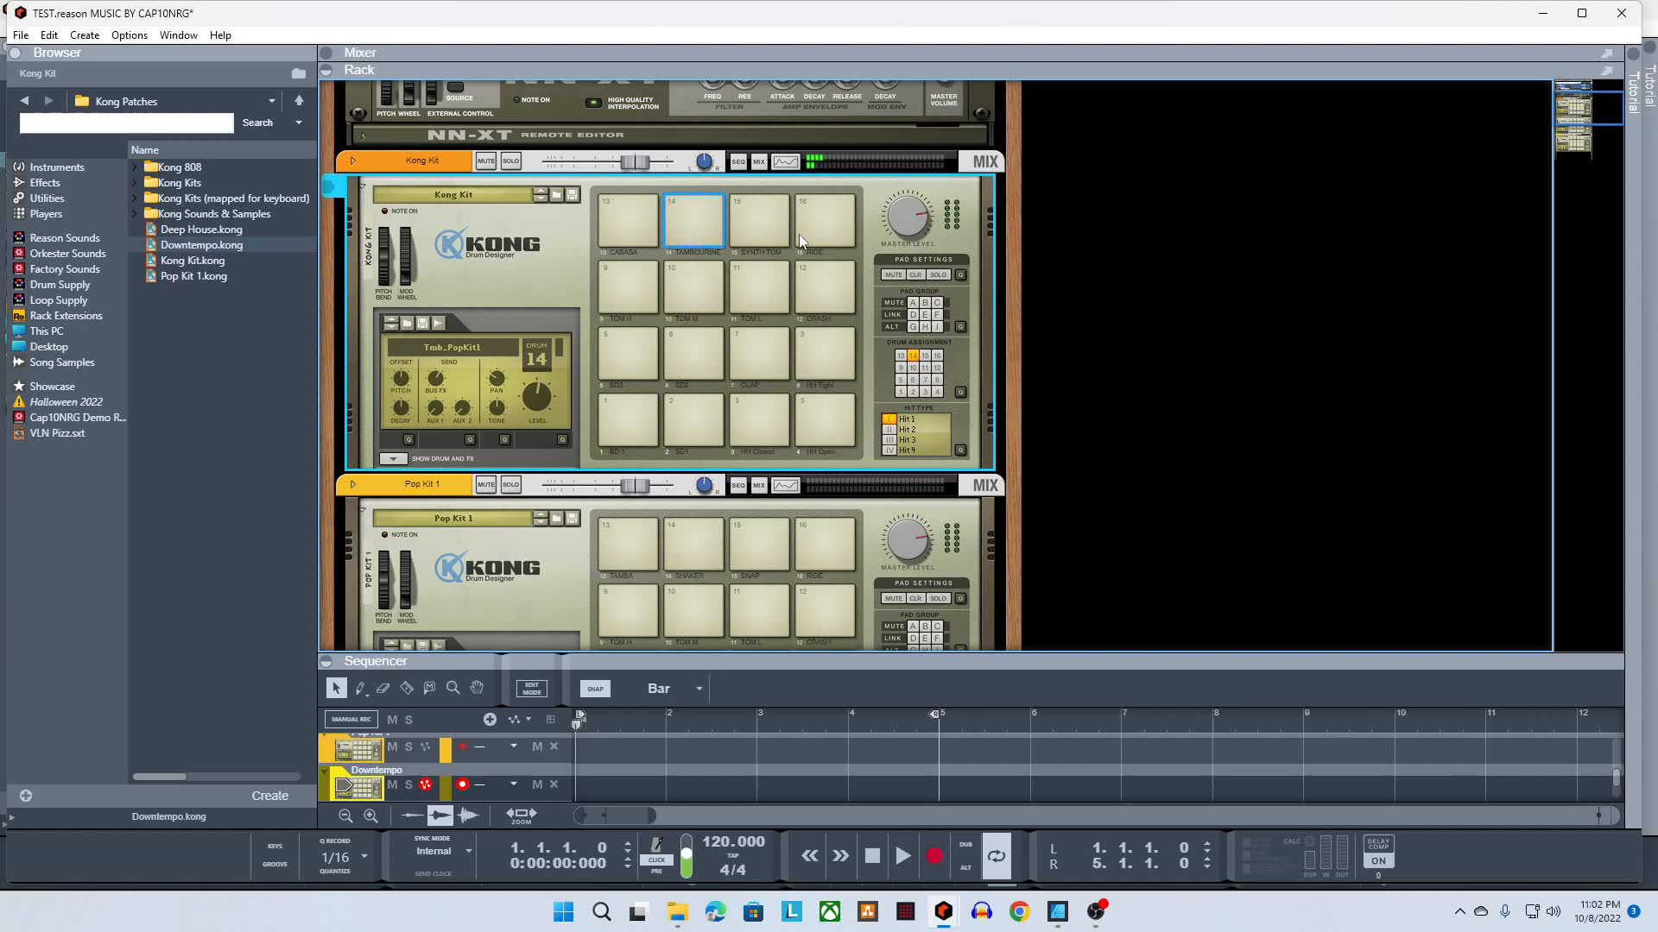
click(820, 219)
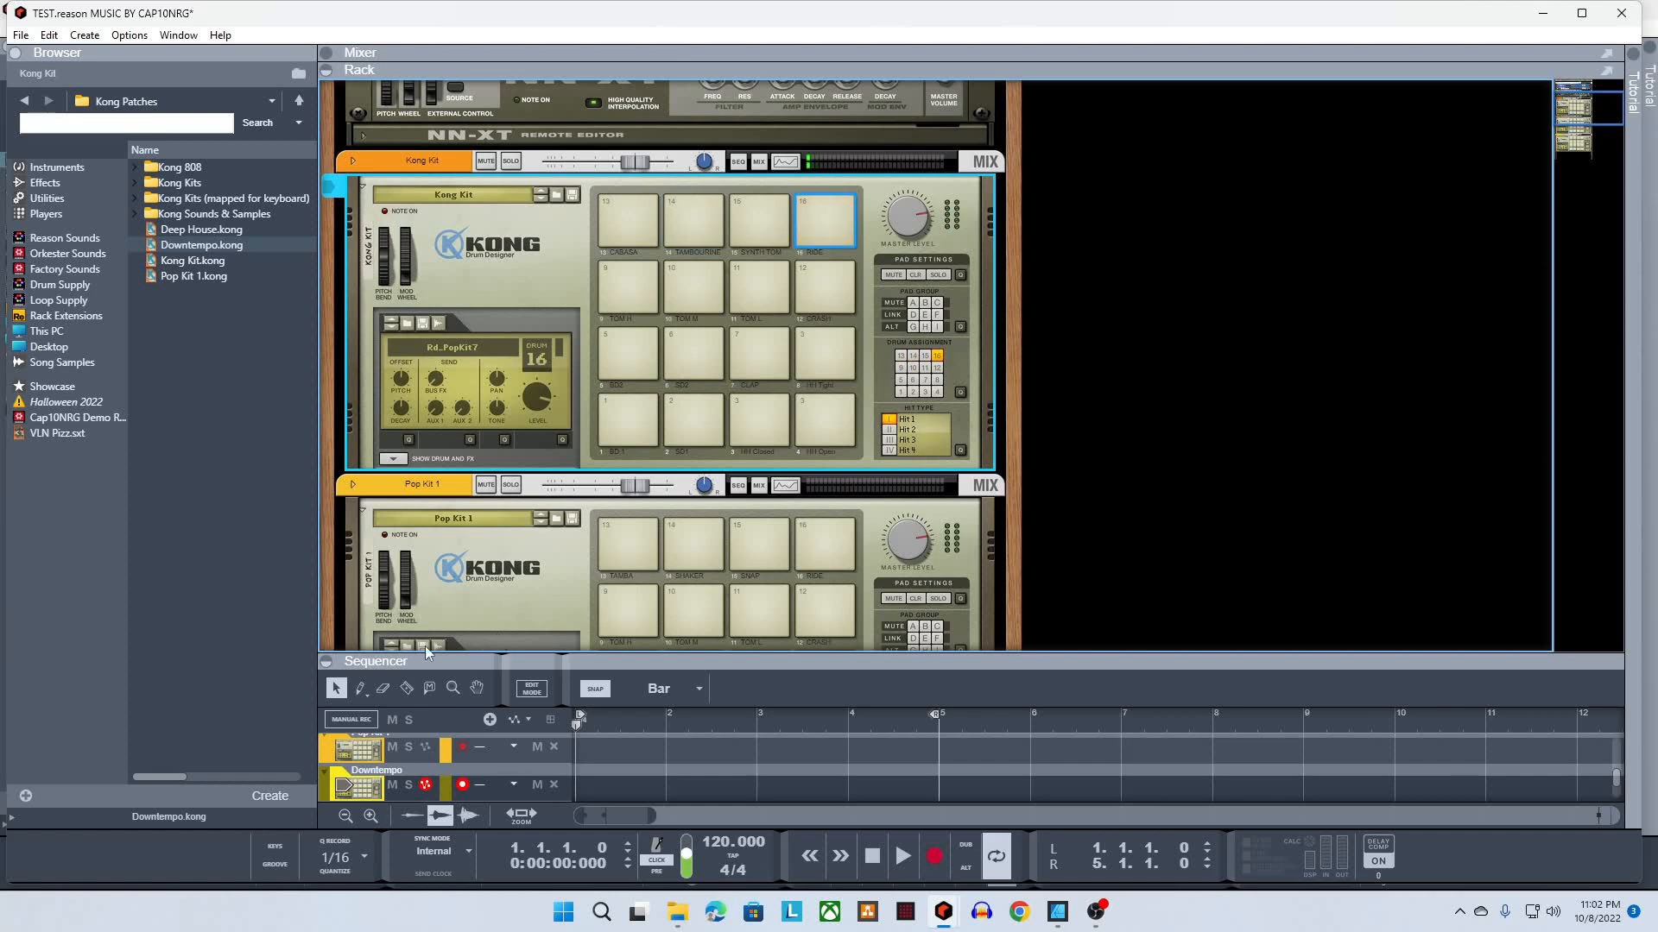
mouse_move(311, 531)
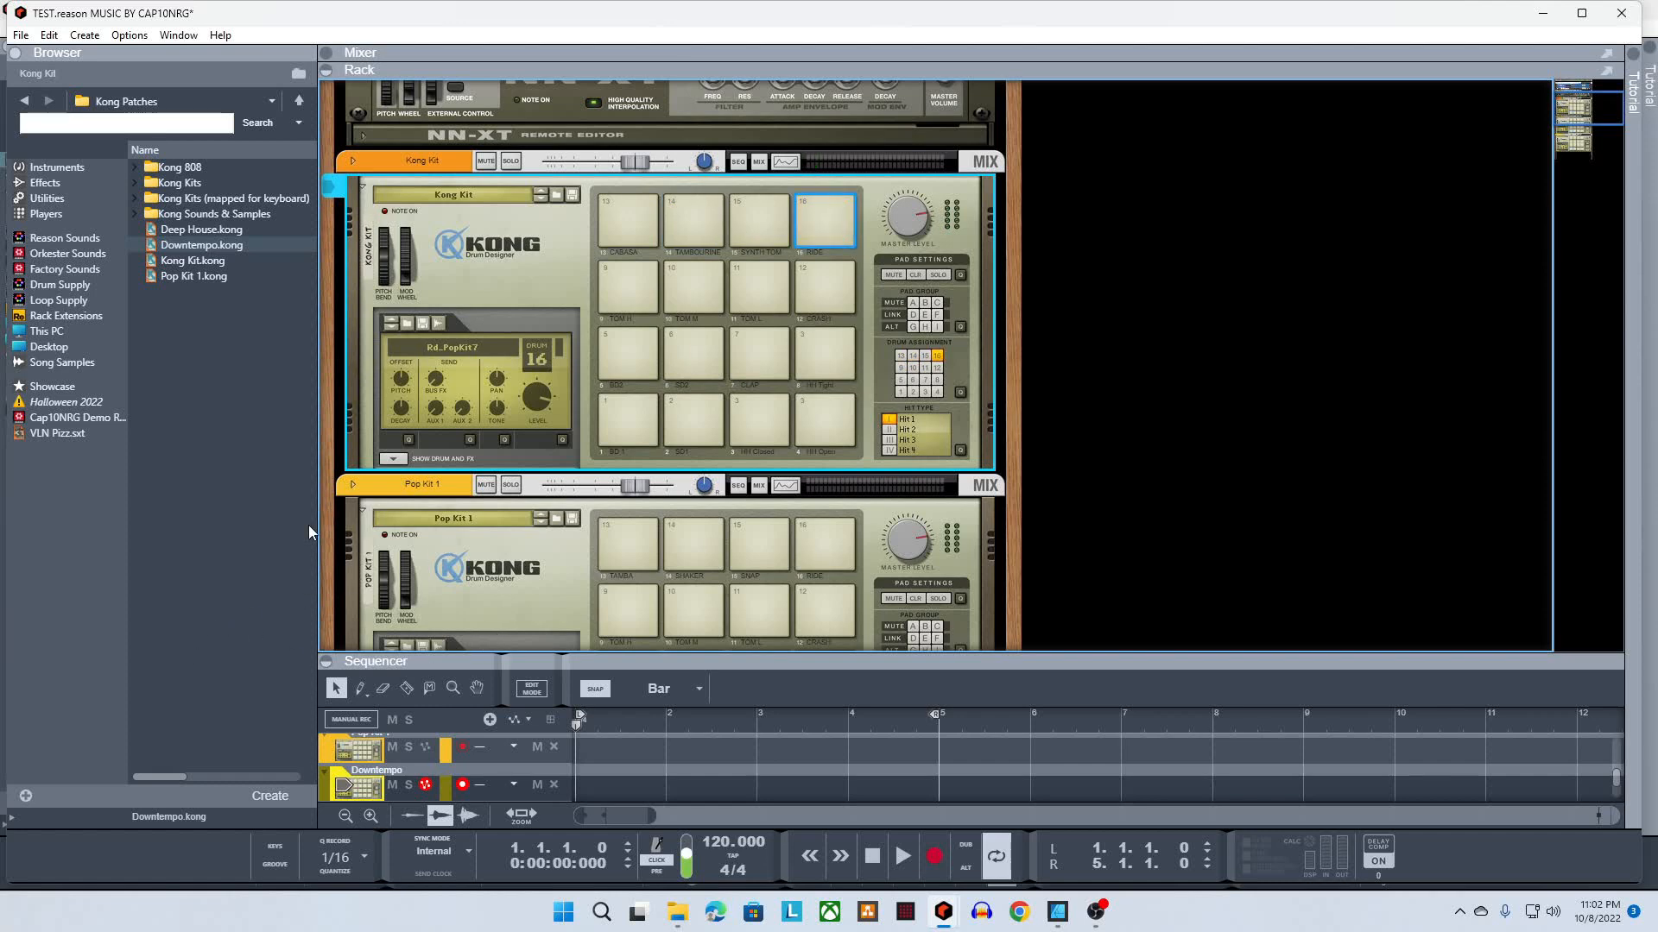
mouse_move(169, 451)
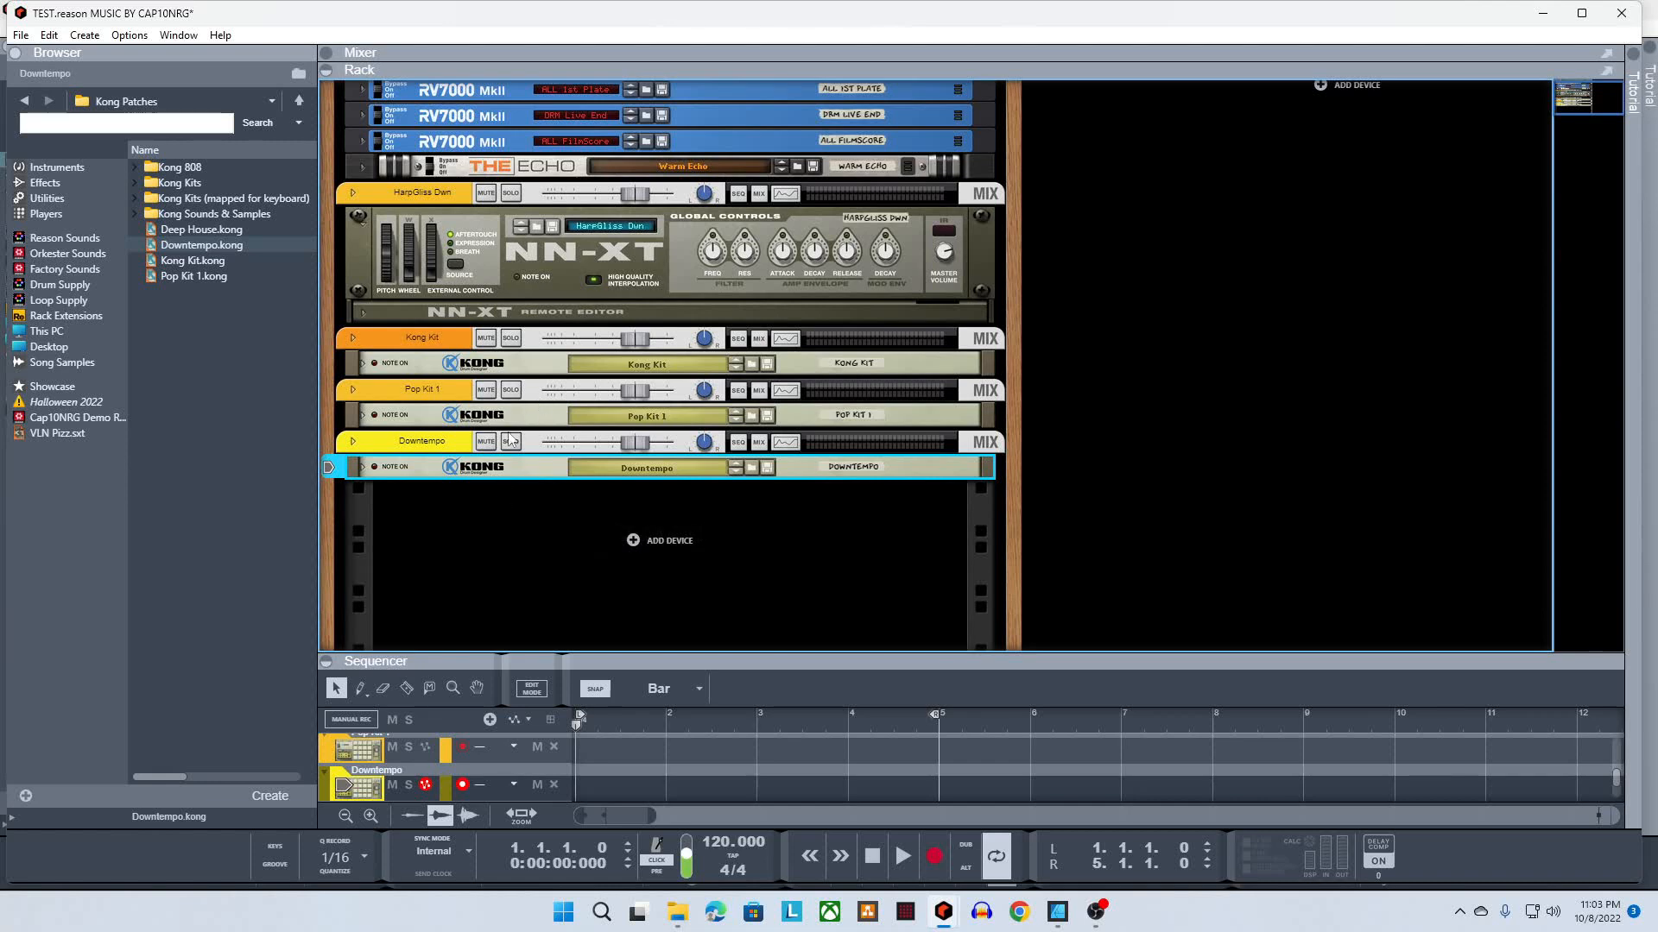
mouse_move(590, 462)
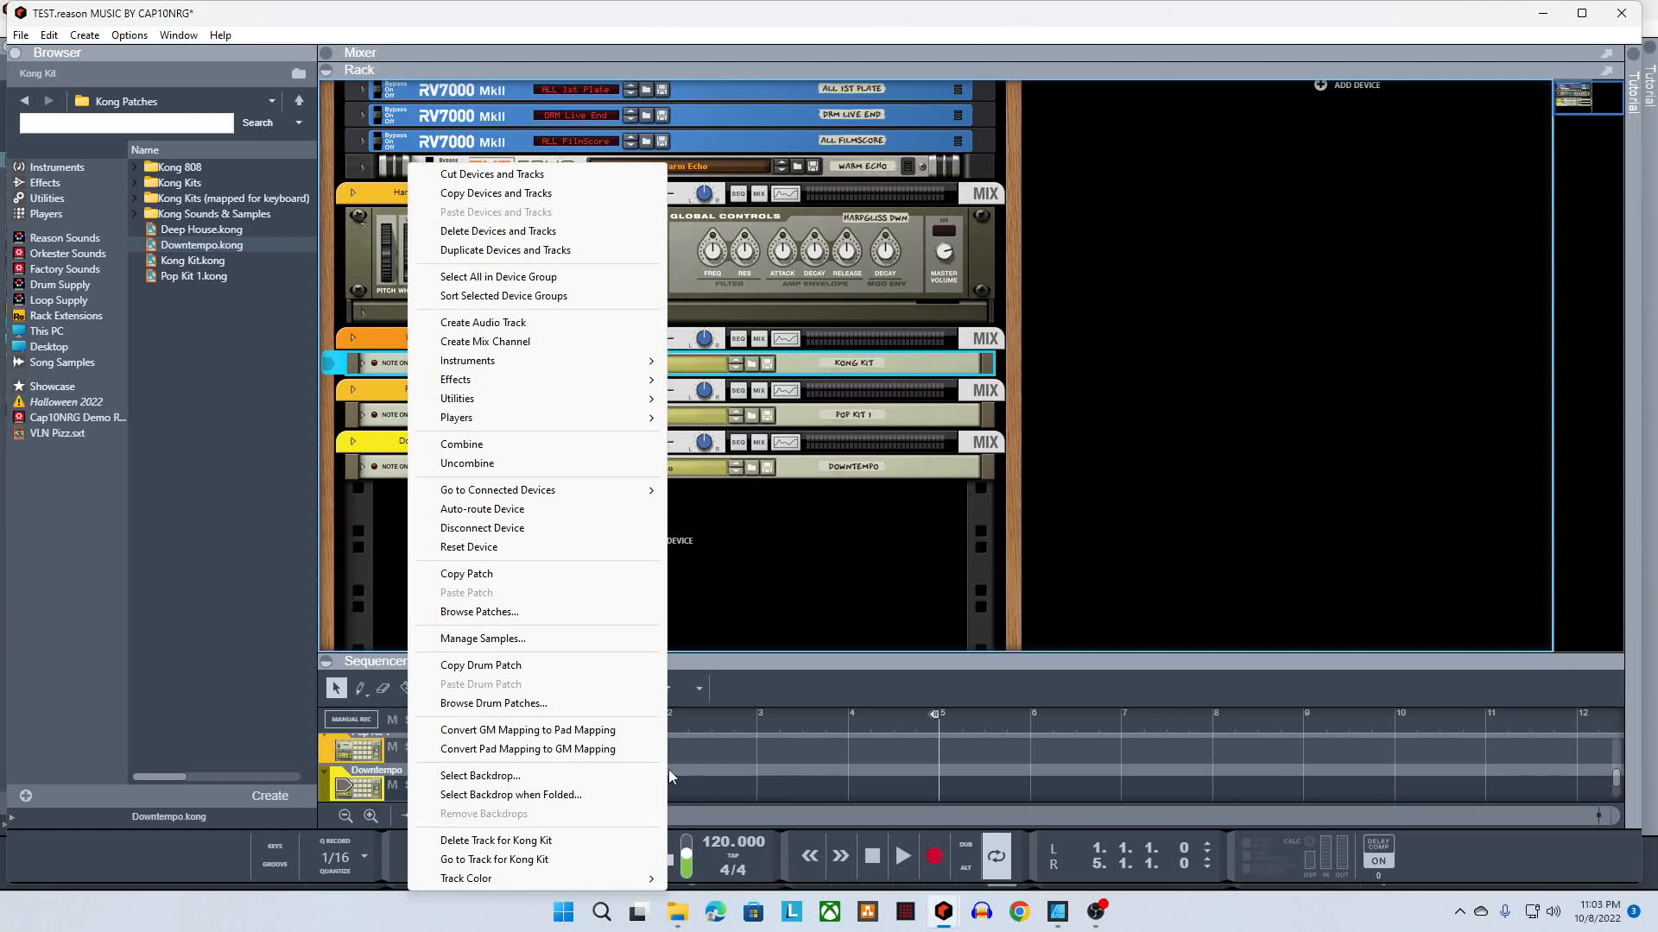
mouse_move(511, 804)
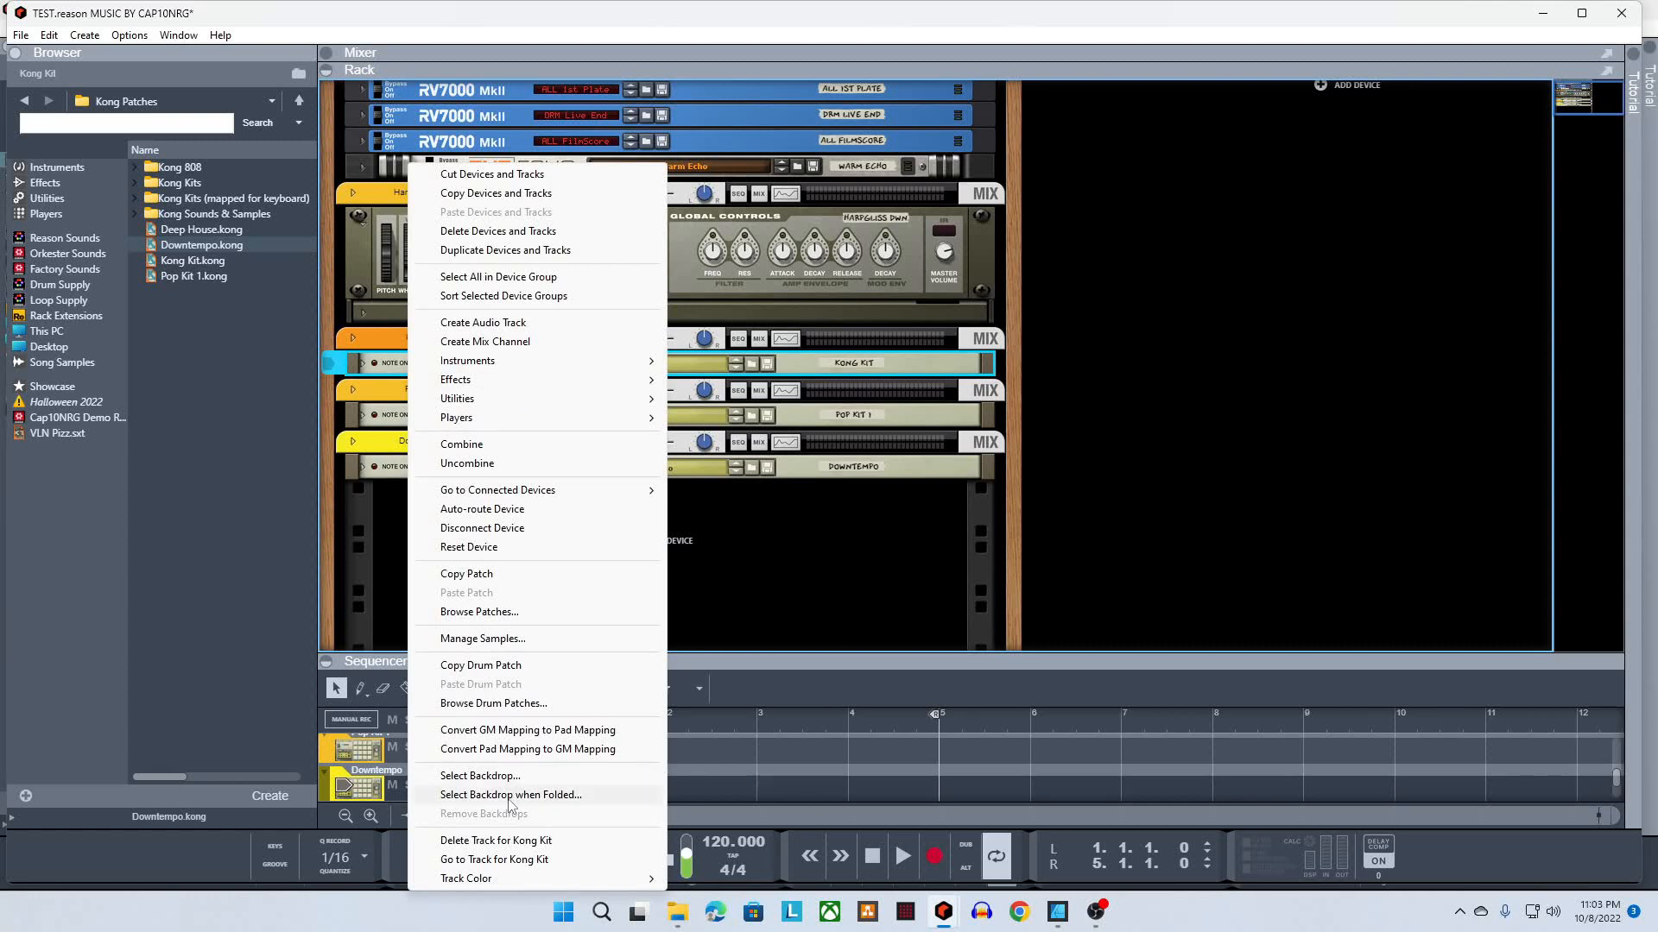
Give the folded Kong Kit the backDrop_Kong_folded.jpg backdrop from Documents.
click(480, 775)
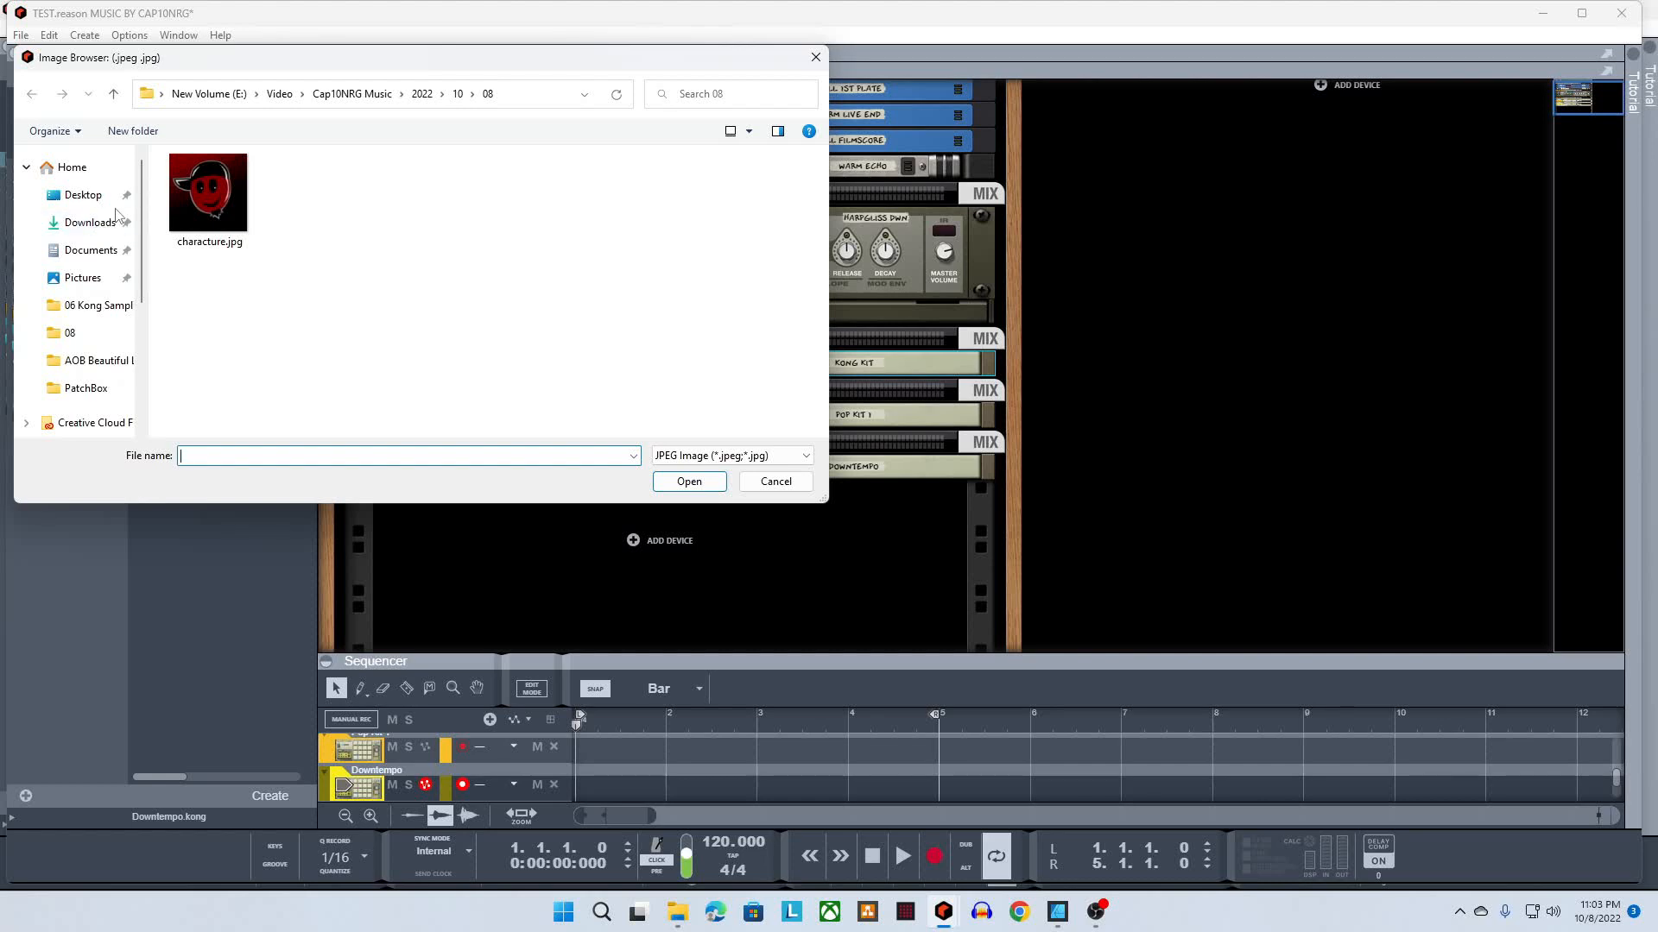
click(91, 250)
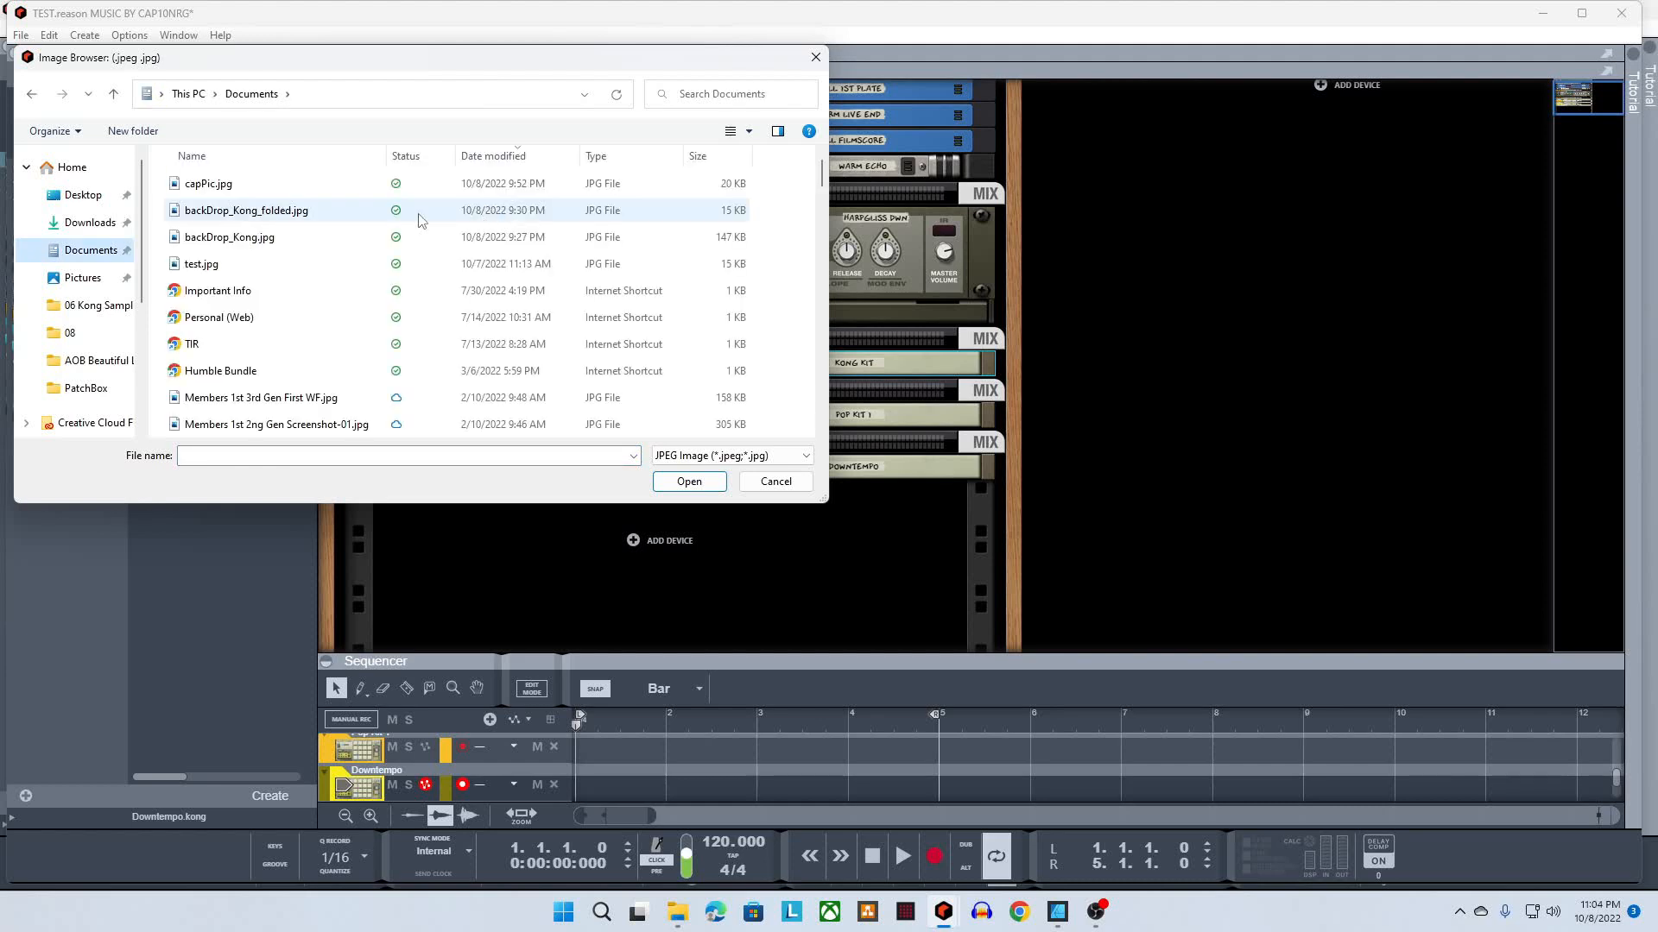
click(244, 210)
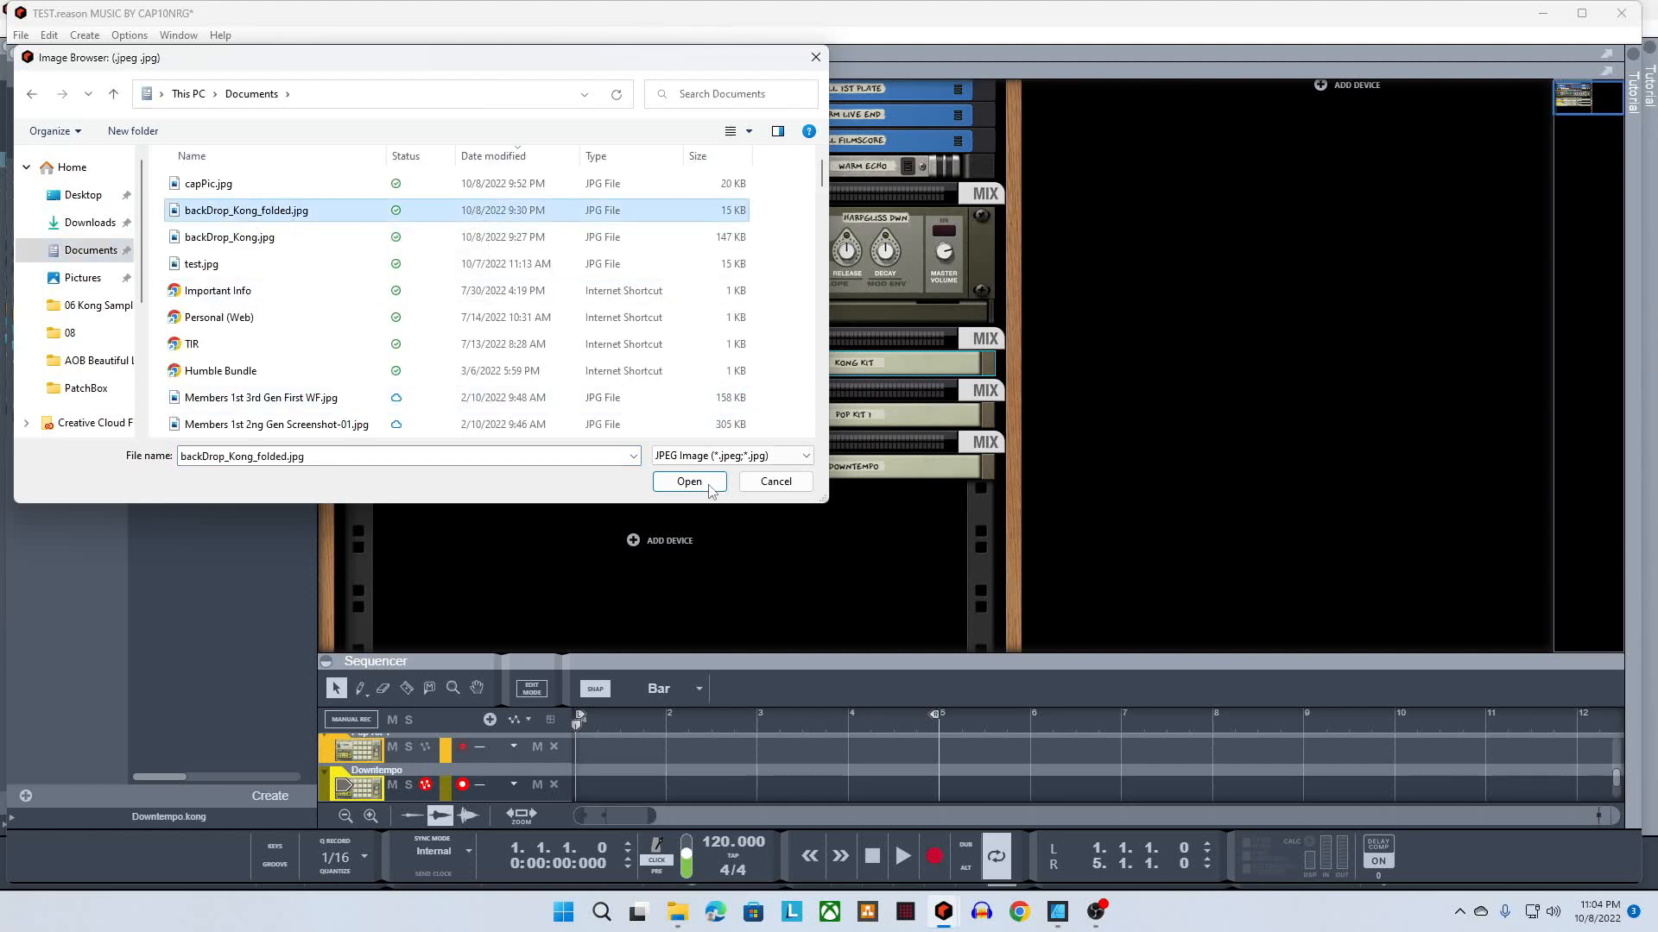
click(775, 481)
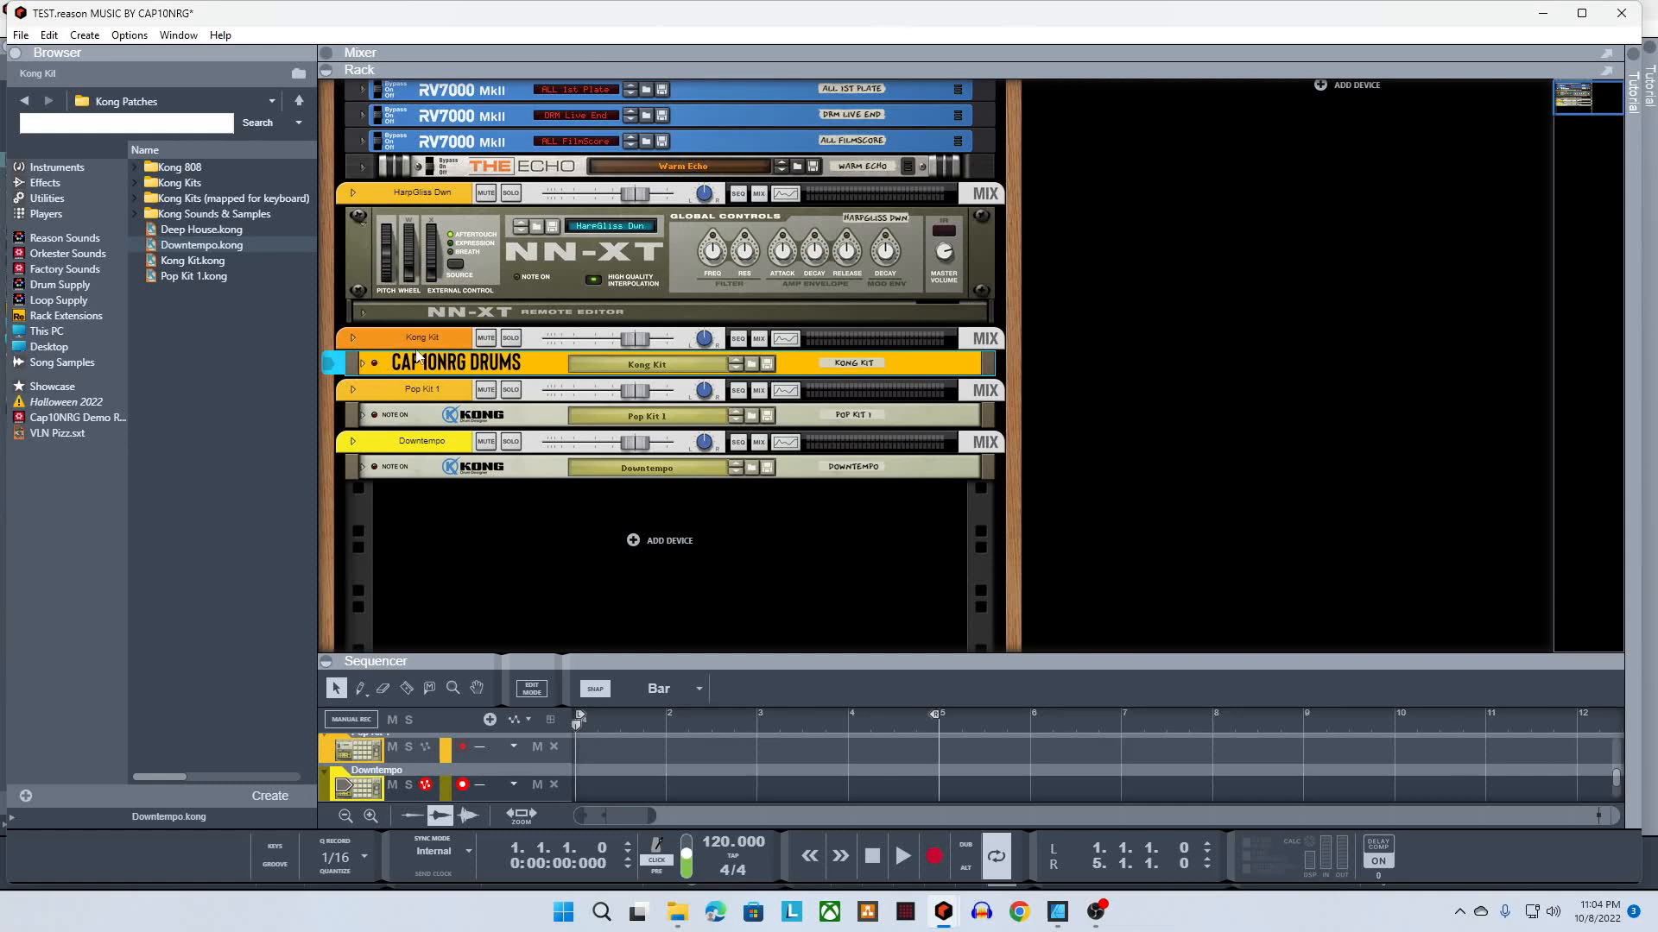
mouse_move(433, 421)
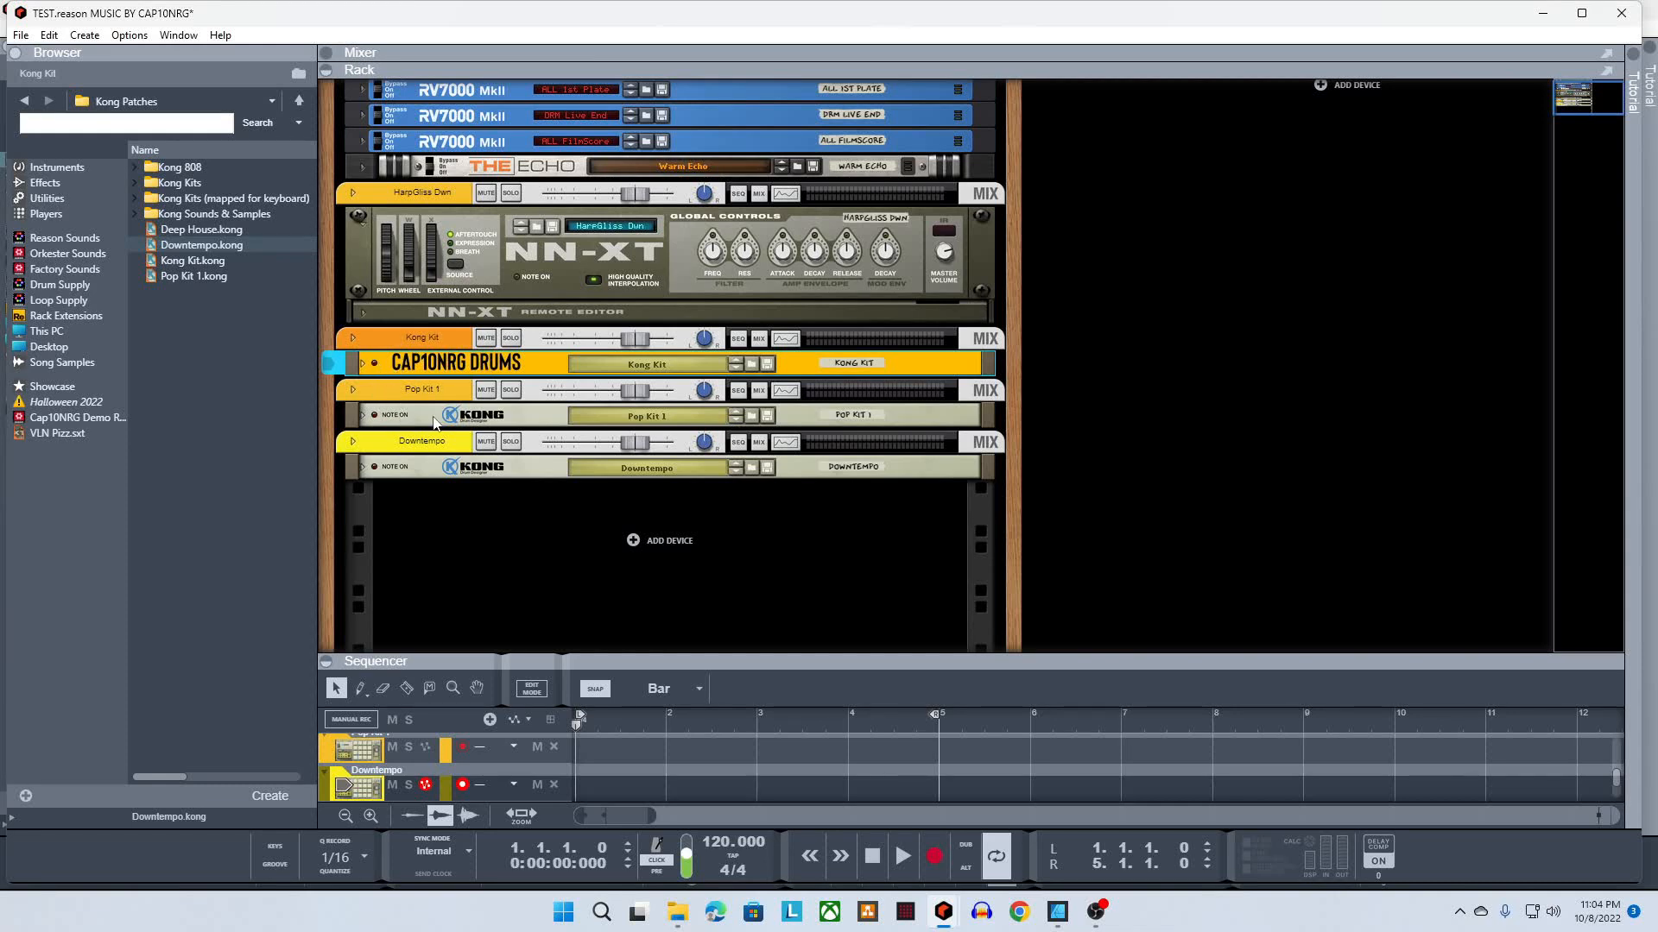
mouse_move(451, 380)
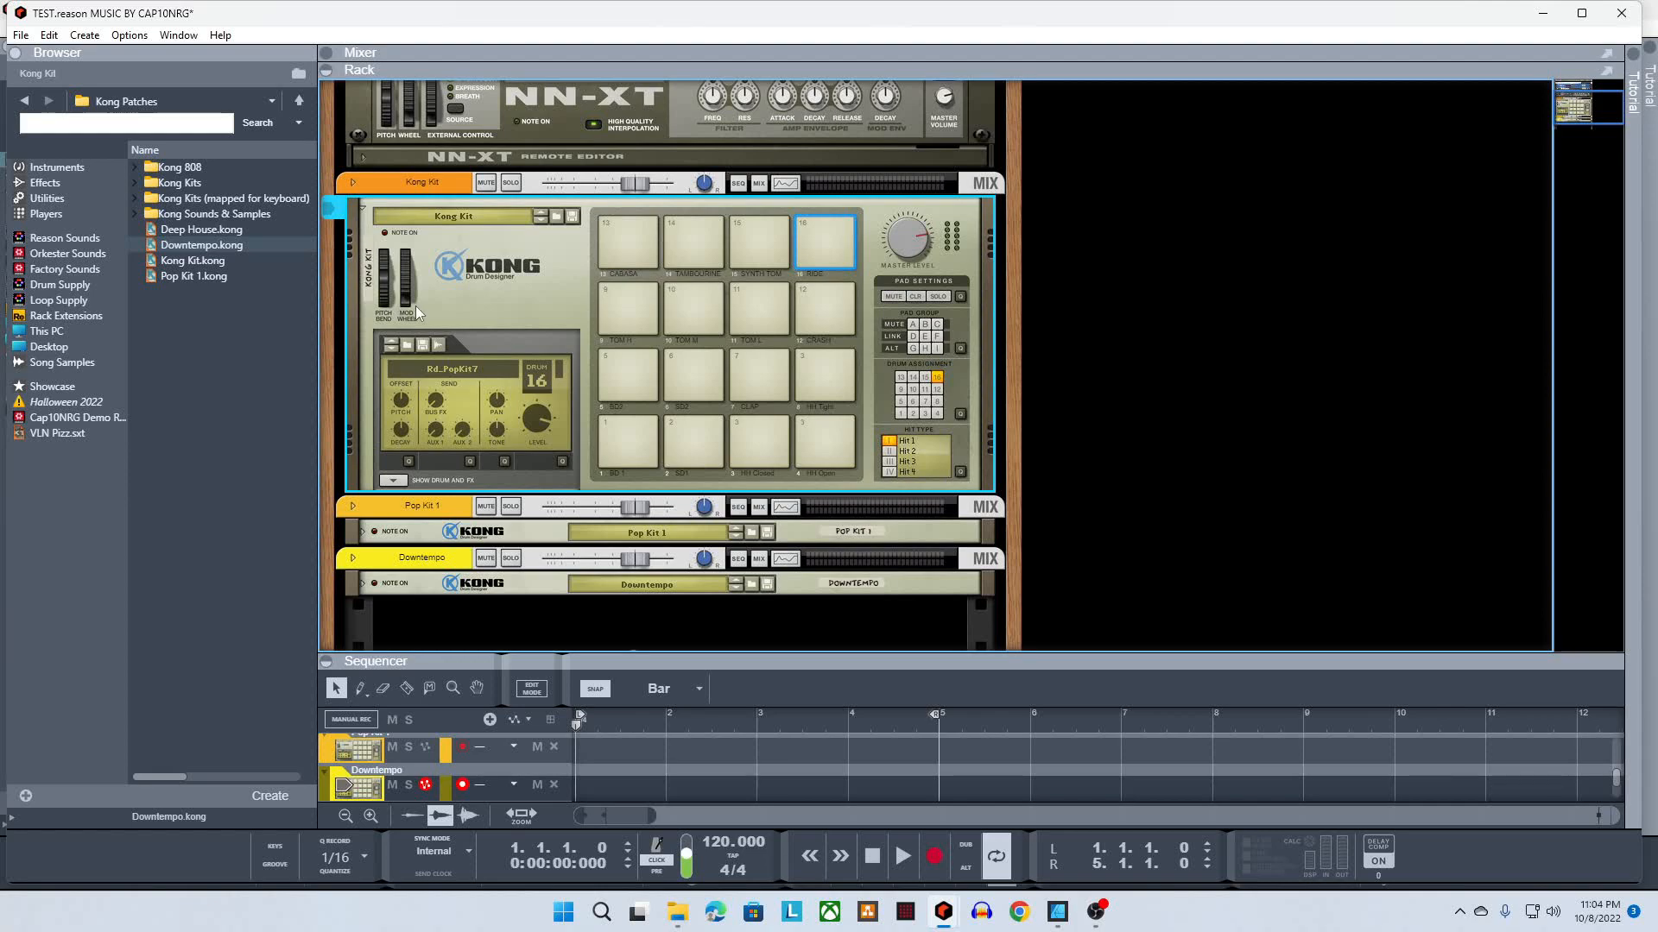
mouse_move(1006, 200)
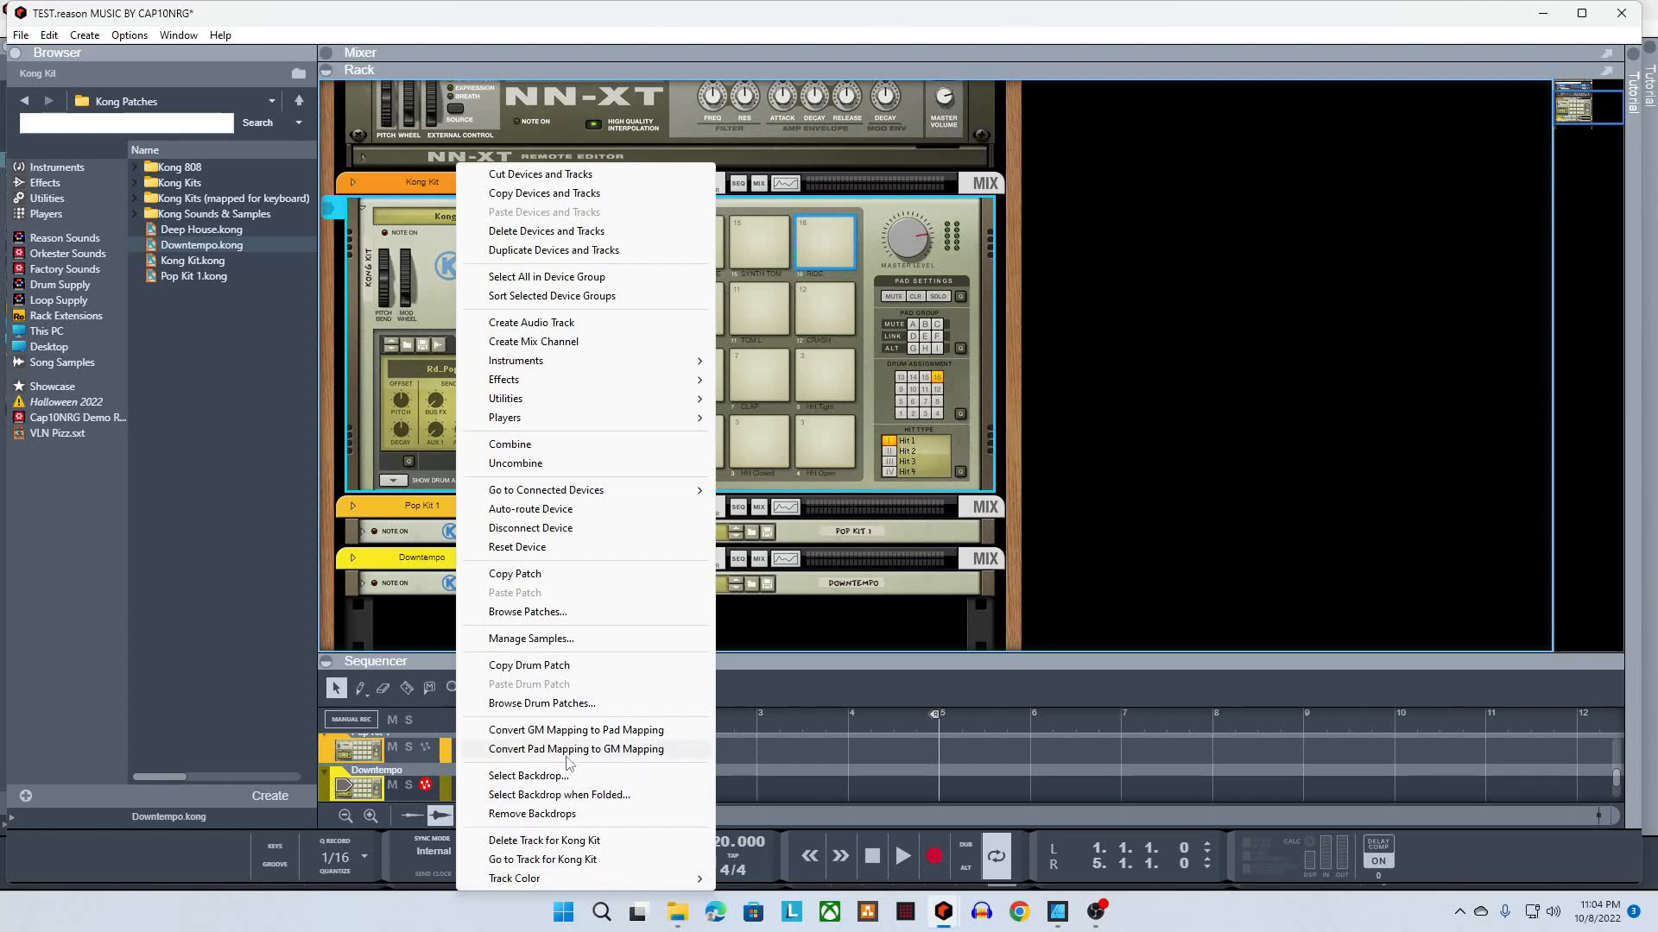
mouse_move(562, 776)
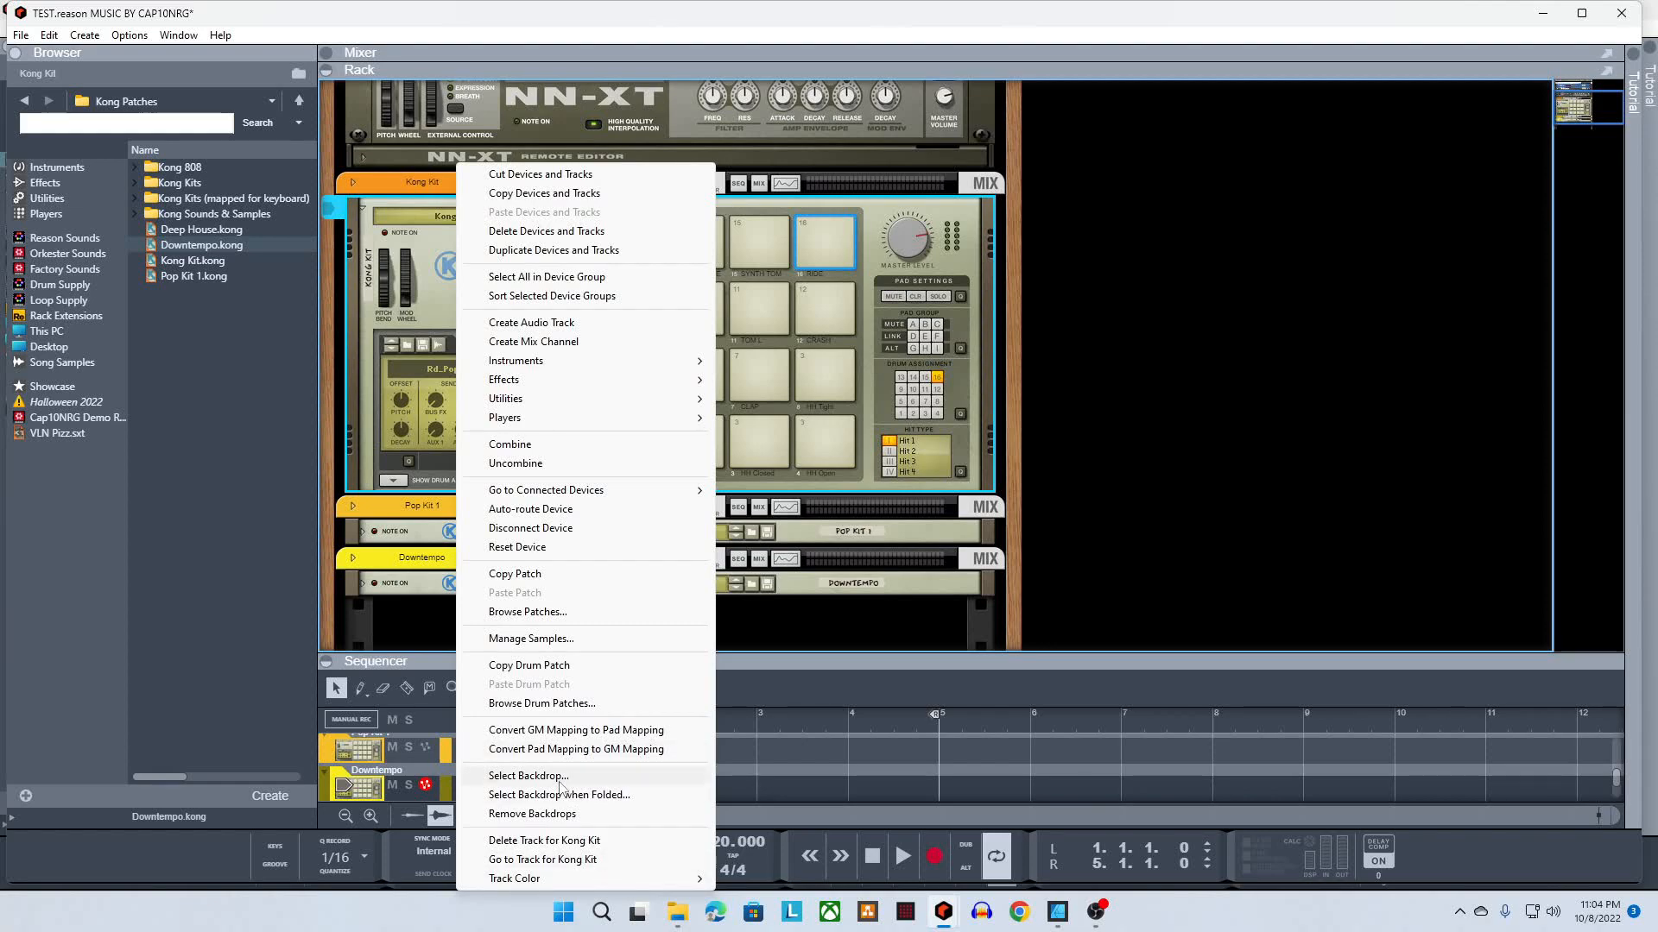
Apply backDrop_Kong.jpg as the Kong Kit's full front-panel backdrop.
click(528, 775)
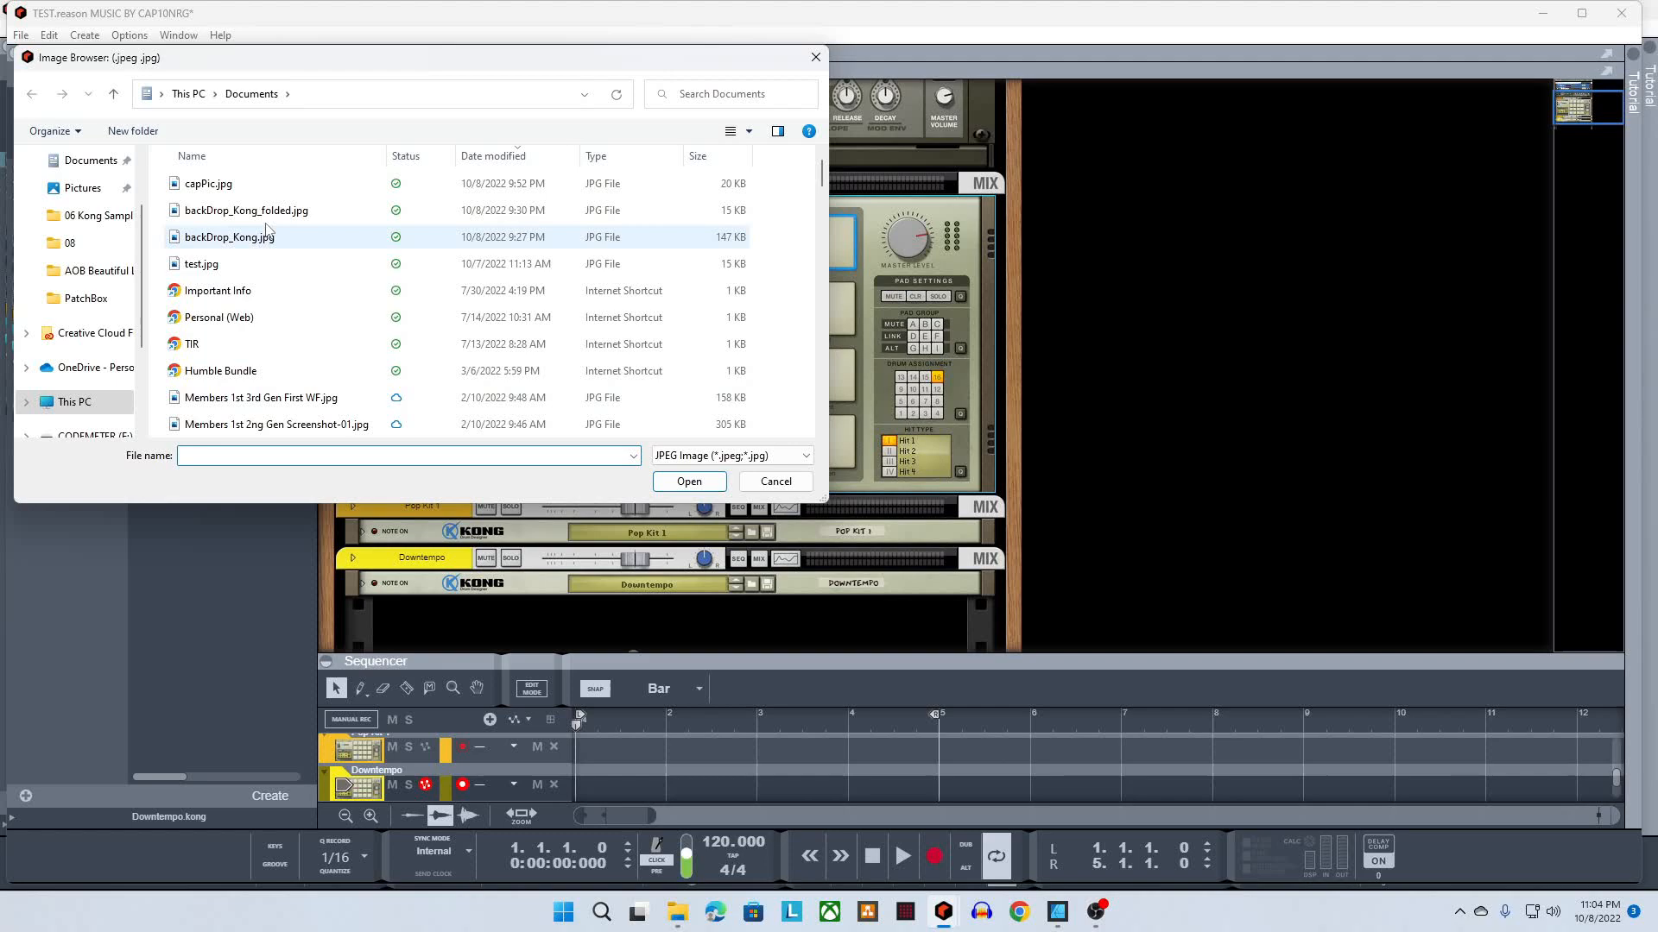
mouse_move(267, 237)
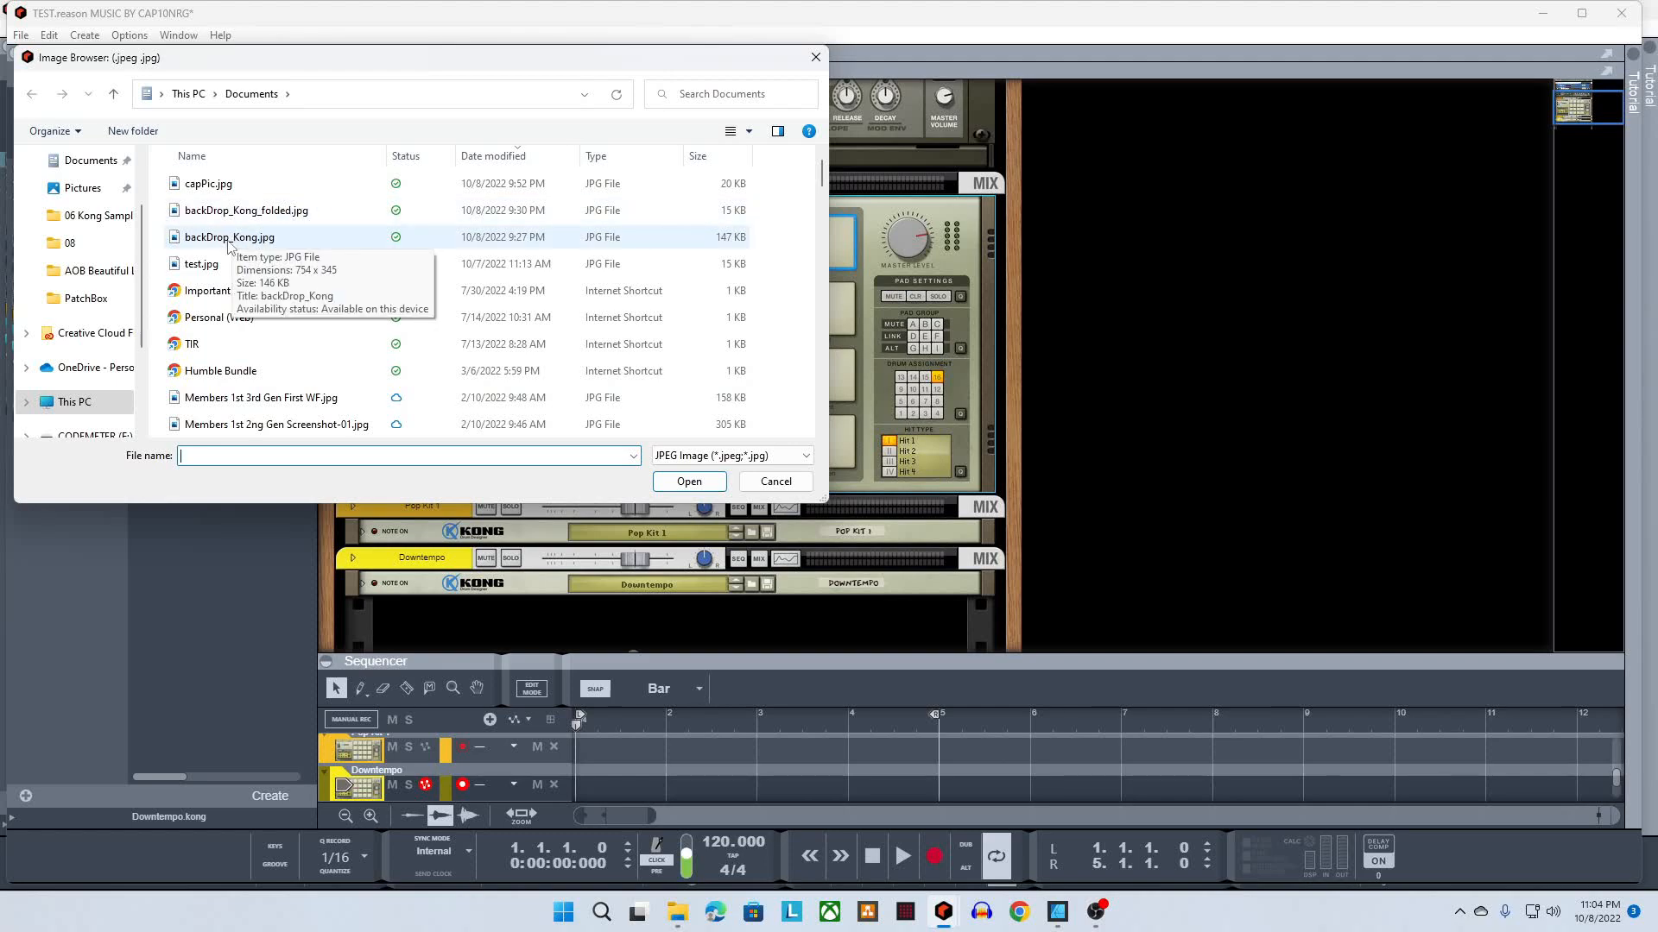
click(776, 481)
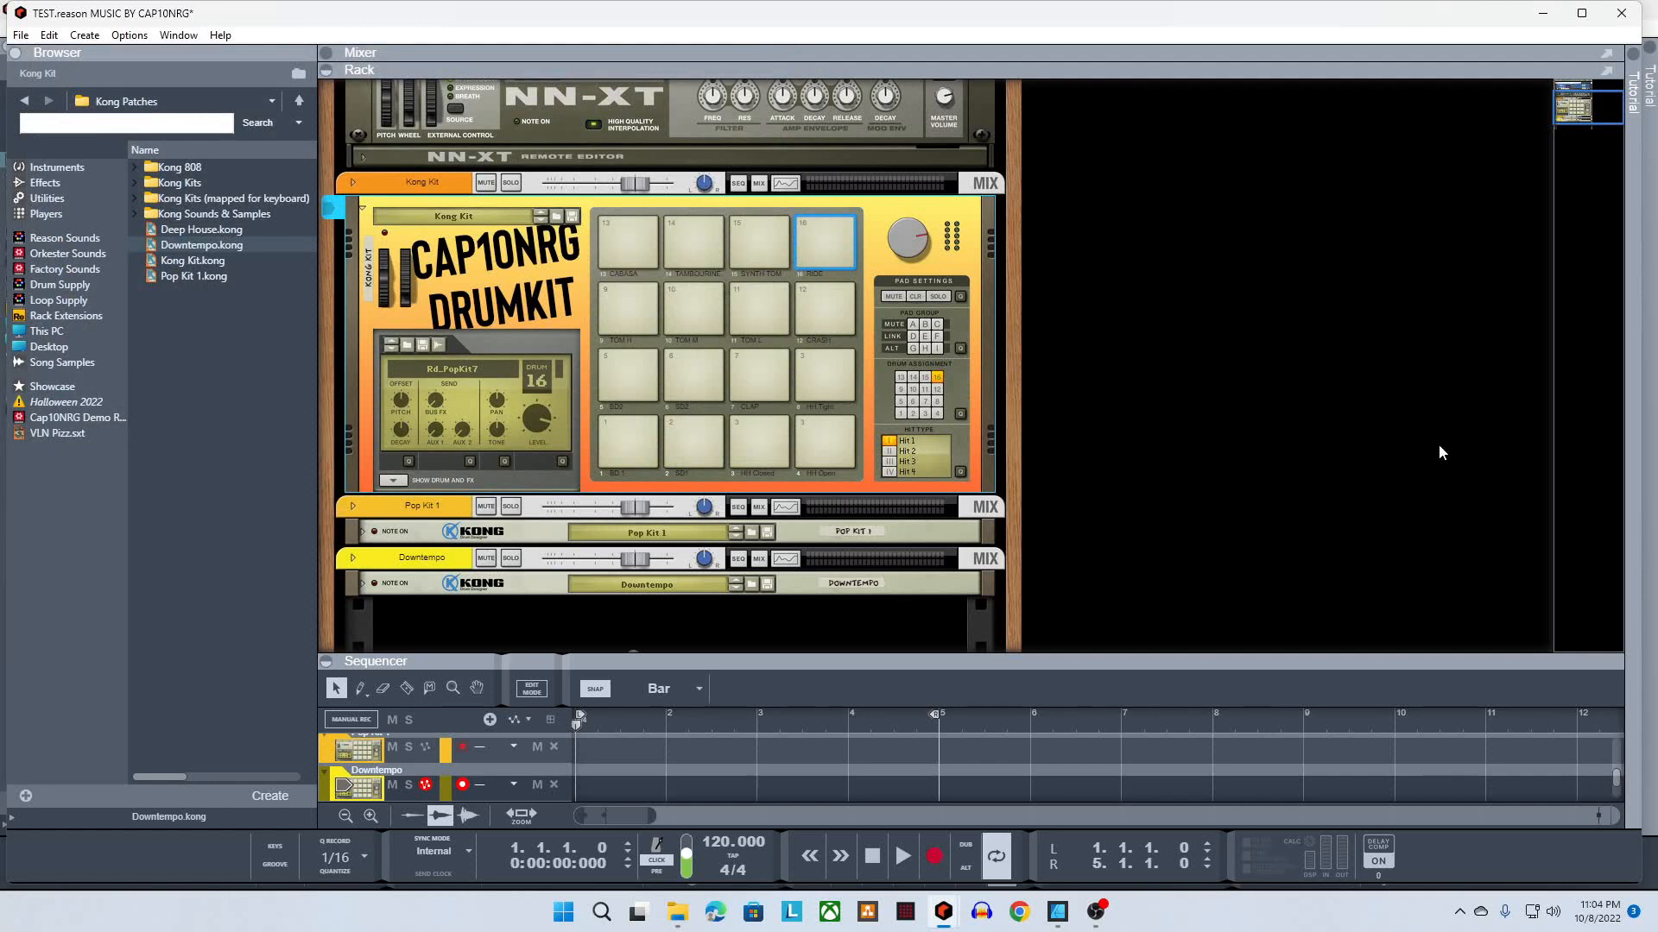
mouse_move(1455, 242)
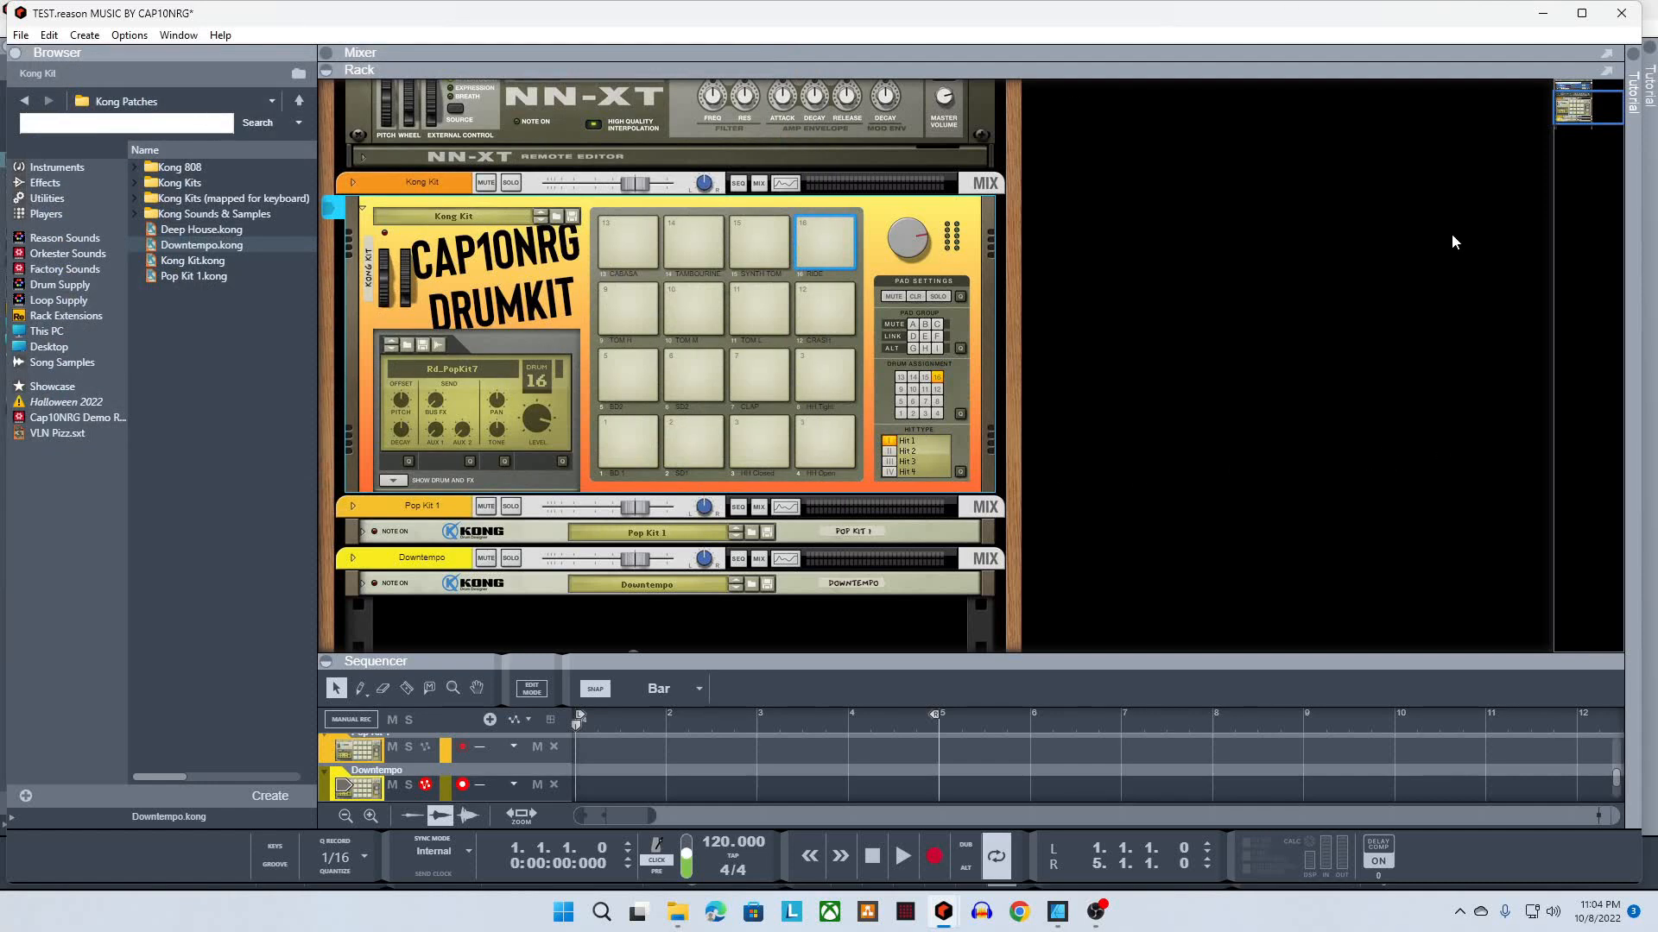
mouse_move(442, 401)
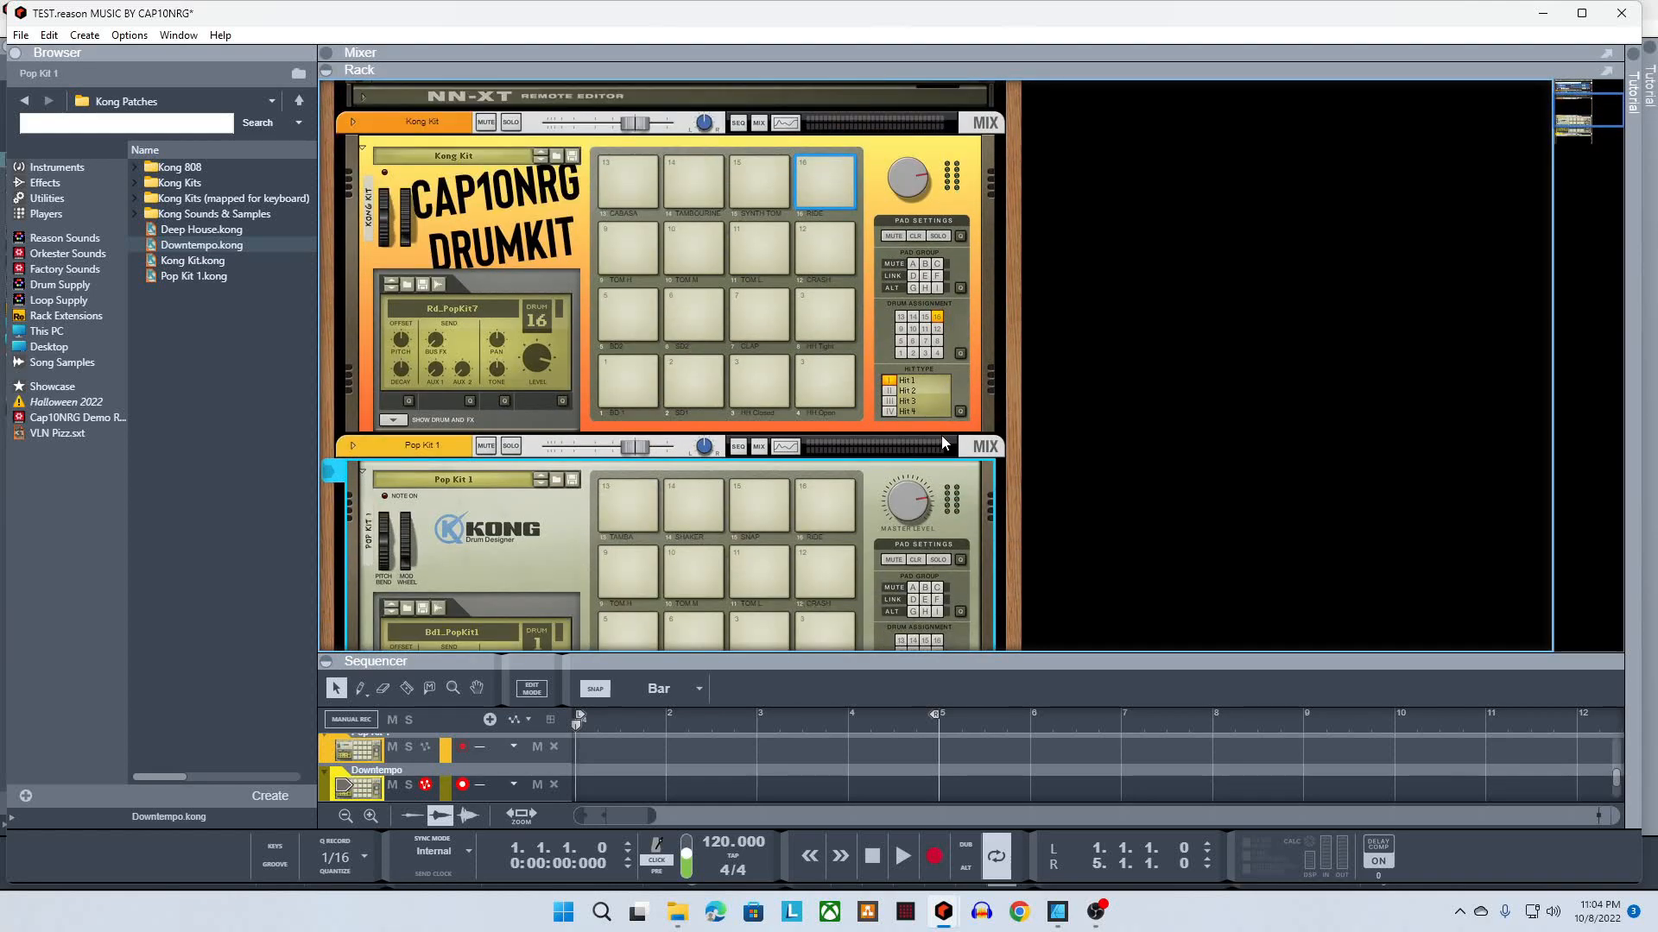
Scroll the rack down to Pop Kit 1 and audition pad 13 on the Kong Kit.
scroll(down, 3)
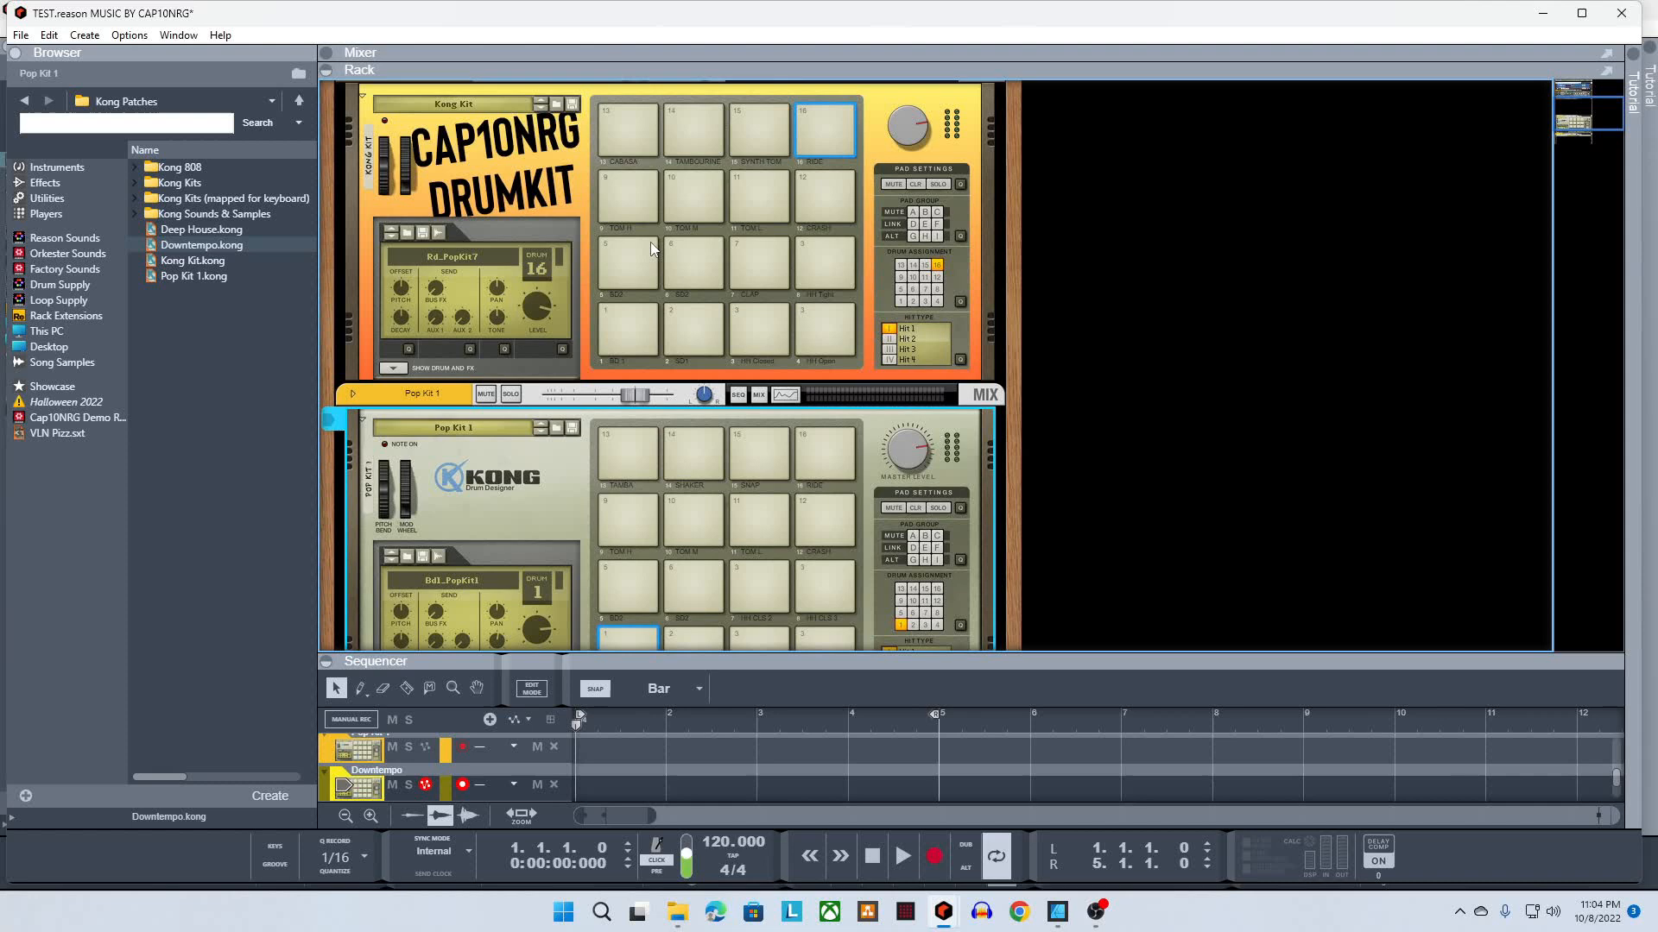
mouse_move(722, 121)
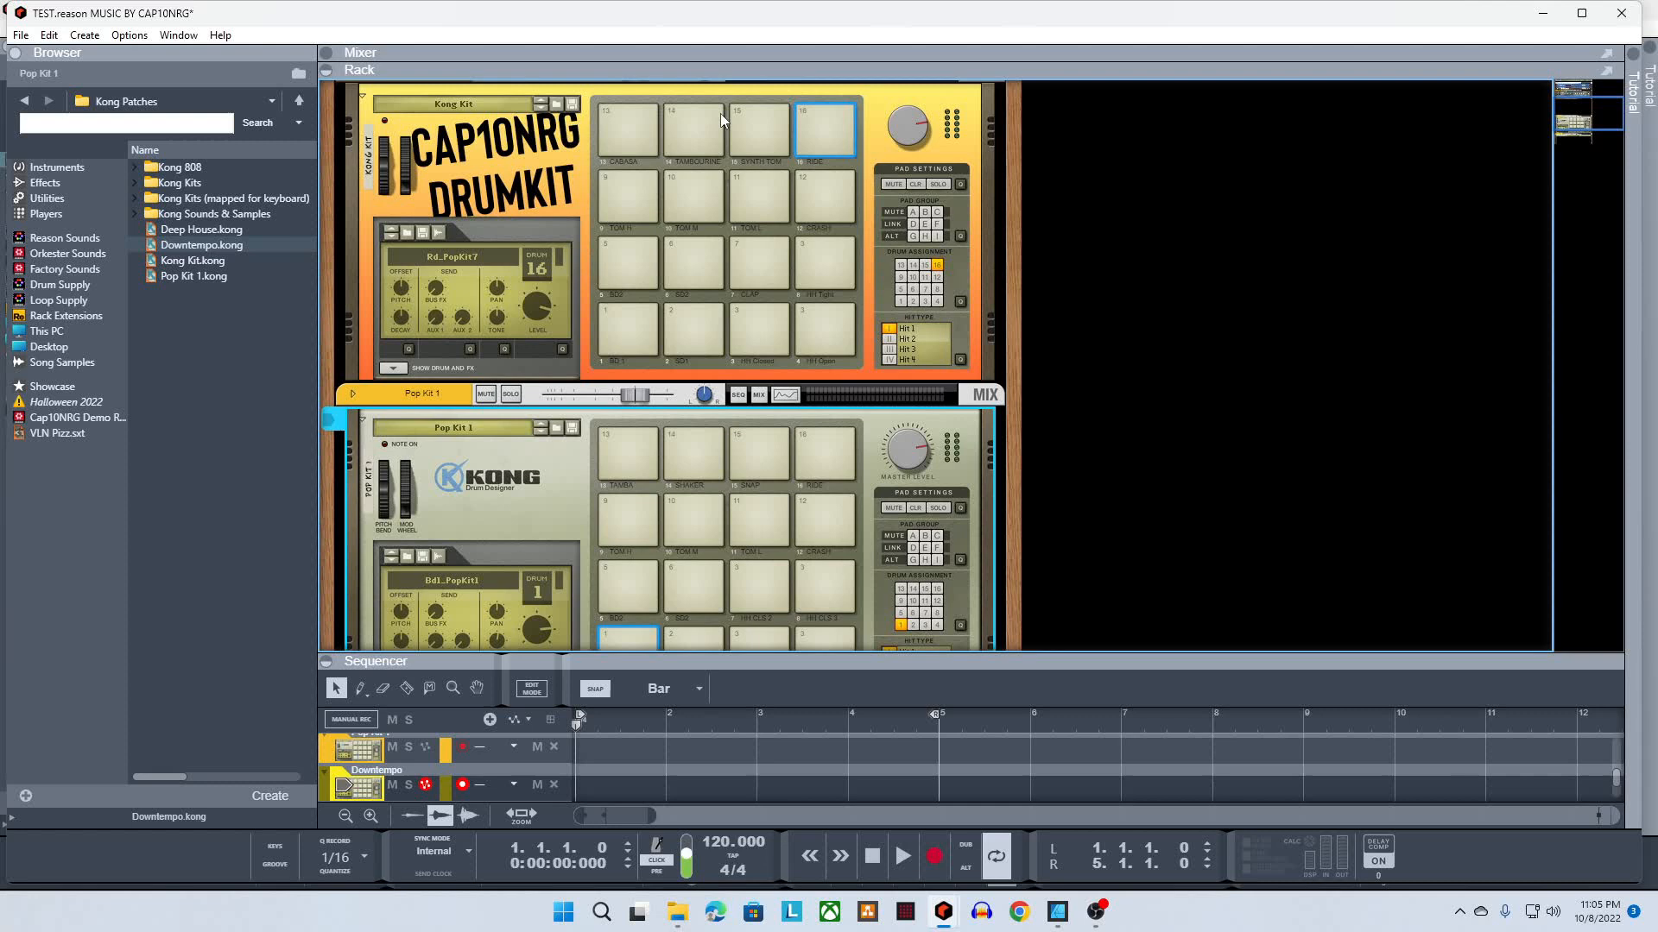
click(628, 132)
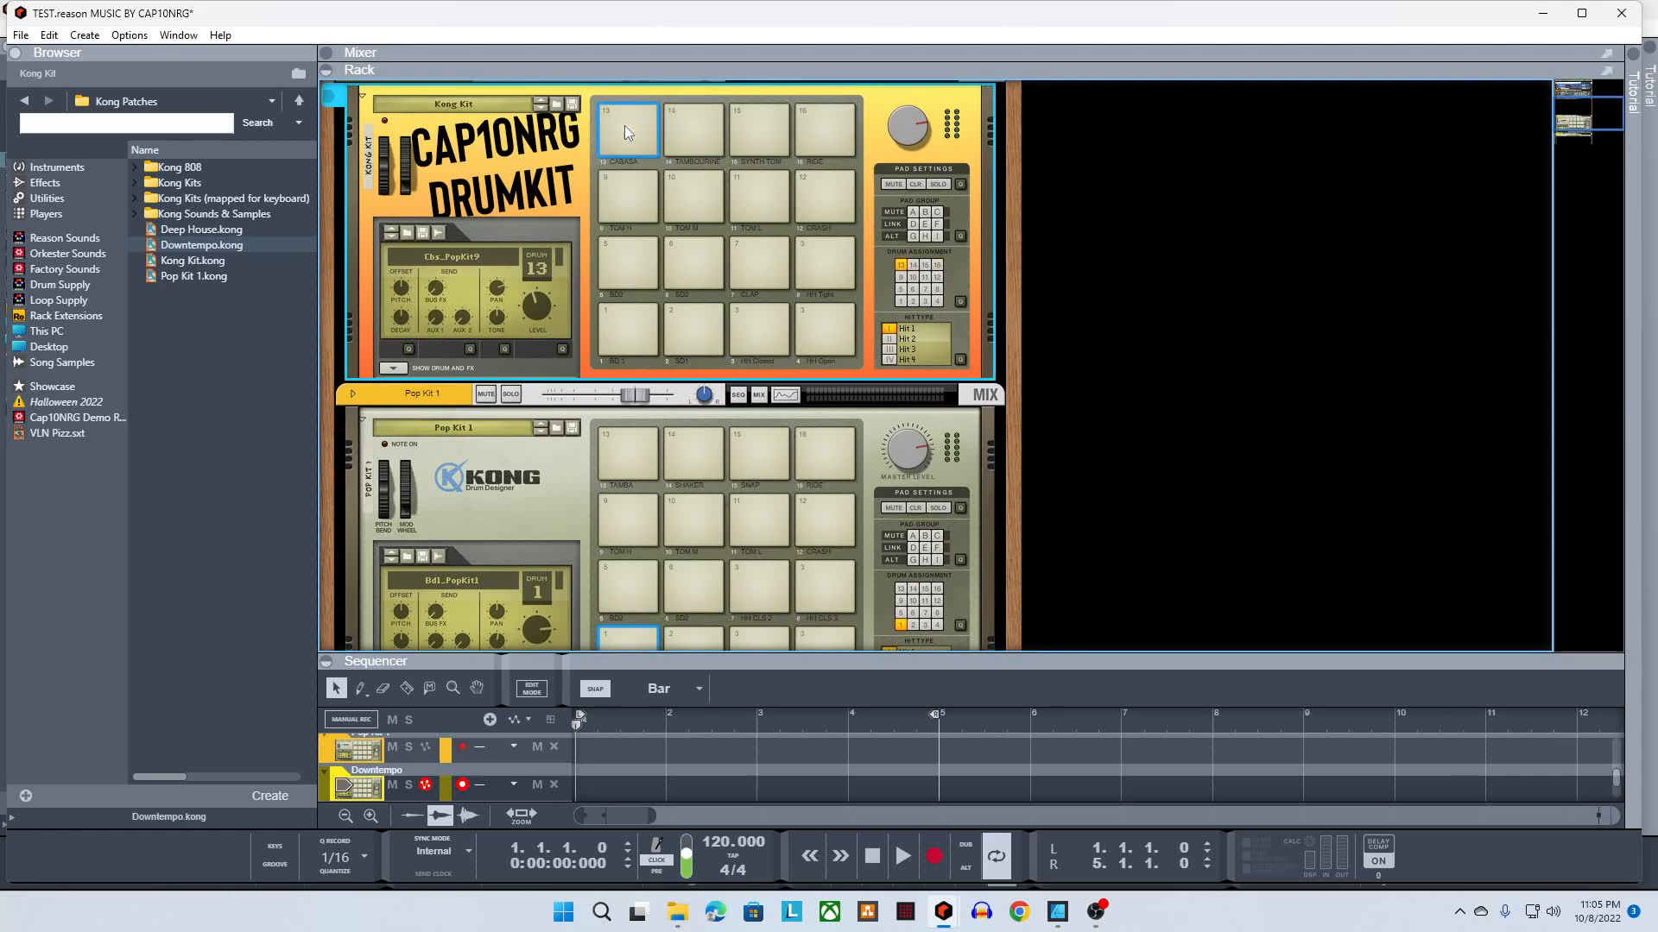
mouse_move(662, 166)
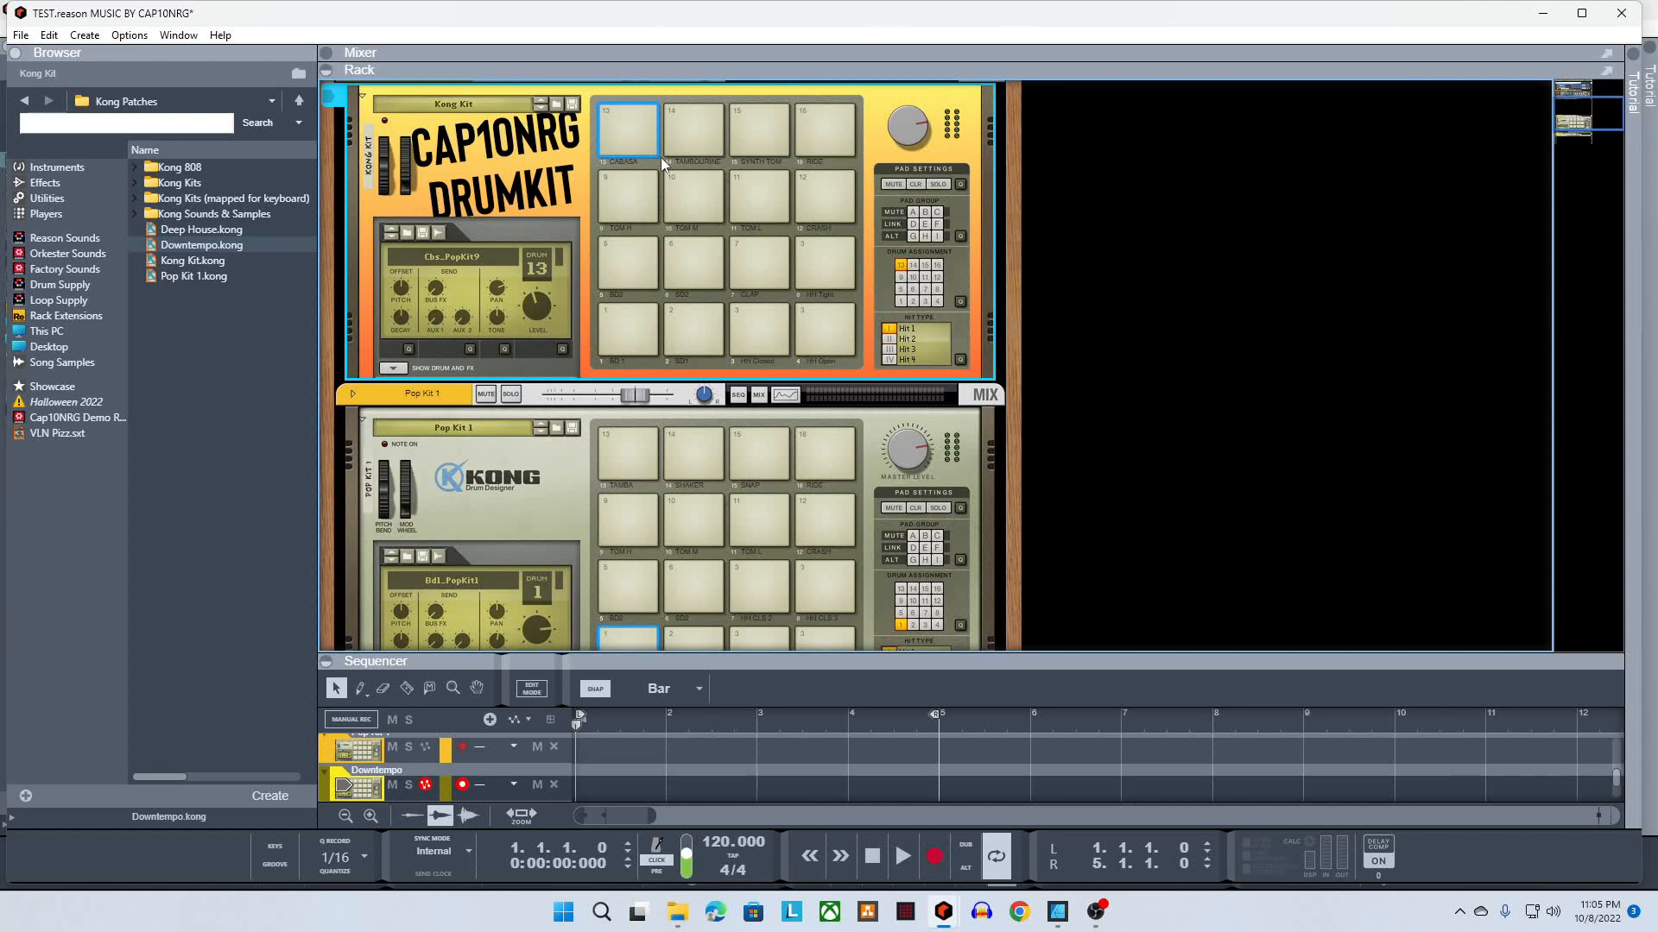
mouse_move(607, 117)
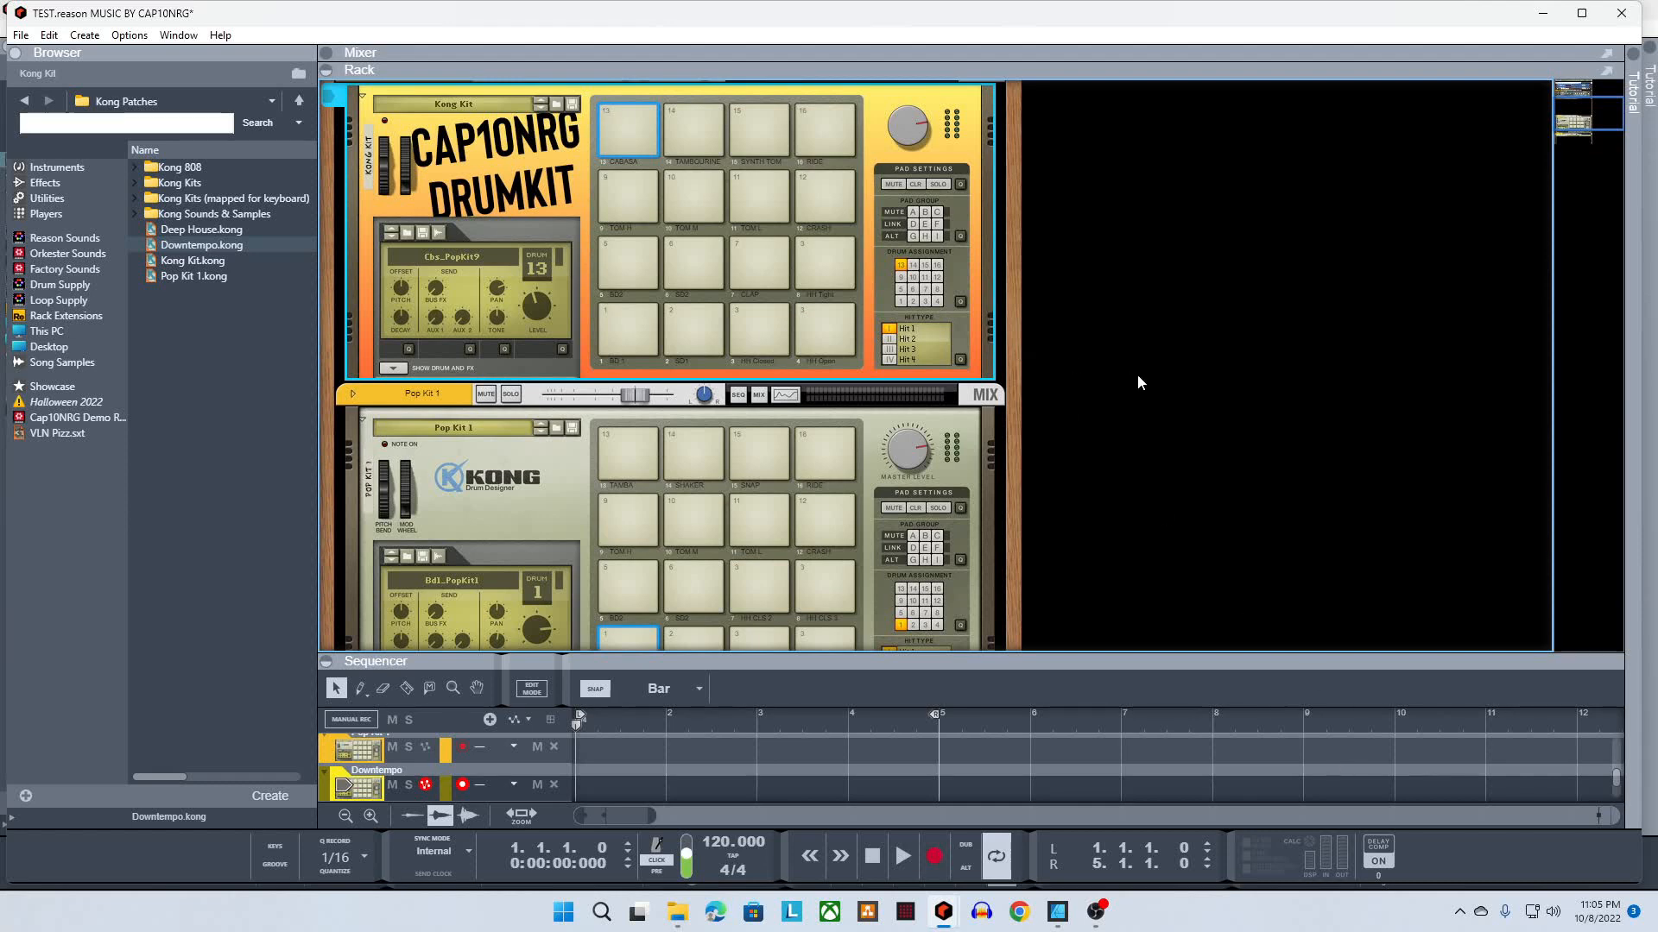
mouse_move(1227, 472)
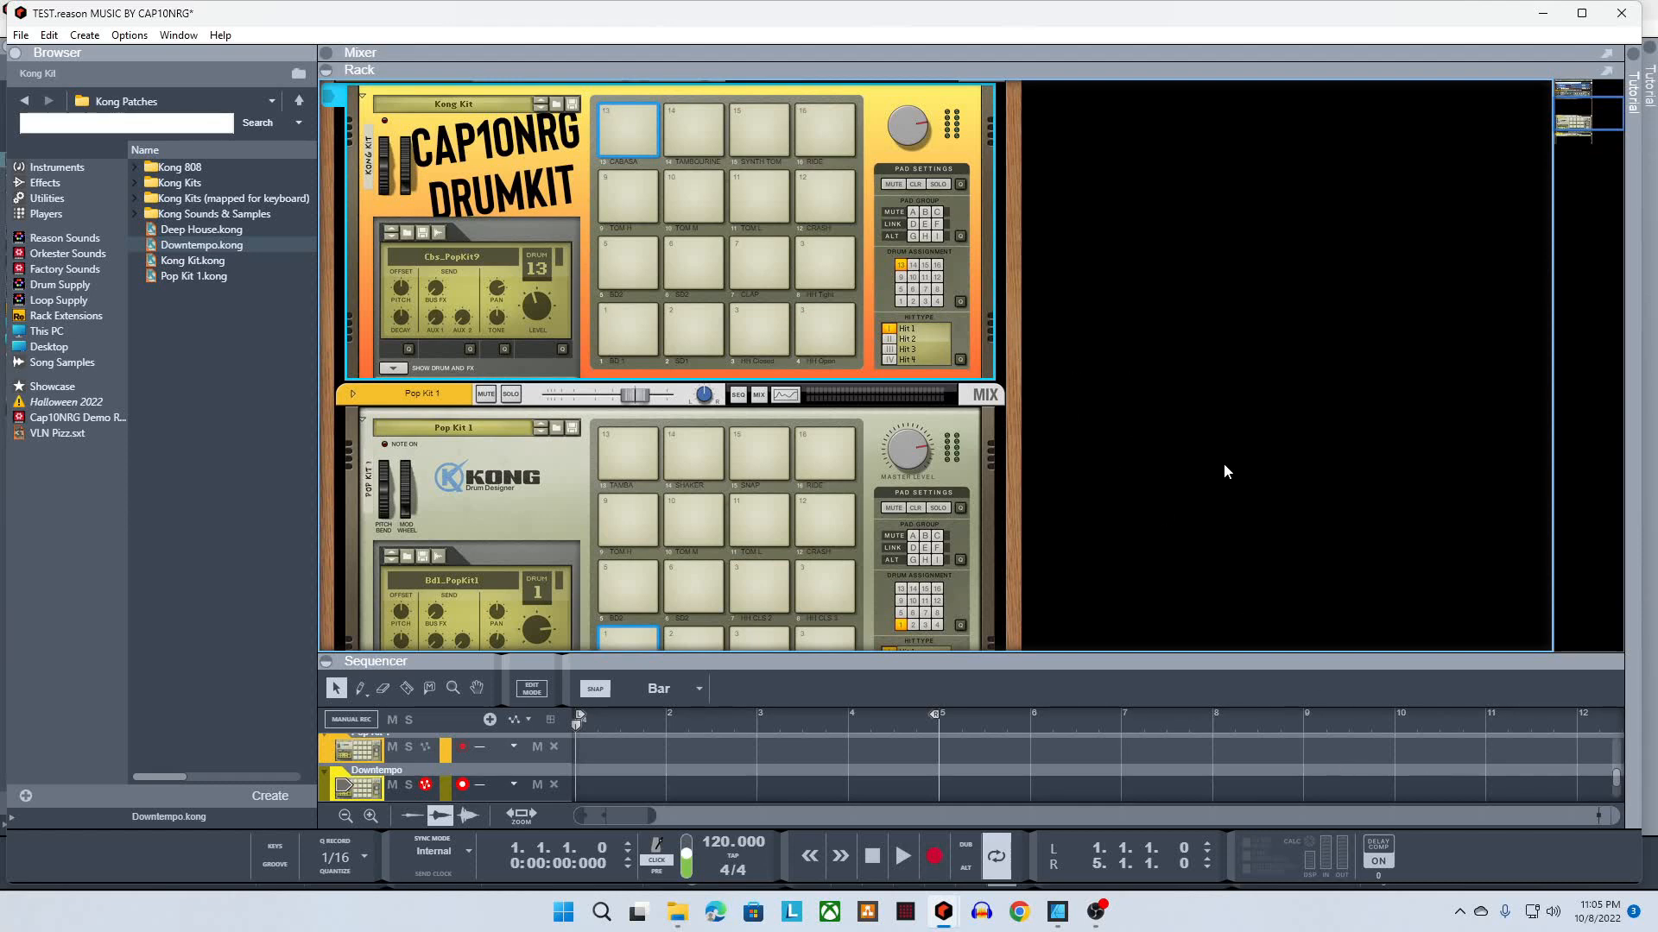
mouse_move(1511, 510)
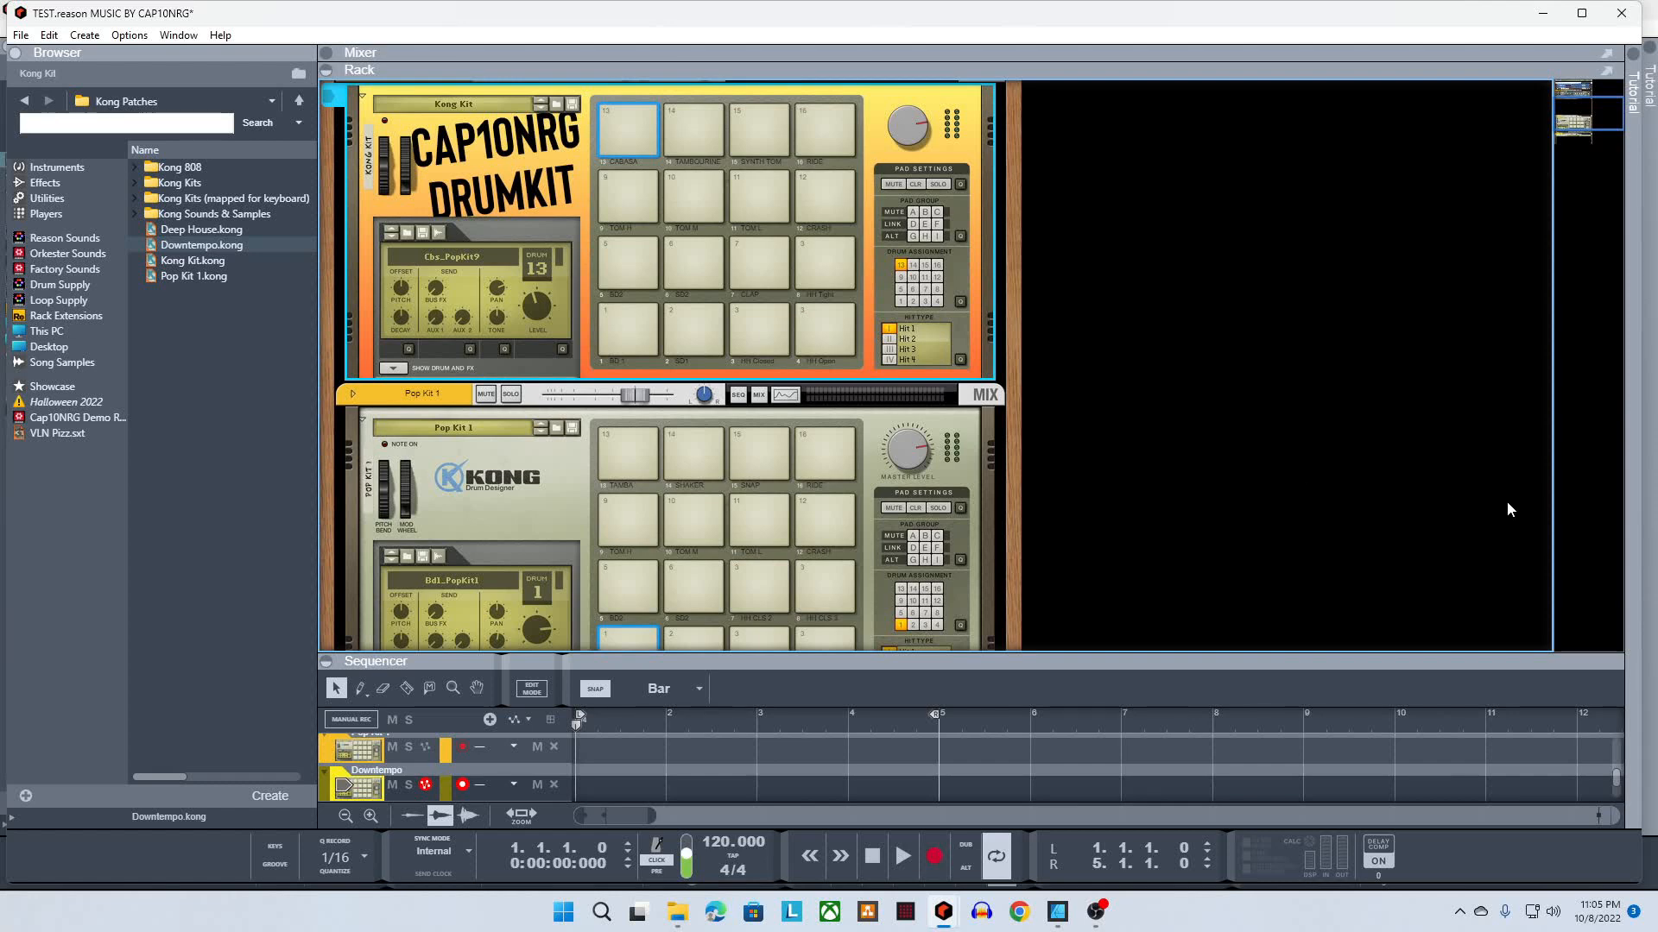
mouse_move(1526, 480)
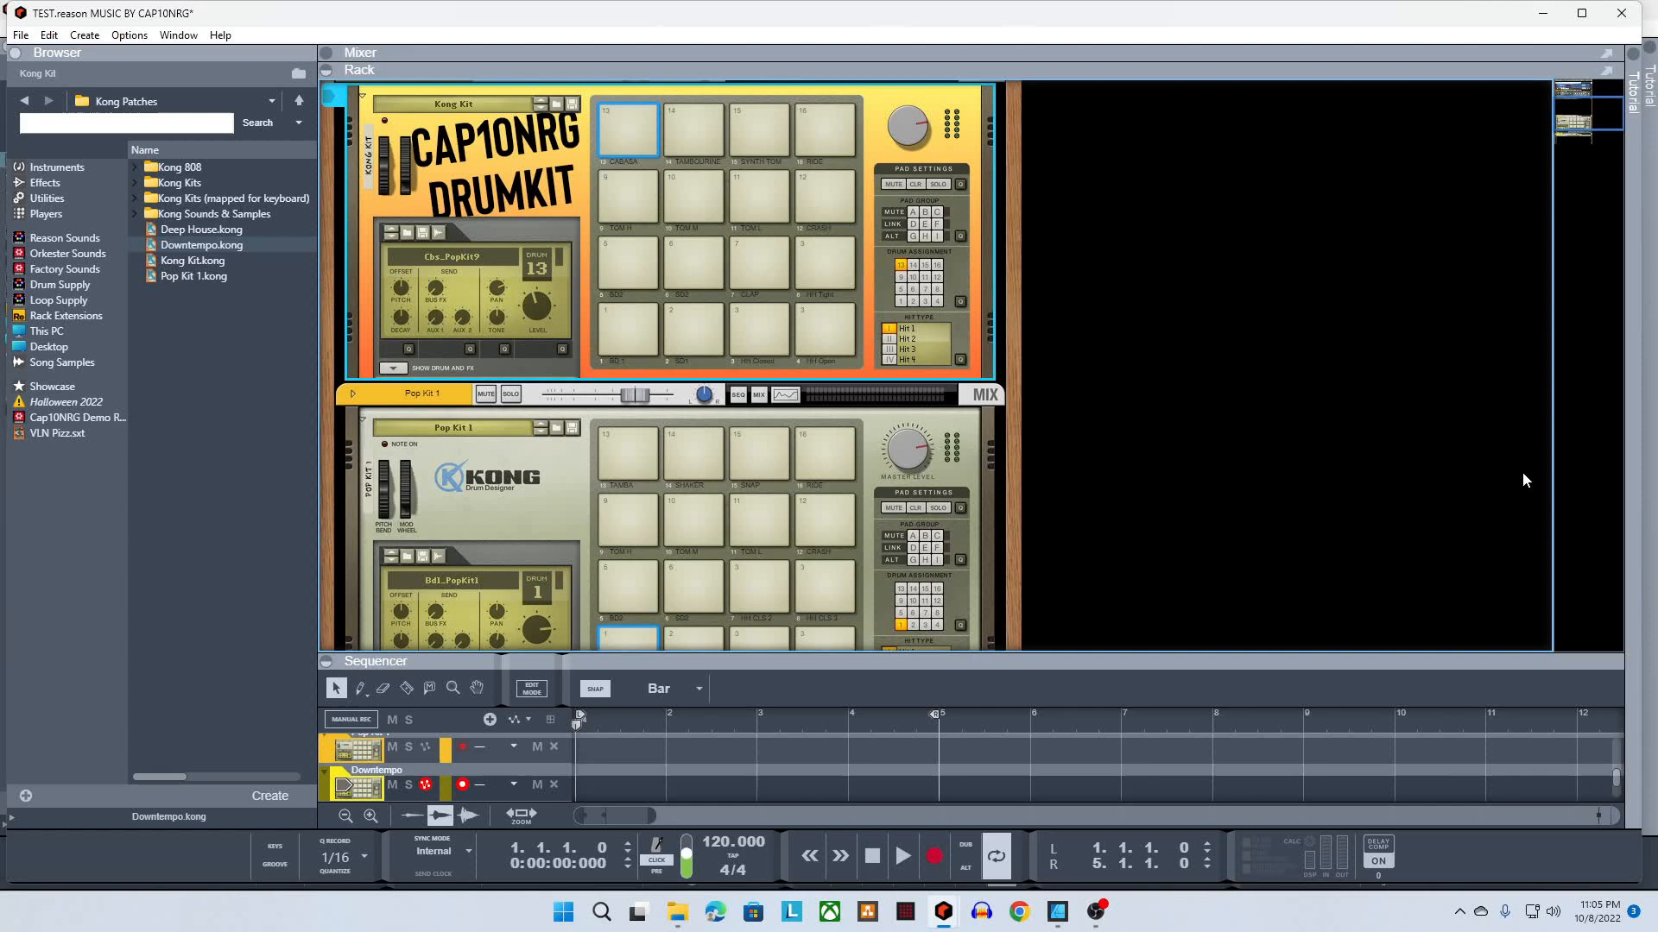
mouse_move(1542, 467)
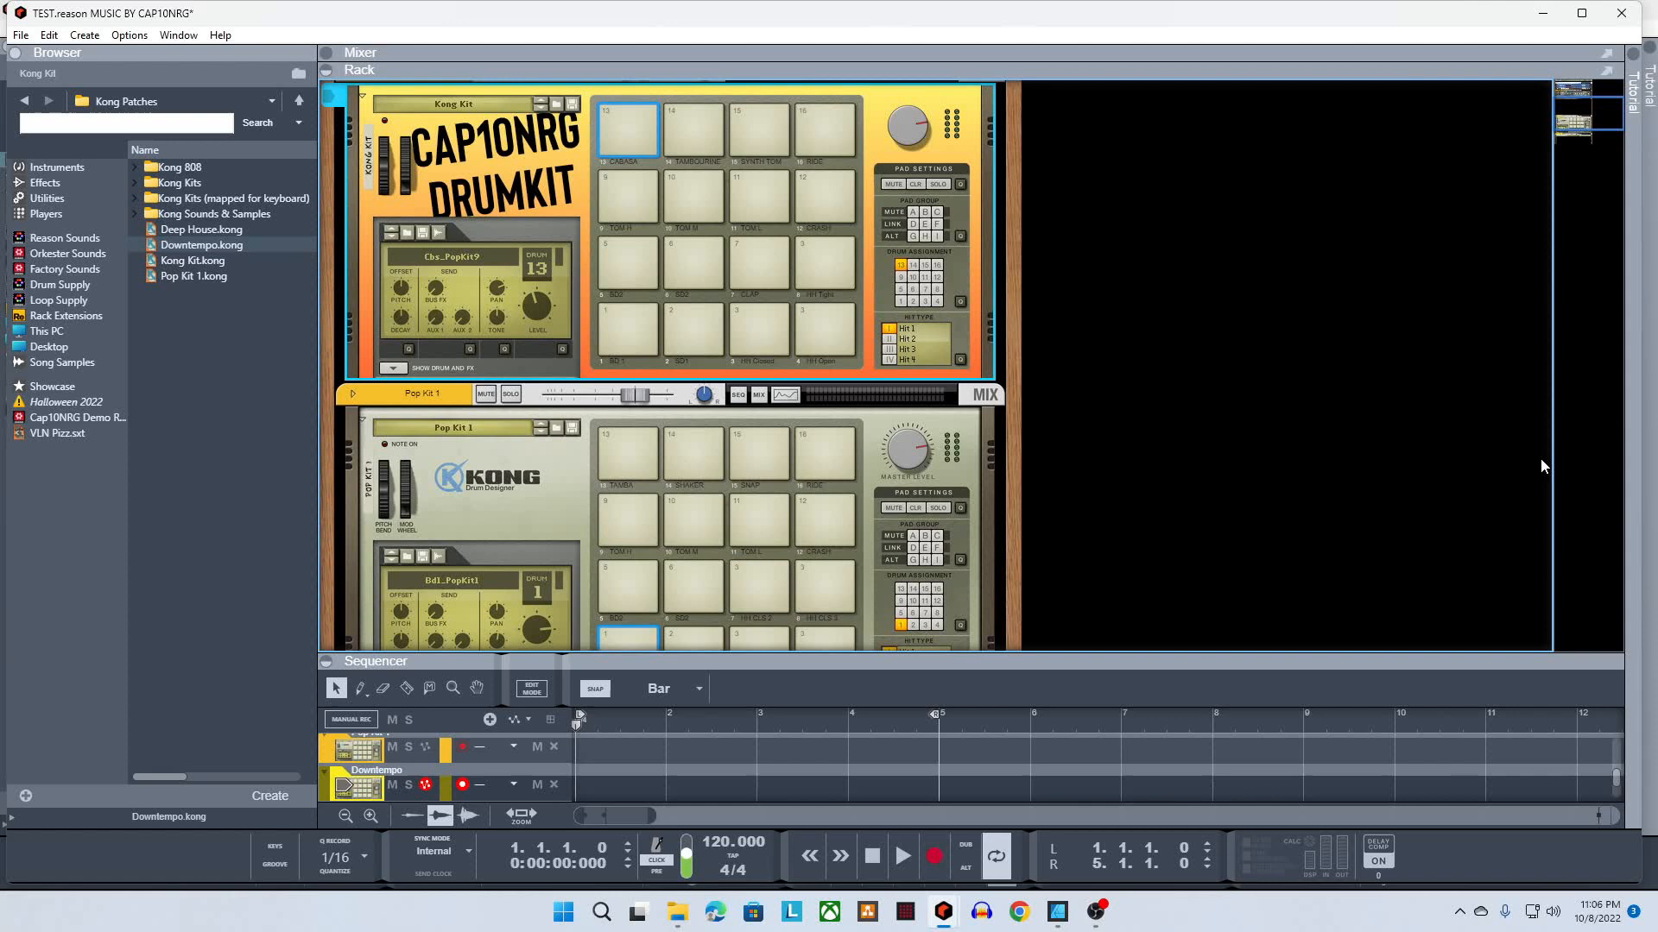
mouse_move(1427, 294)
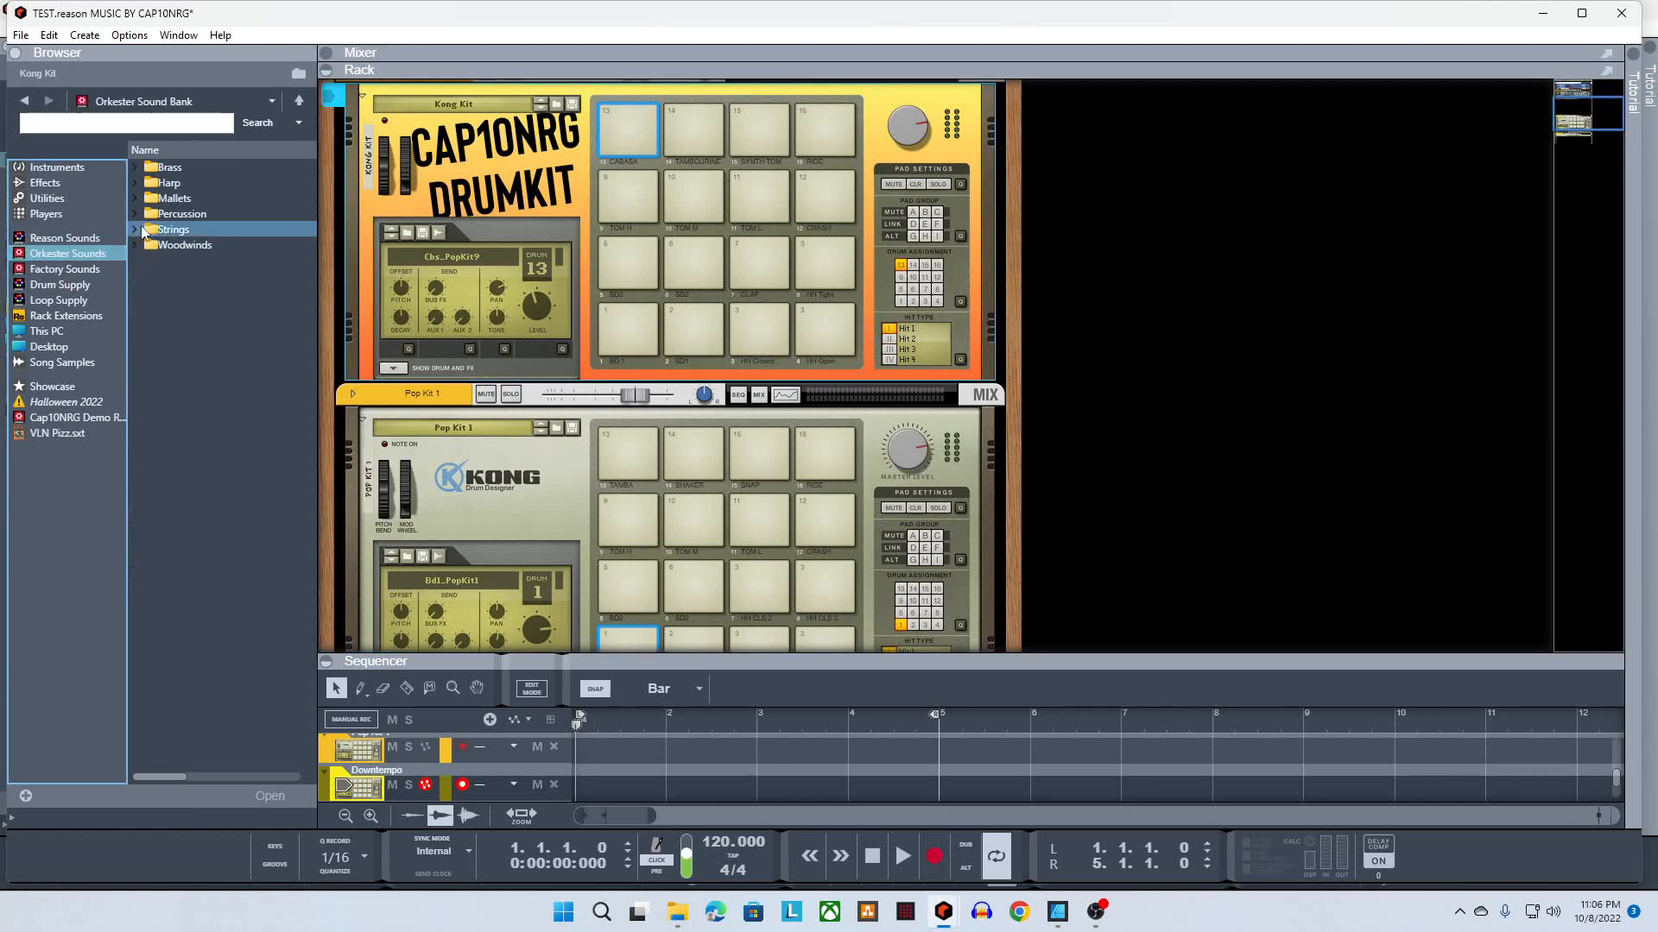
Load the Boeuh.xwv patch from Factory Sounds Malstrom PolySynths into a Malström.
click(63, 268)
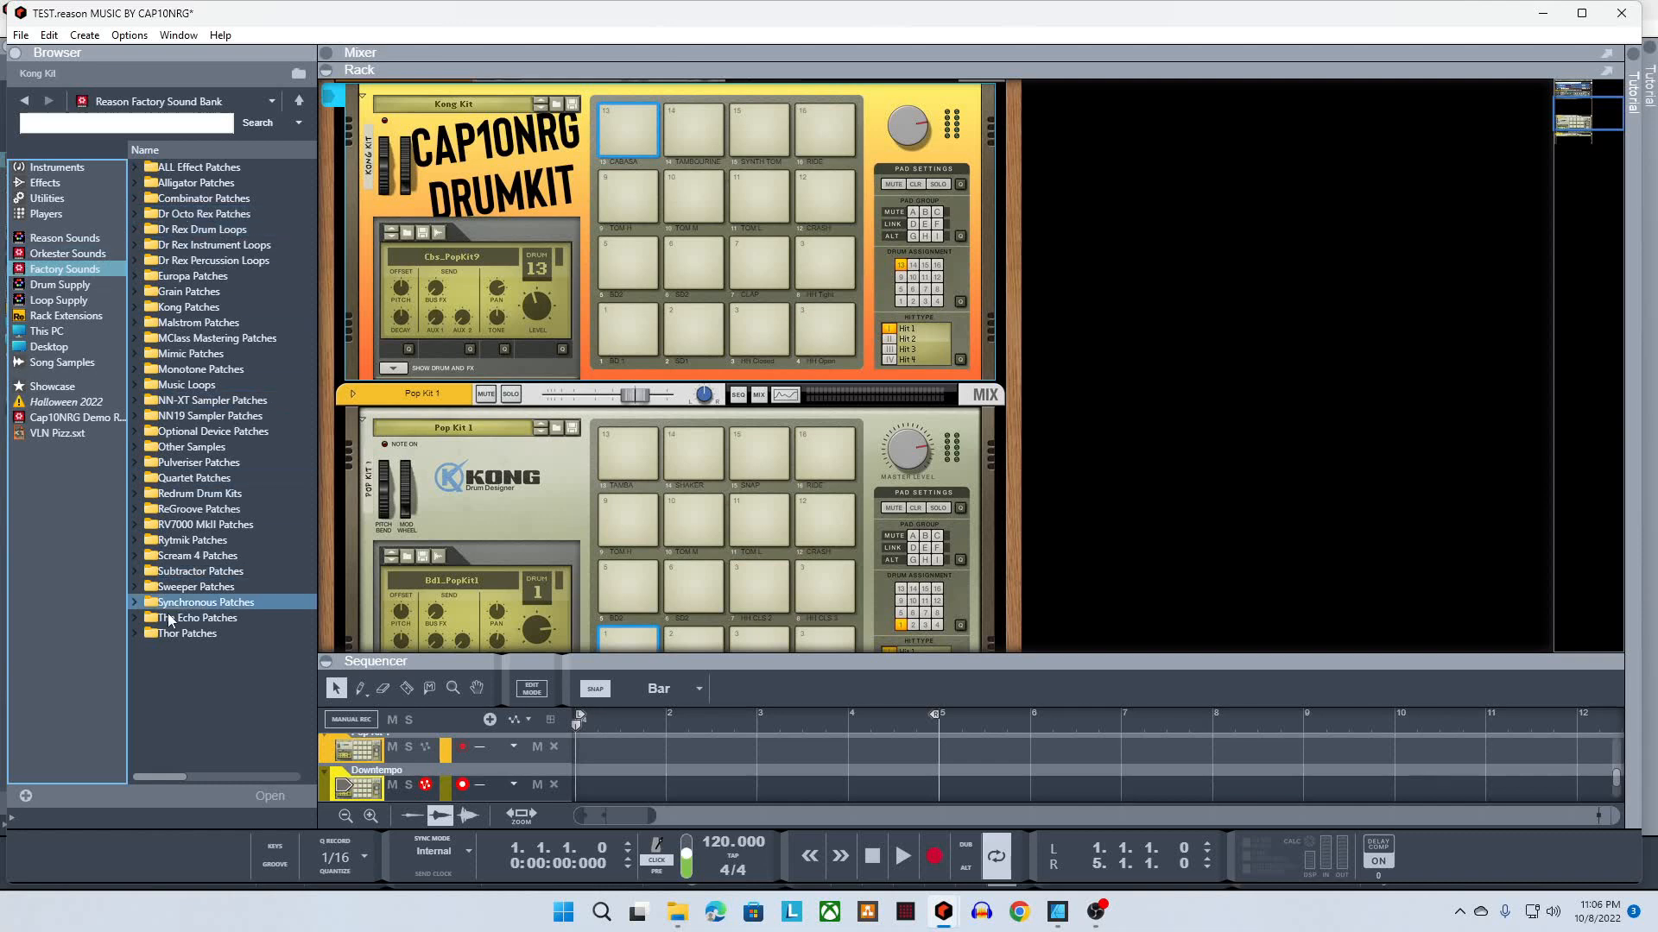
click(196, 322)
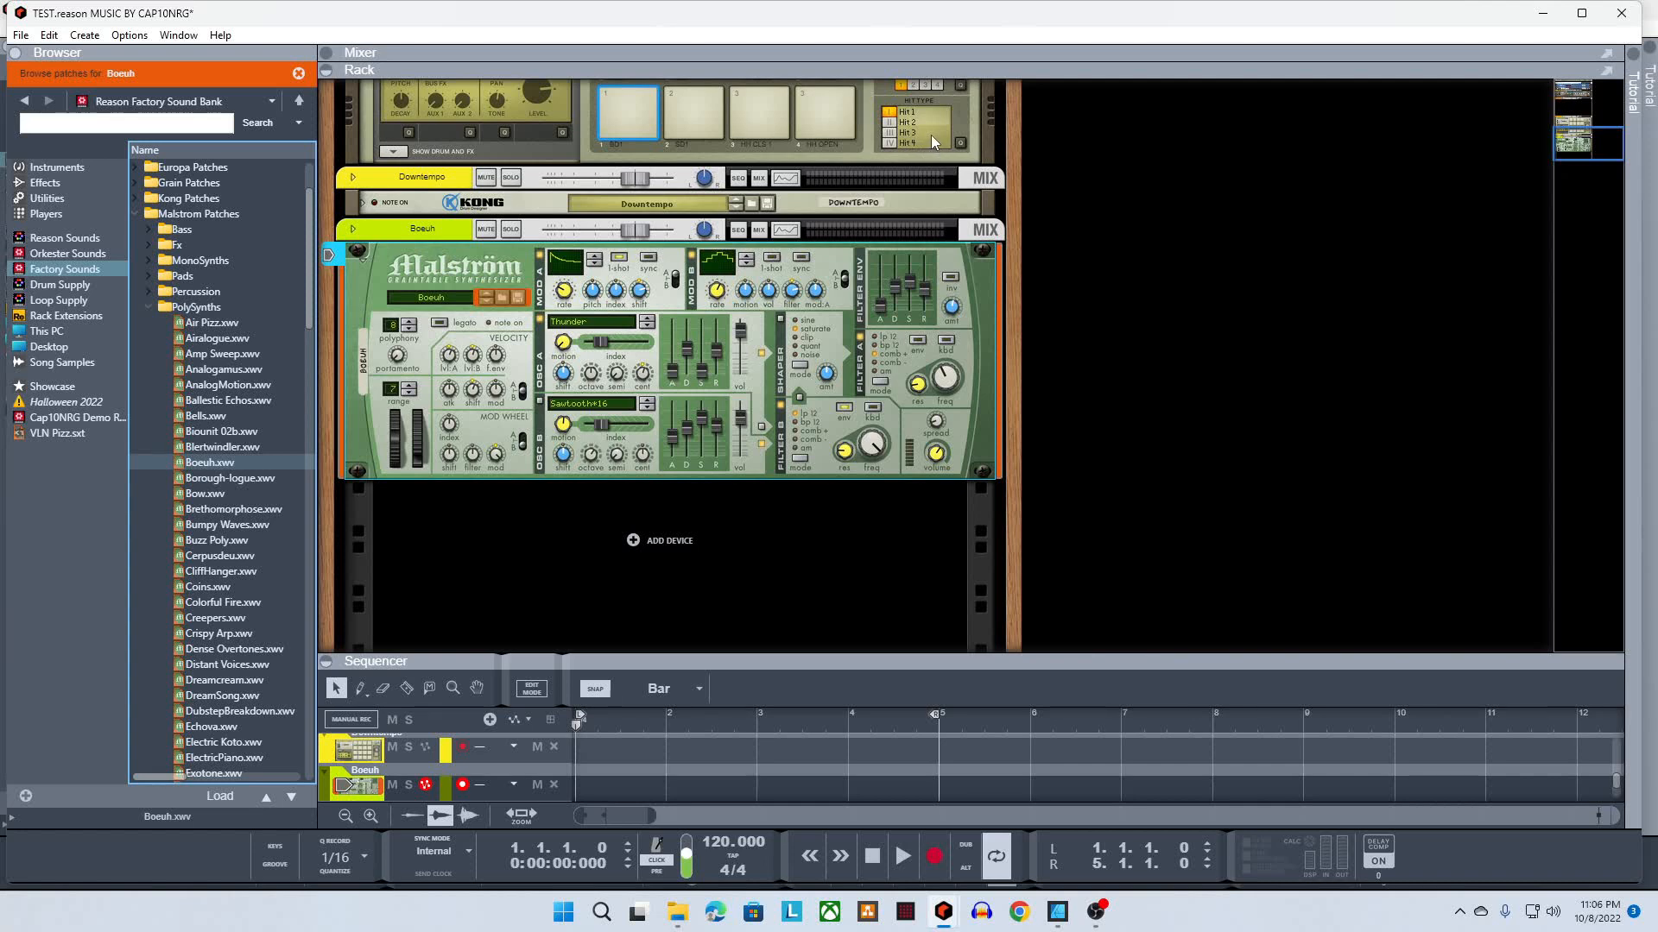
mouse_move(1436, 587)
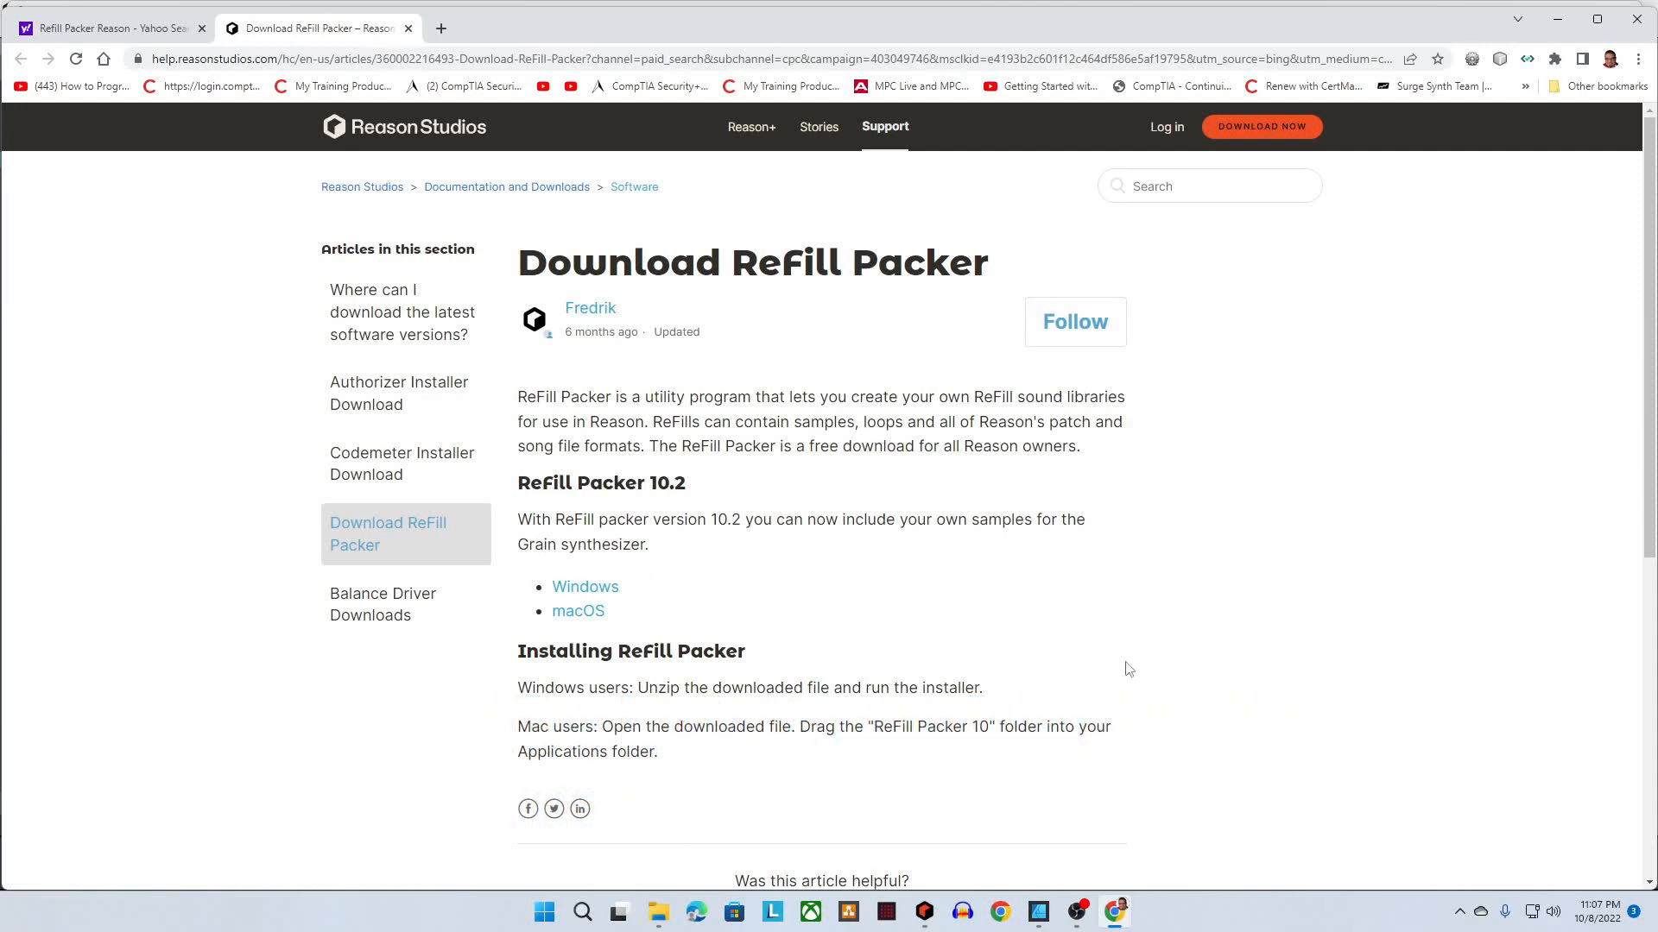
mouse_move(1382, 643)
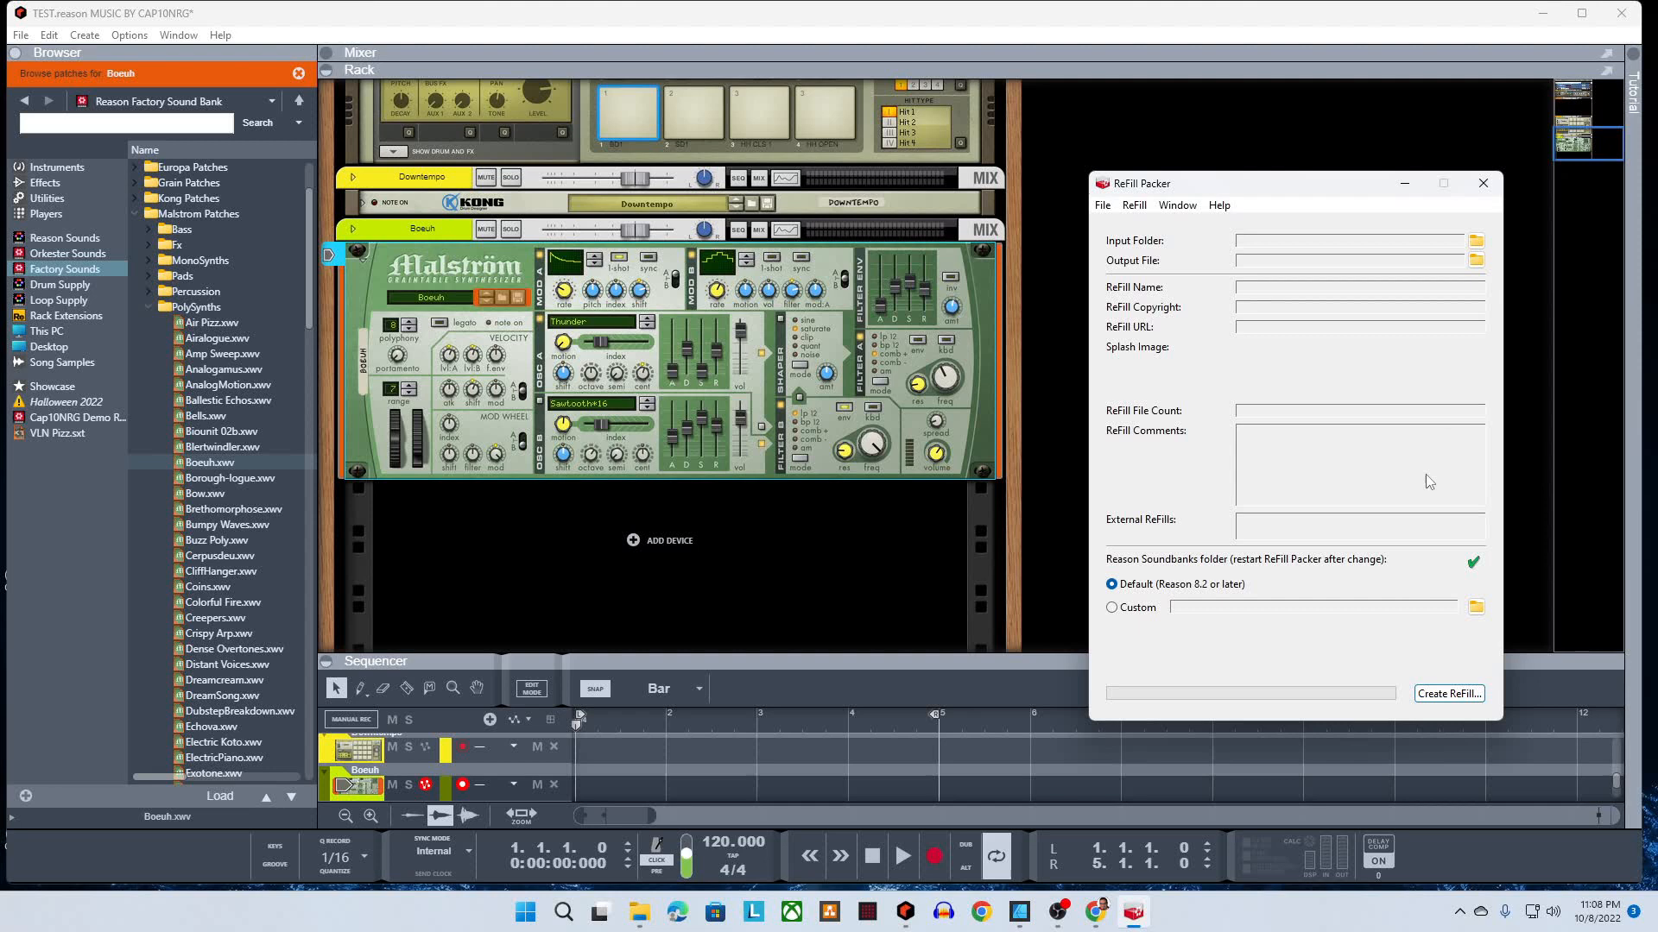
mouse_move(1395, 348)
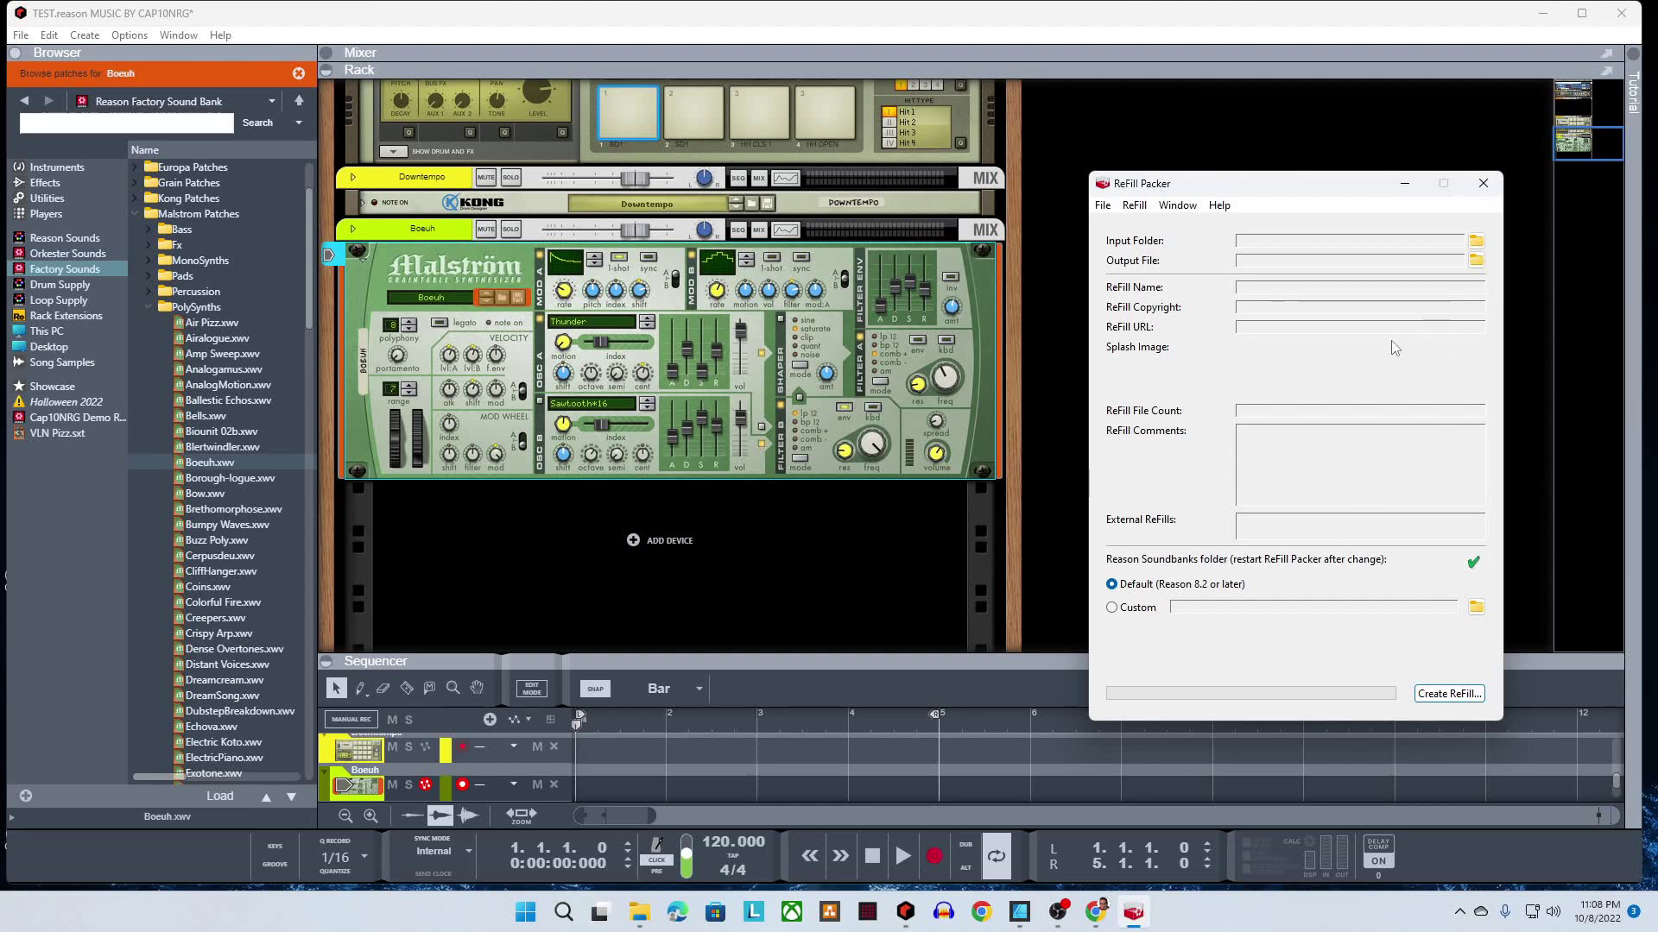
mouse_move(1307, 292)
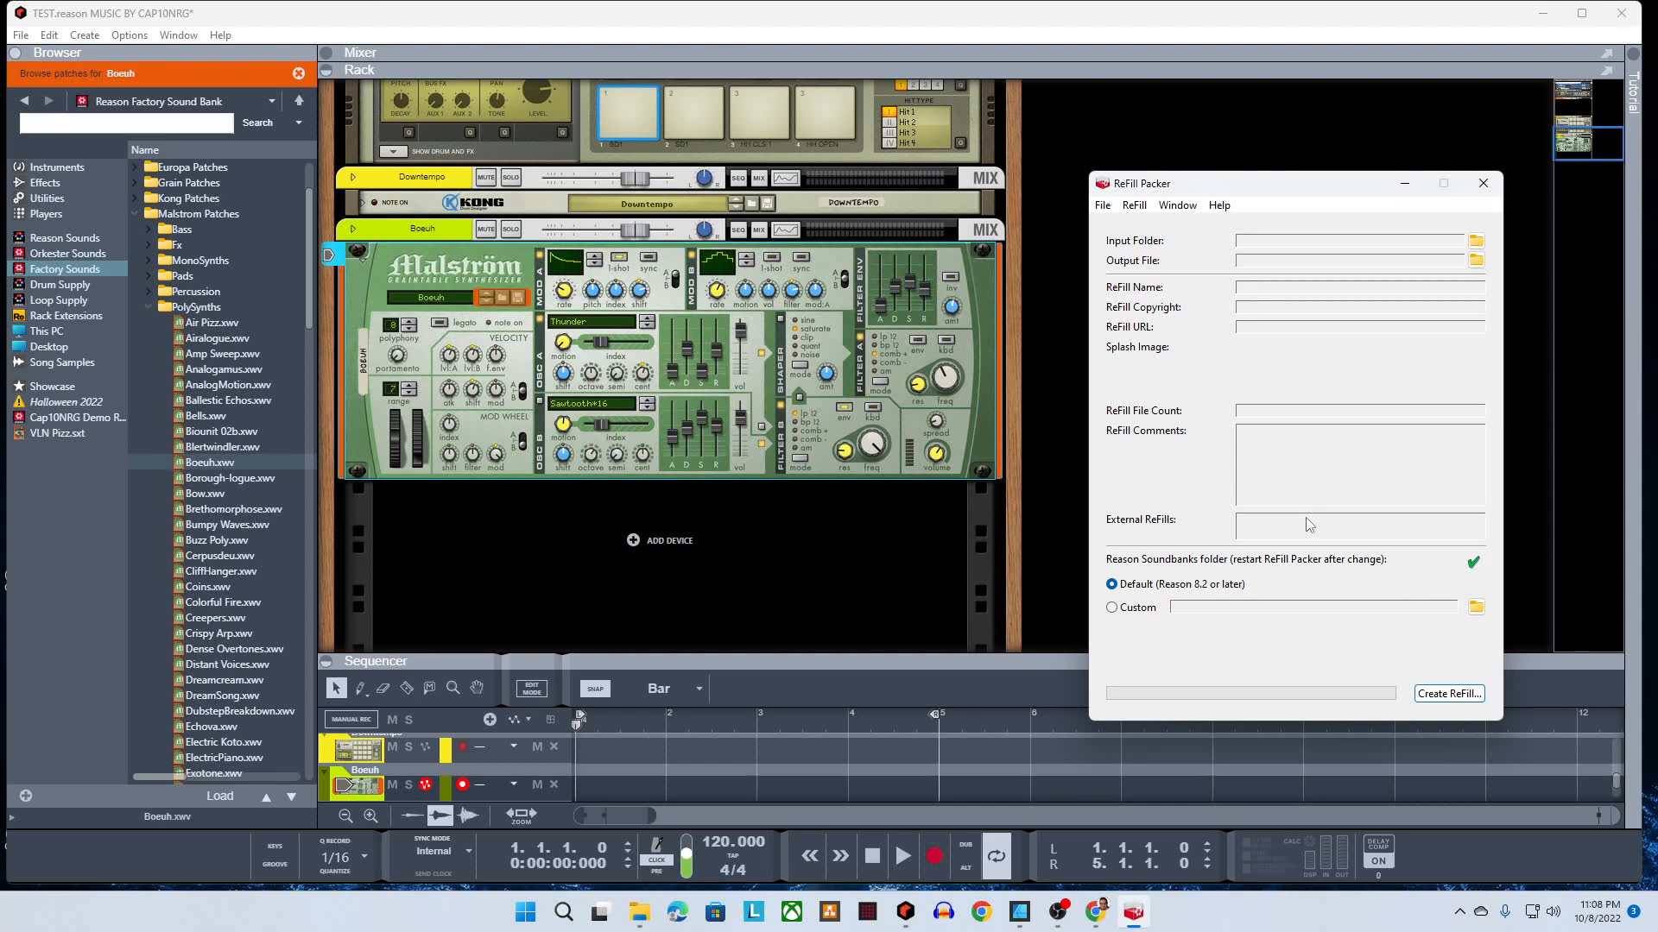
mouse_move(1289, 507)
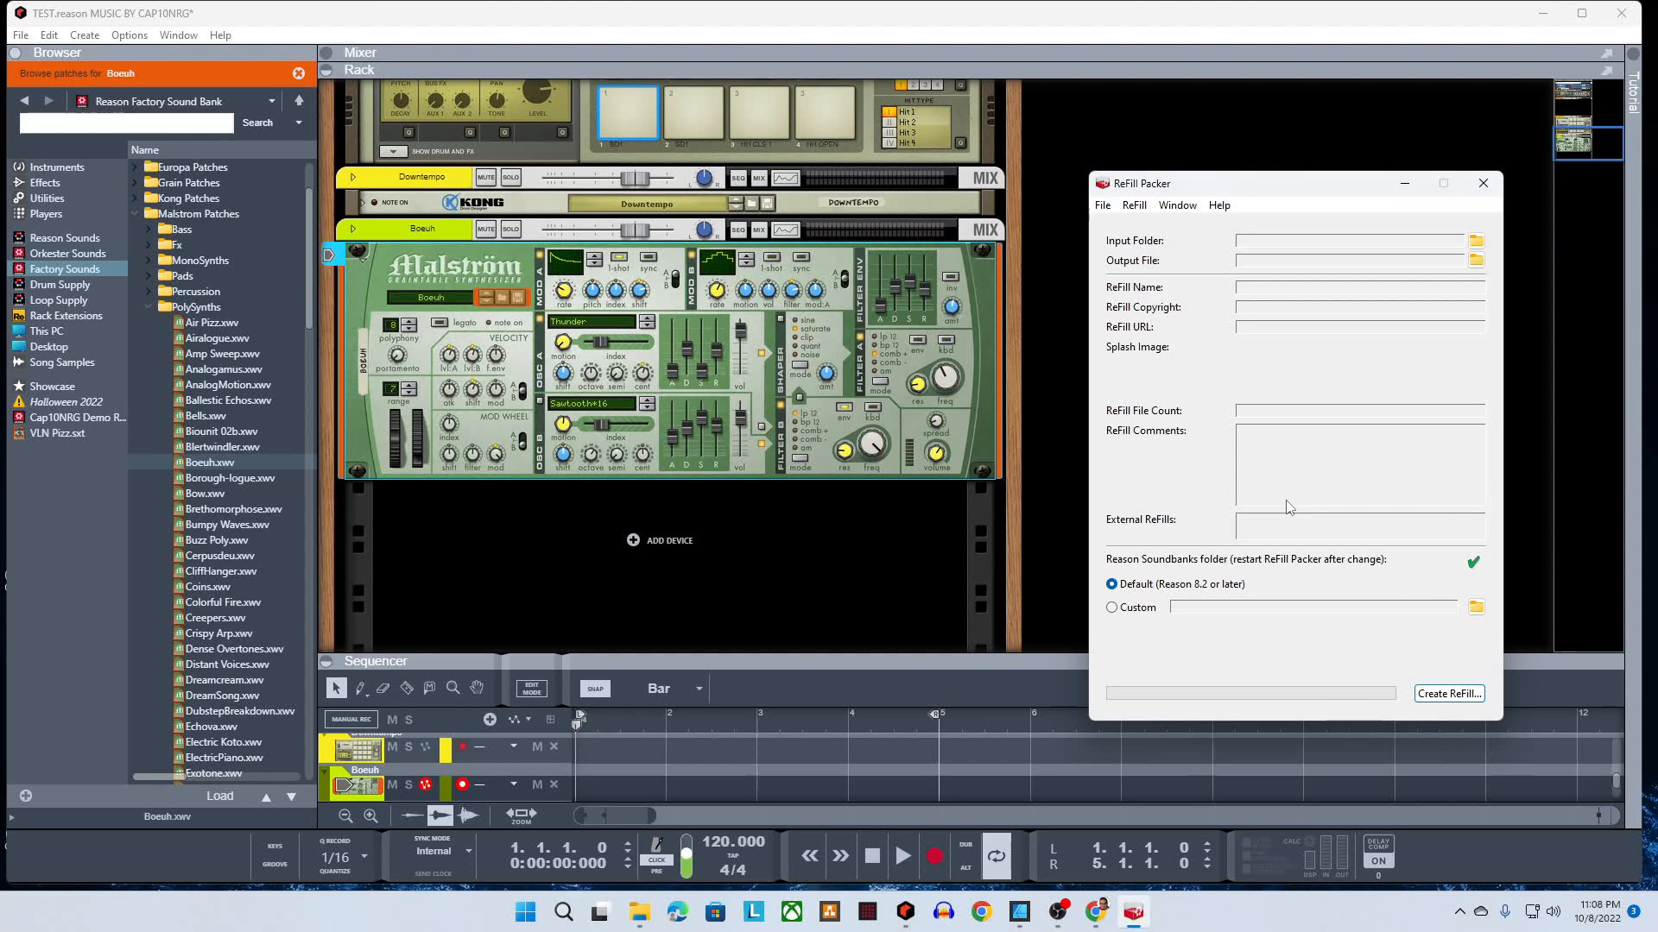
mouse_move(1287, 480)
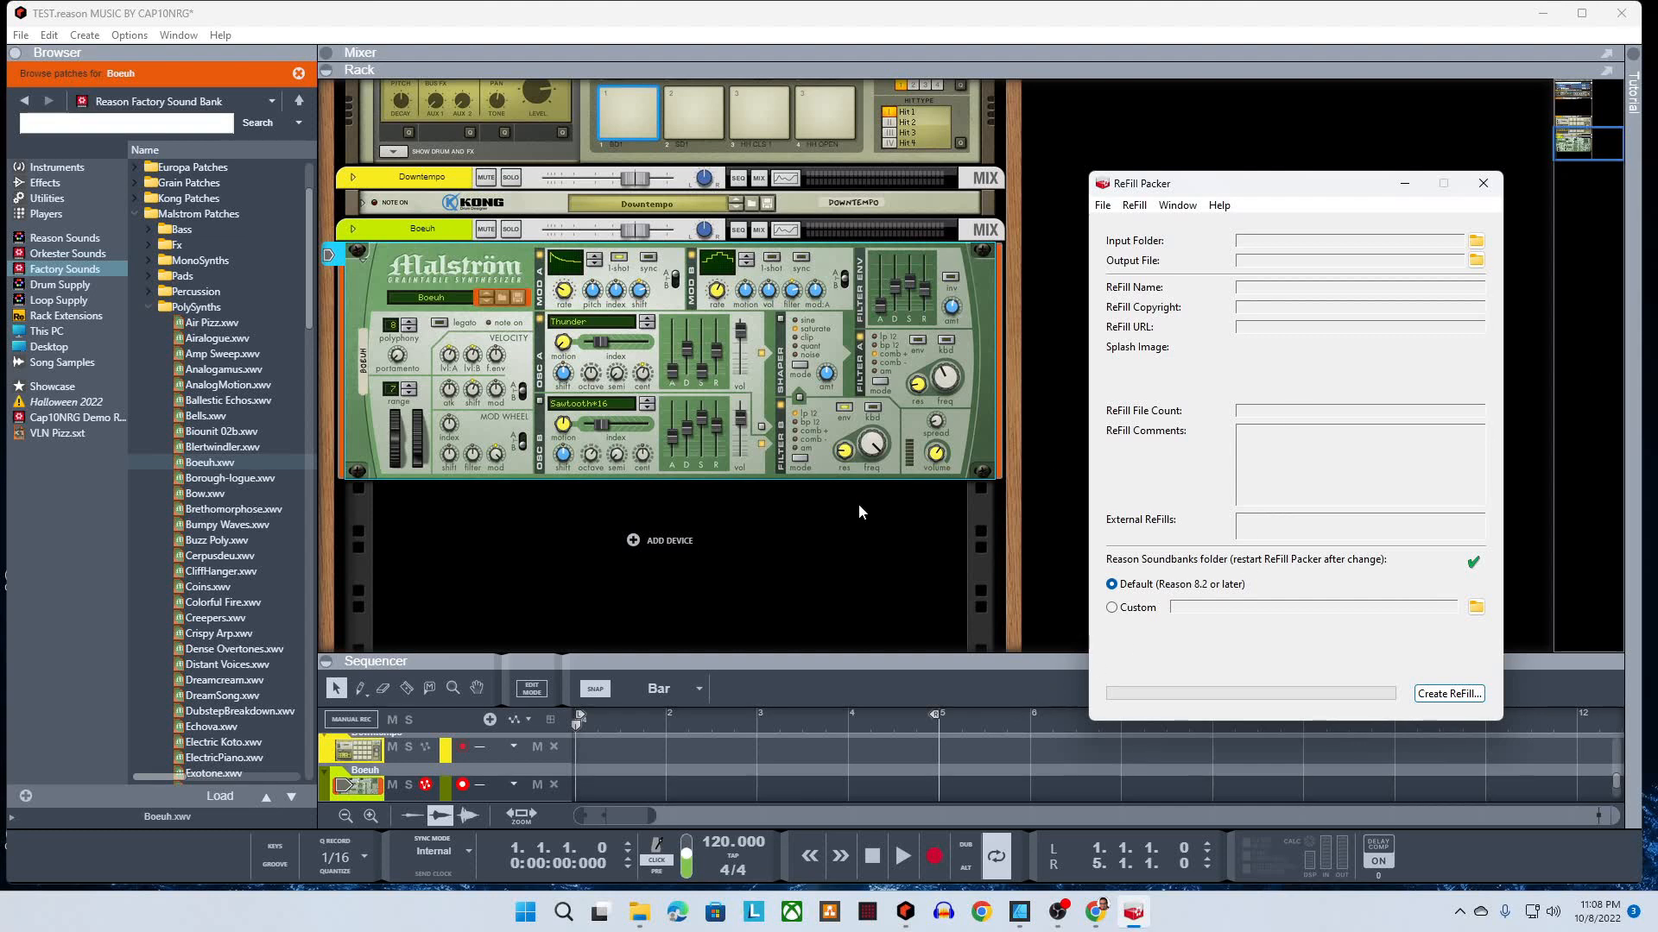
Open a File Explorer window at Home above ReFill Packer.
click(214, 617)
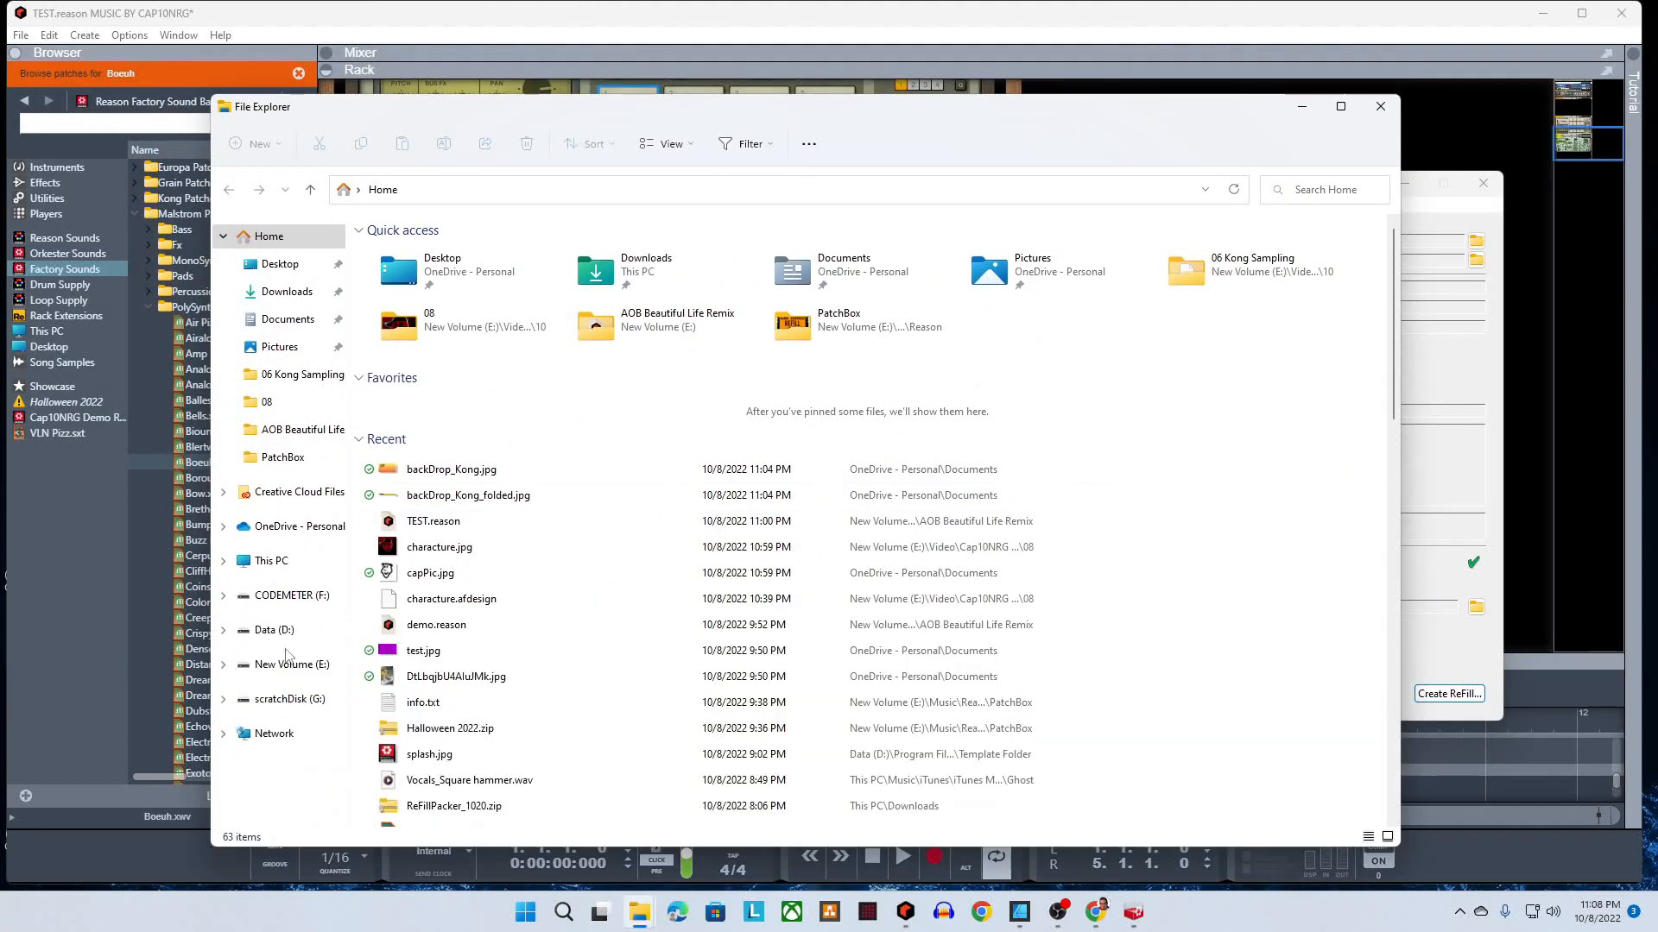
Browse D:\Program Files\Propellerhead\ReFill Packer to the Template Folder and copy info.txt and splash.jpg.
click(270, 631)
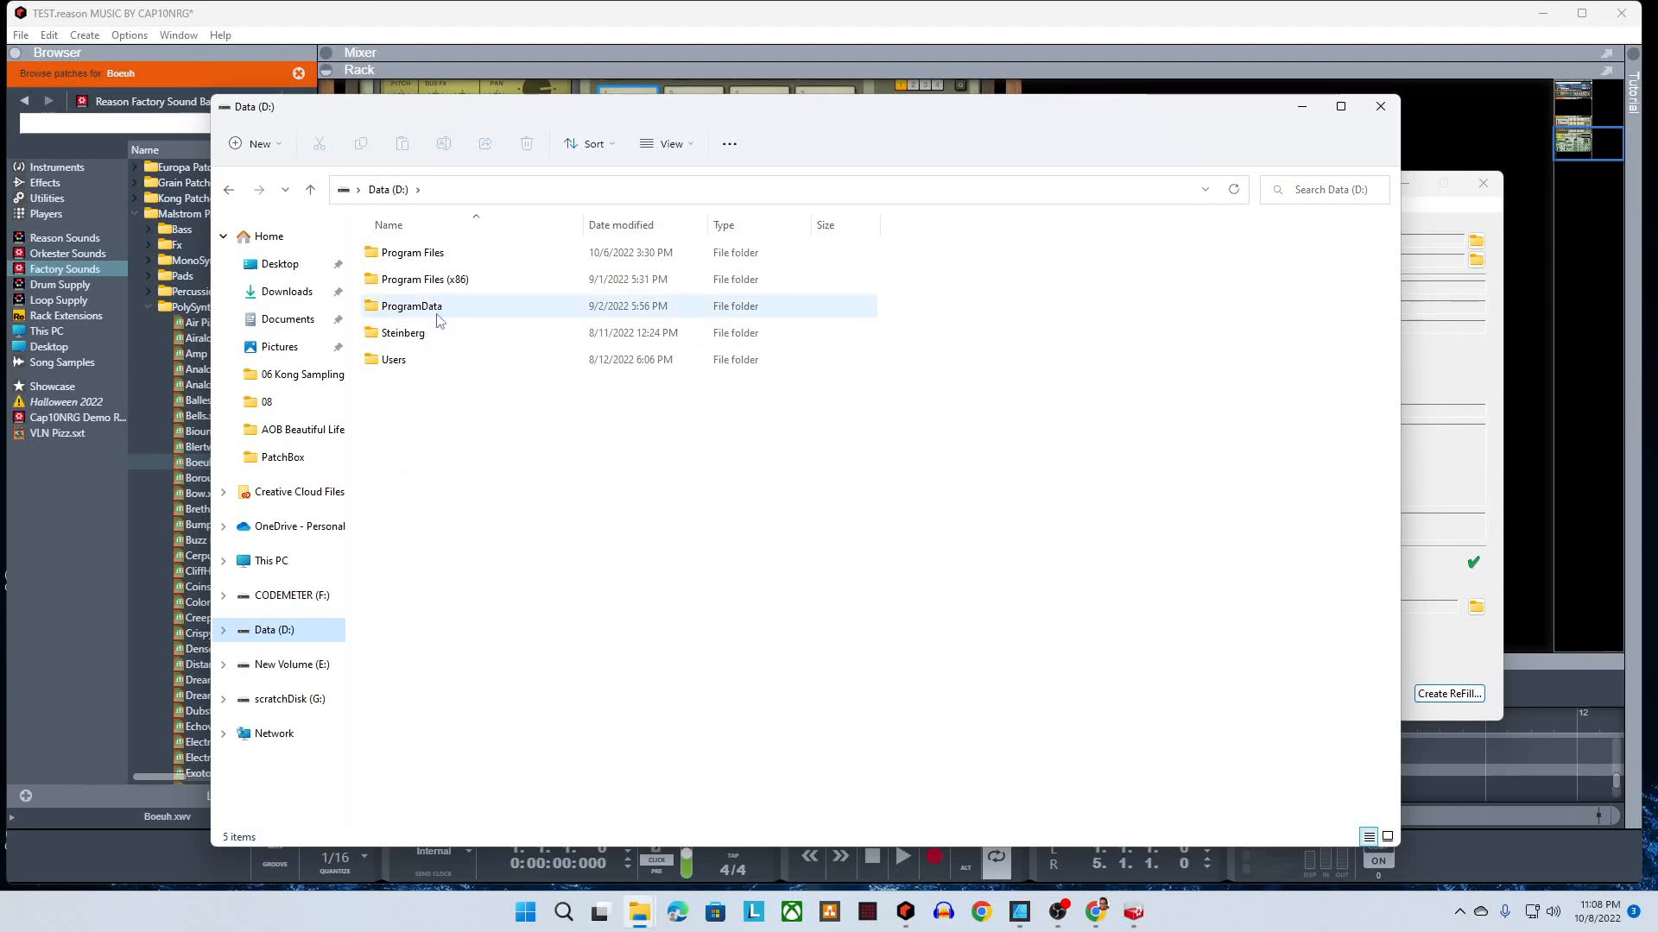
double_click(411, 252)
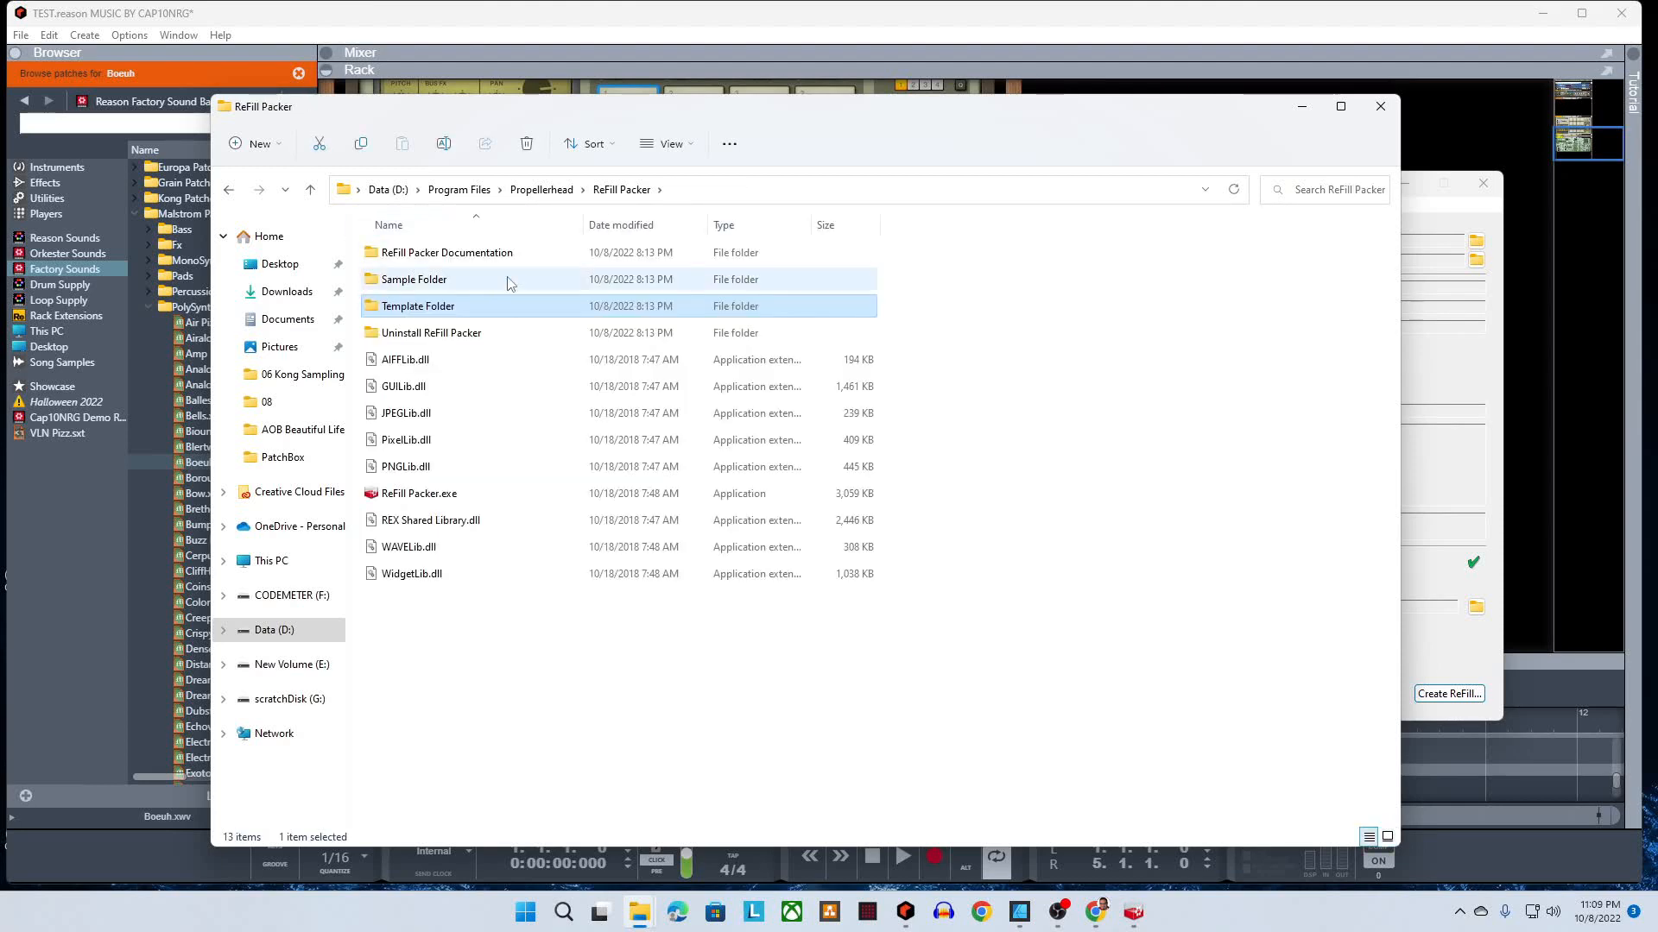
double_click(413, 279)
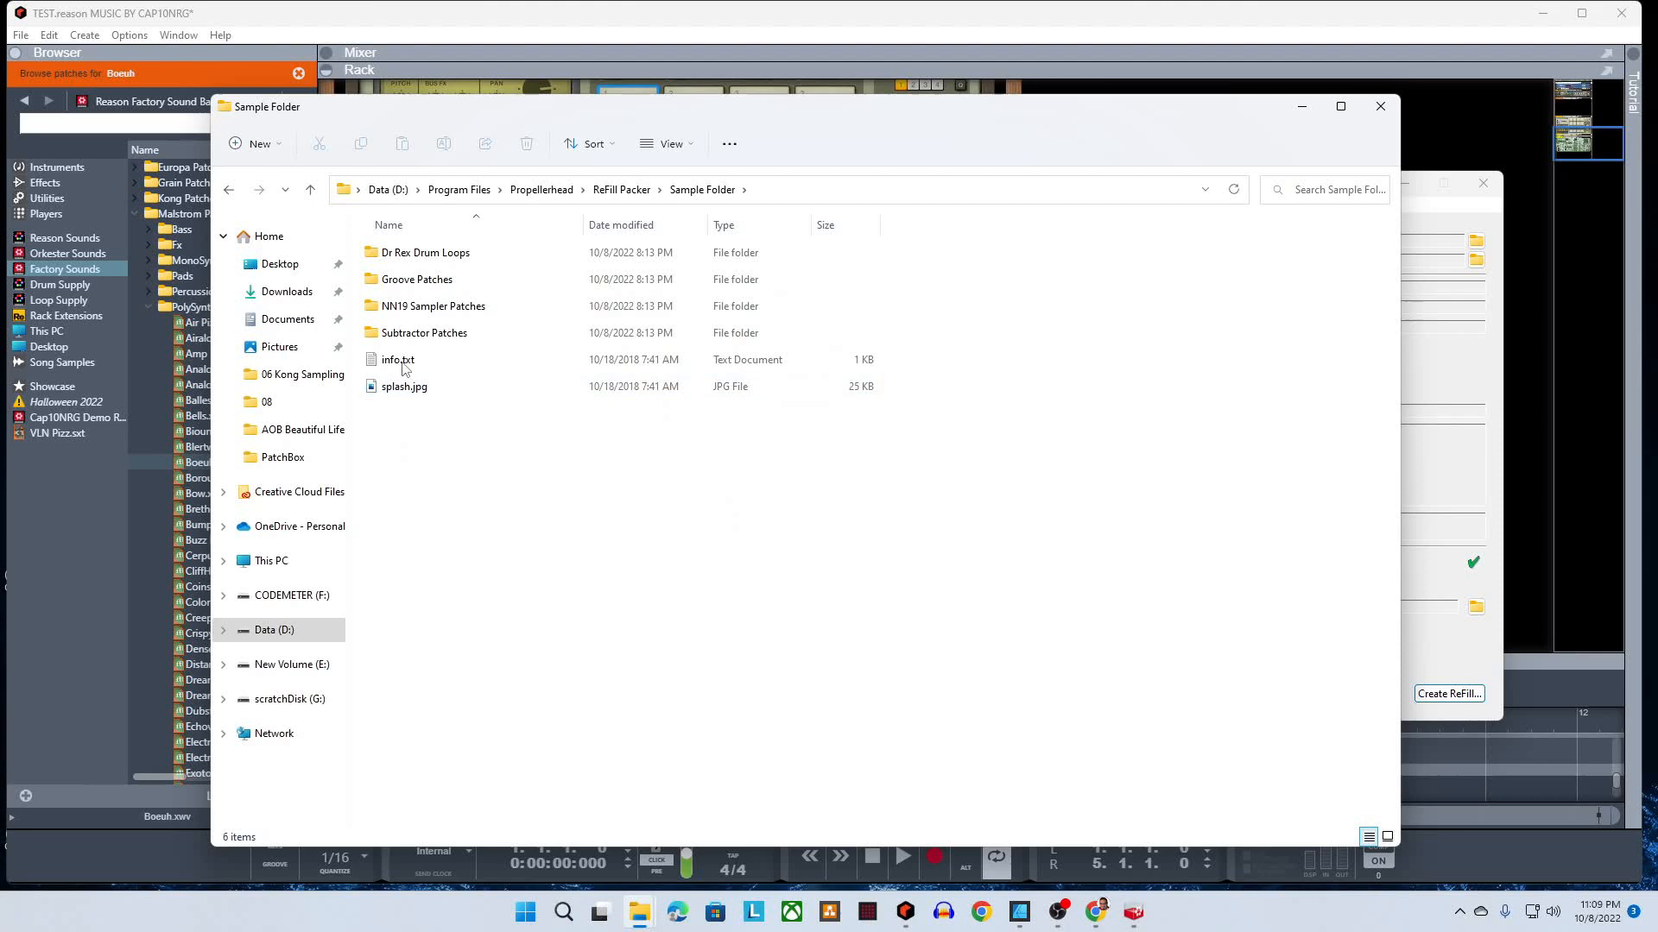
click(403, 386)
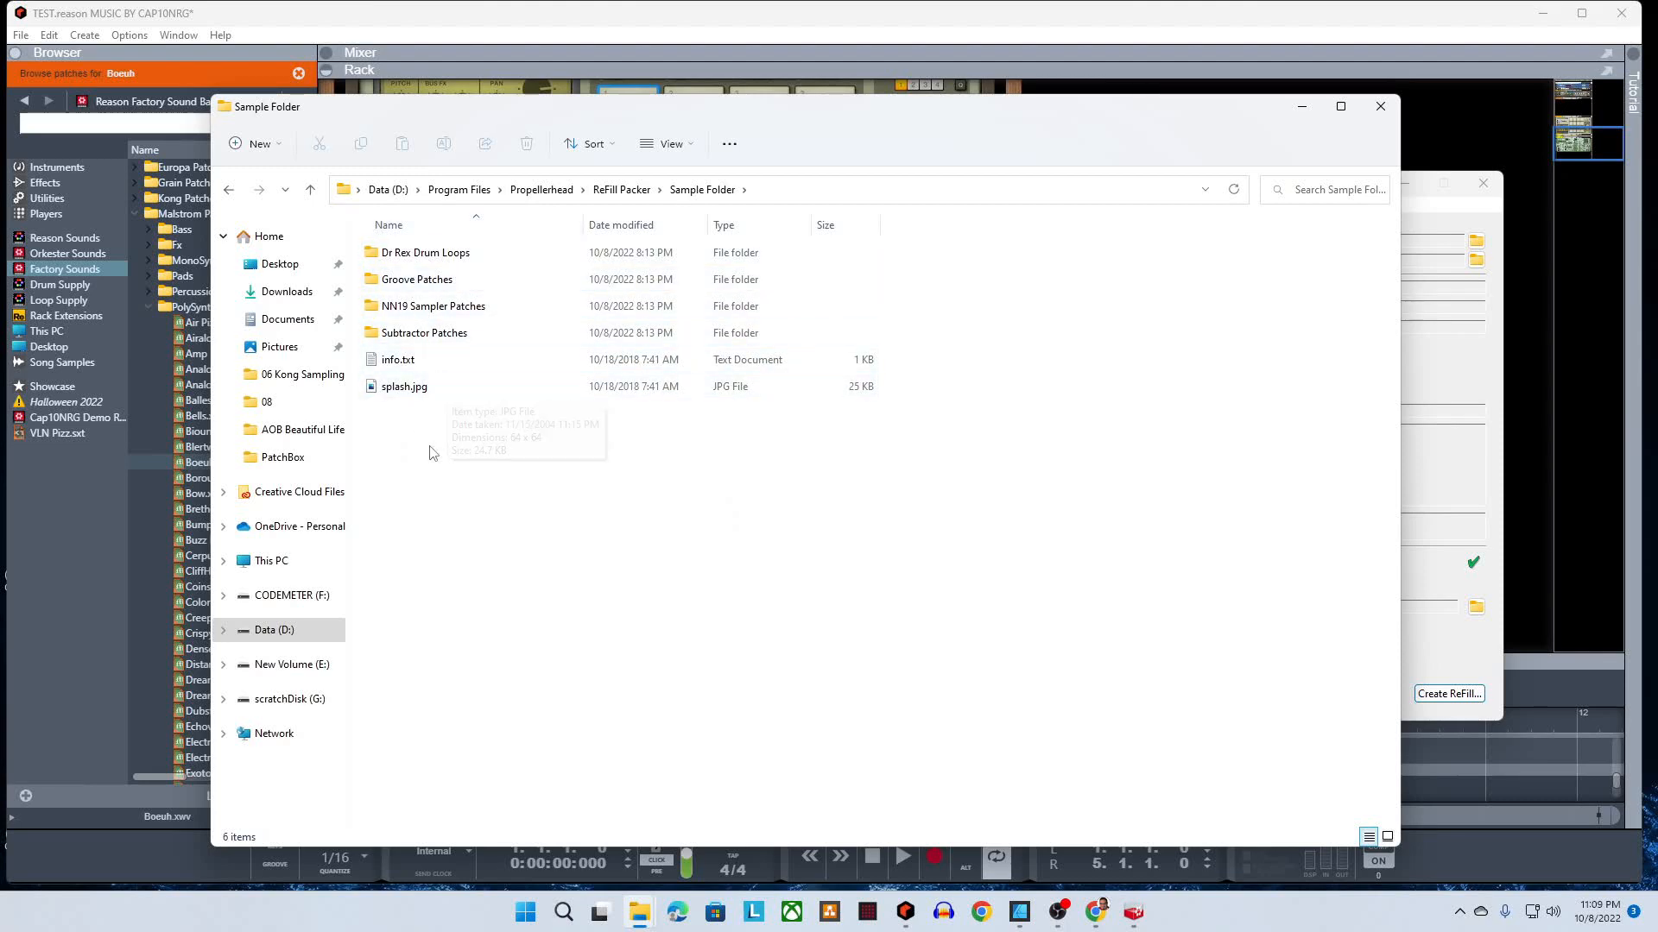
mouse_move(417, 422)
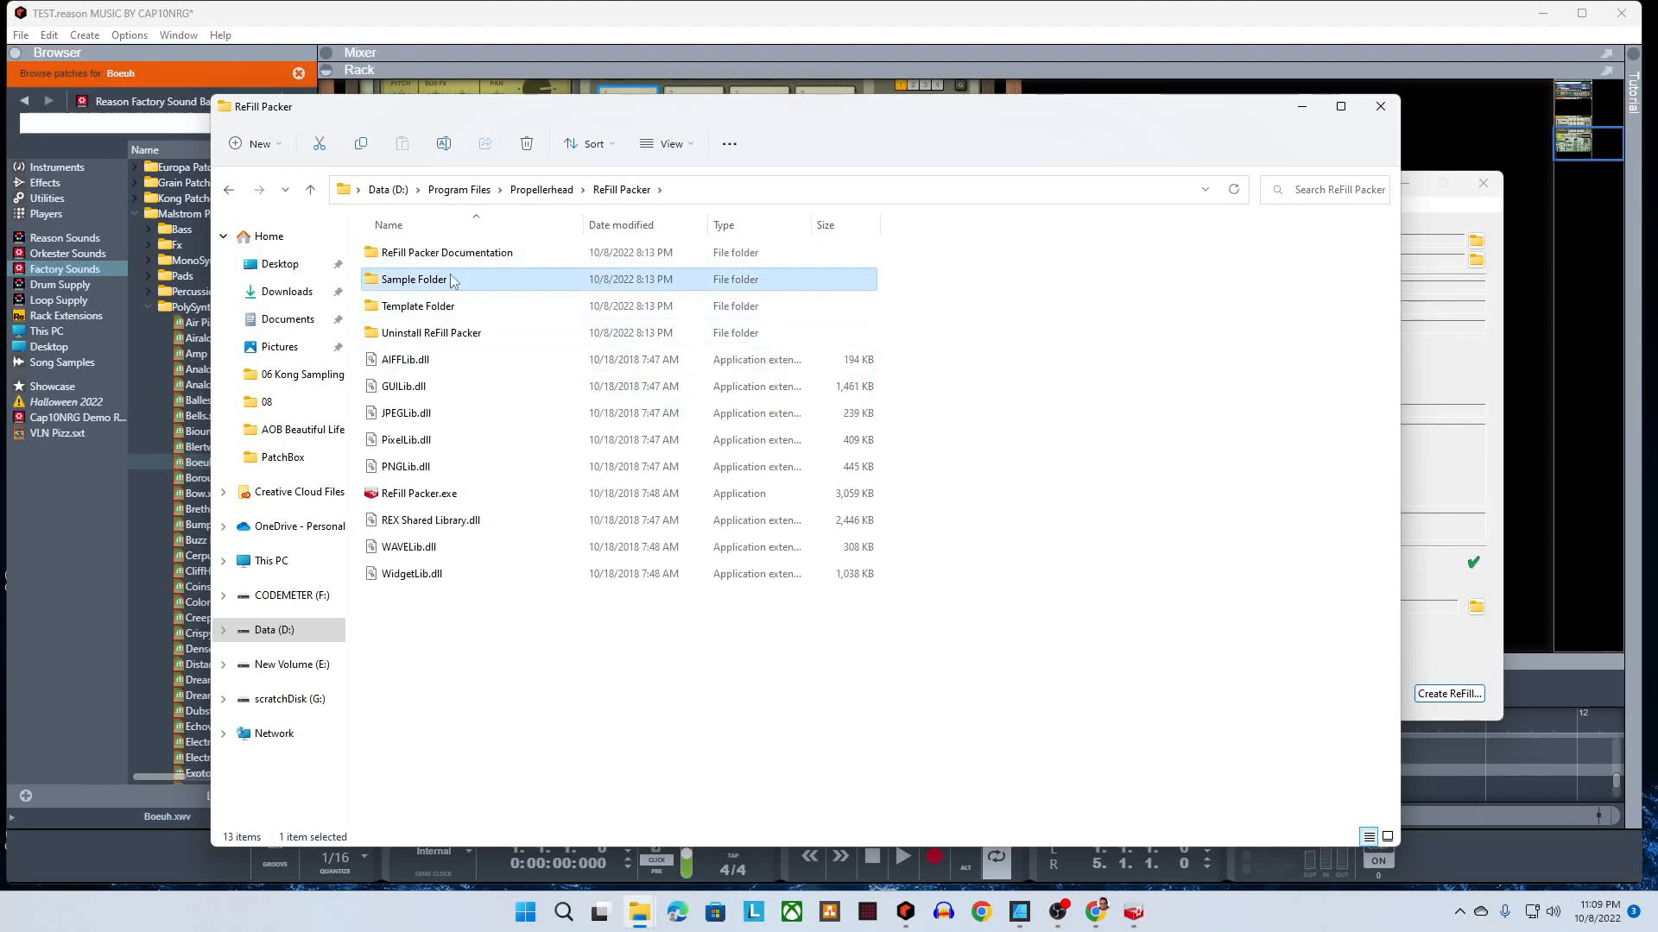
double_click(445, 252)
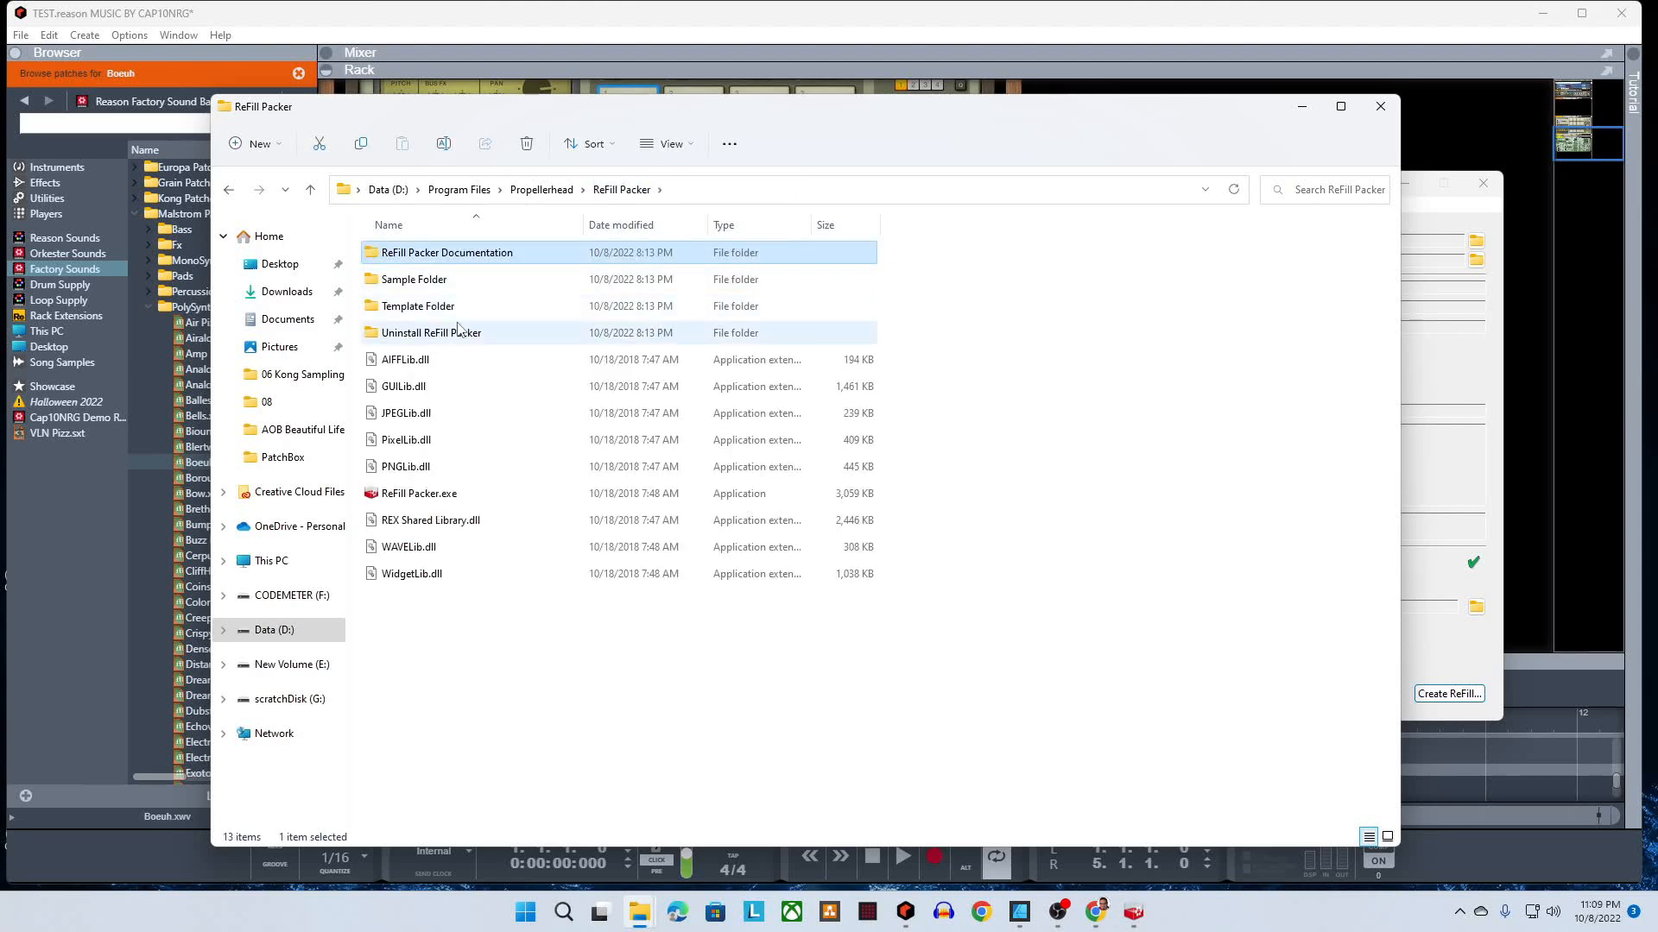
double_click(420, 305)
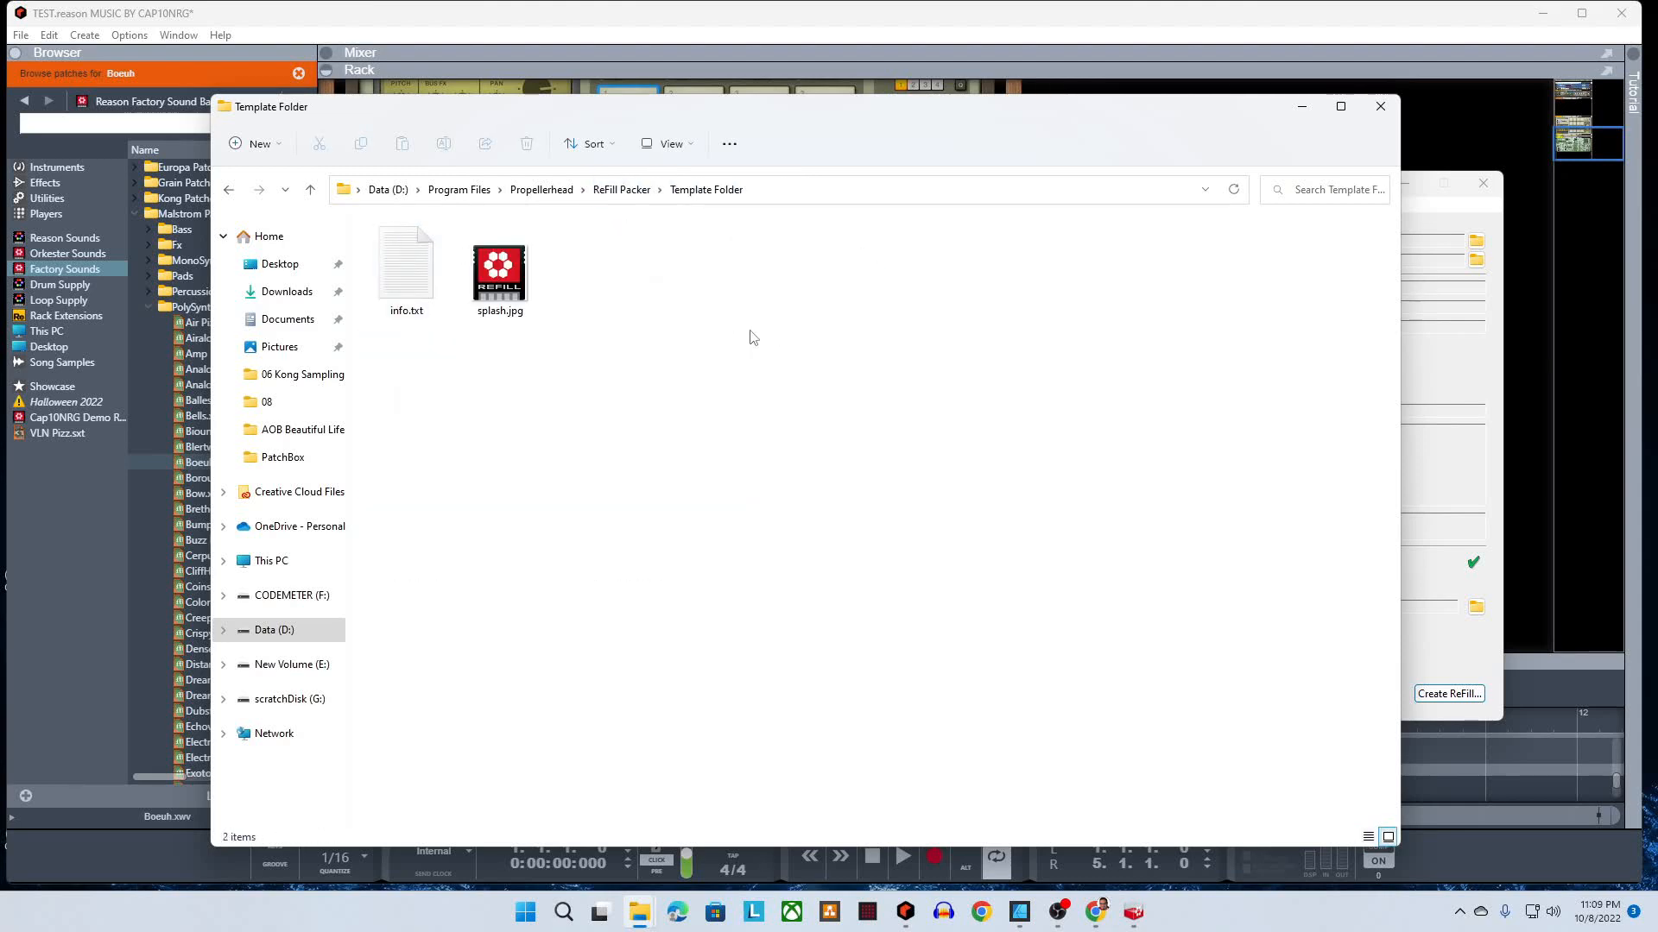
mouse_move(854, 358)
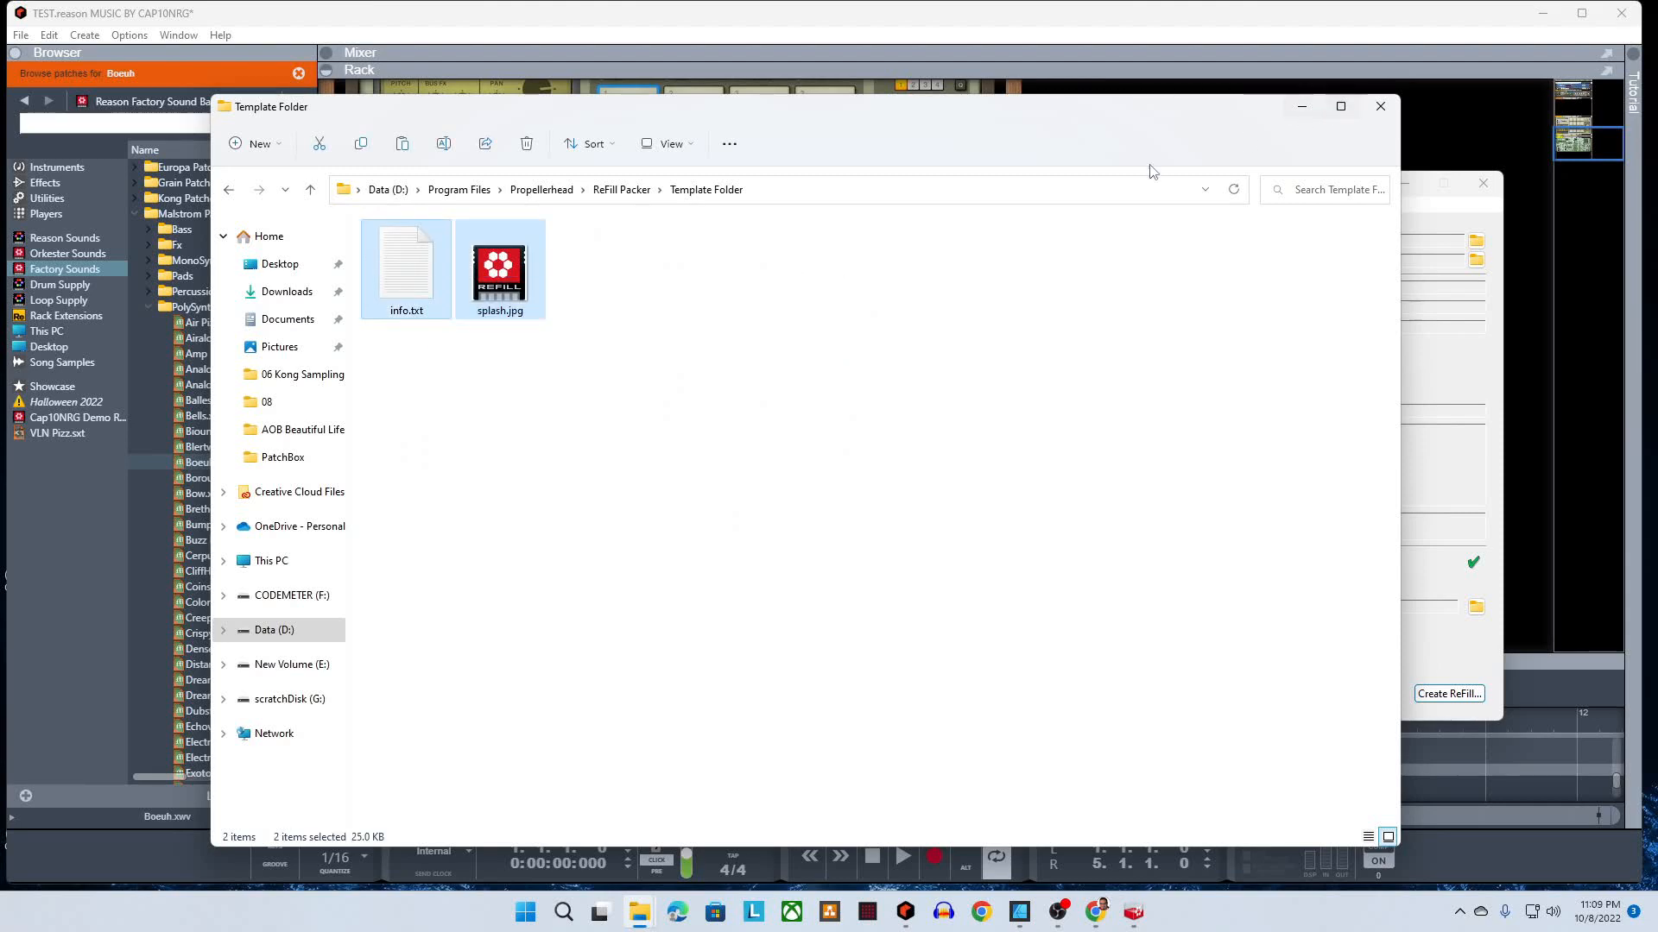
mouse_move(771, 473)
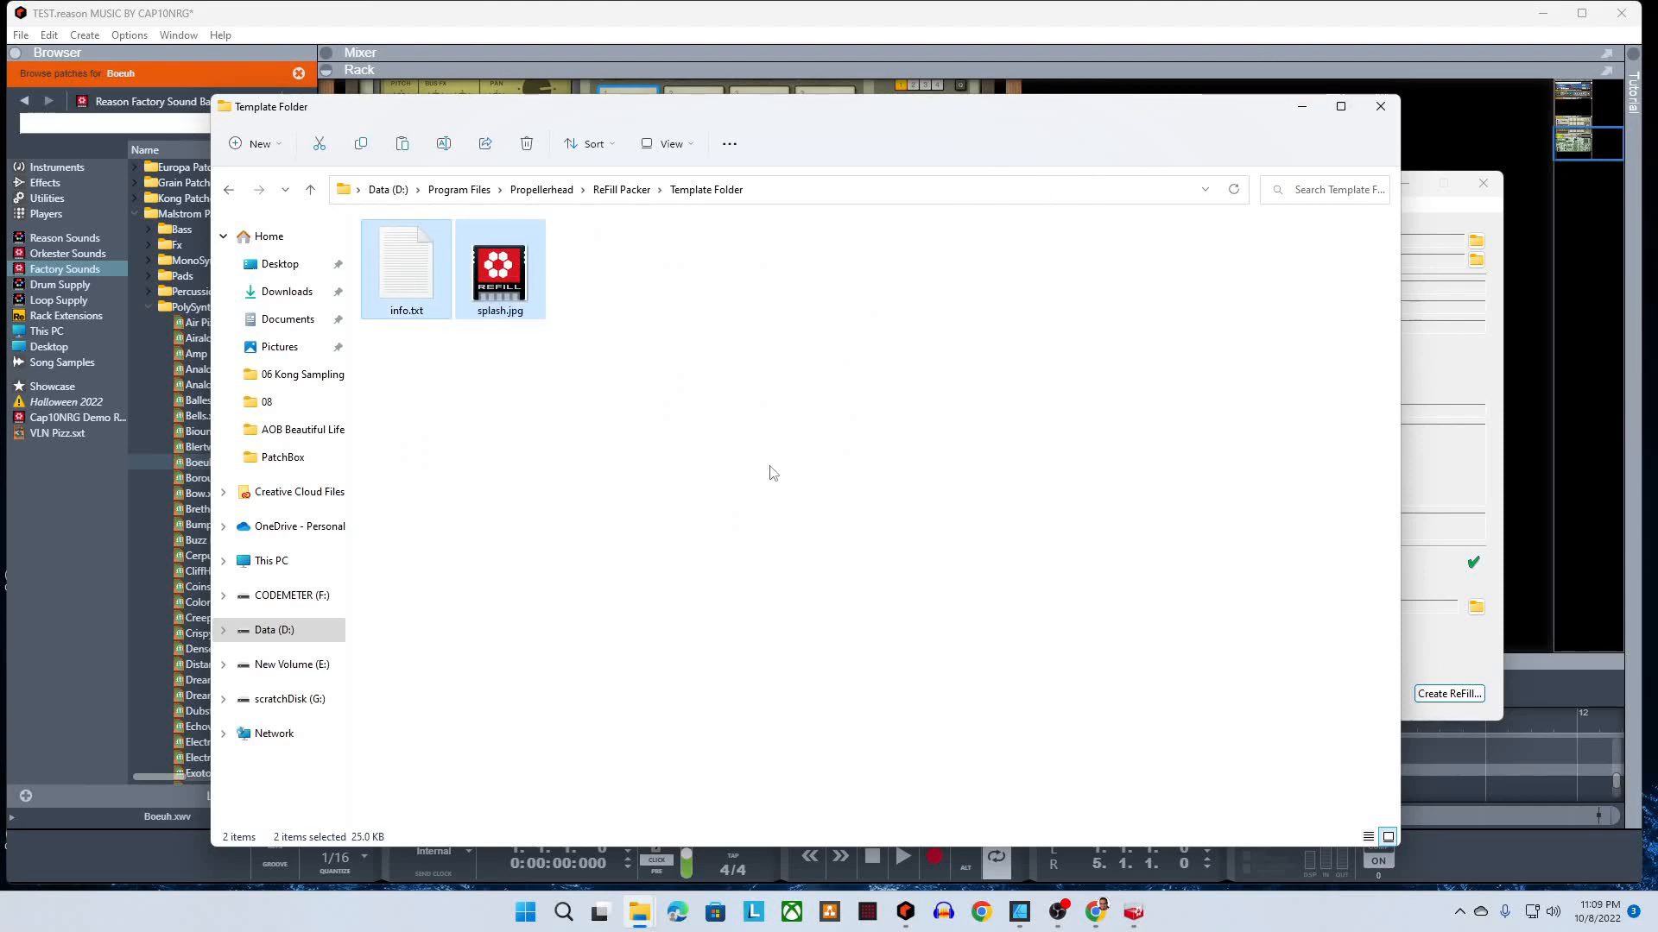
mouse_move(888, 644)
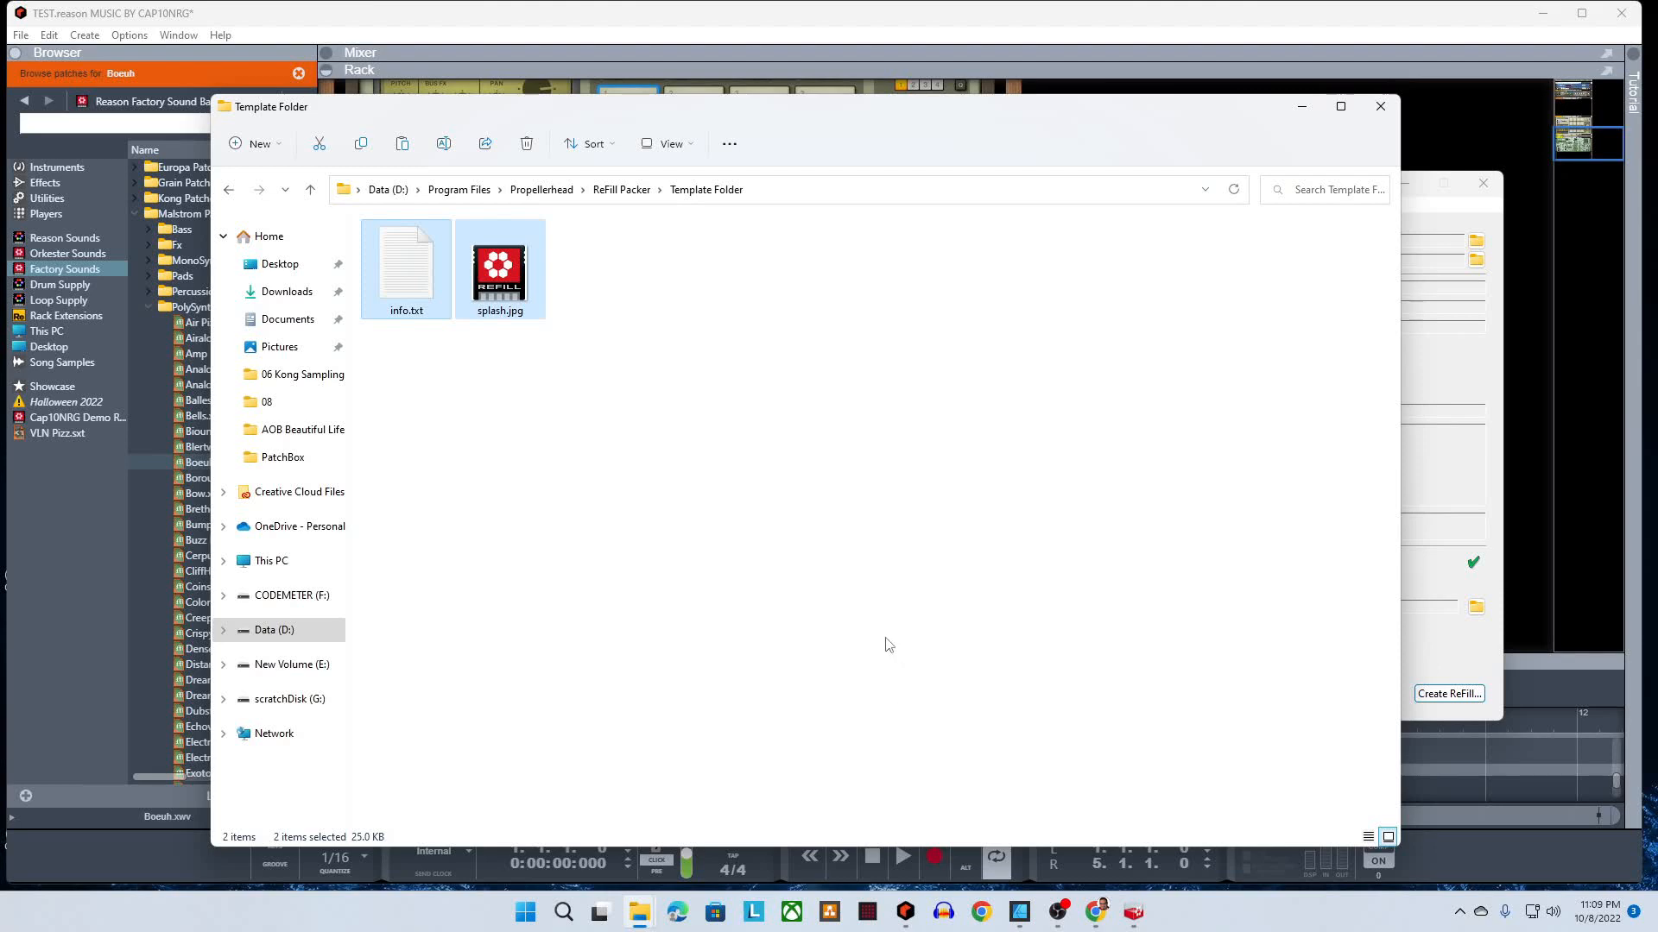
Paste the template files into E:\Music\Reason\PatchBox, preview splash.jpg, and select info.txt.
click(290, 665)
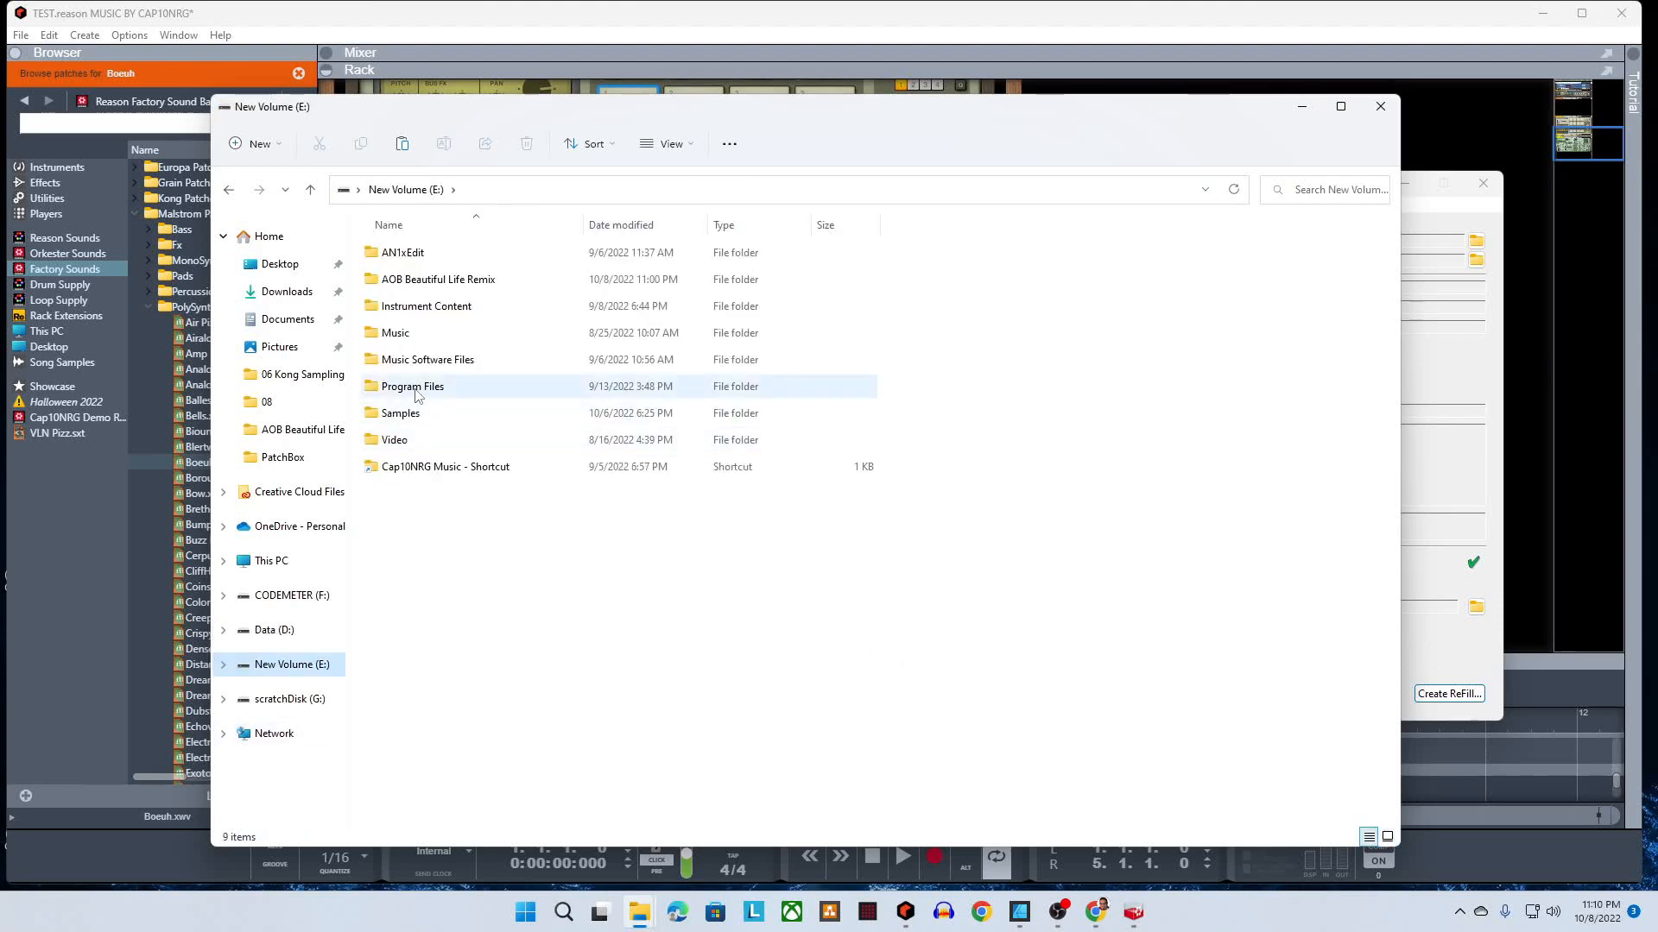
double_click(396, 332)
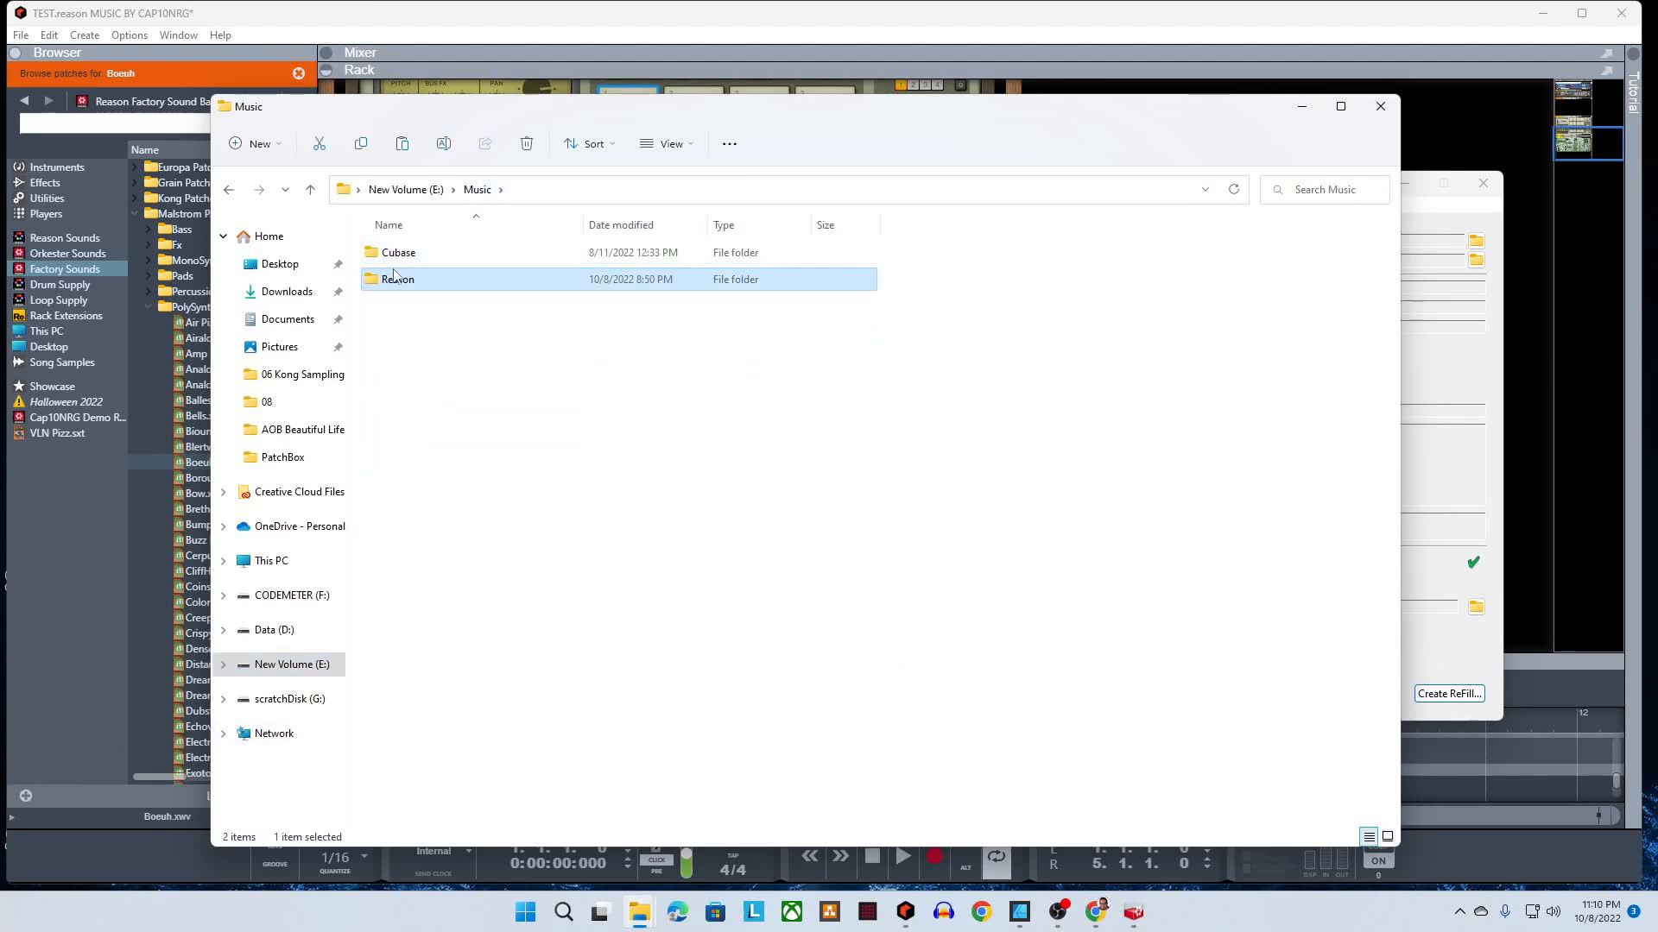
double_click(399, 279)
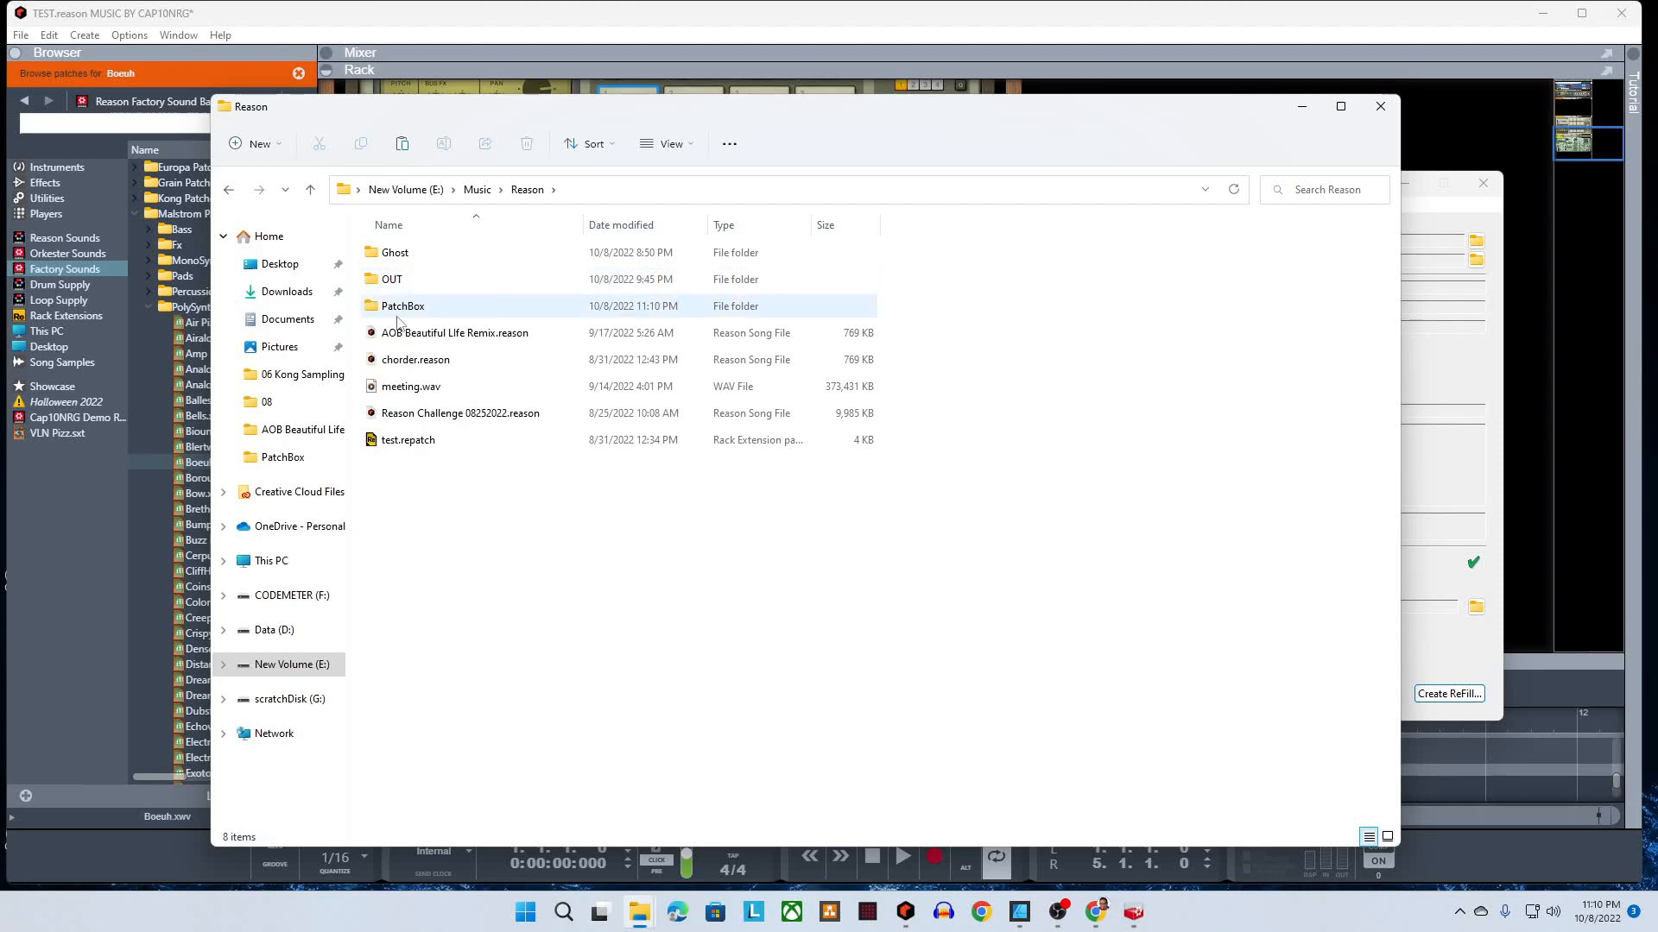
double_click(403, 306)
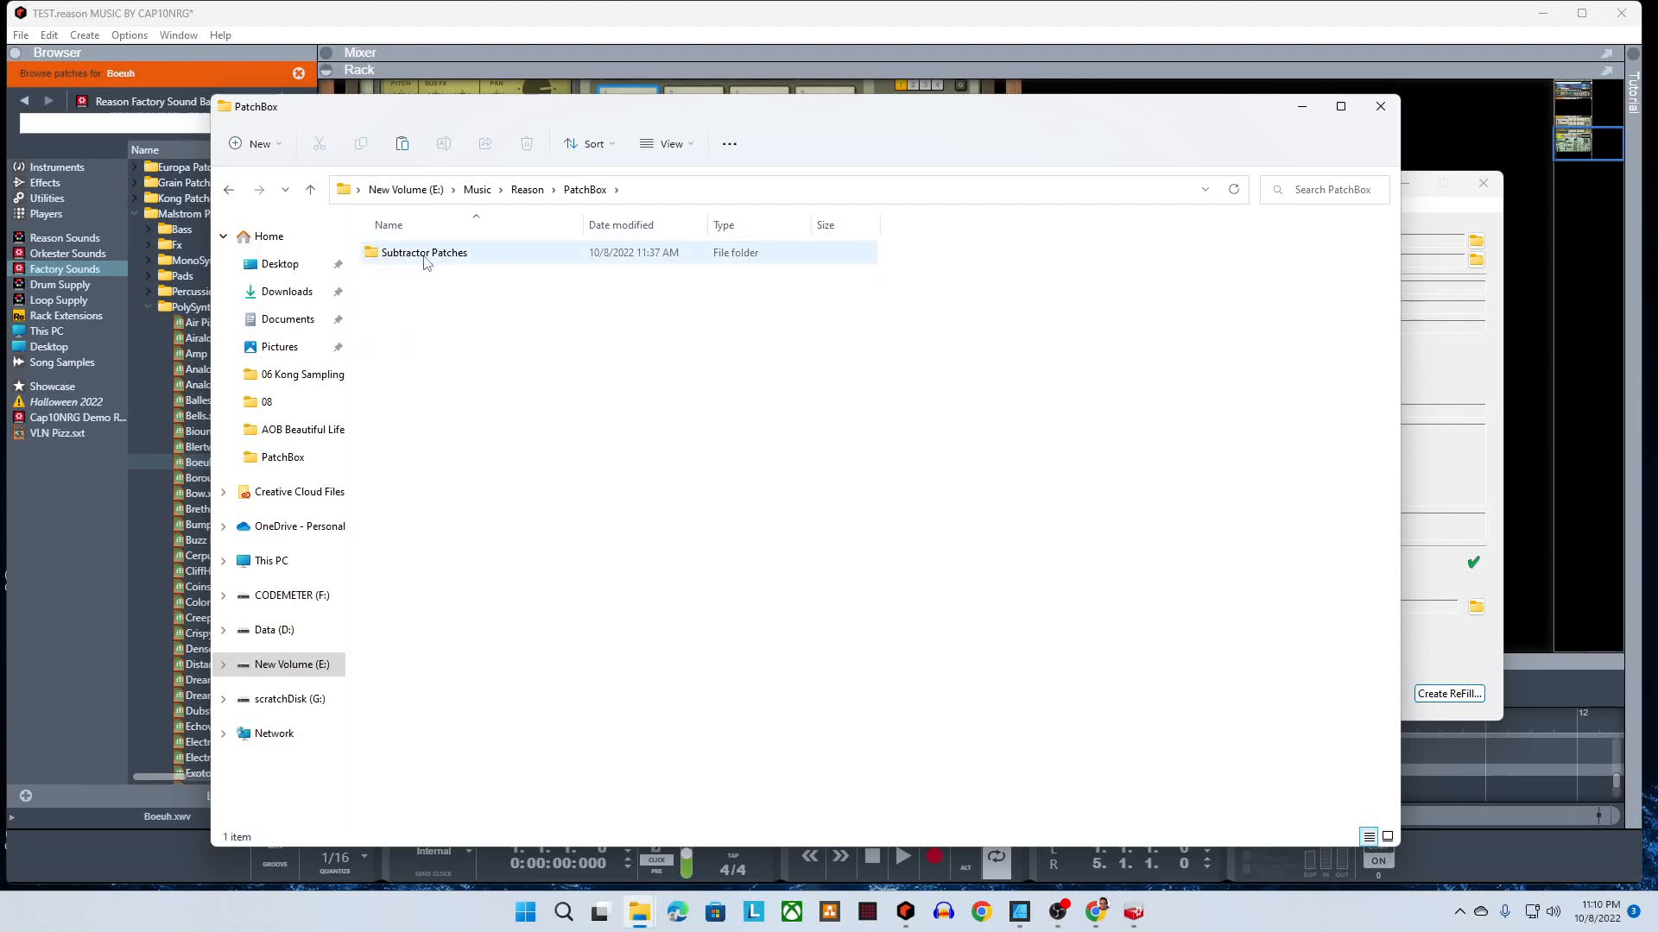
double_click(422, 252)
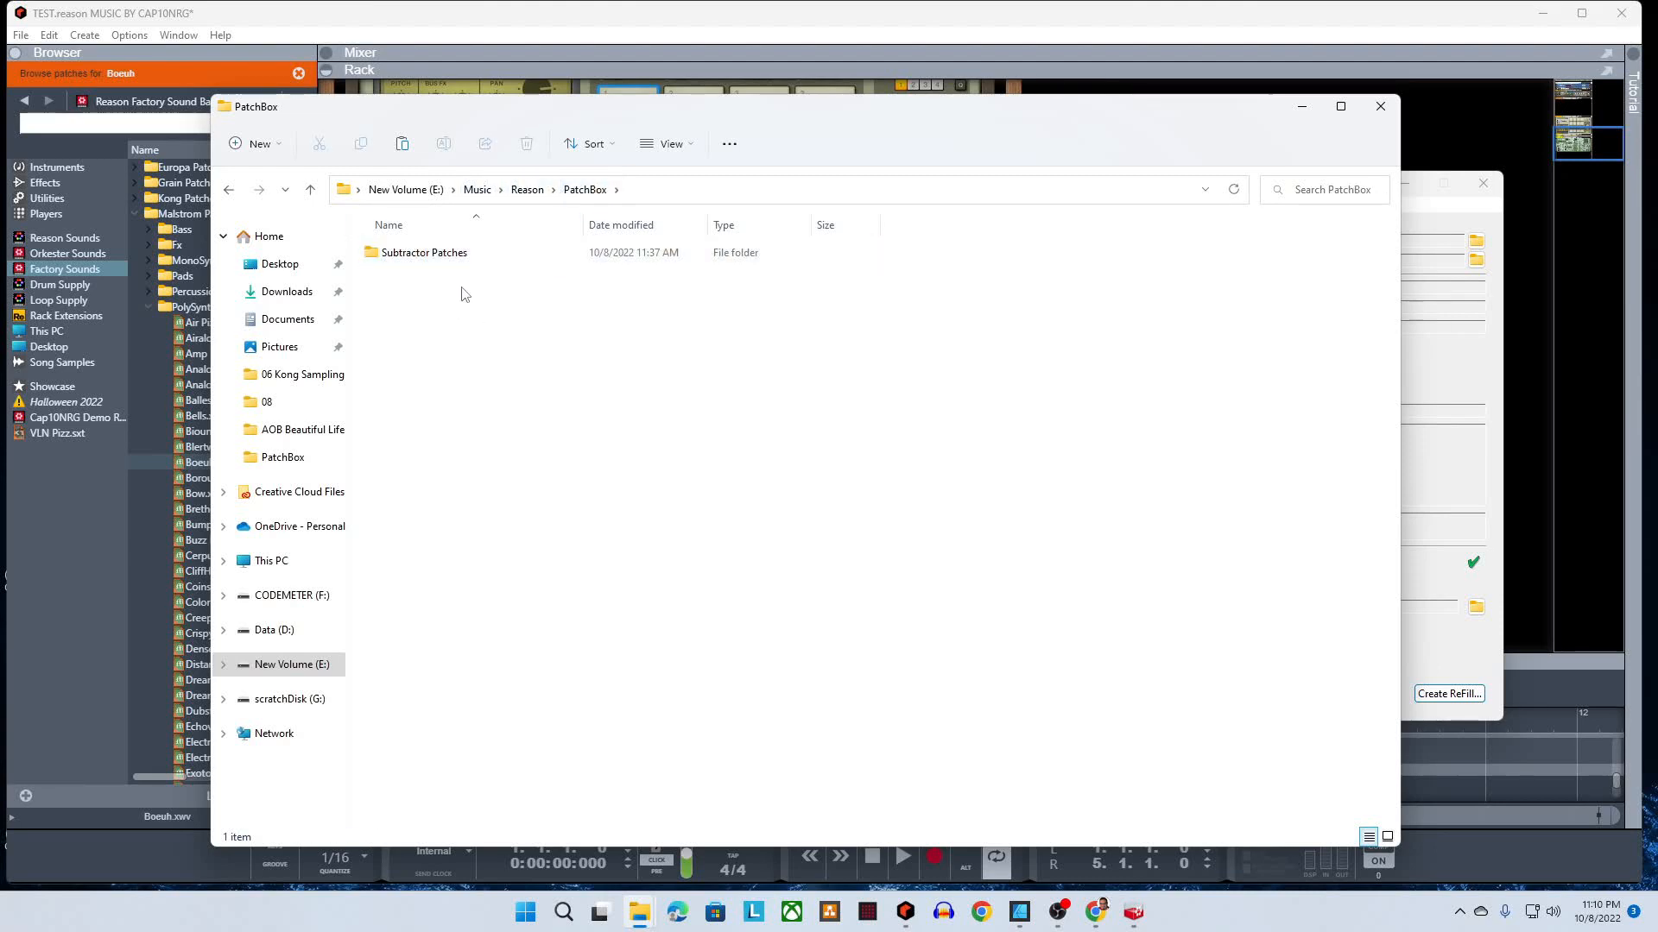
mouse_move(487, 678)
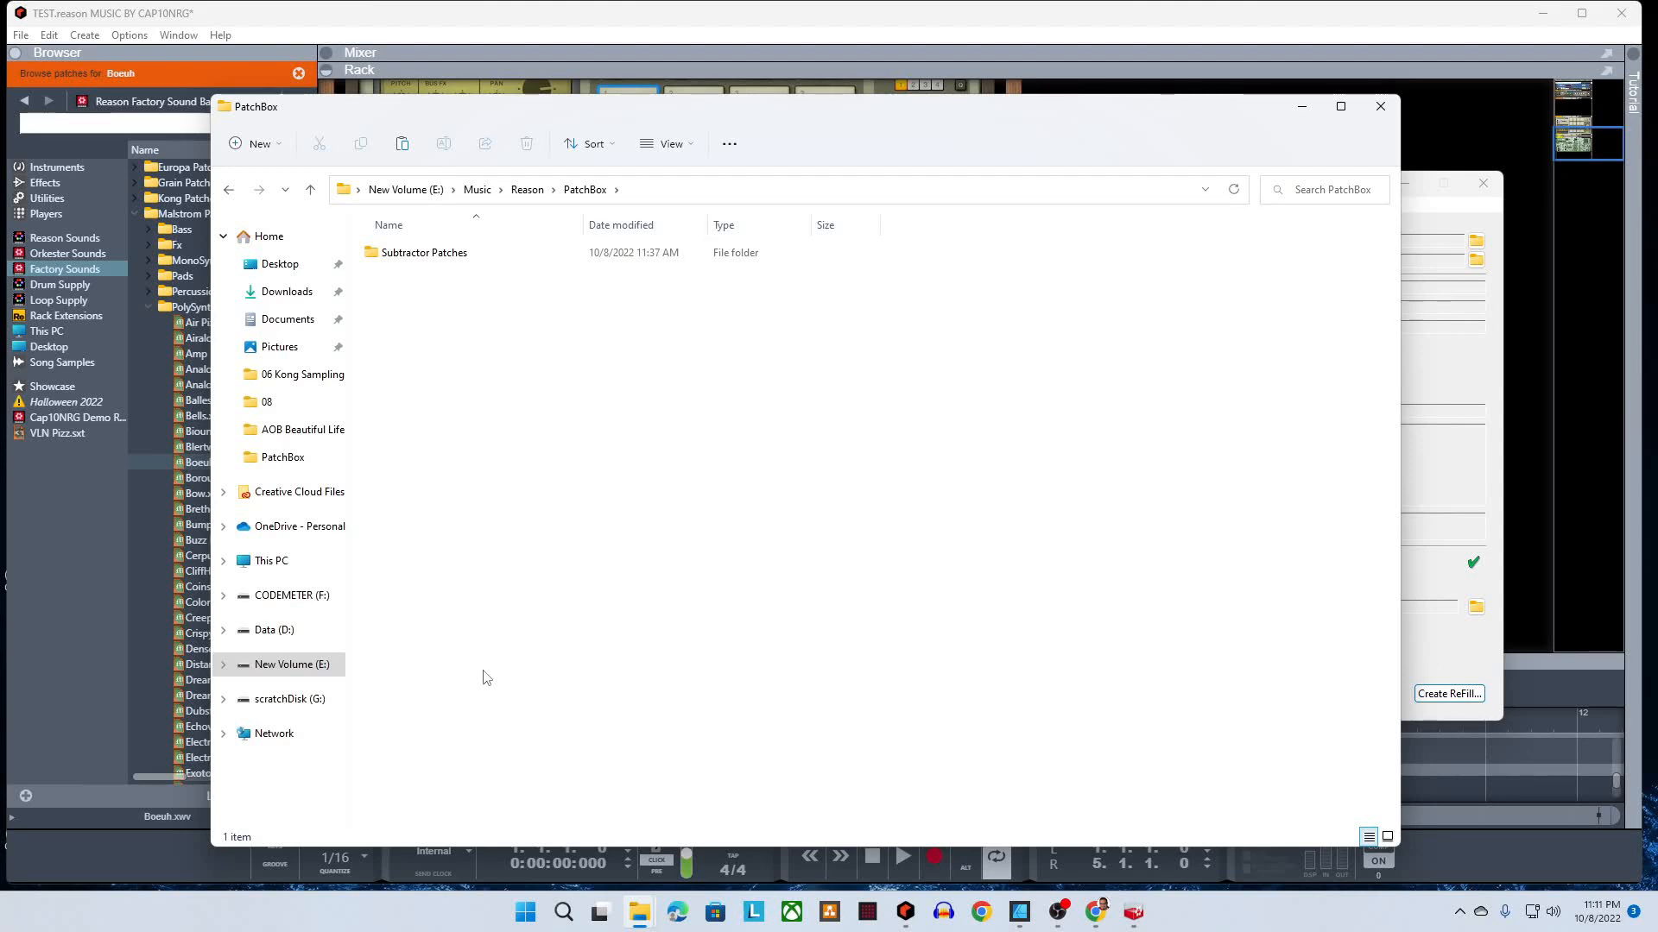
mouse_move(435, 307)
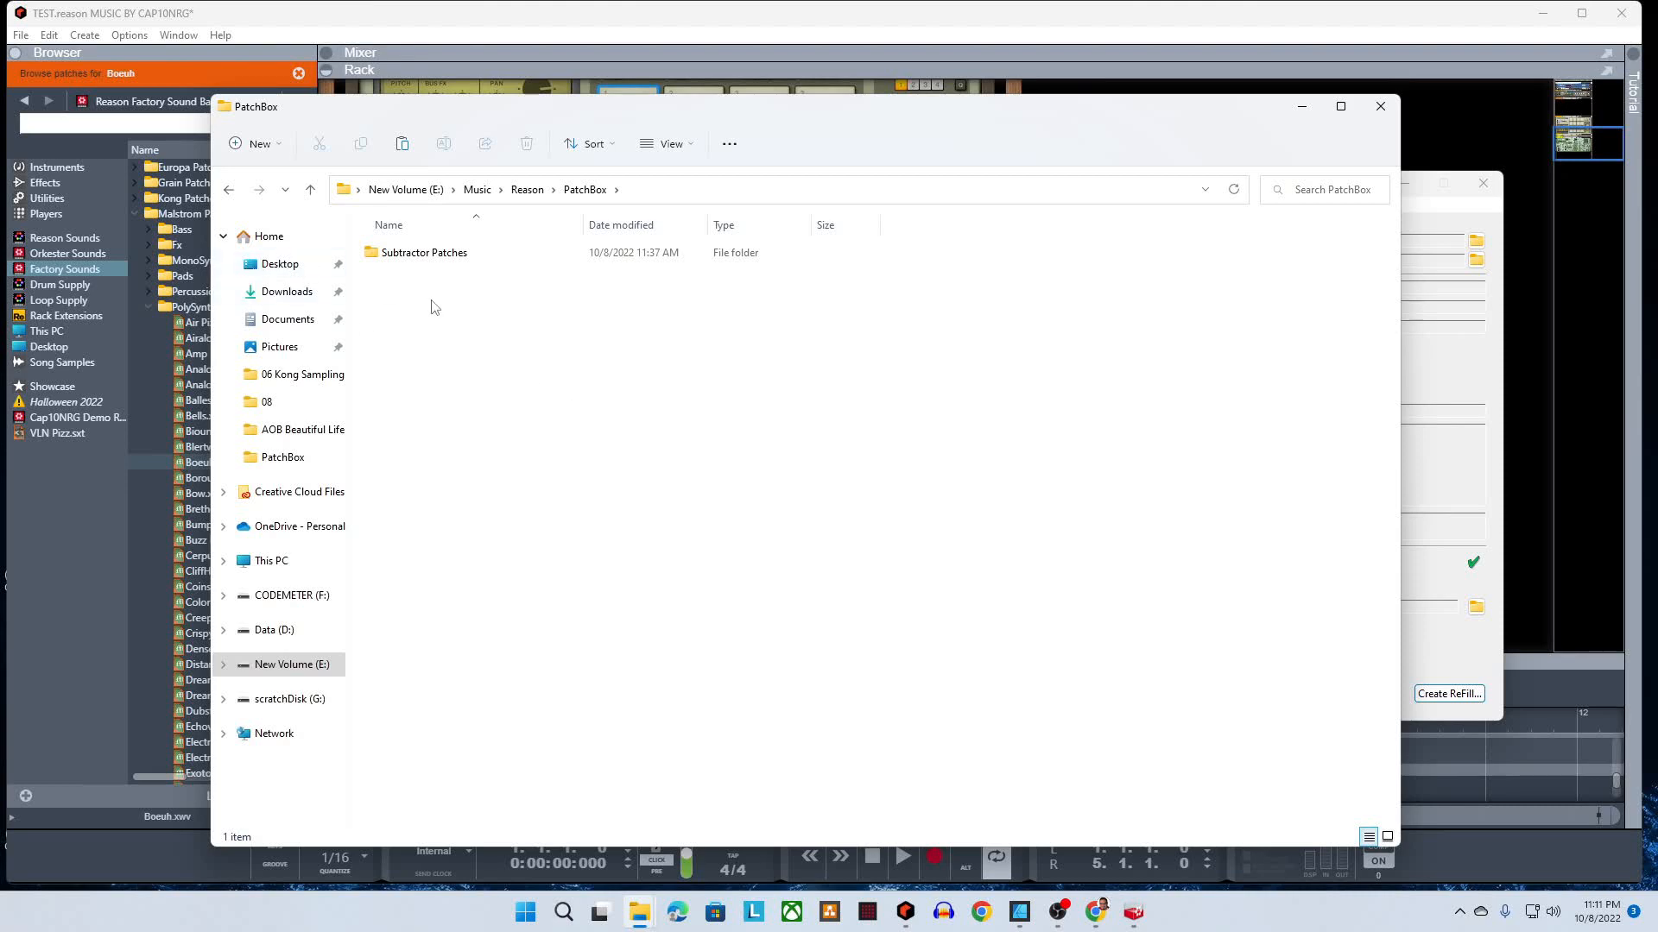
right_click(435, 306)
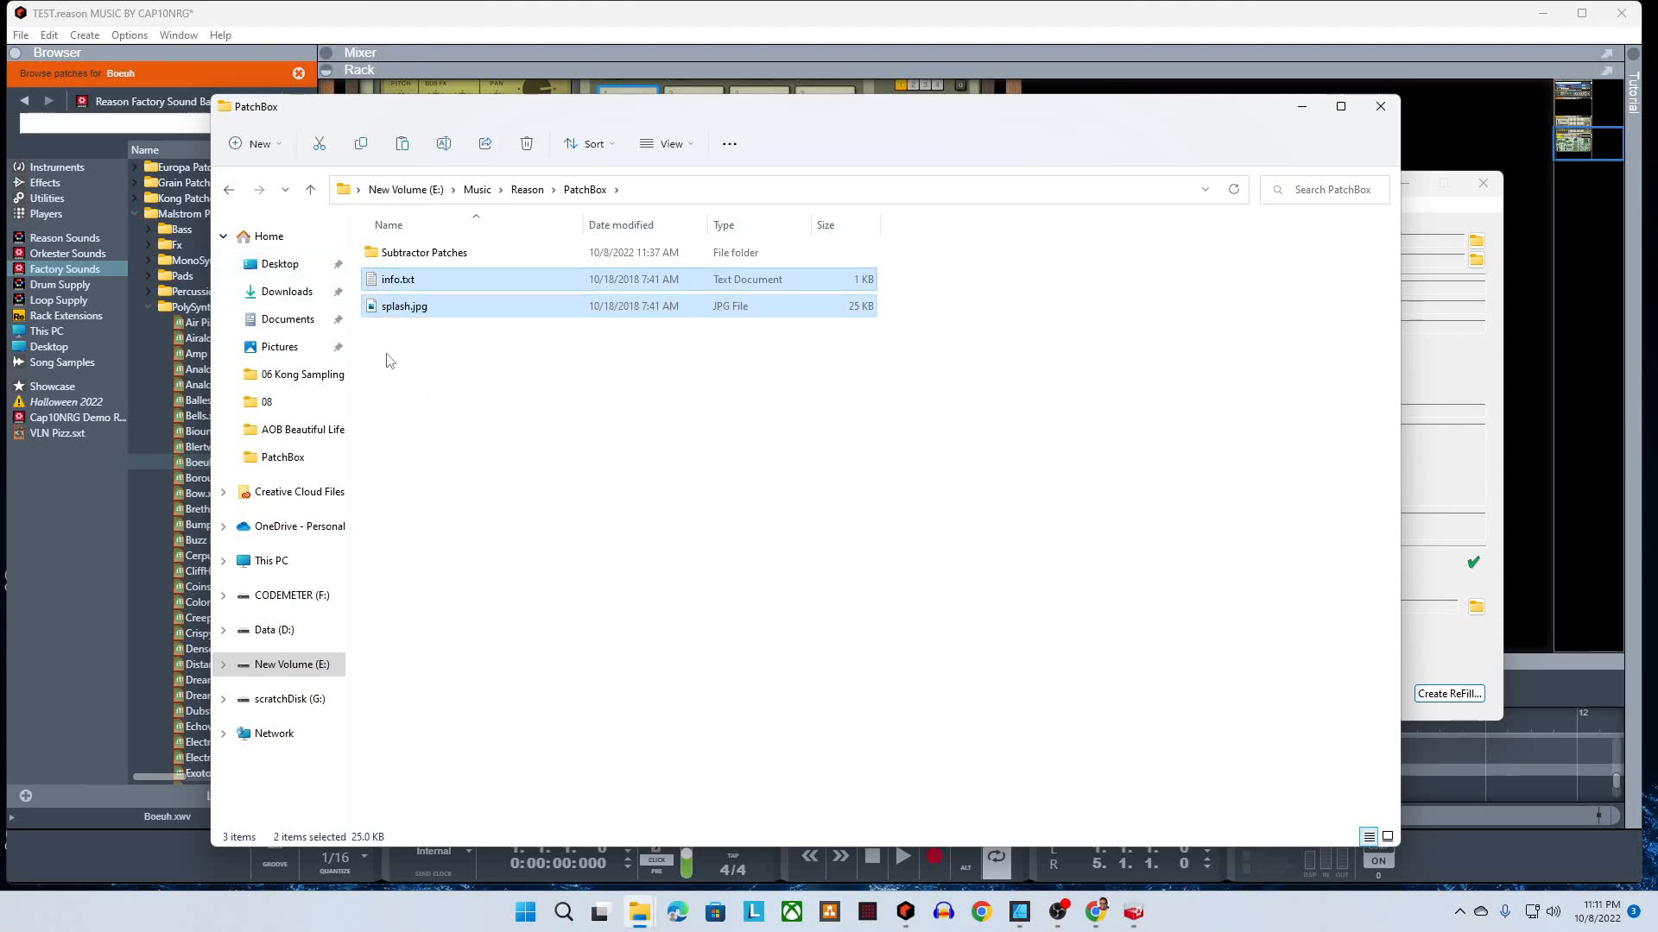
double_click(403, 307)
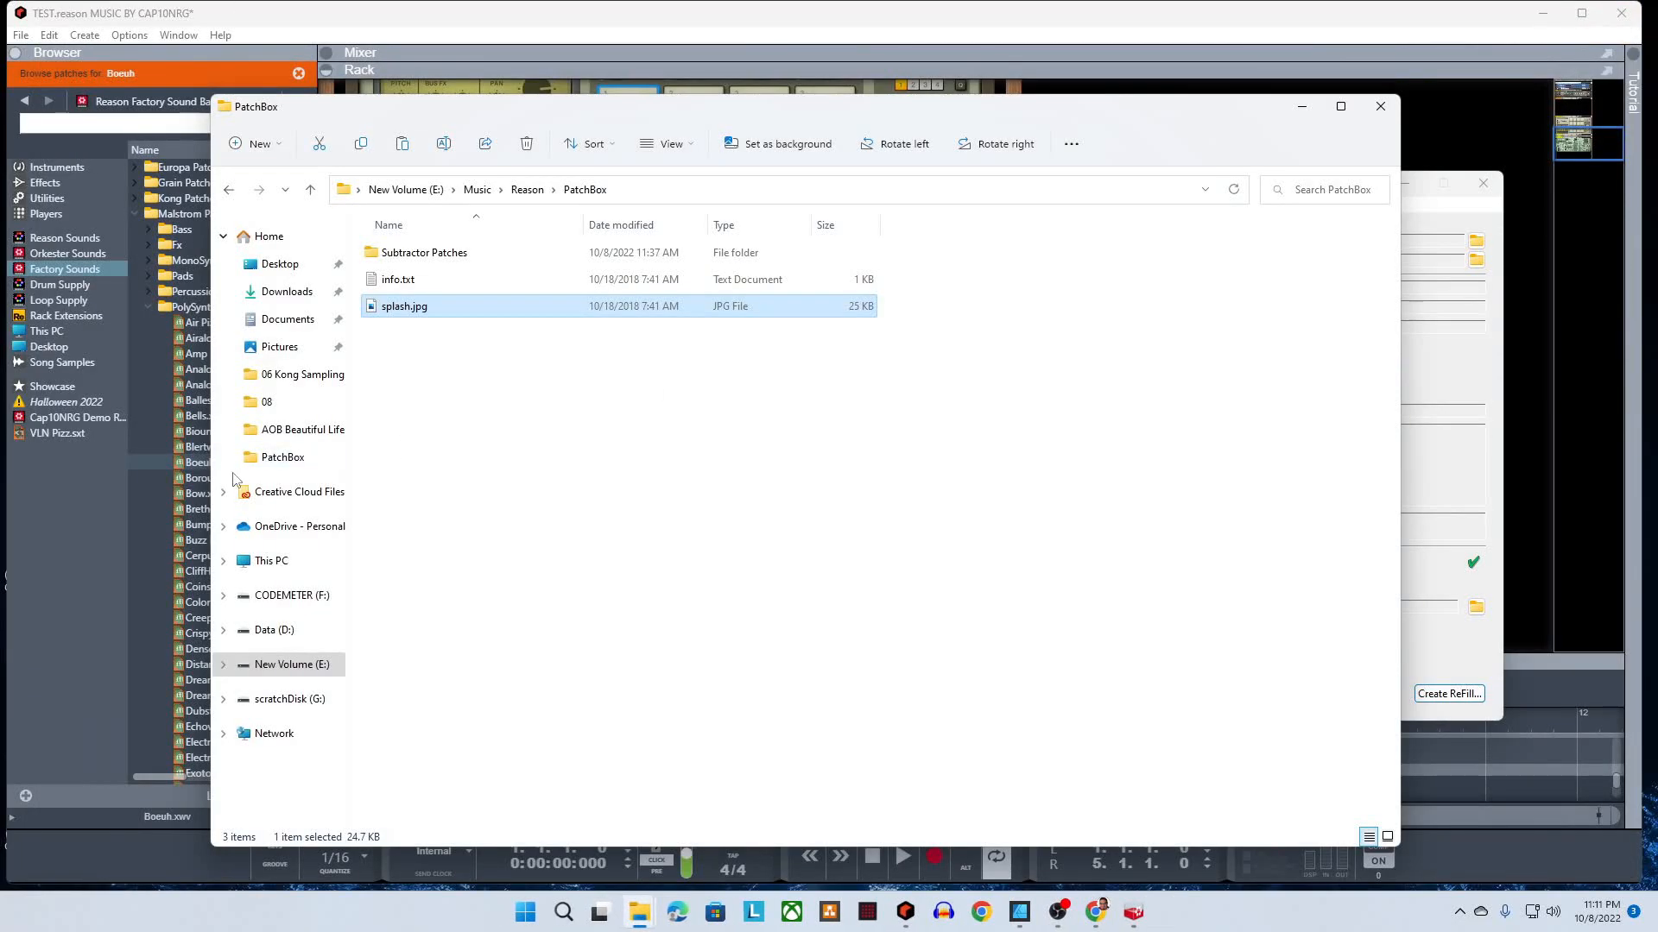
mouse_move(232, 486)
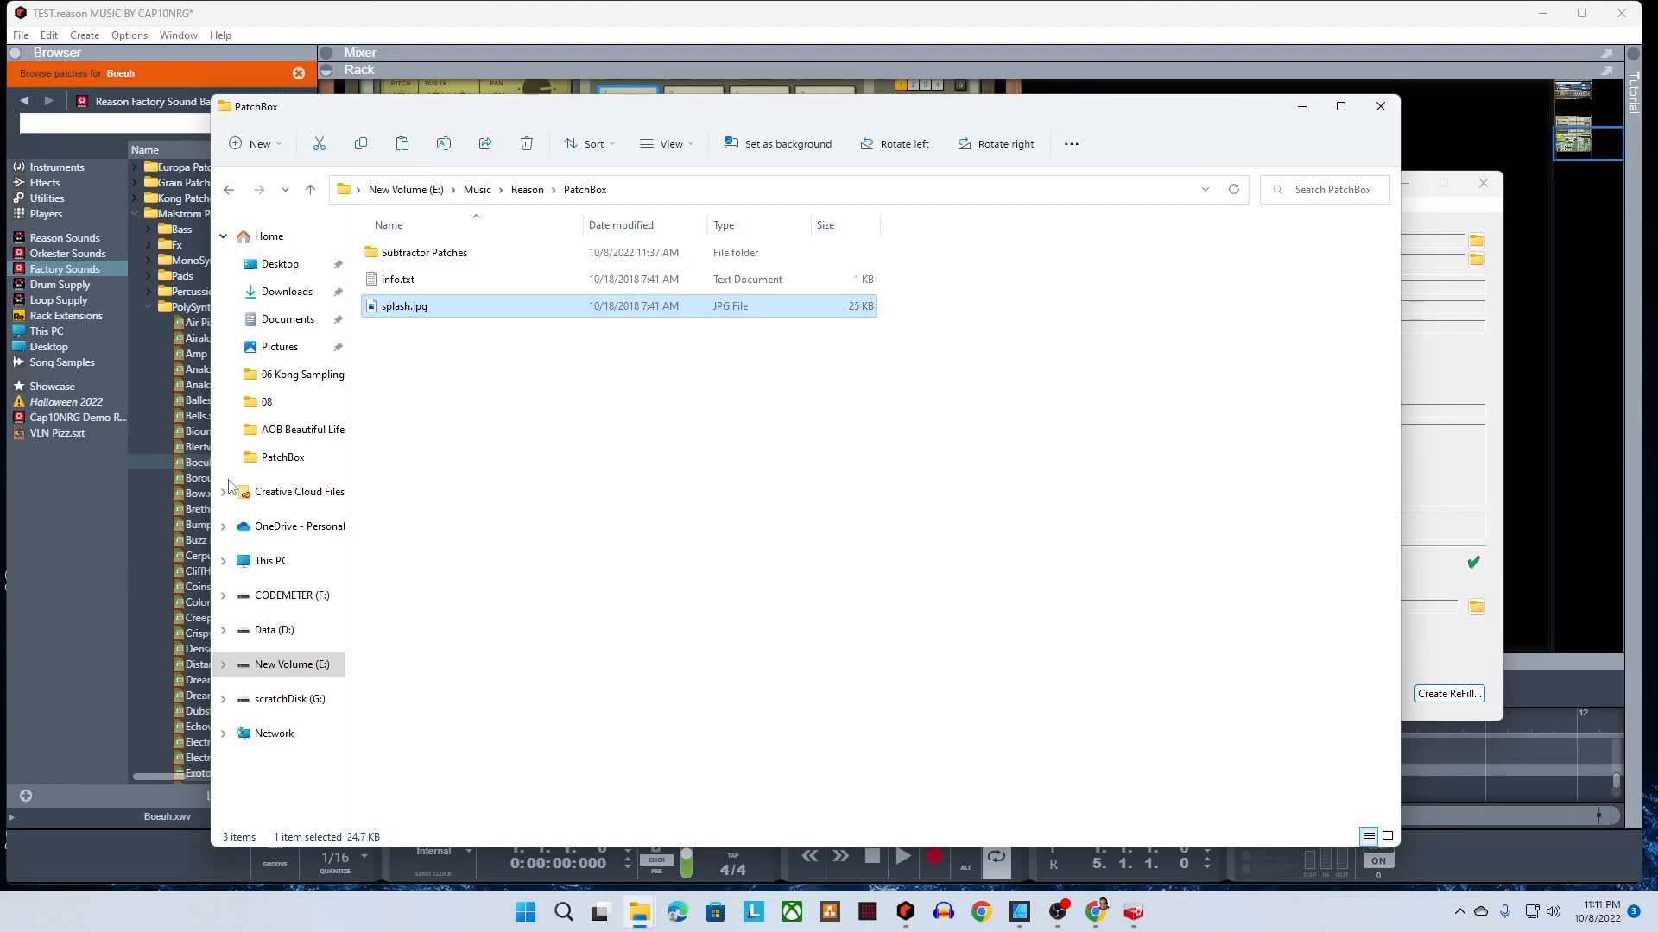
click(401, 279)
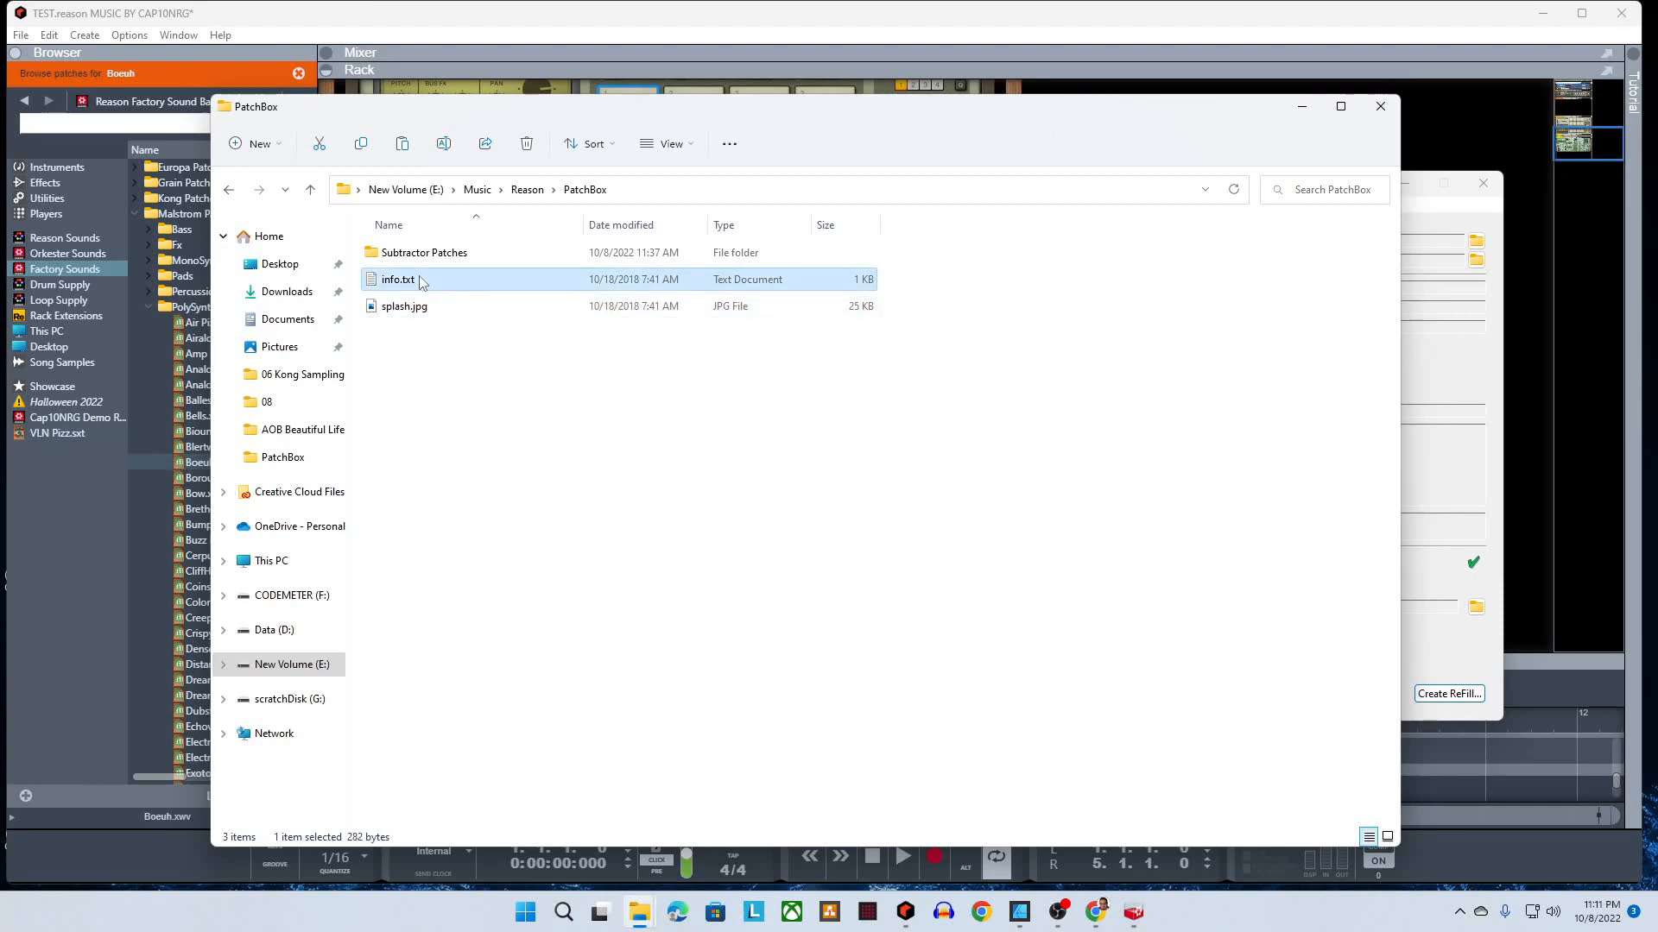
Open info.txt and set the name to CAPS REFILL and the copyright to 2022.
double_click(396, 280)
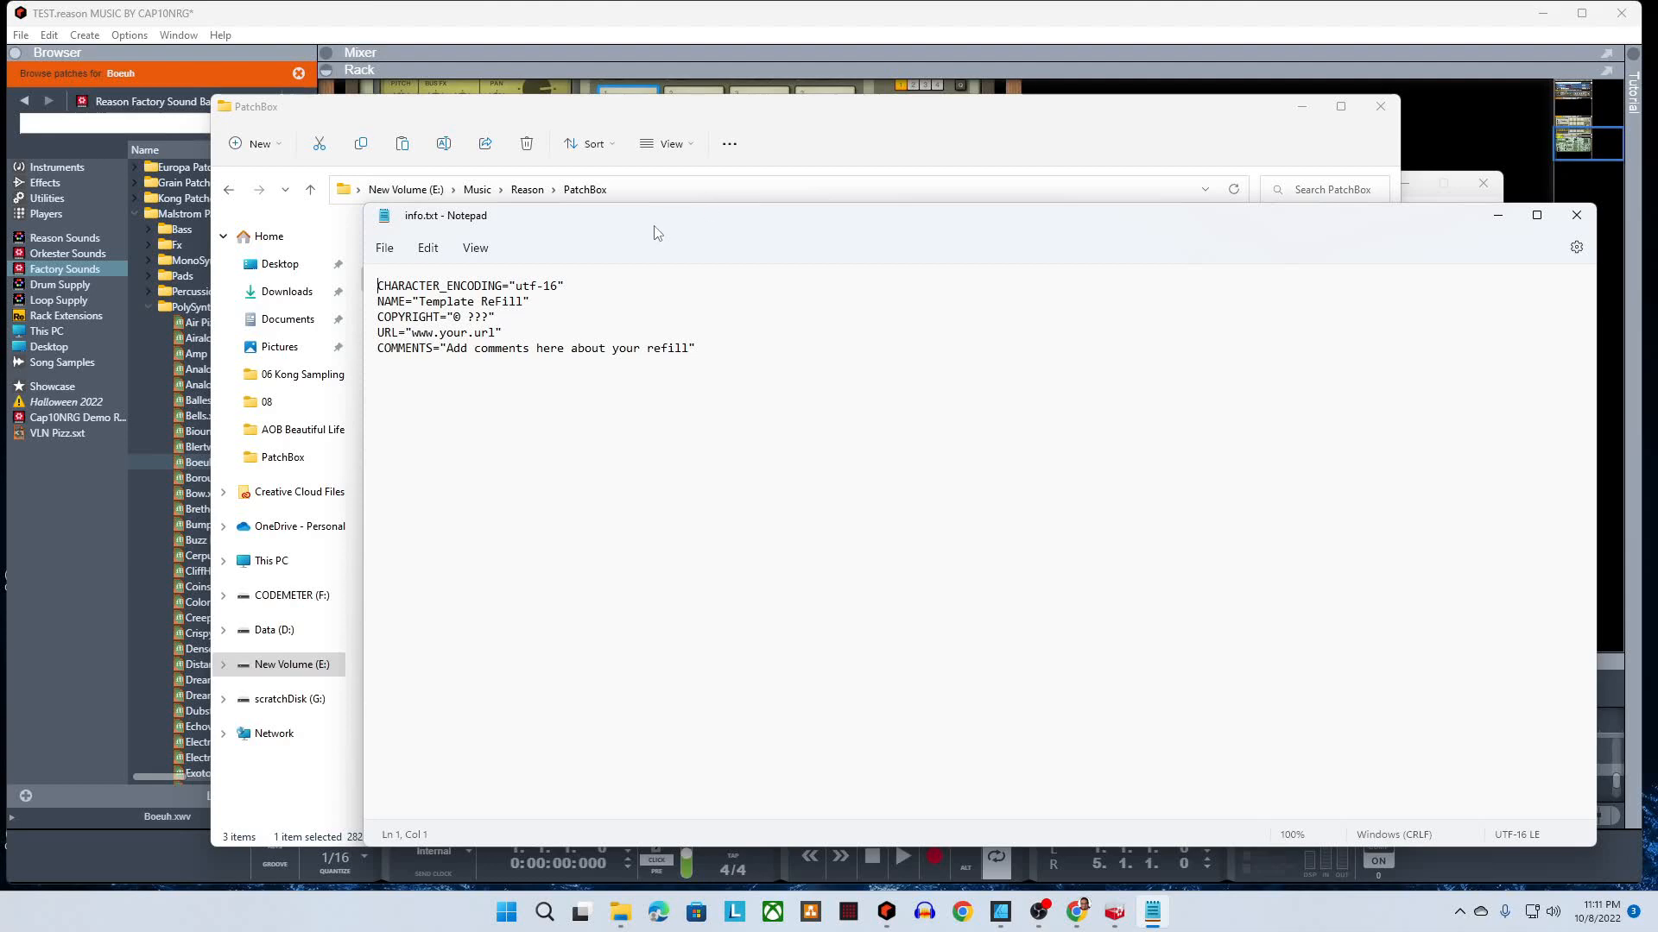
mouse_move(453, 326)
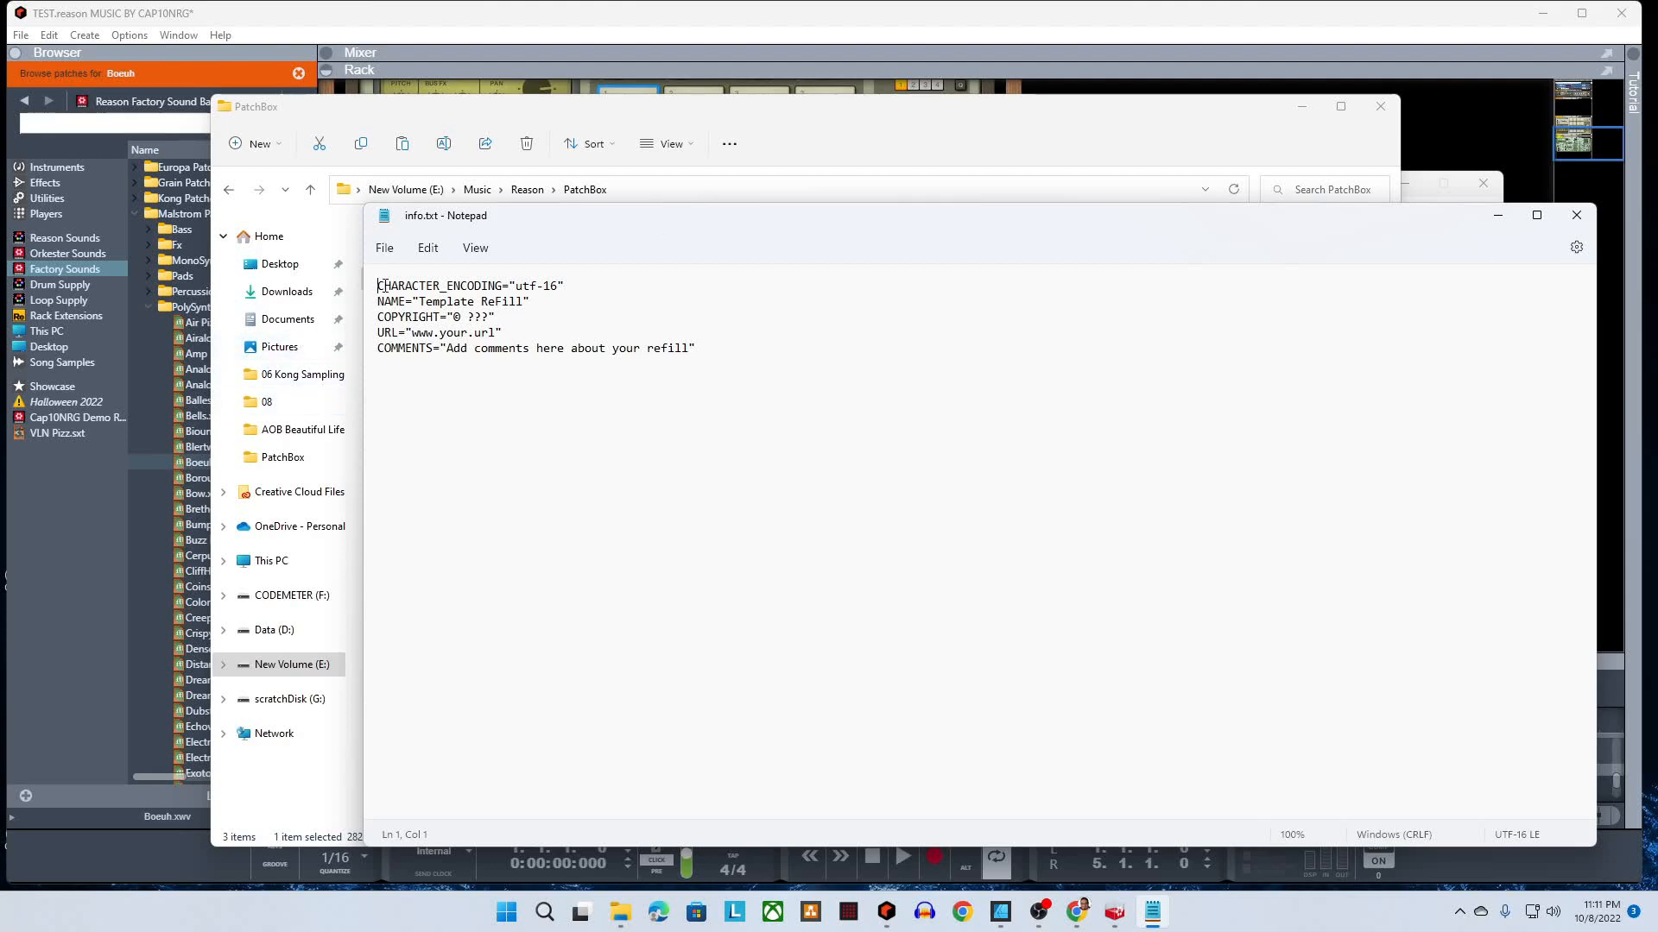
triple_click(470, 285)
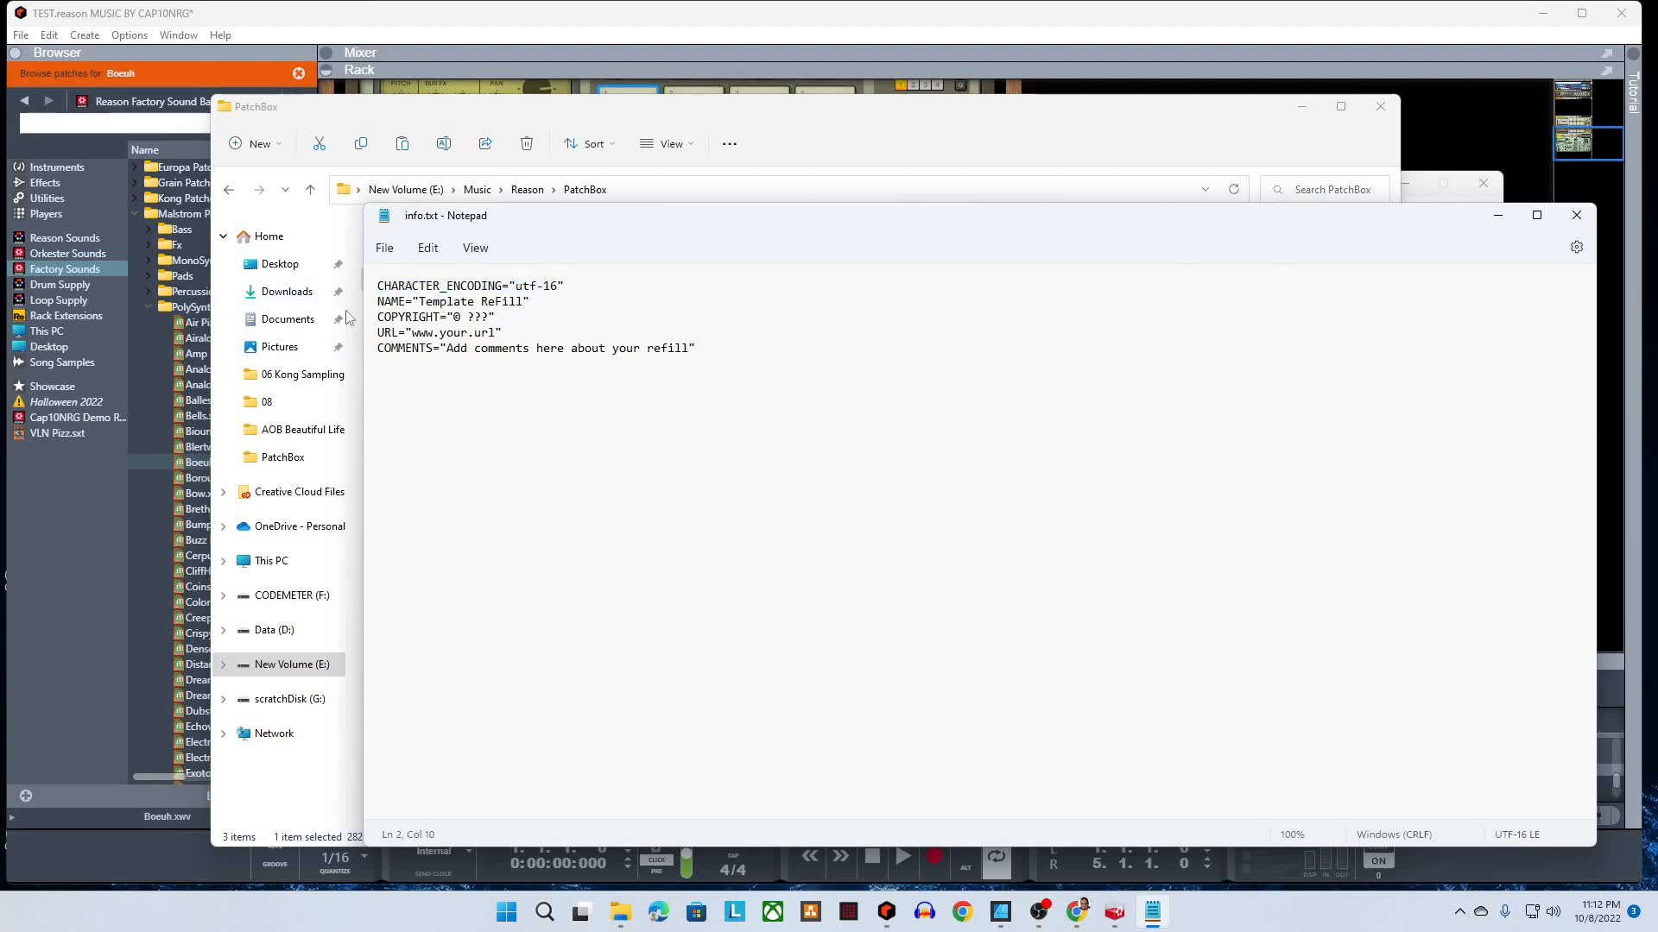
click(421, 301)
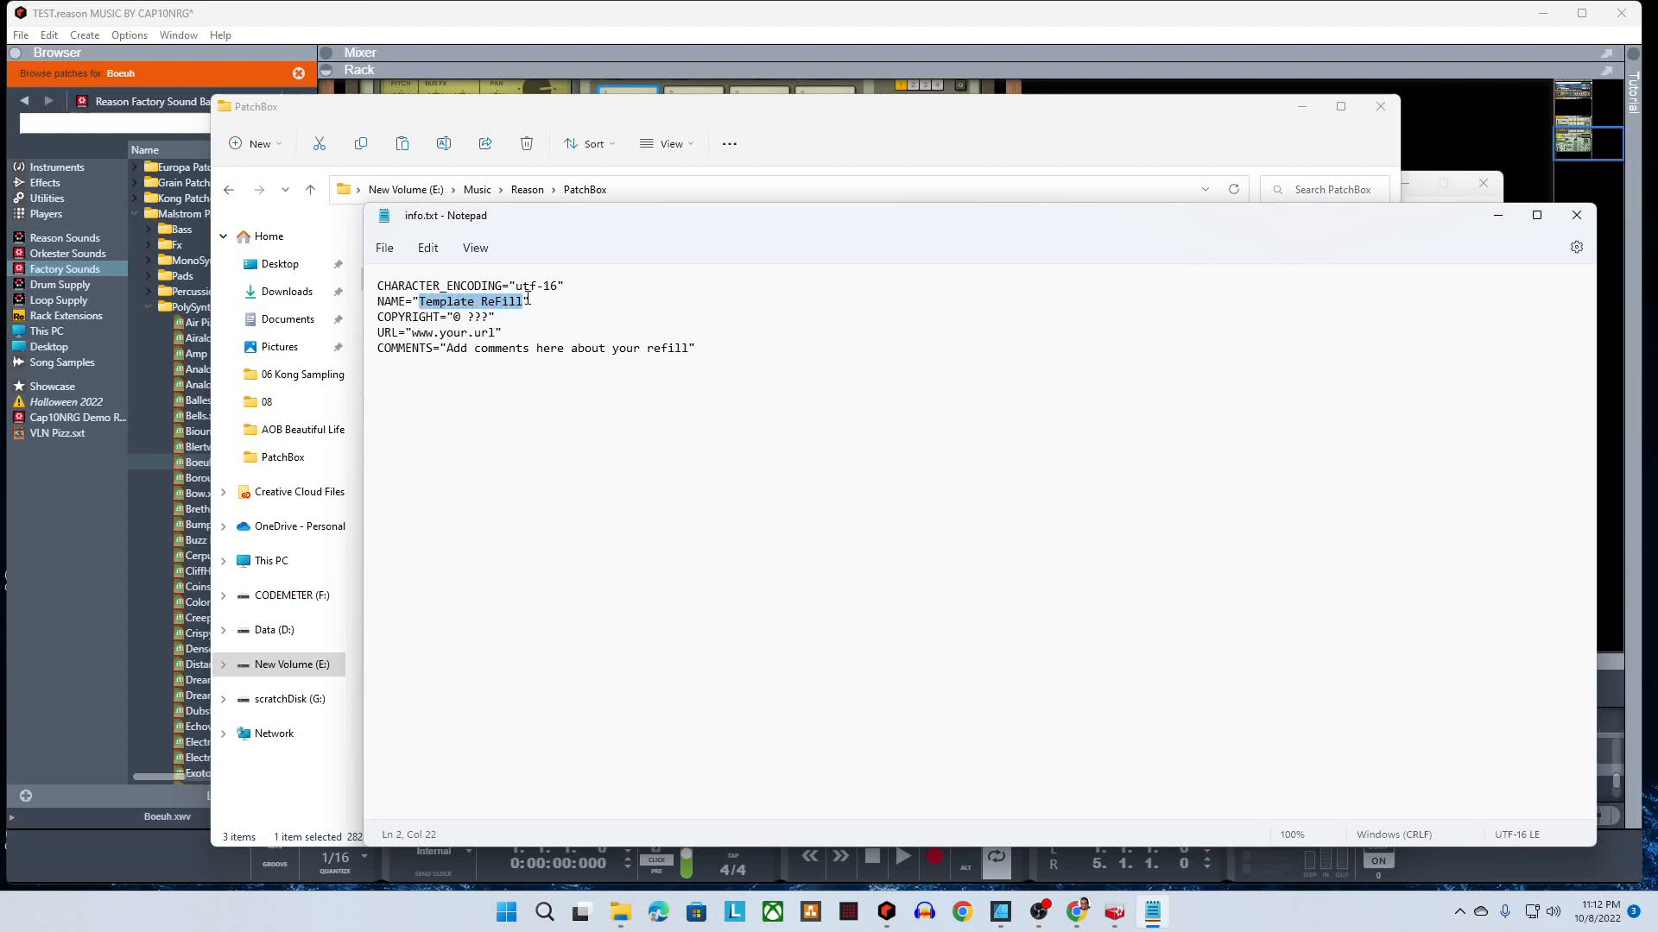
text(cA)
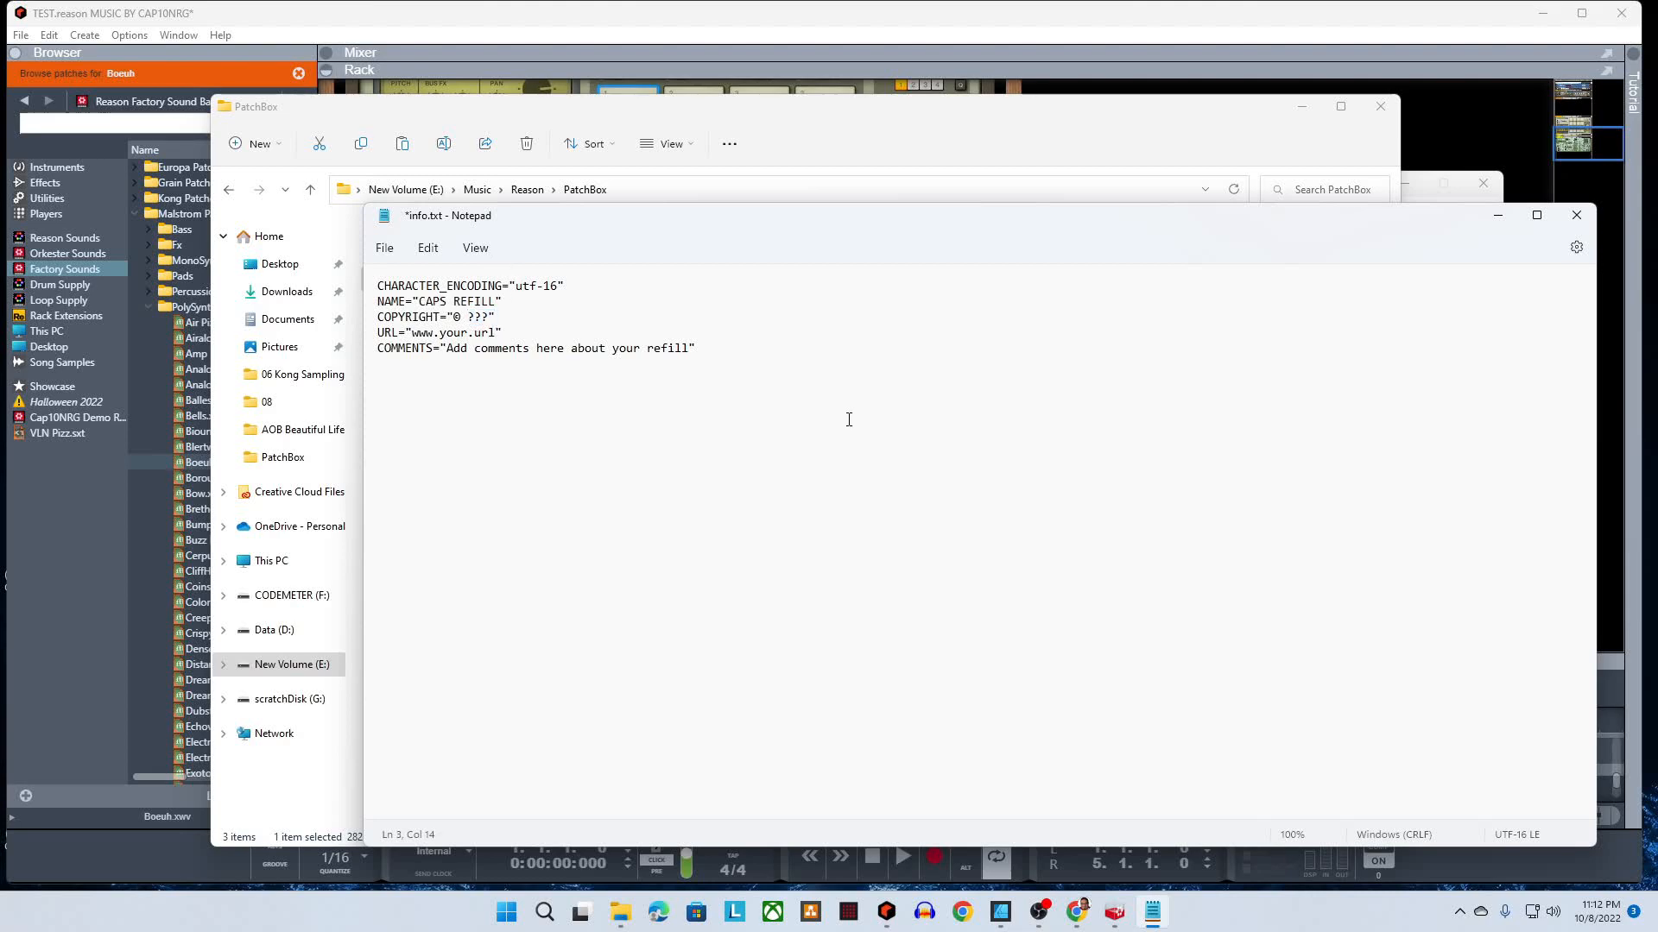
double_click(477, 316)
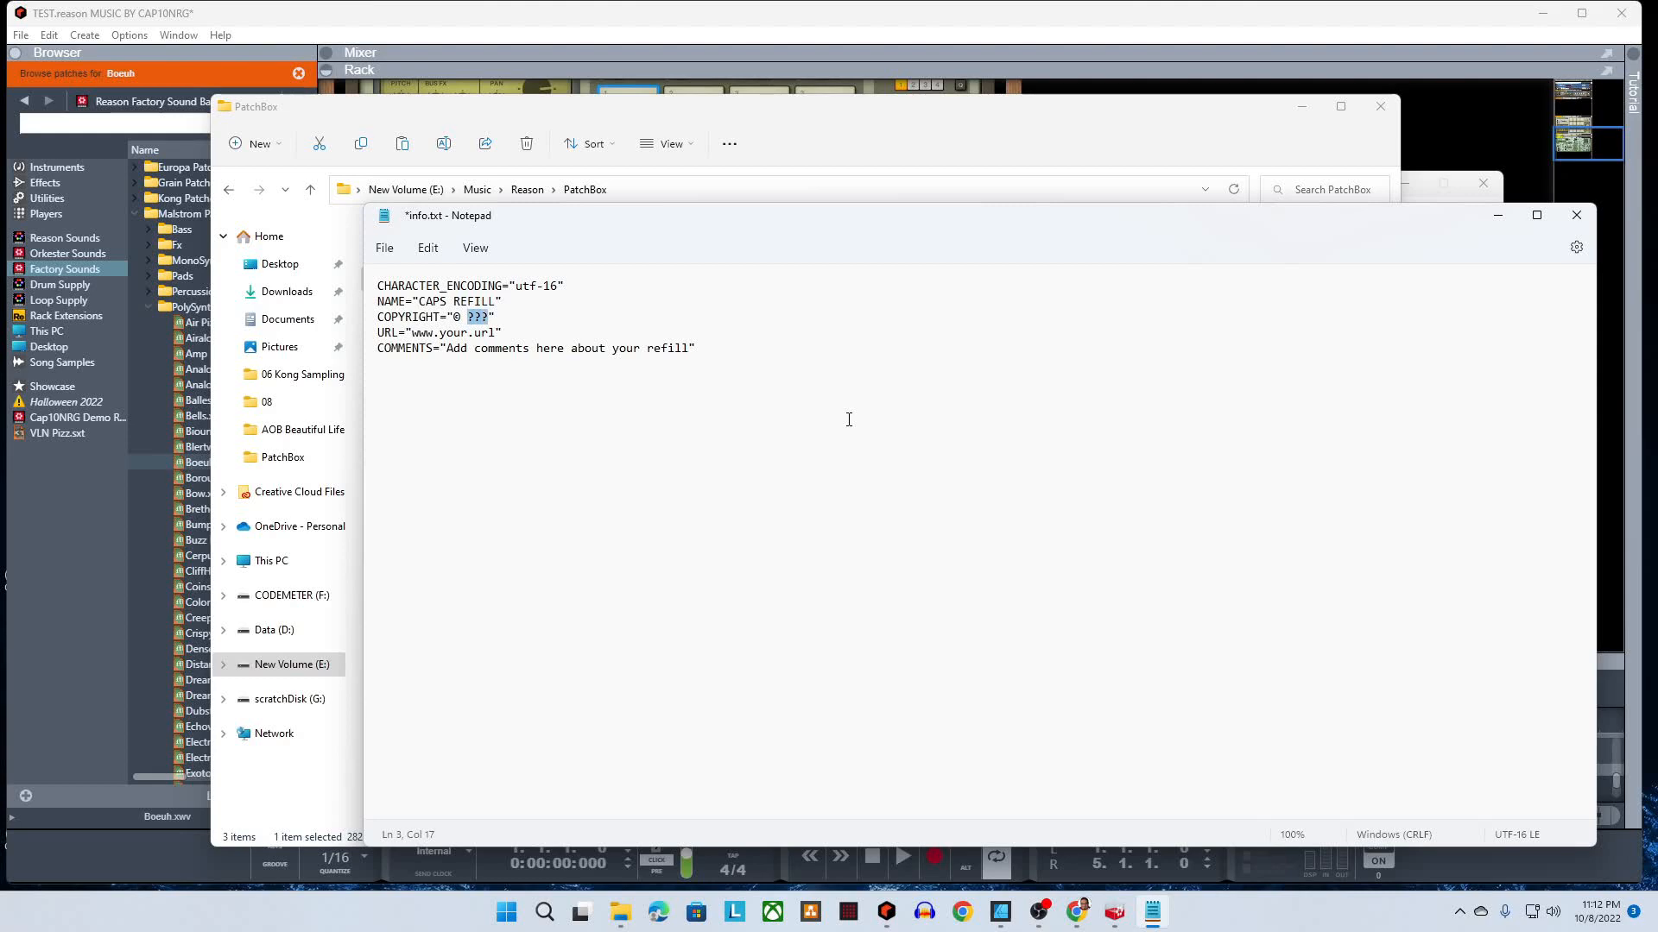
text(2022)
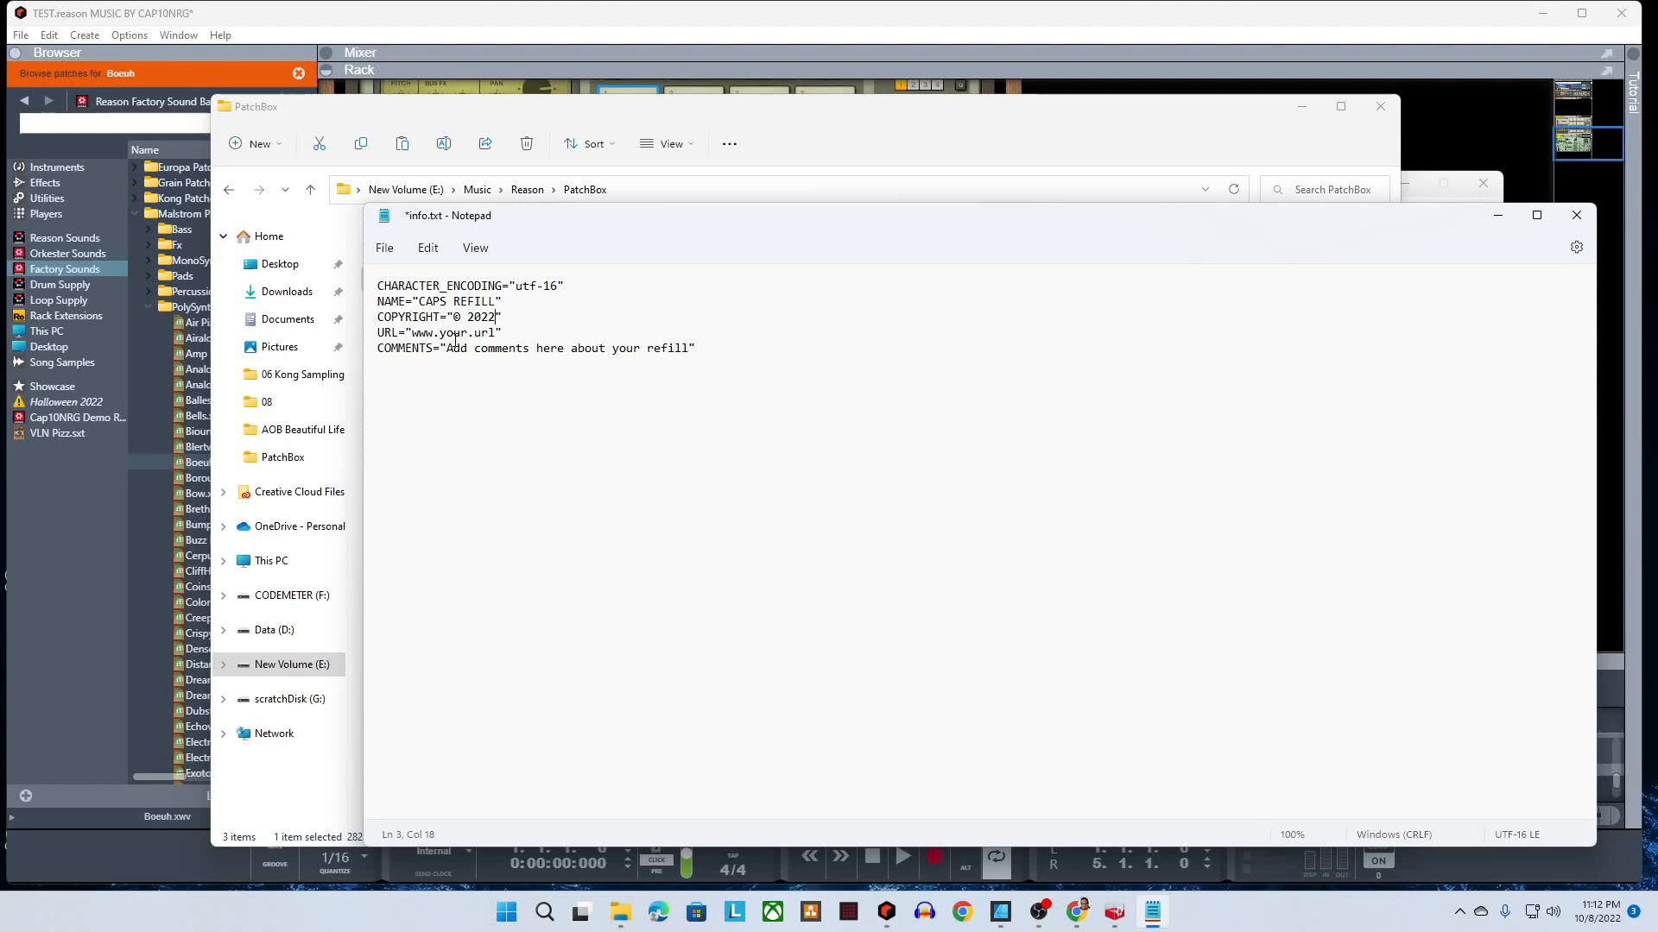
Replace the URL, add the comment 'This is my description', and save info.txt.
double_click(453, 332)
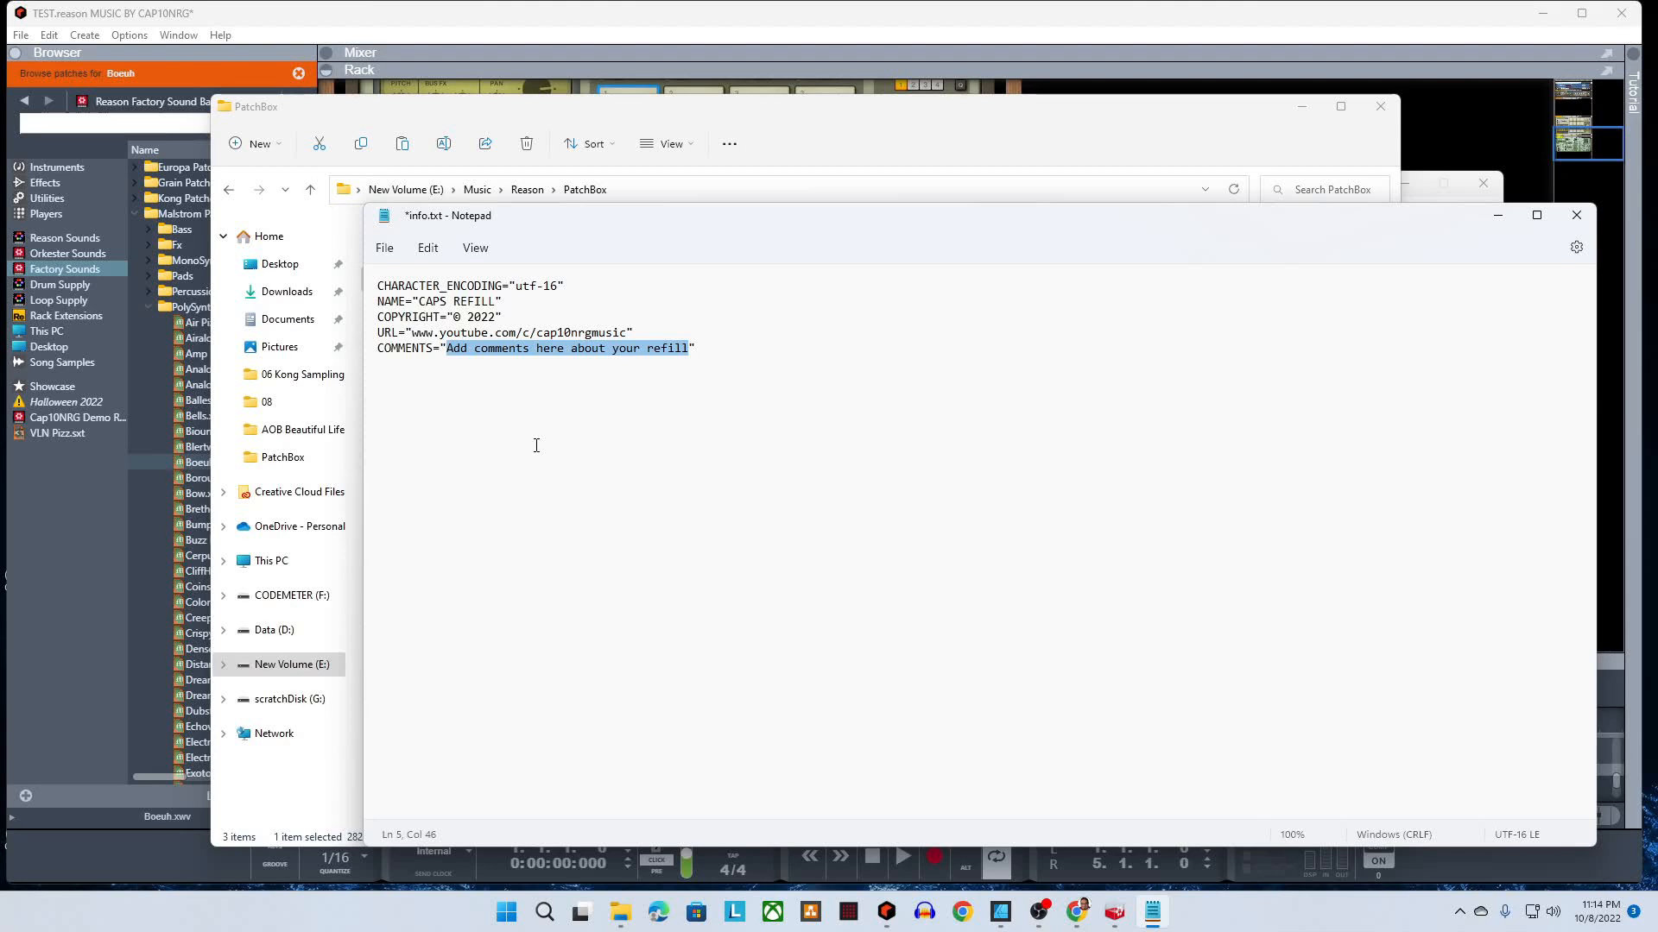
mouse_move(1231, 877)
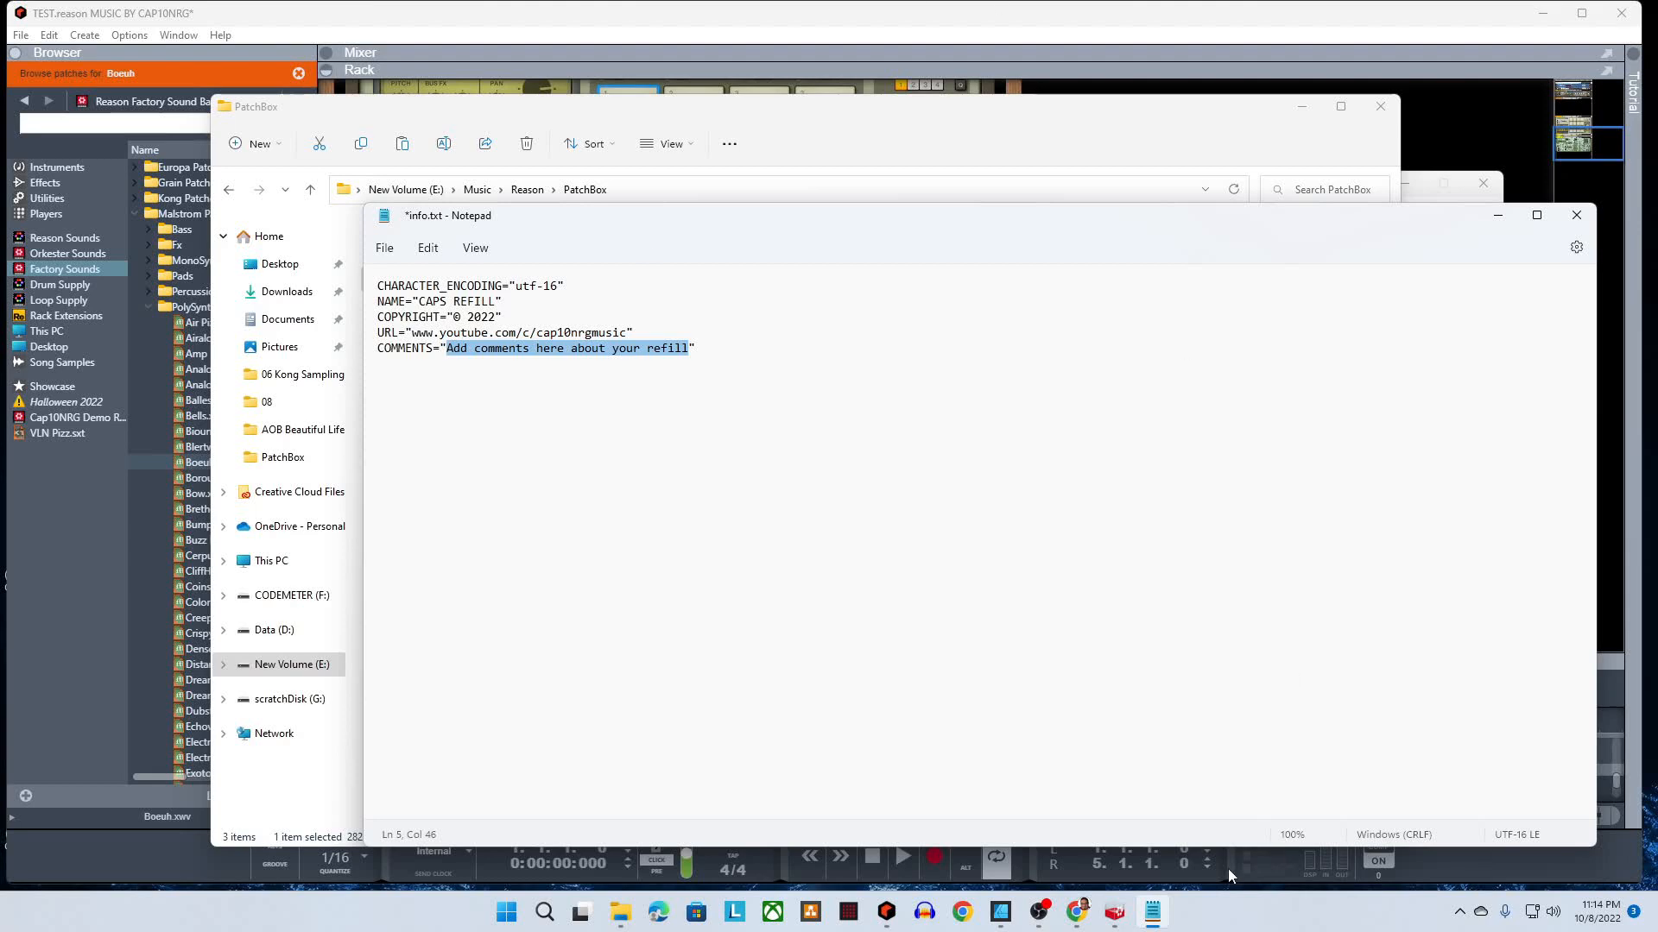
text(This is my description")
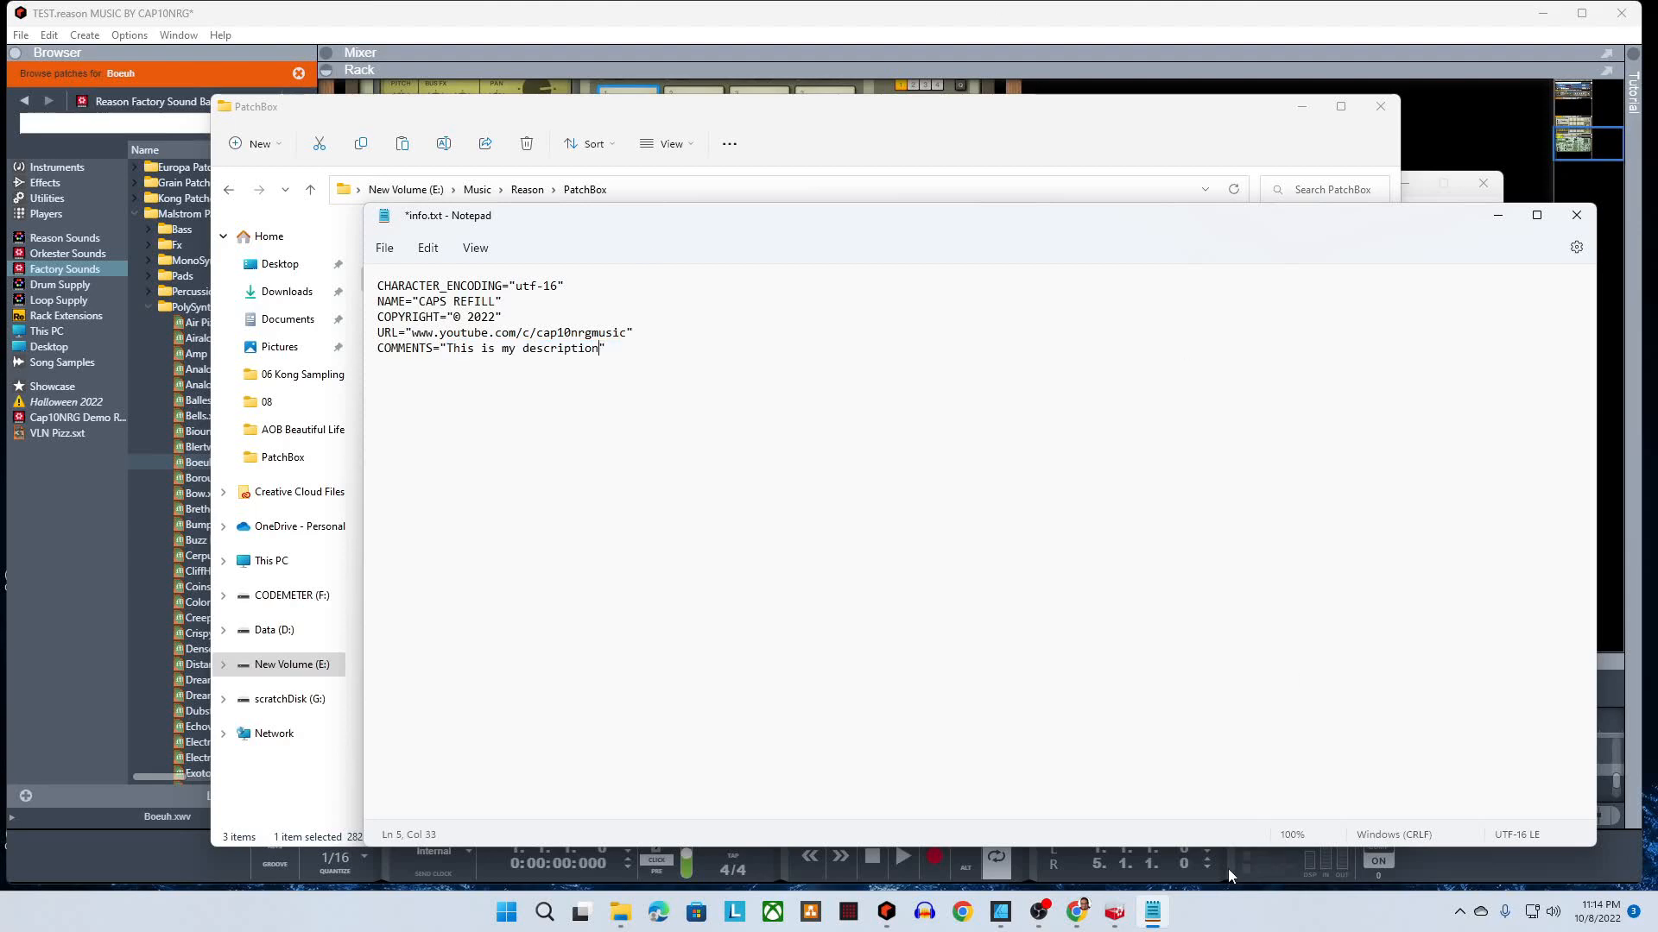
mouse_move(495, 732)
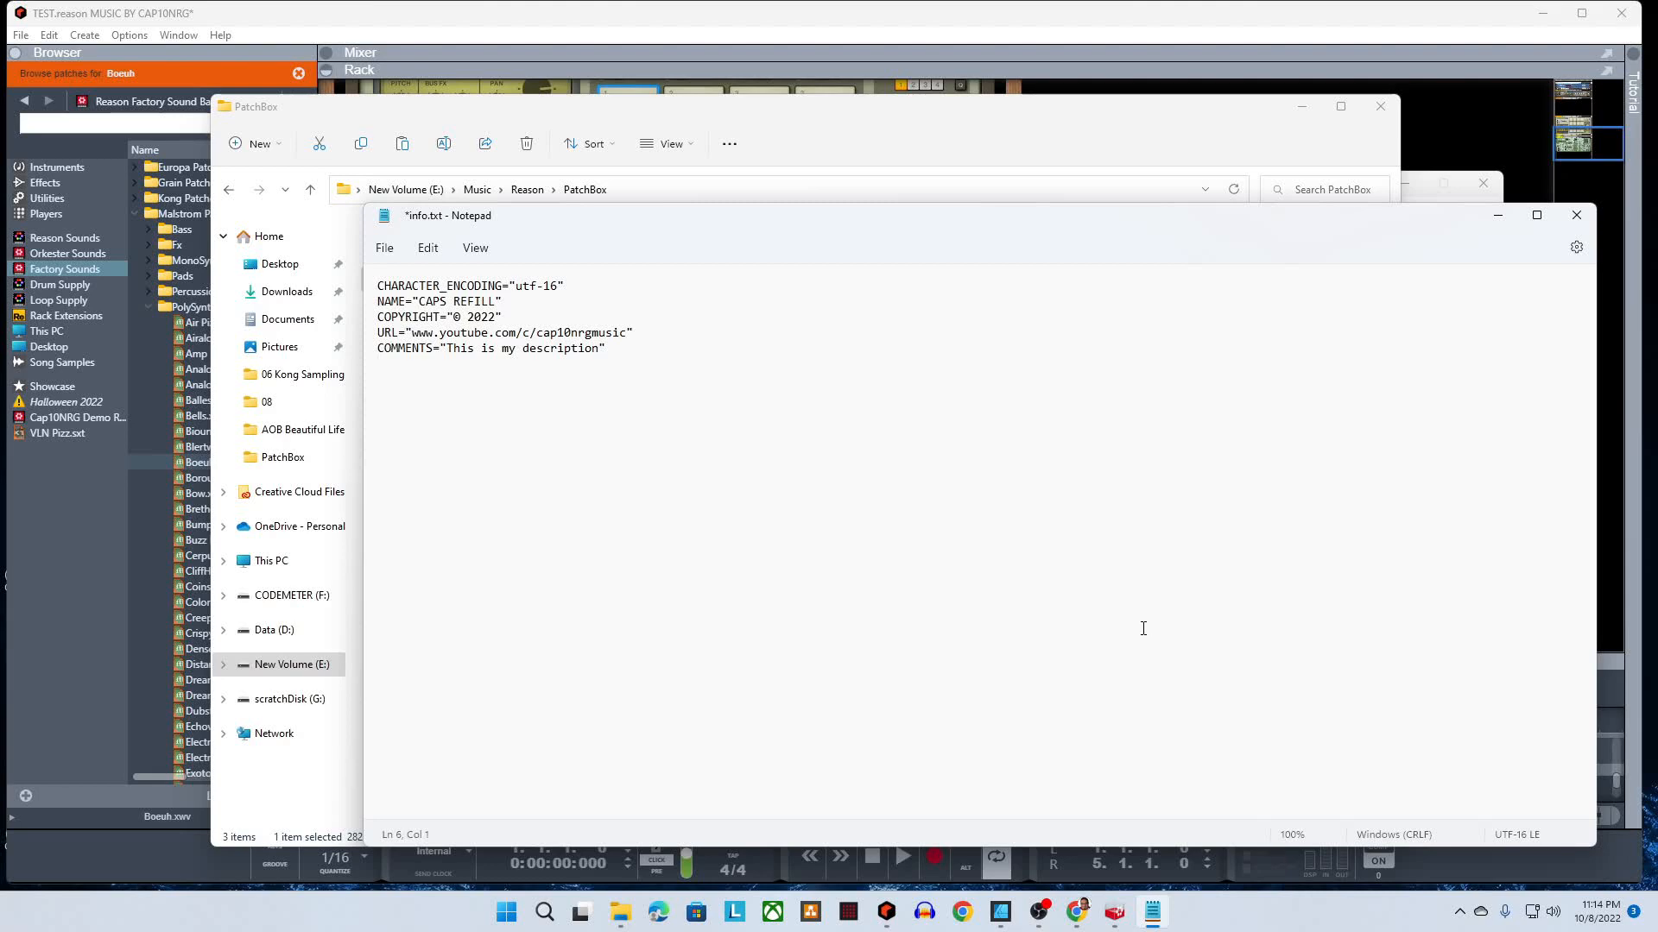
key(ctrl+s)
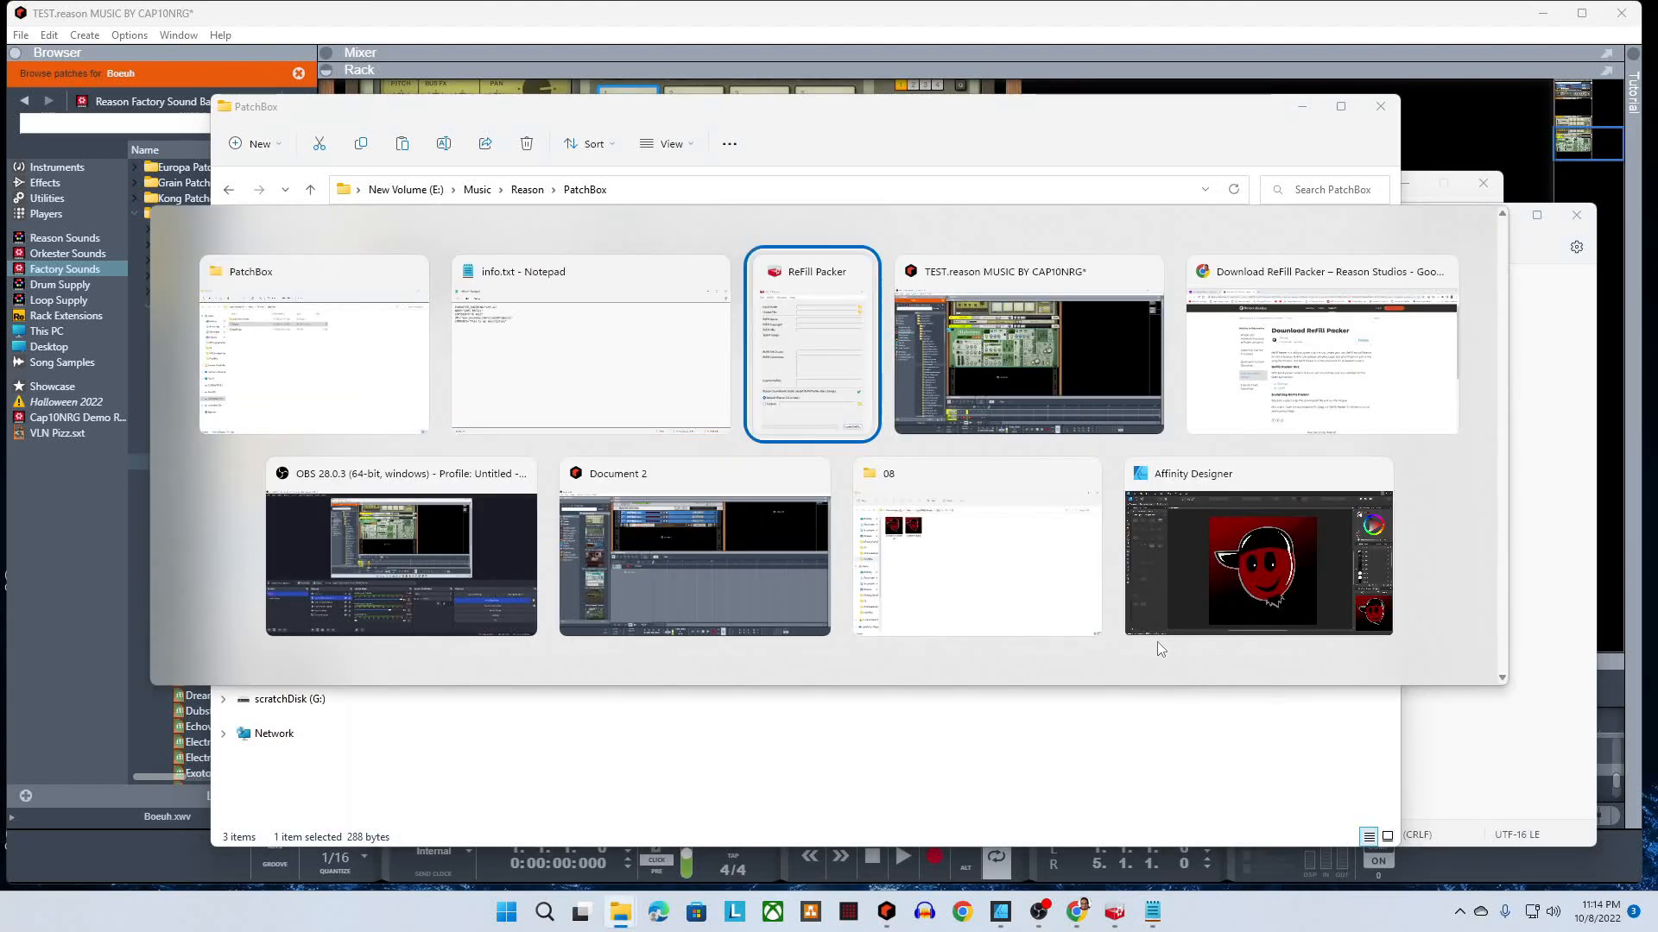
Set ReFill Packer's input folder to E:\Music\Reason\PatchBox.
click(811, 342)
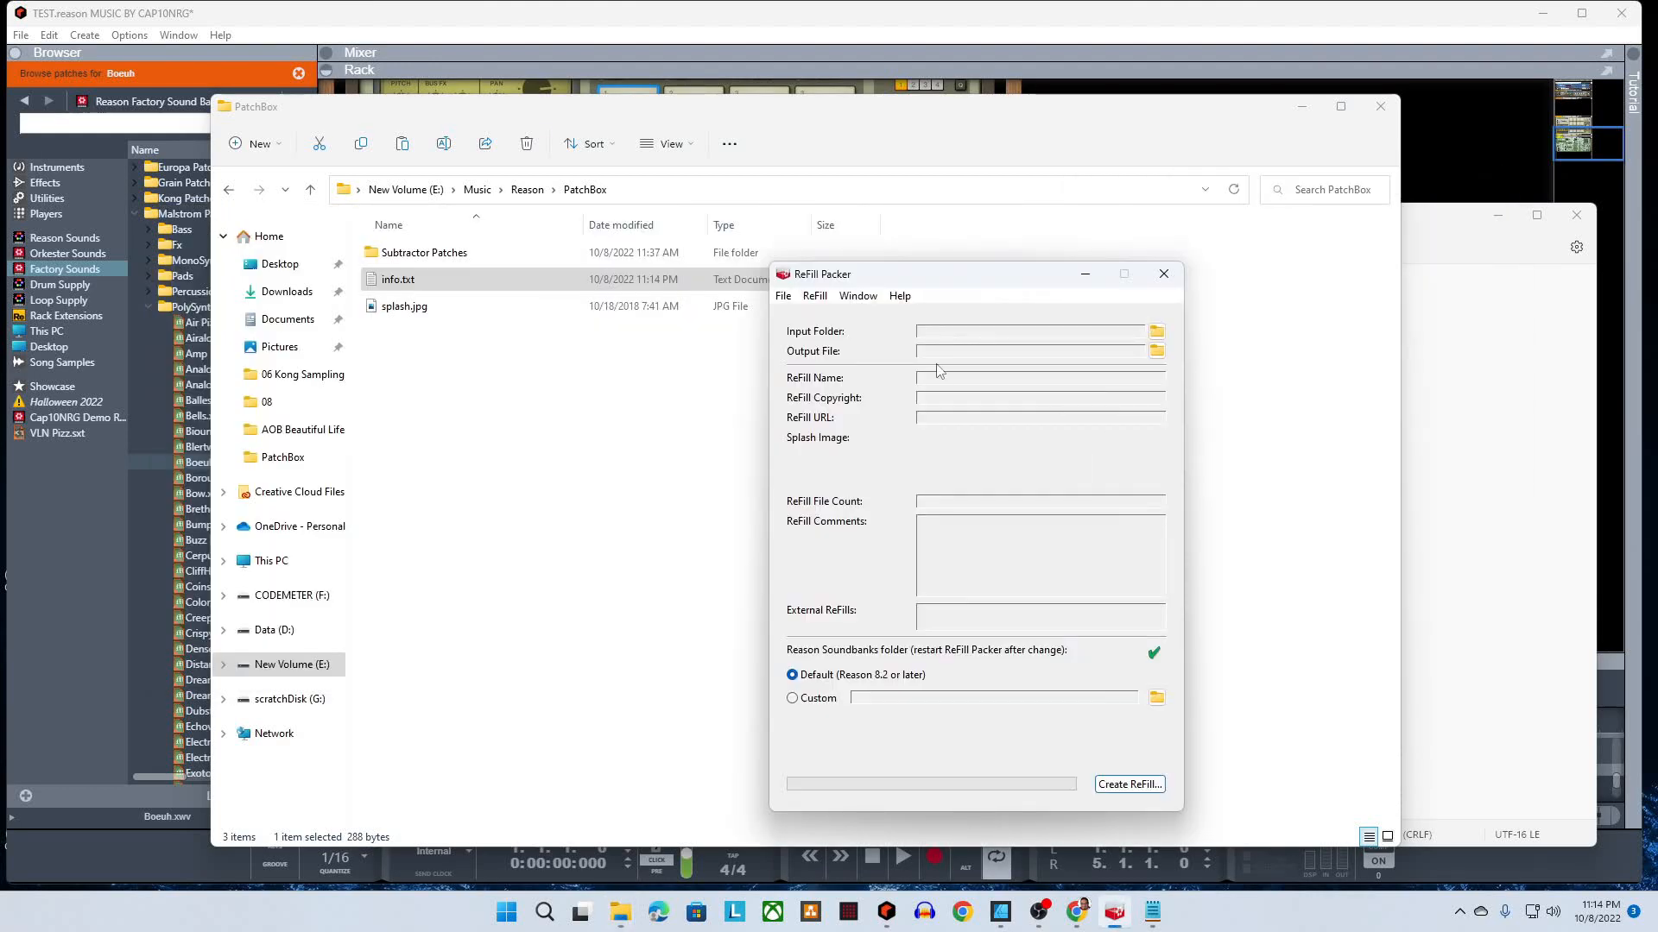
mouse_move(1024, 468)
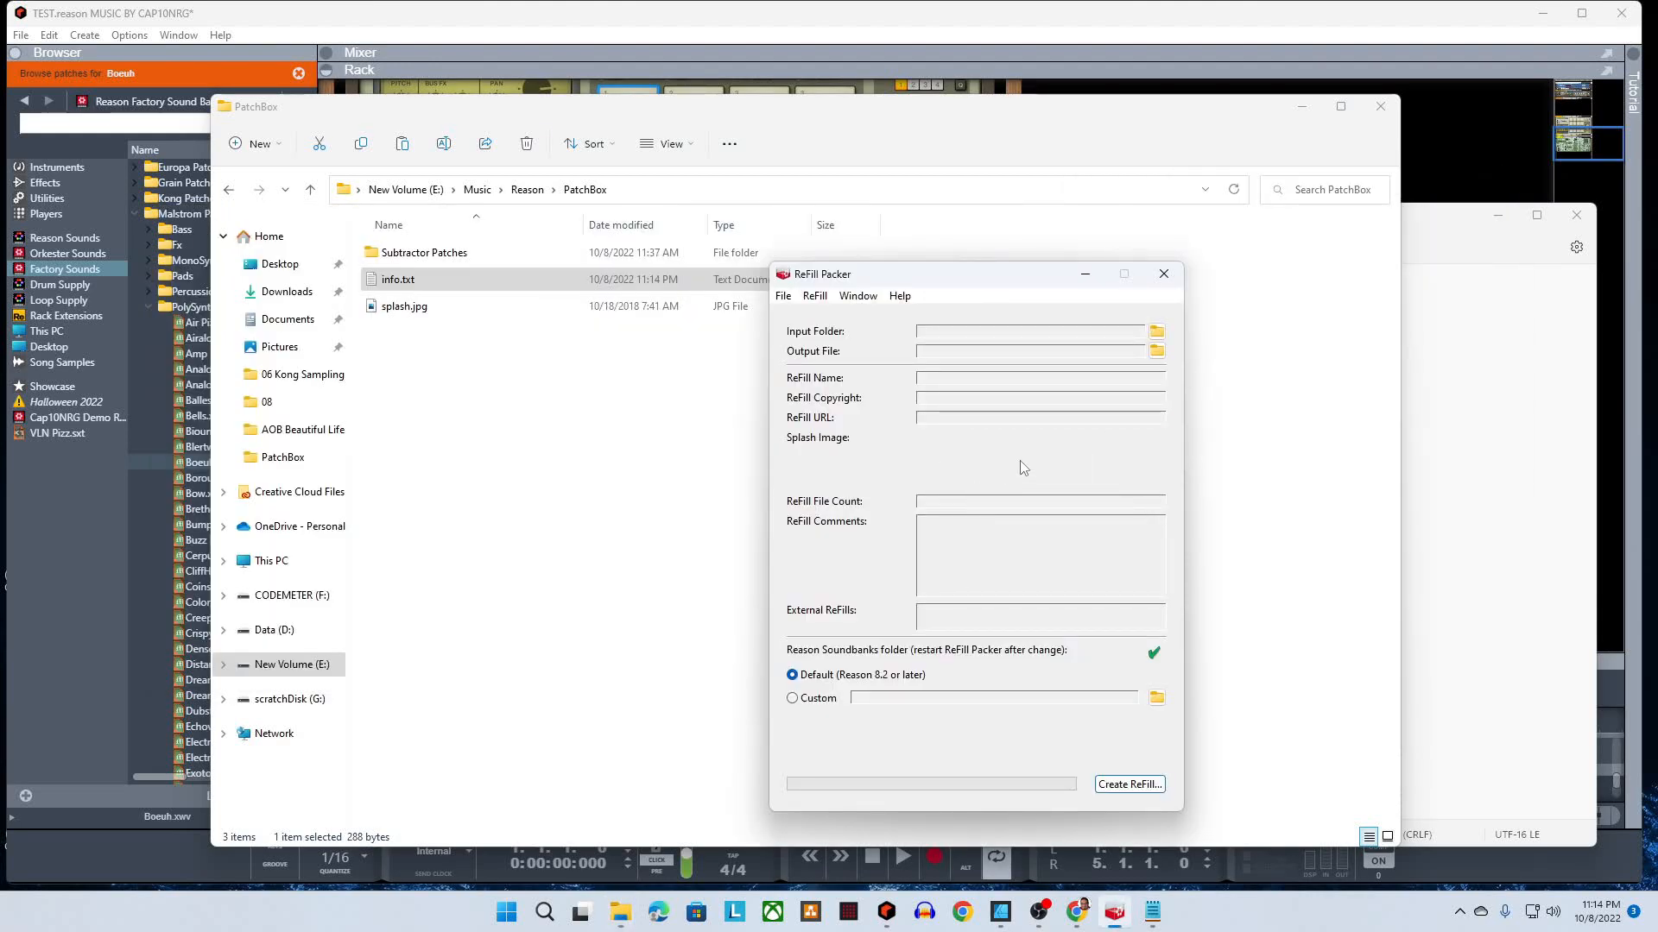
mouse_move(1147, 317)
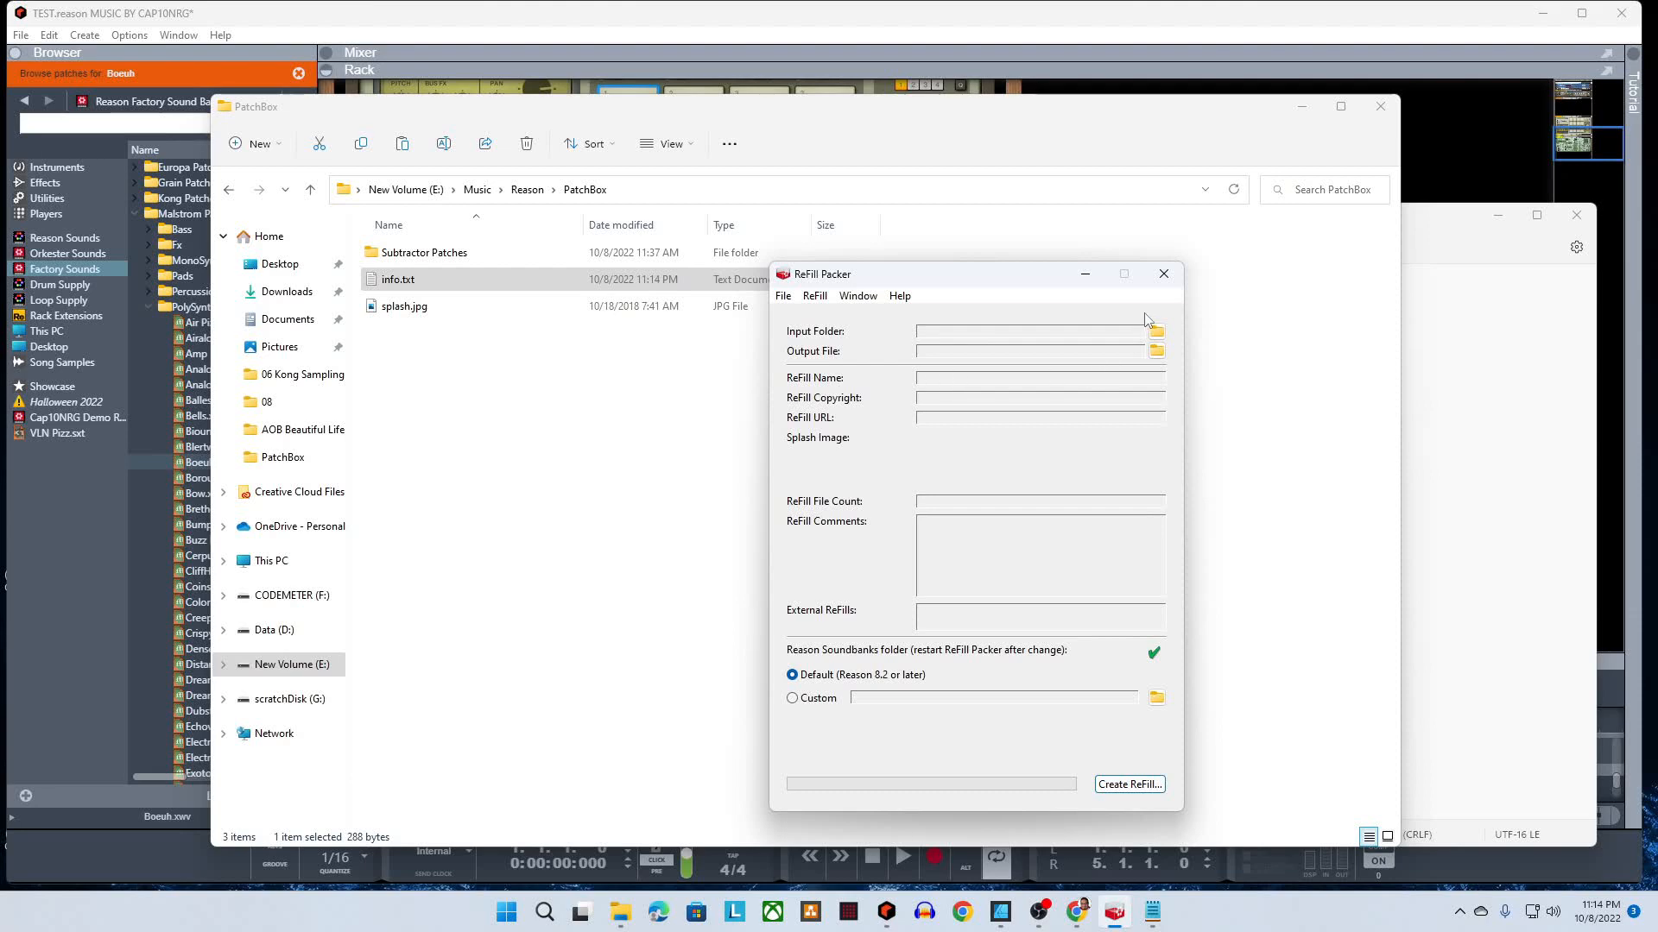
click(1155, 332)
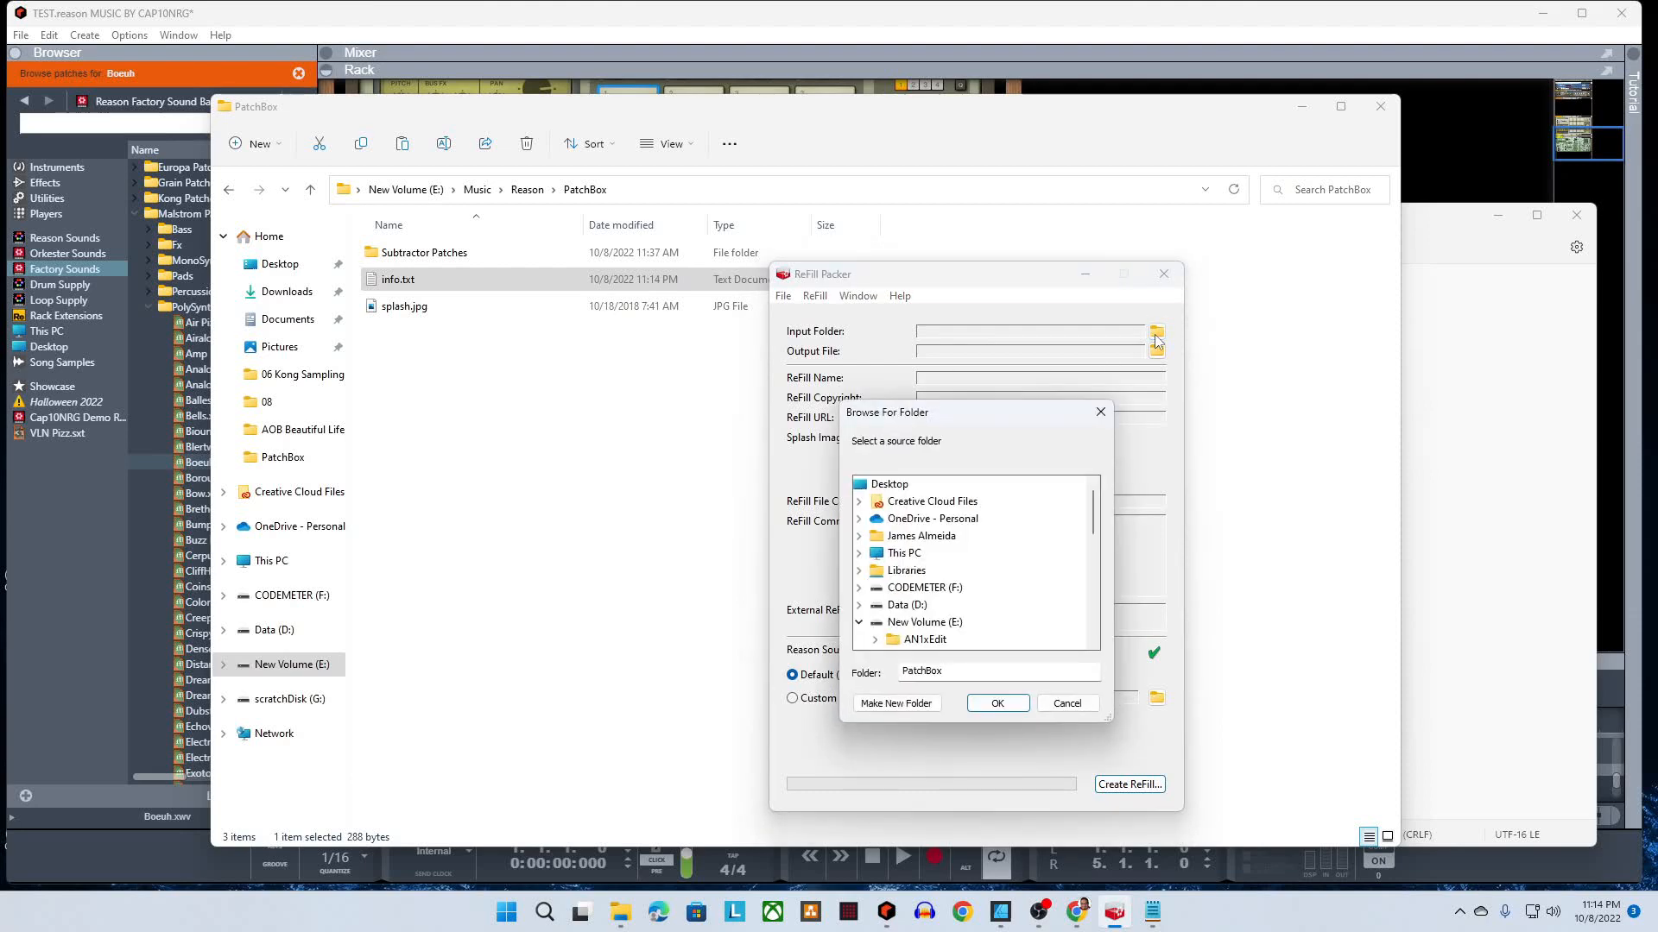
mouse_move(959, 622)
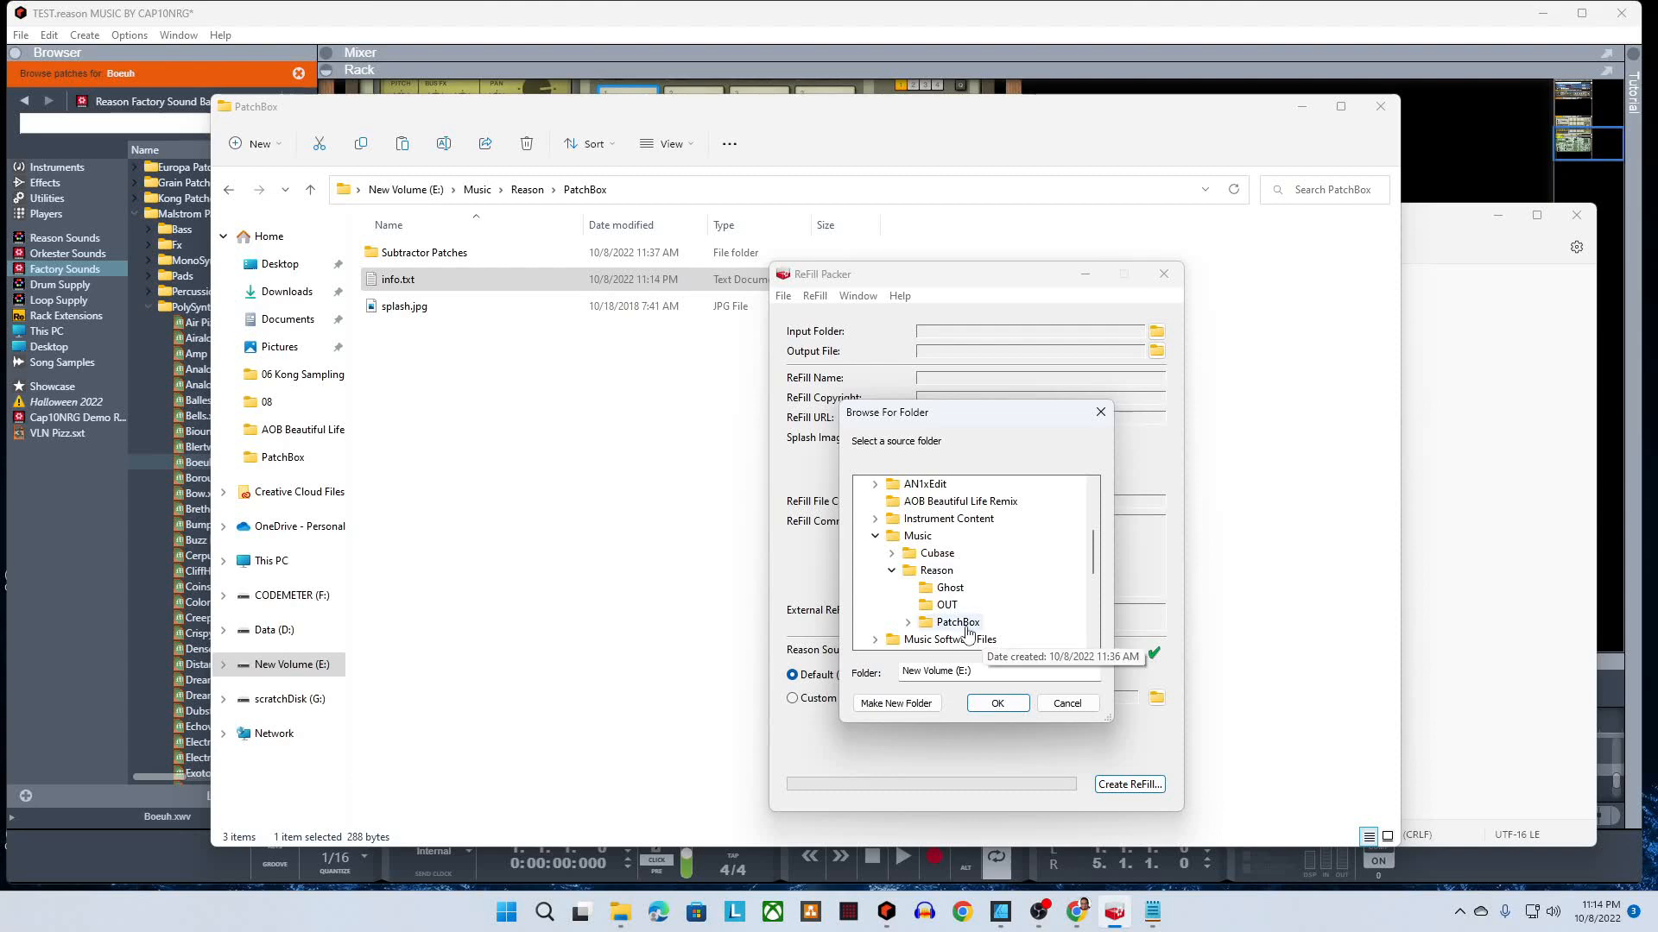
click(957, 621)
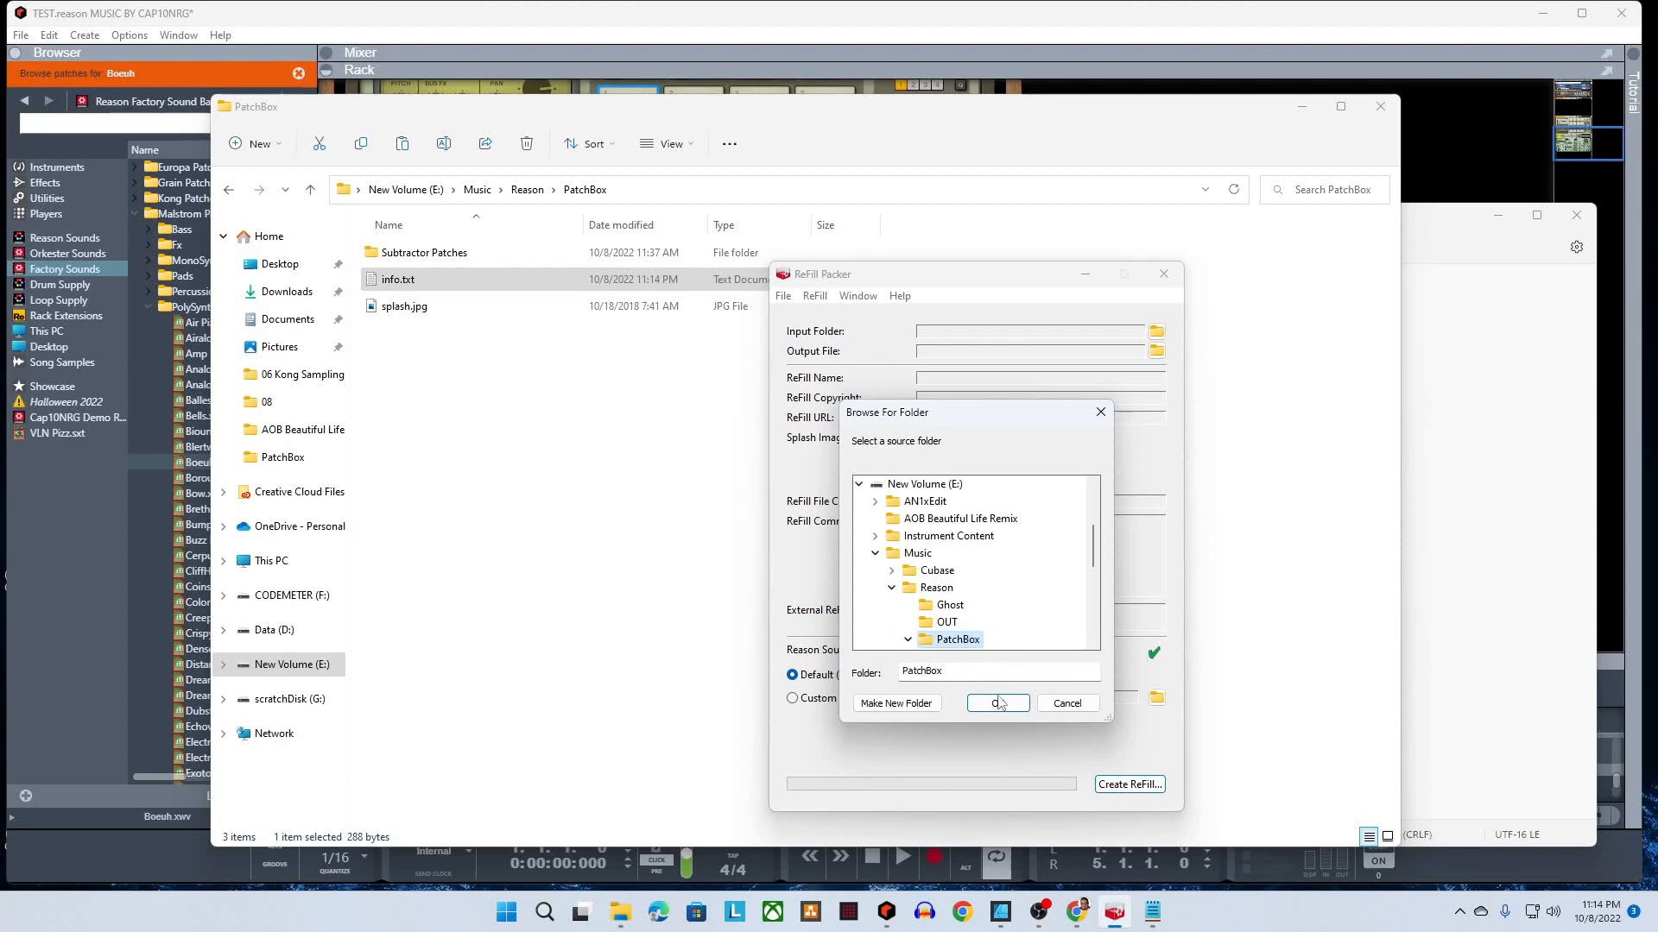
click(997, 703)
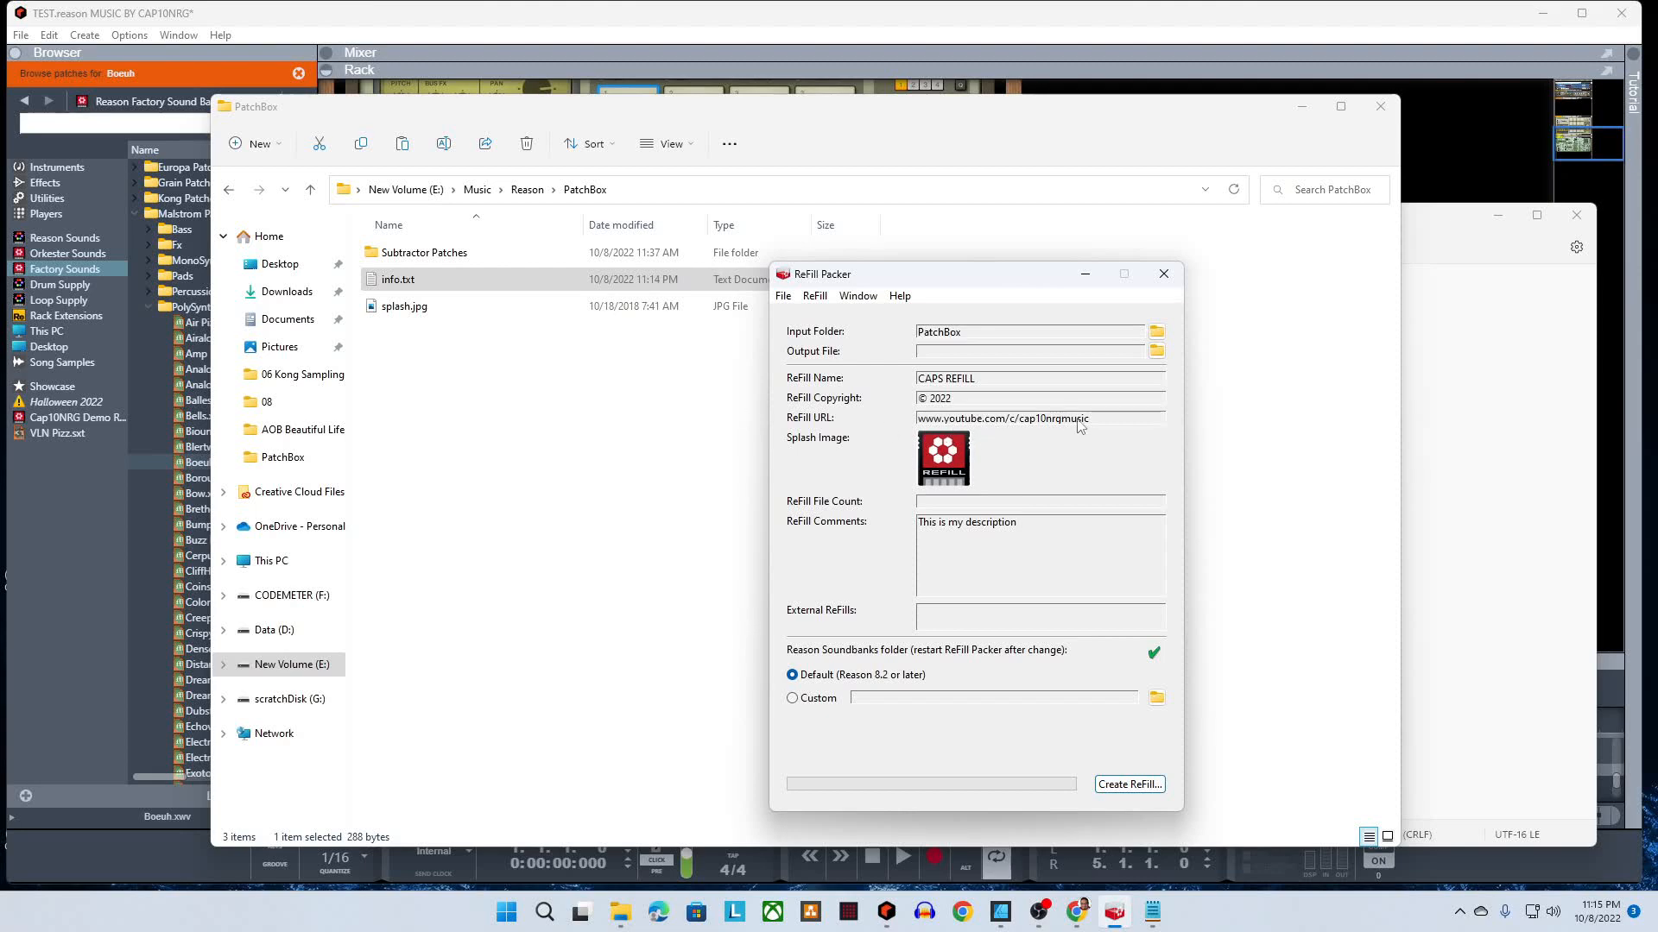
mouse_move(869, 537)
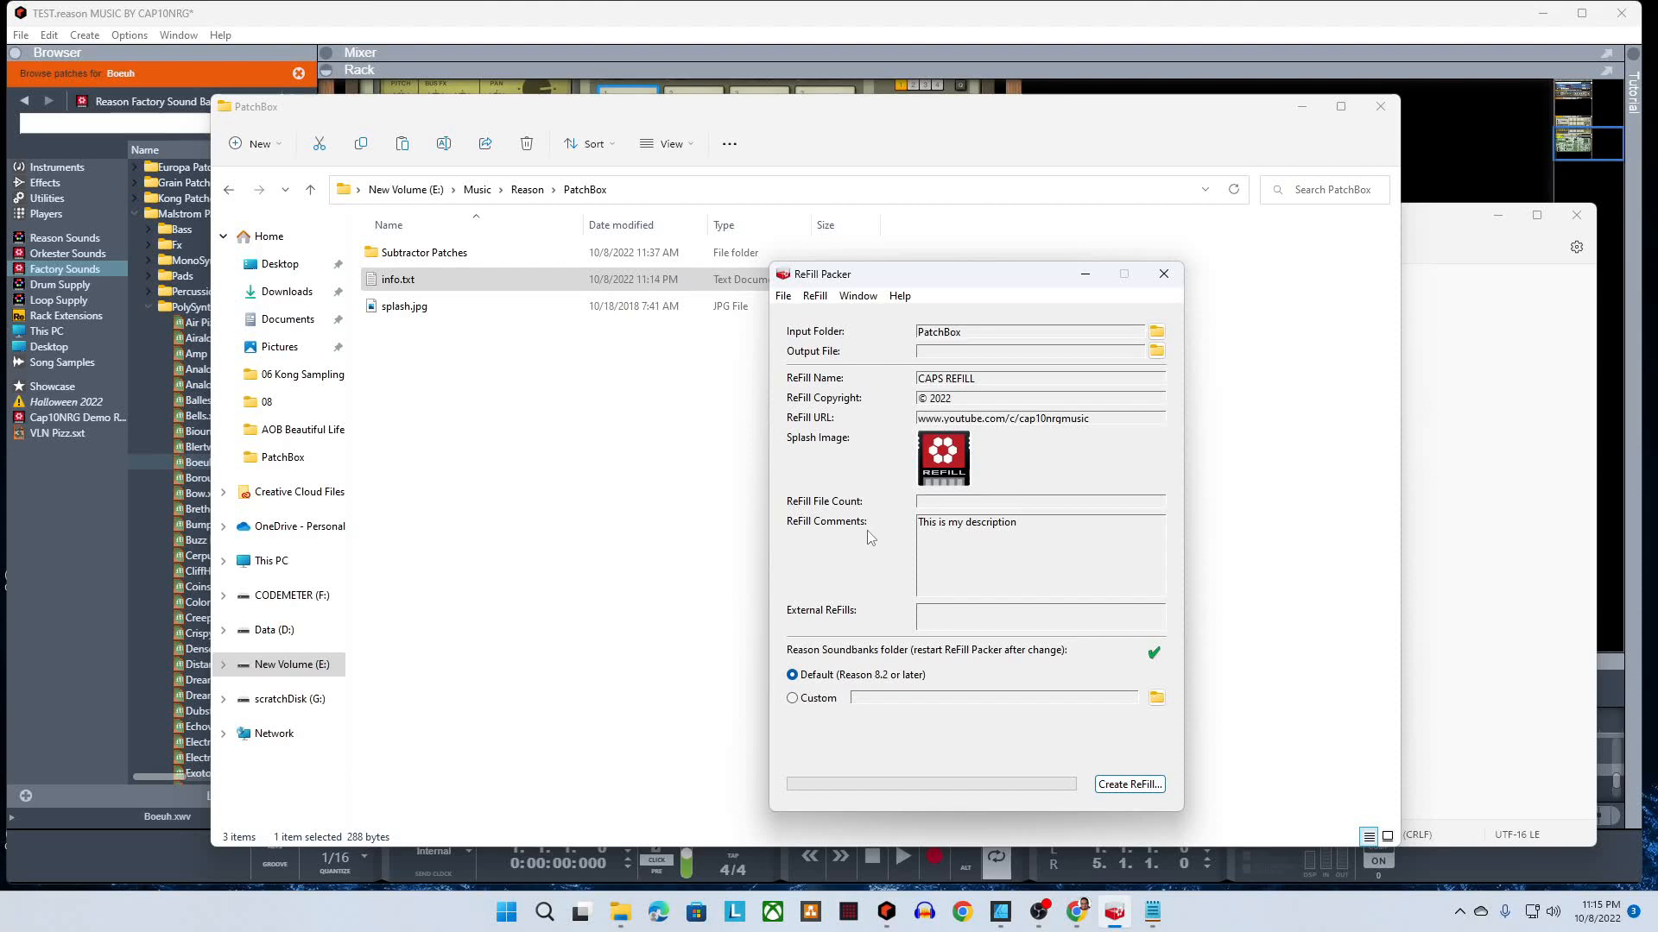
mouse_move(1031, 574)
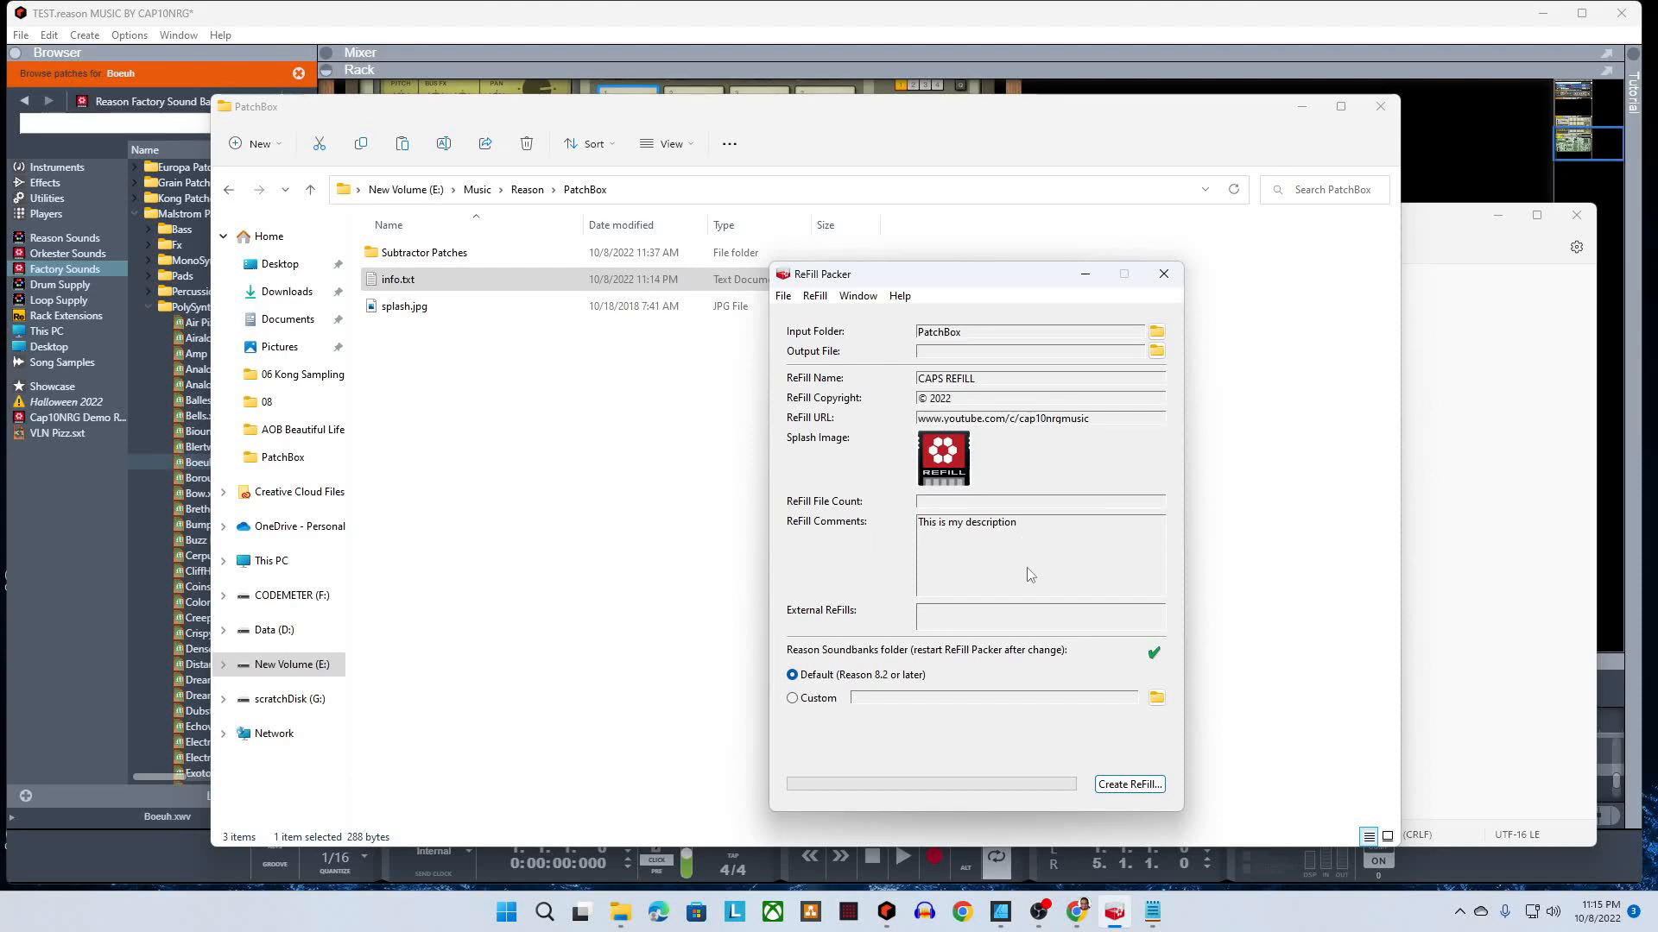
mouse_move(730, 613)
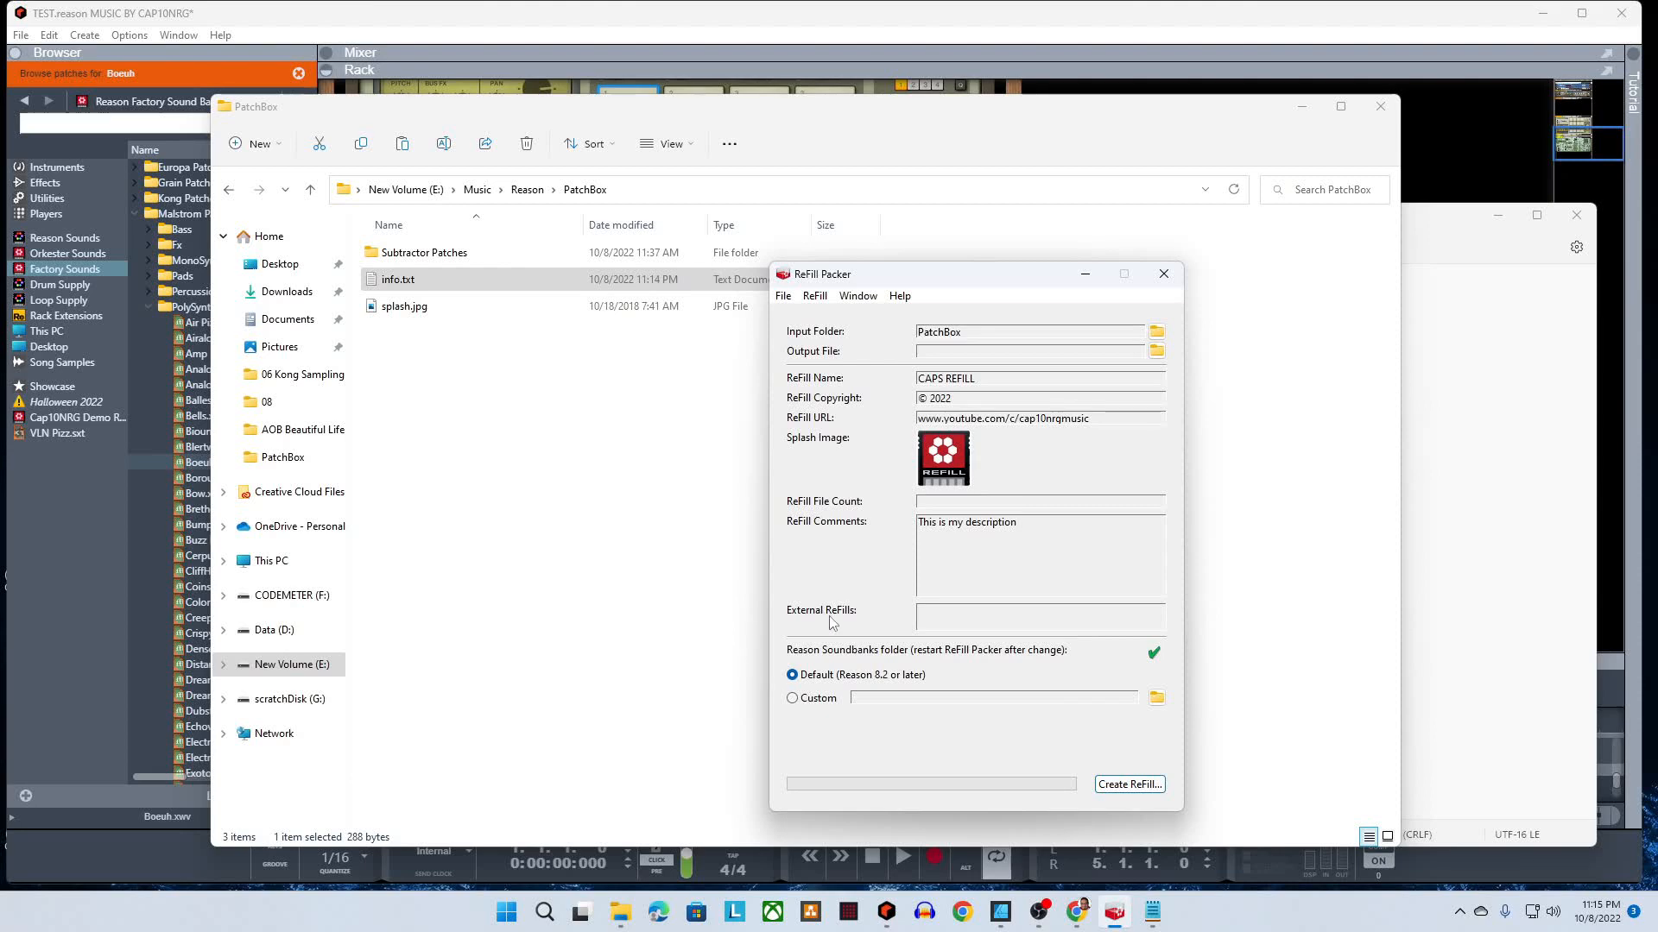
mouse_move(1020, 603)
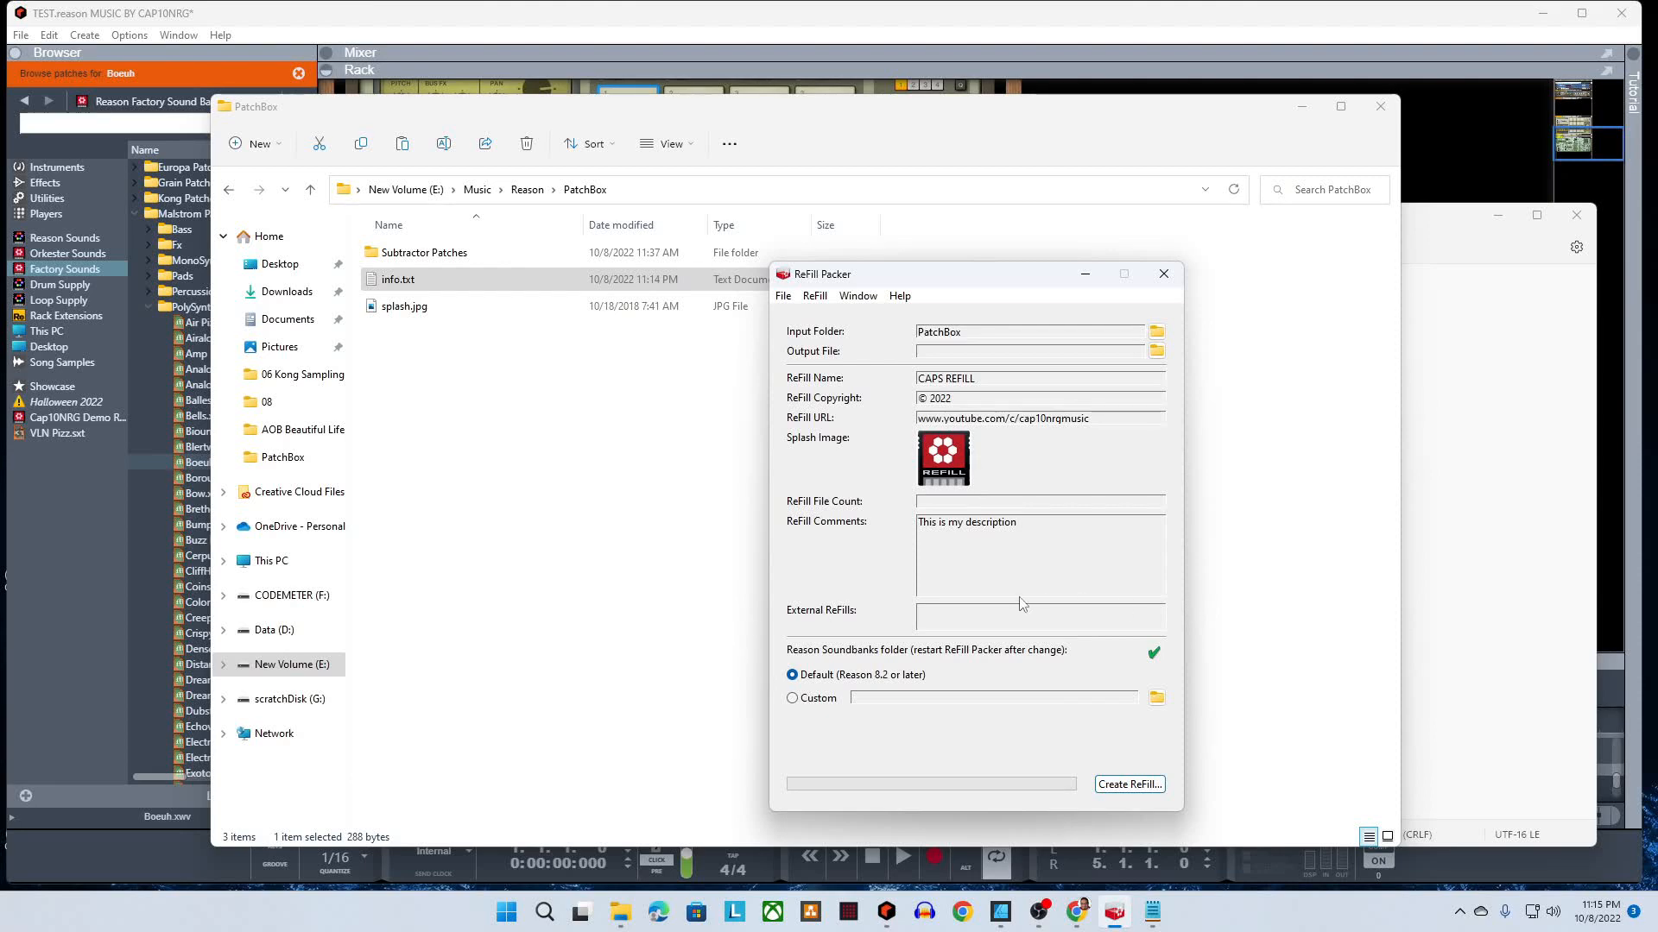
mouse_move(999, 605)
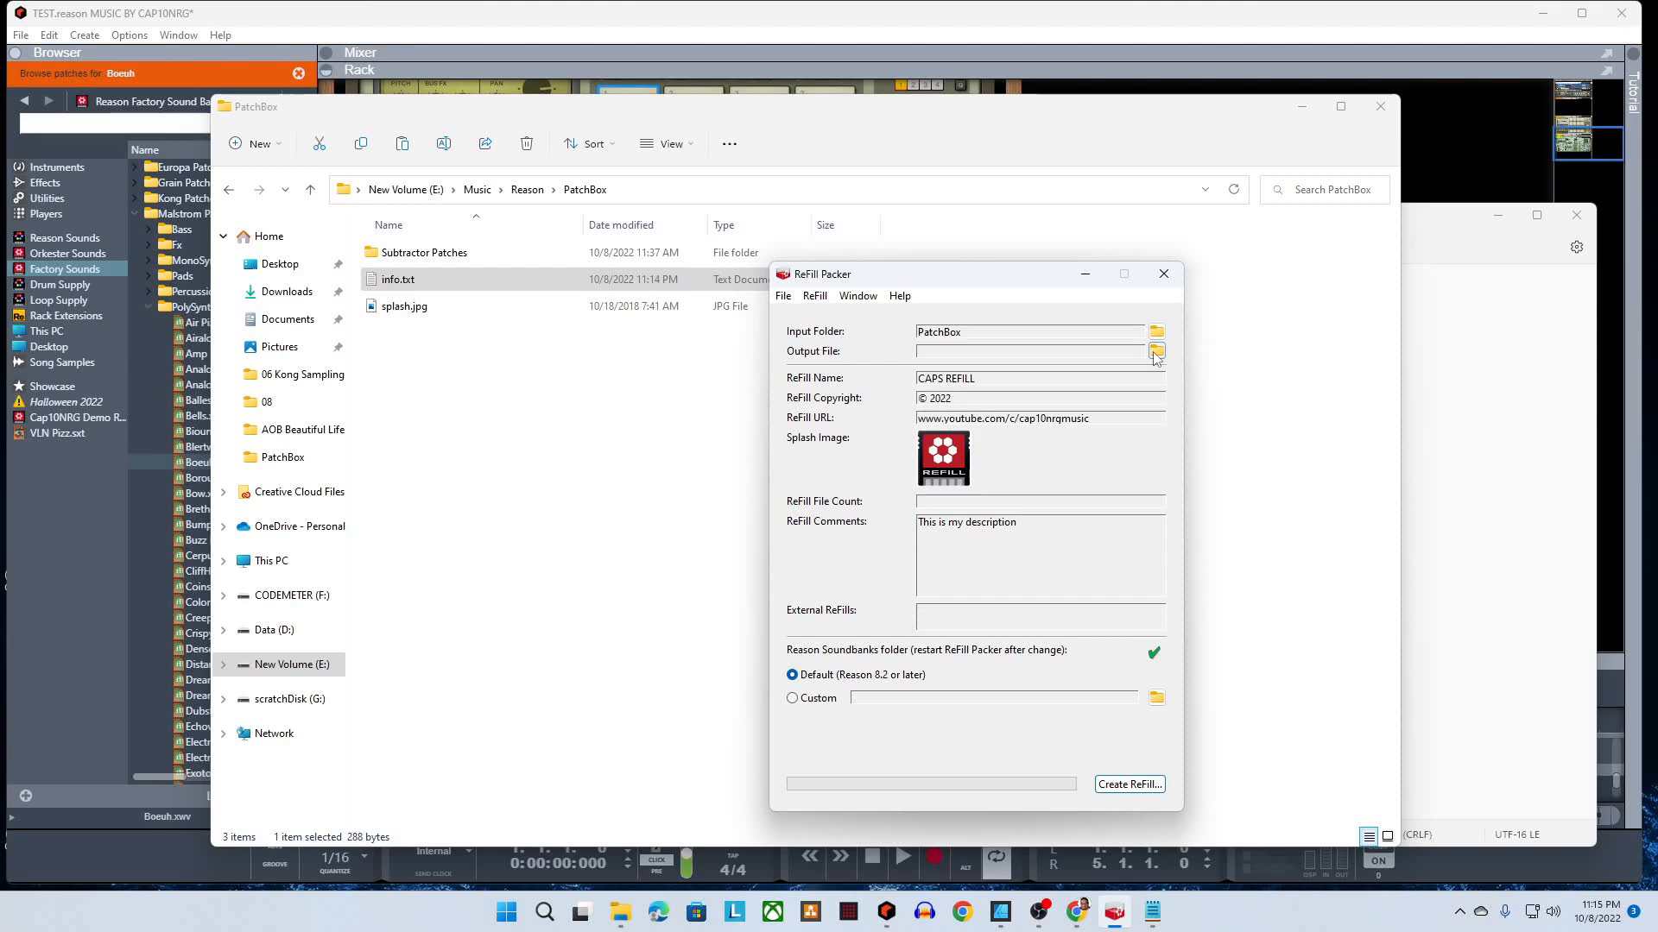
Output CAPS REFILL.rfl to the Music folder and create the refill.
click(1156, 350)
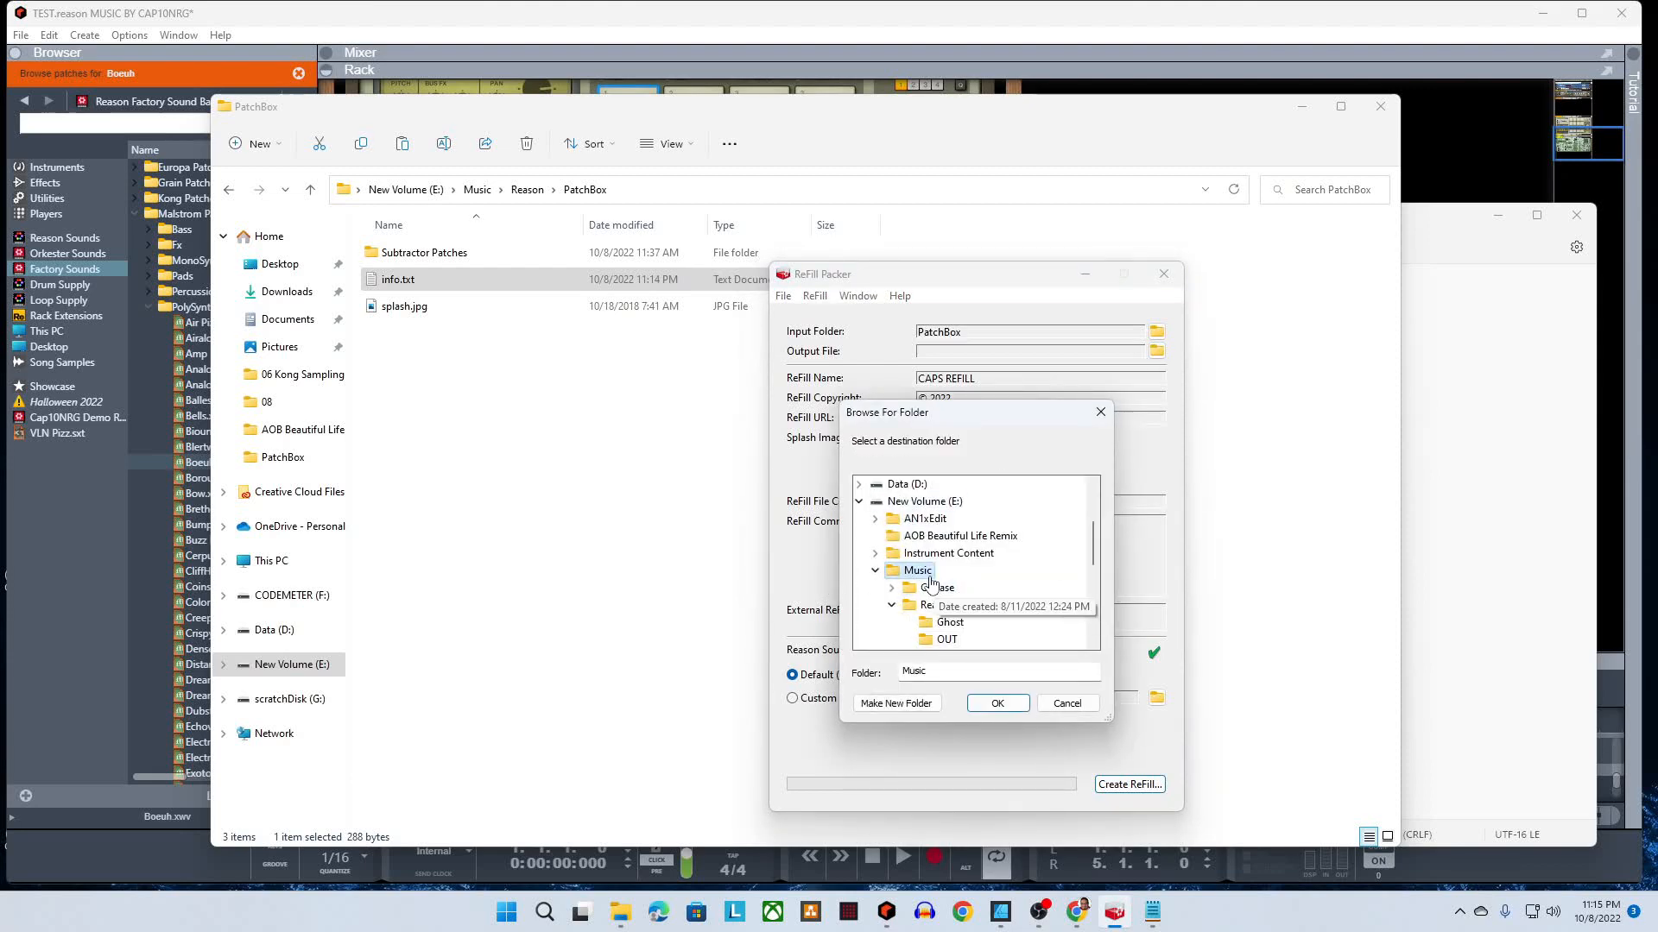
click(997, 703)
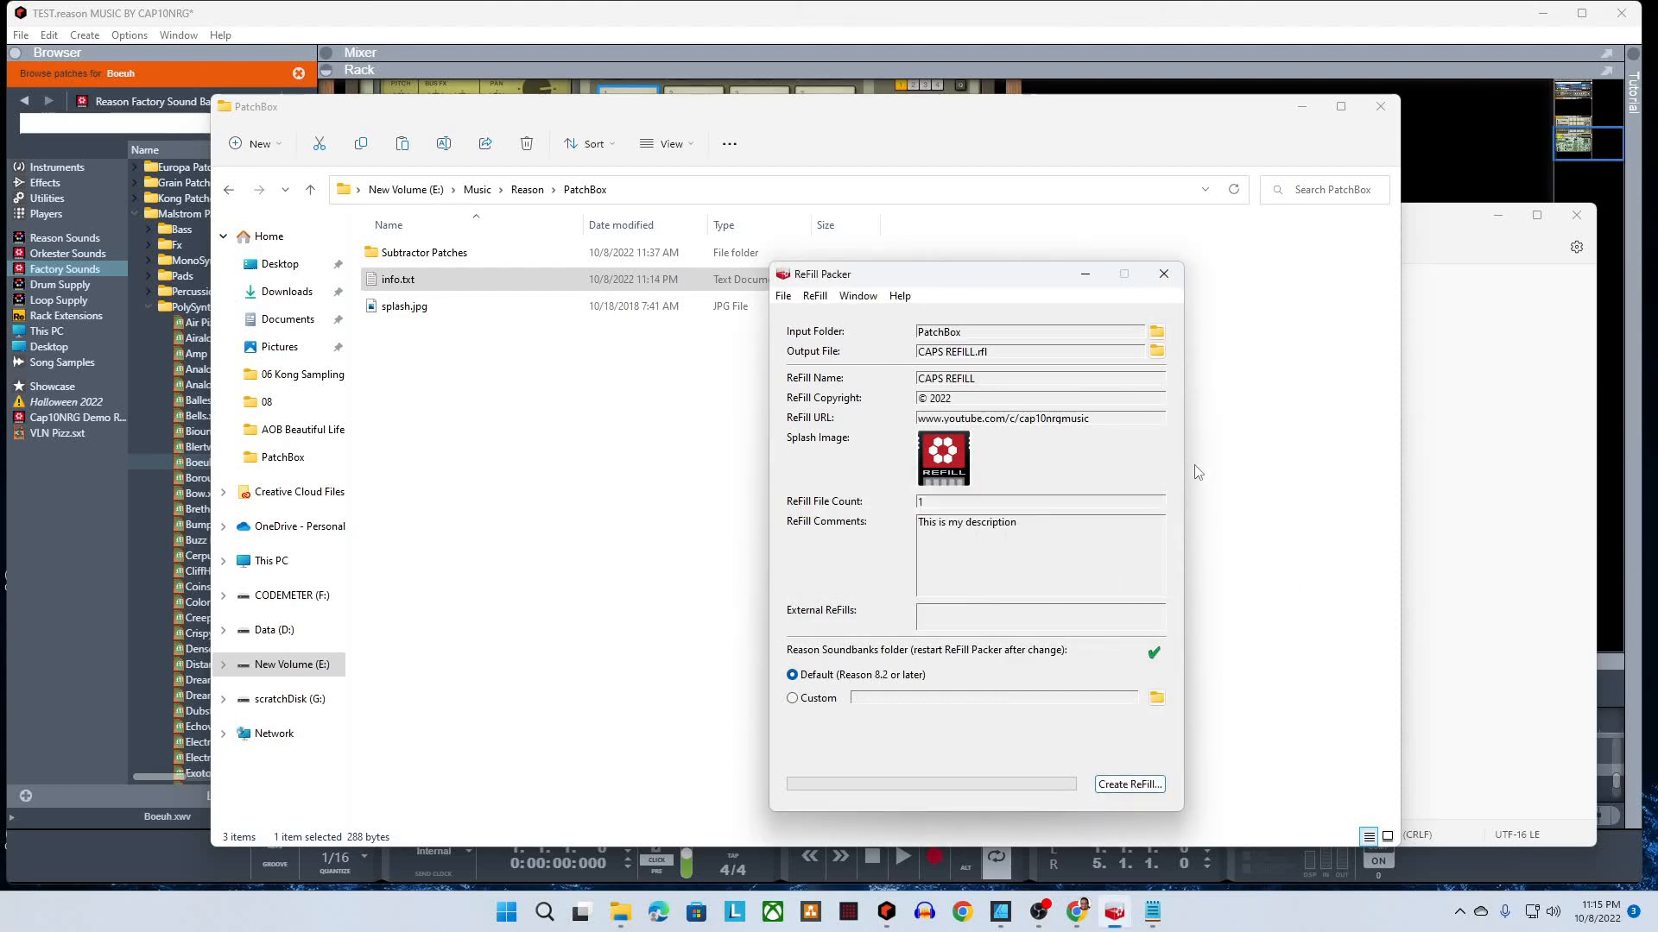
click(1163, 273)
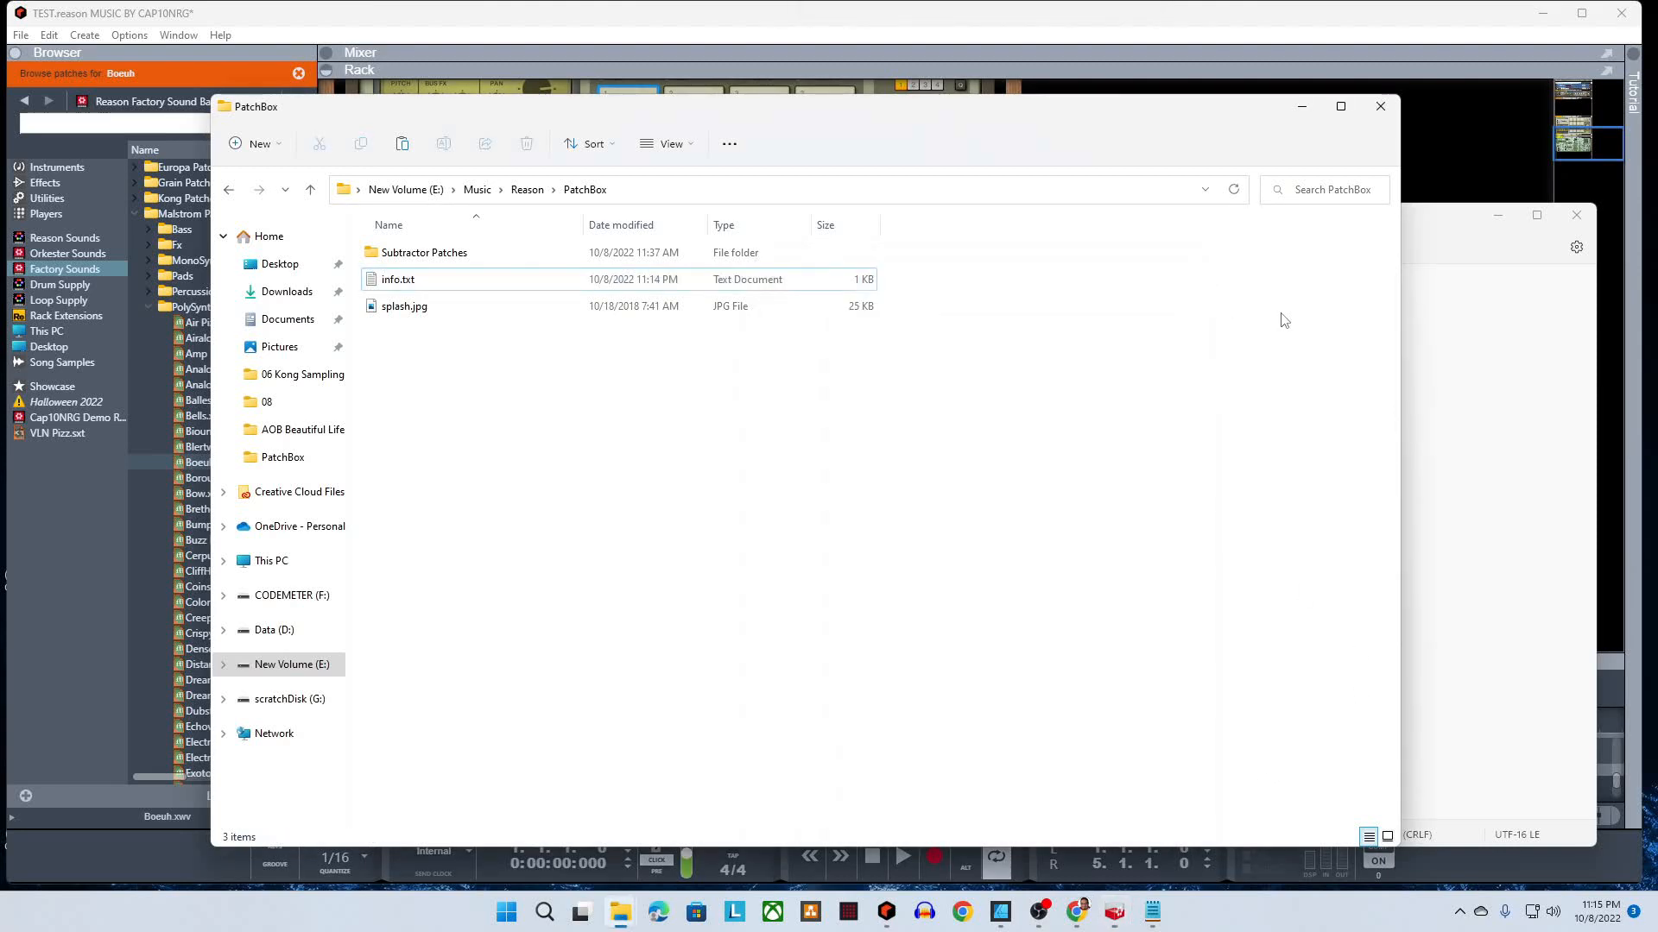
Check CAPS REFILL.rfl and its log in Music, then browse CAPS REFILL in Reason.
click(476, 189)
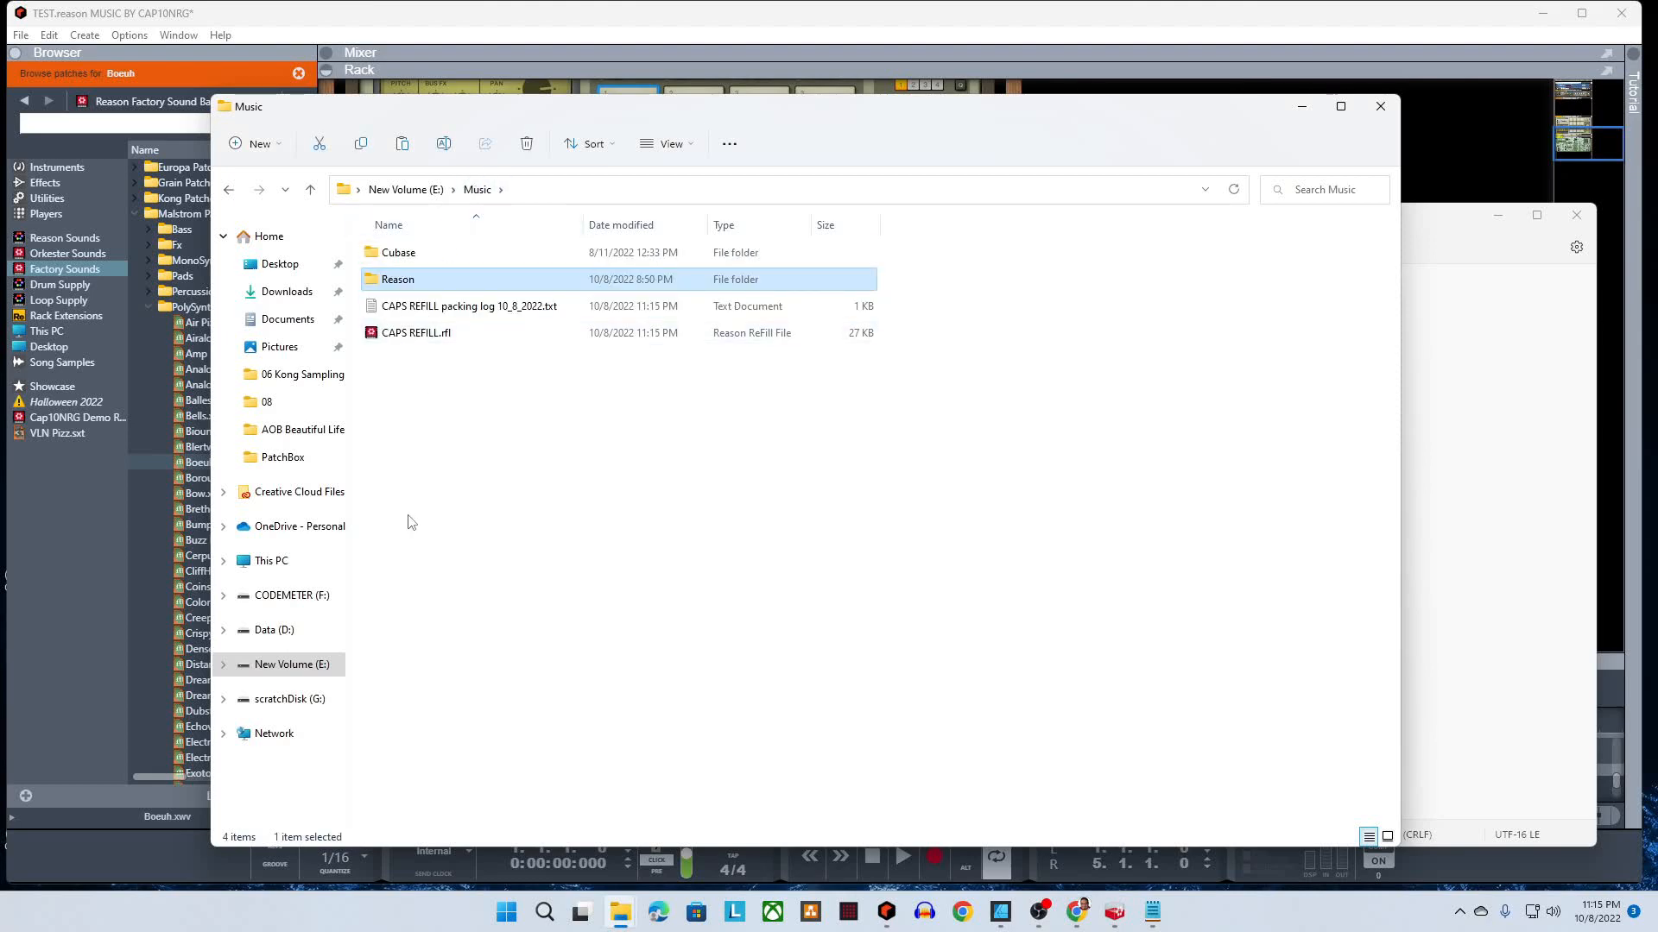
mouse_move(436, 419)
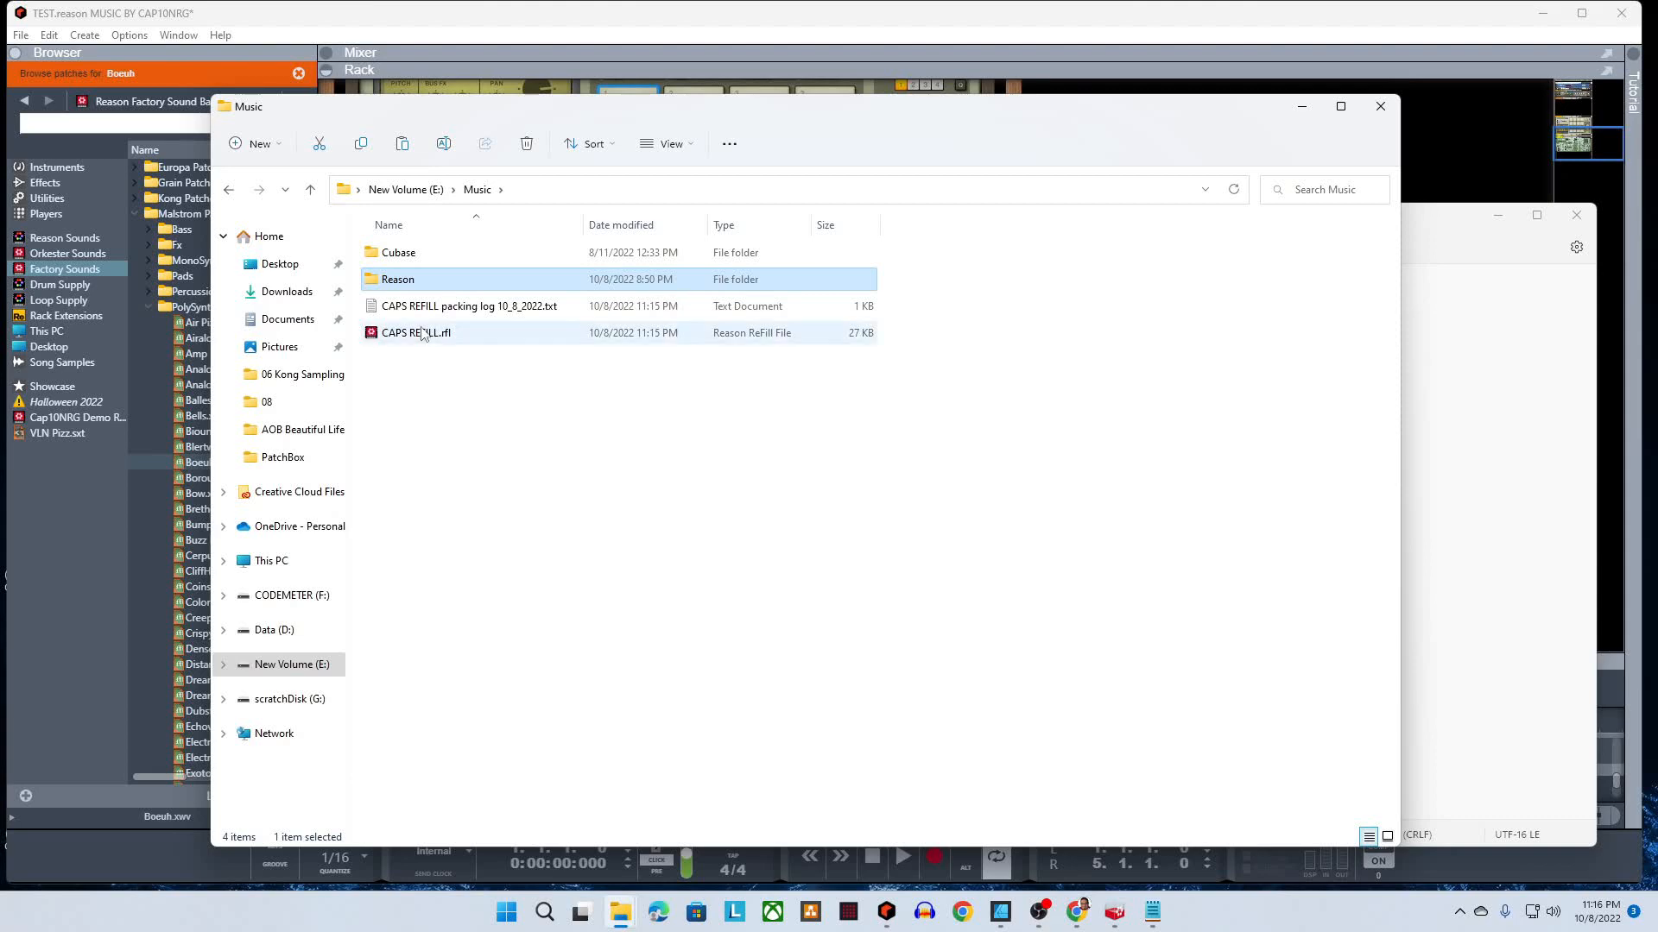
click(415, 332)
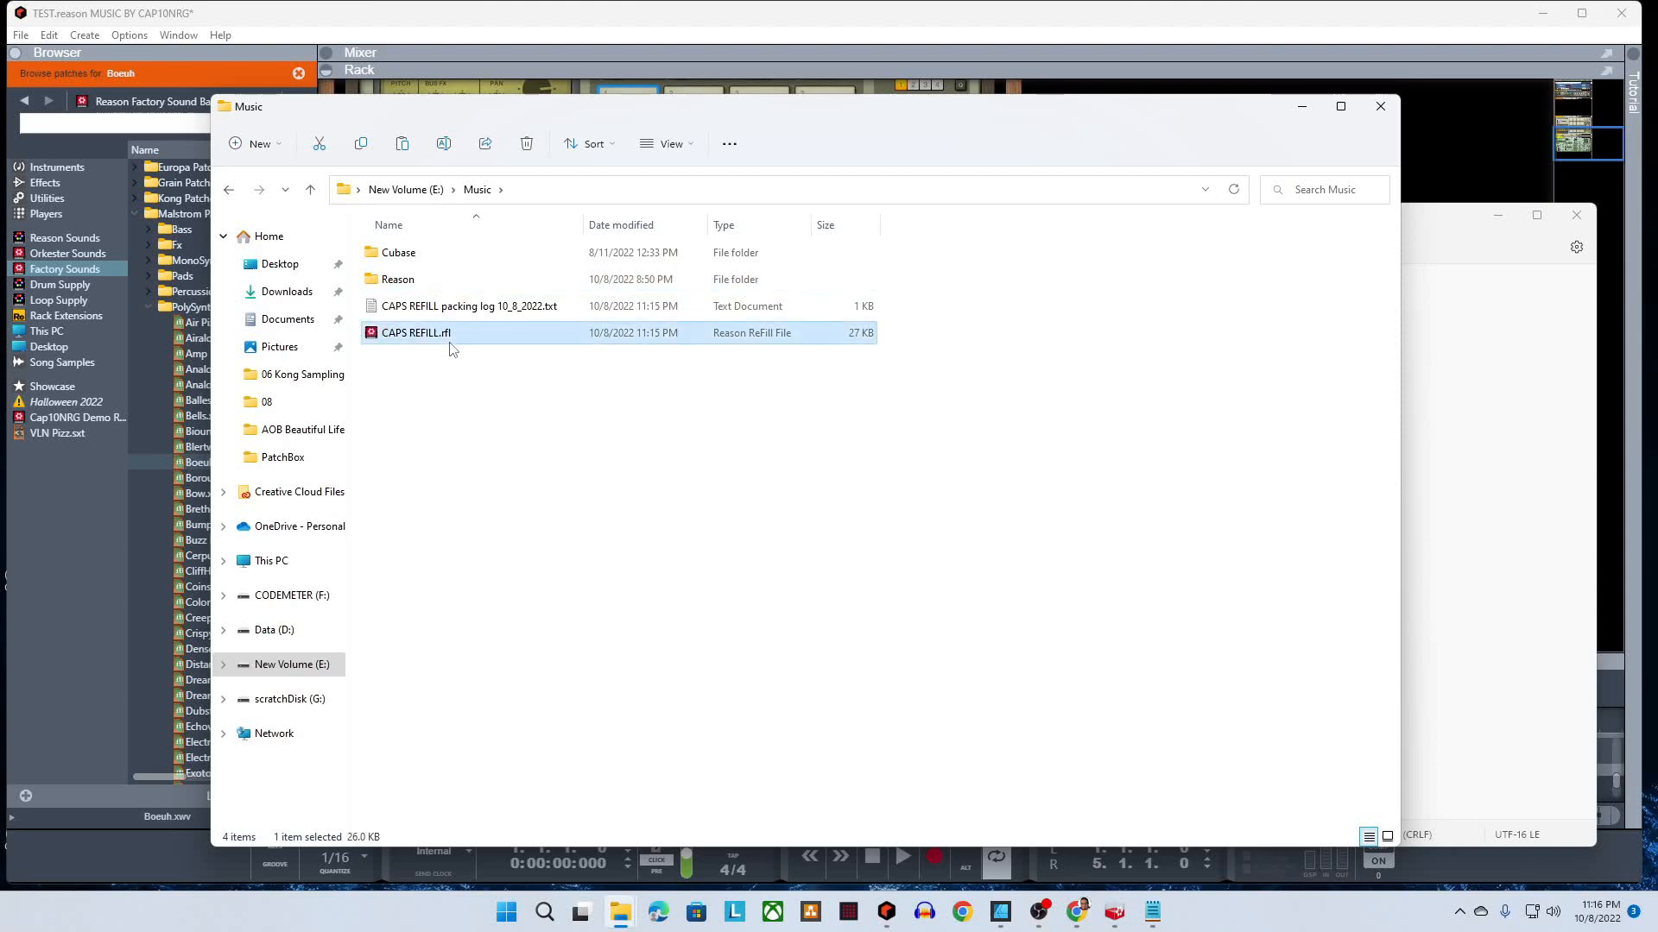
mouse_move(473, 339)
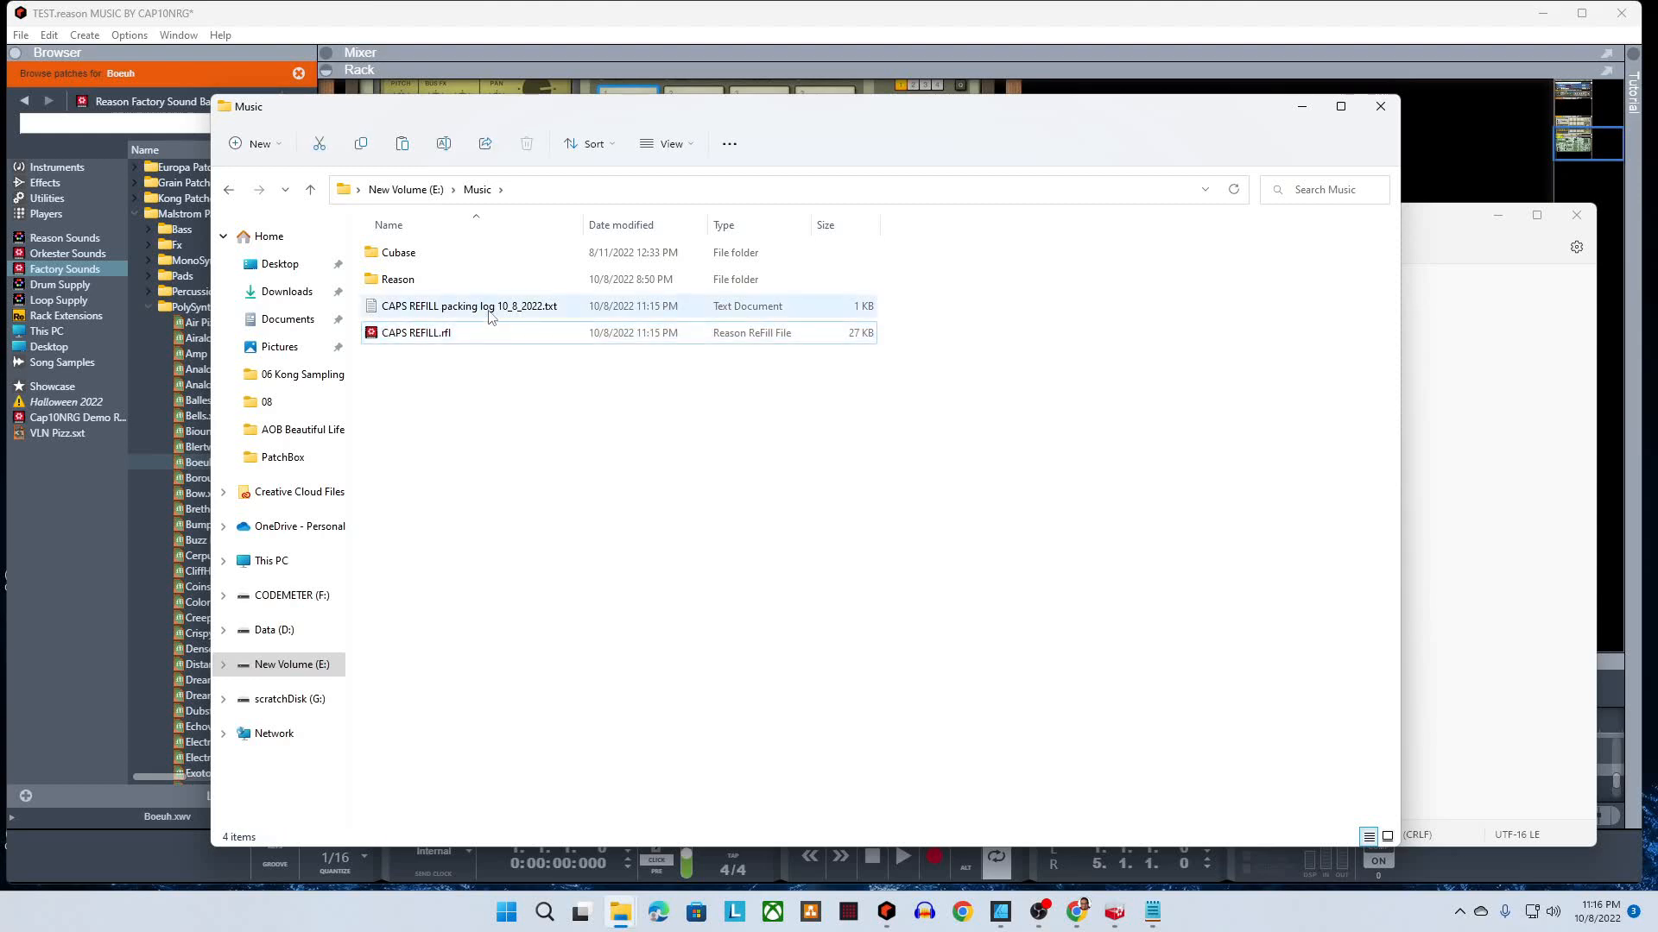
double_click(467, 306)
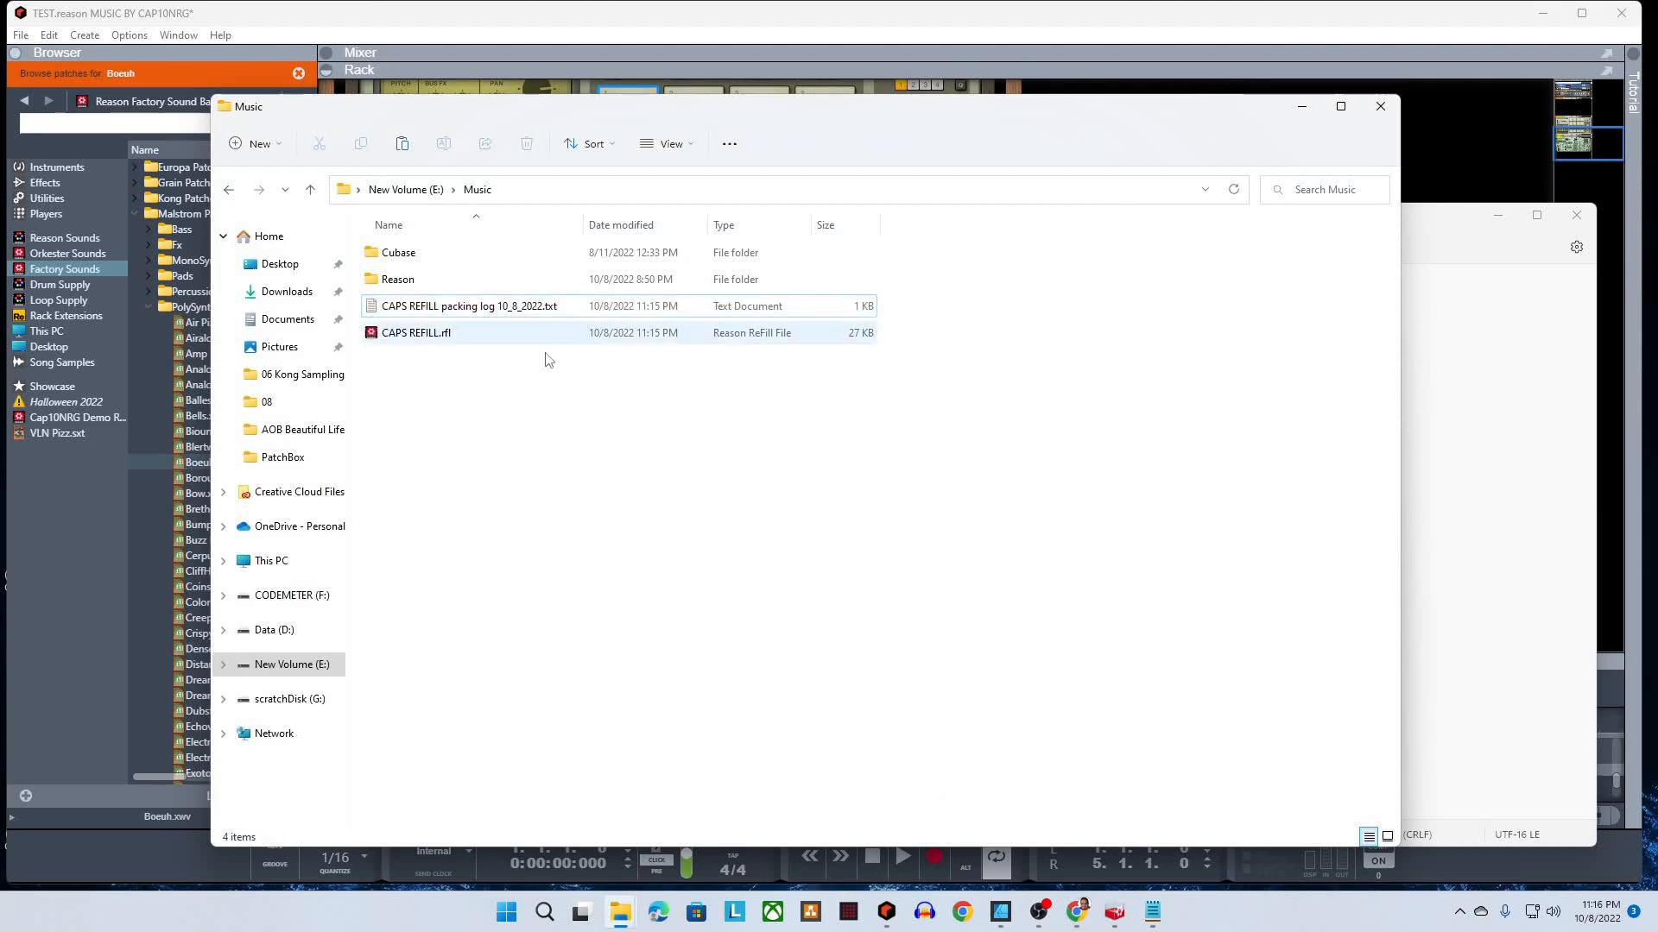
click(415, 332)
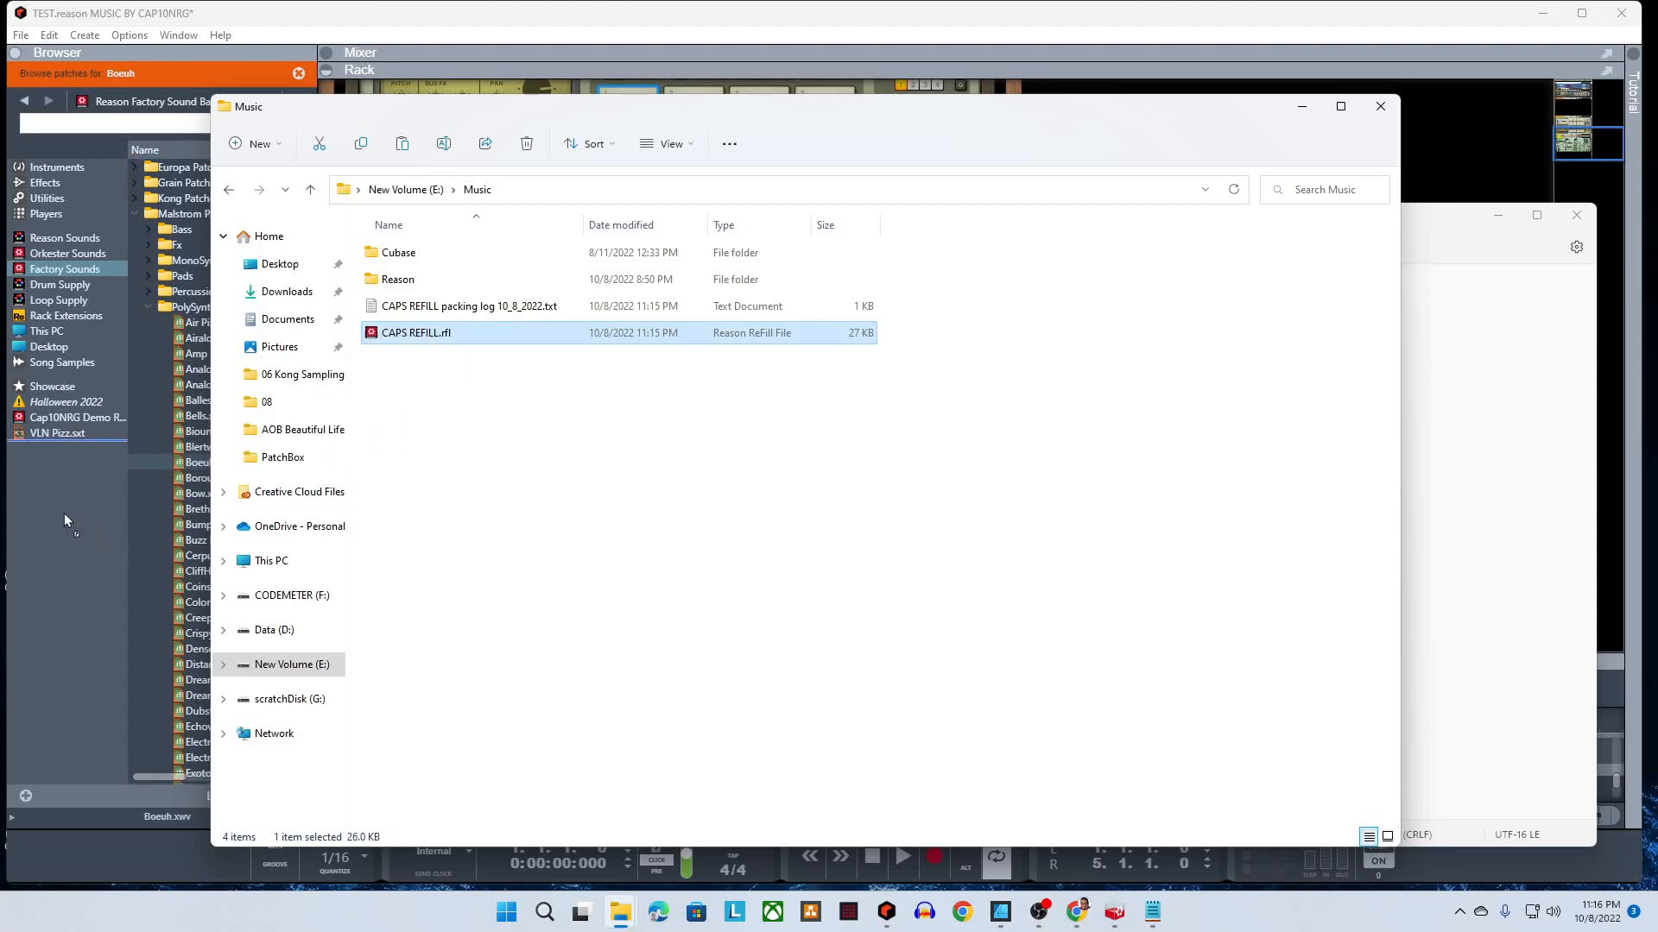
click(1379, 106)
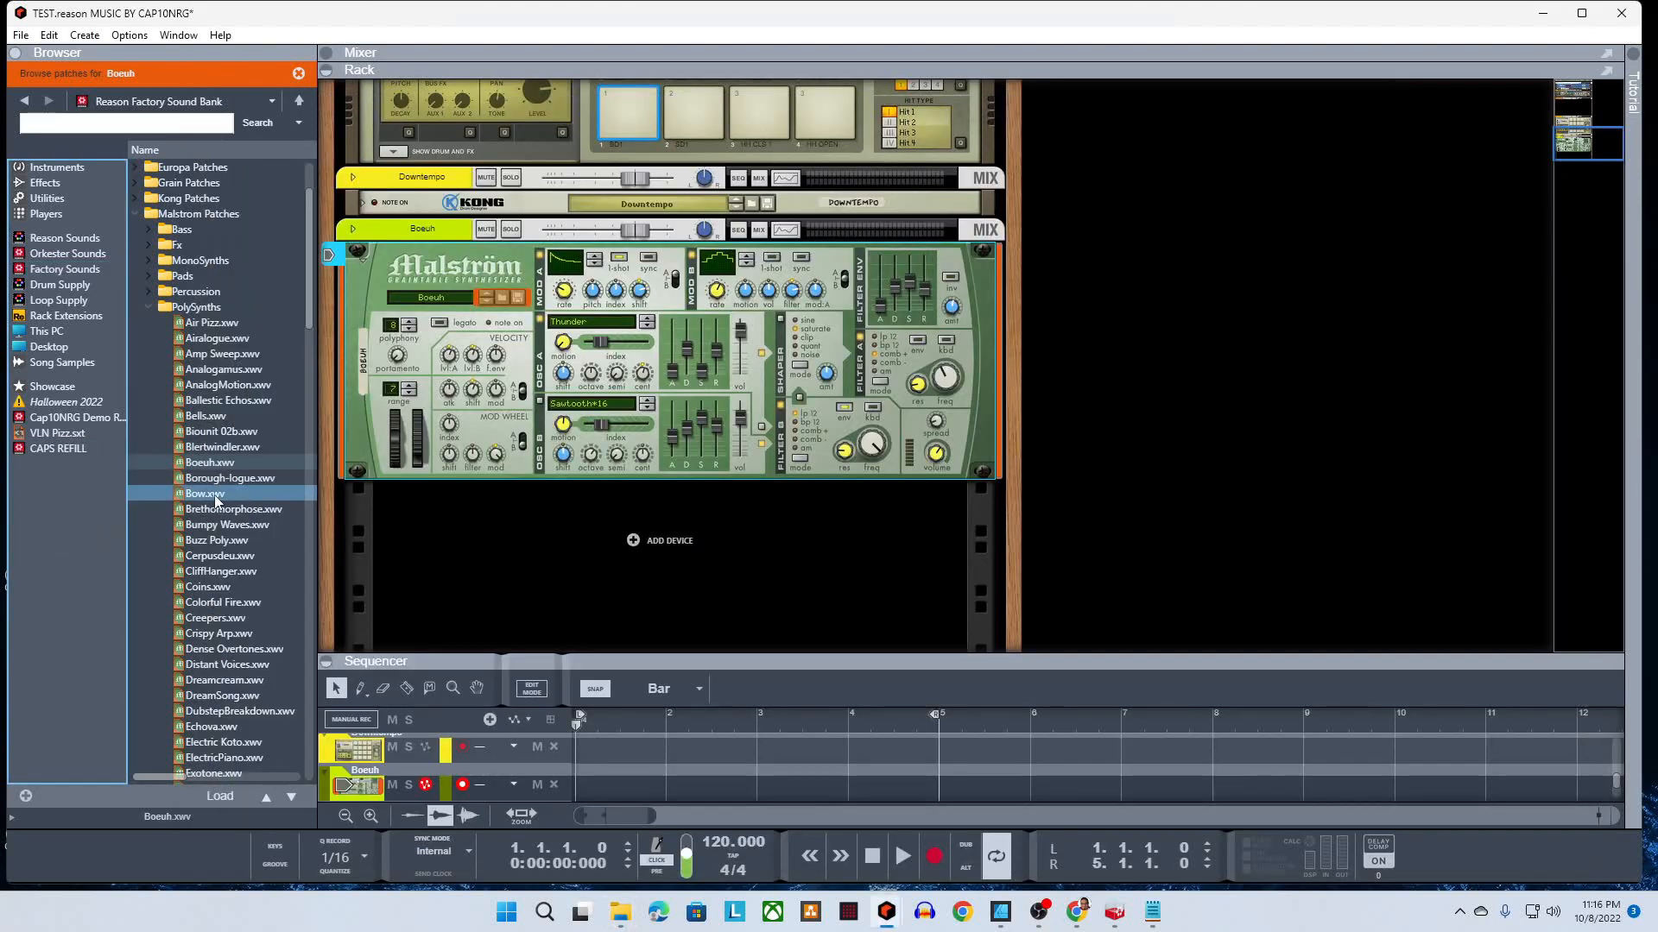
click(57, 448)
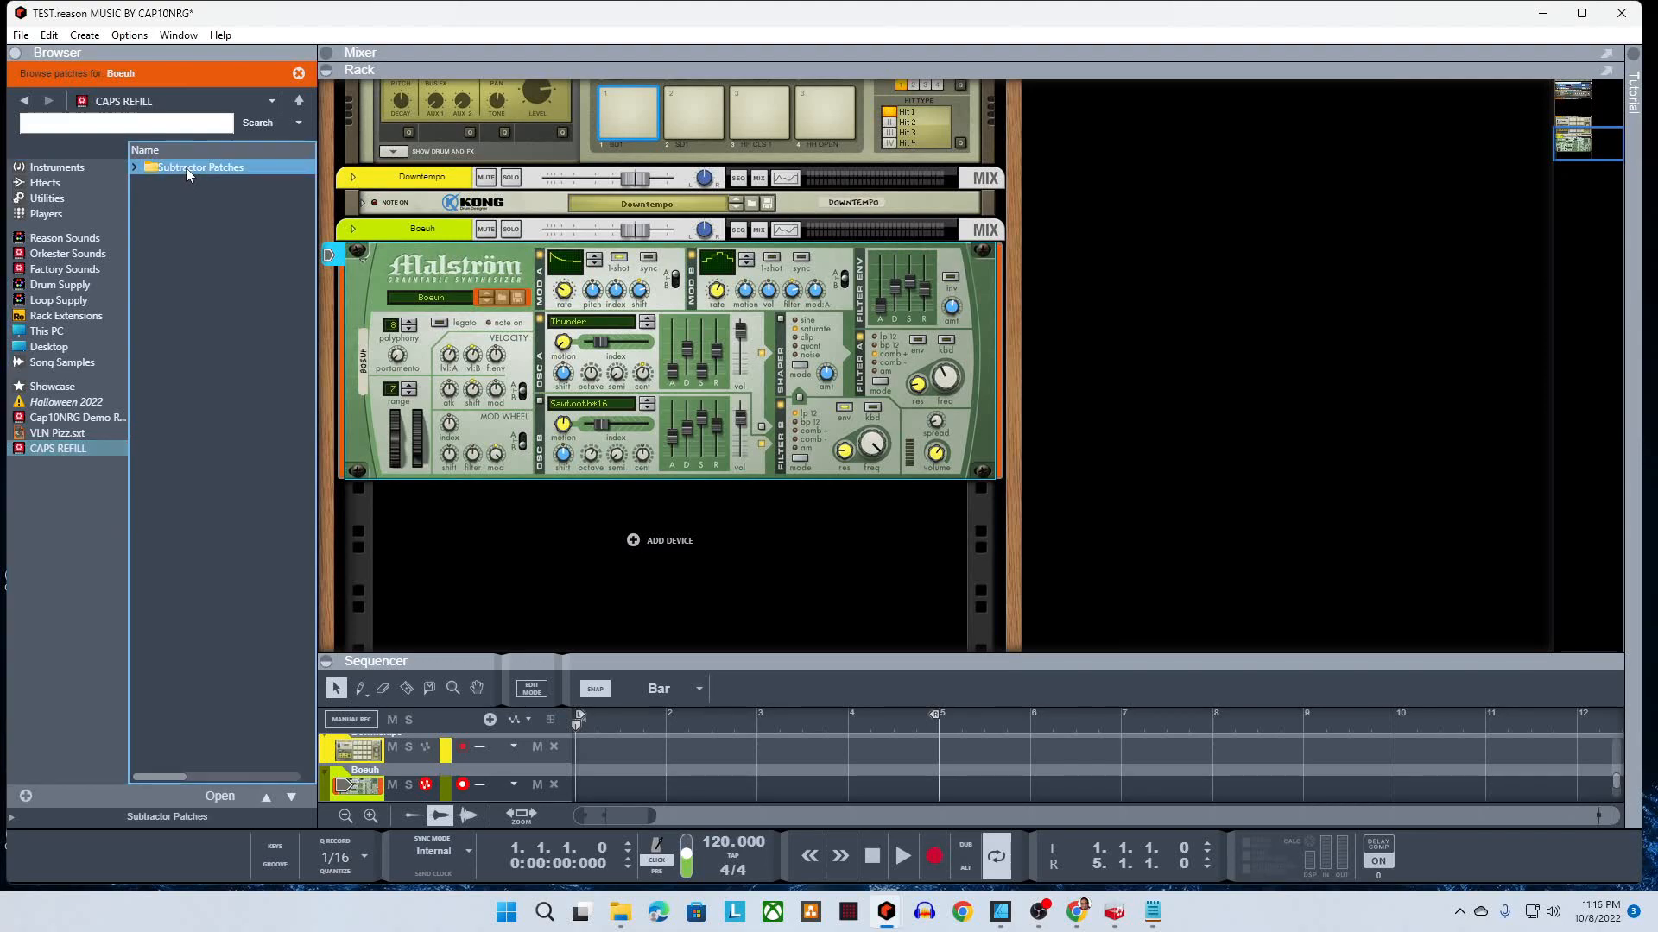